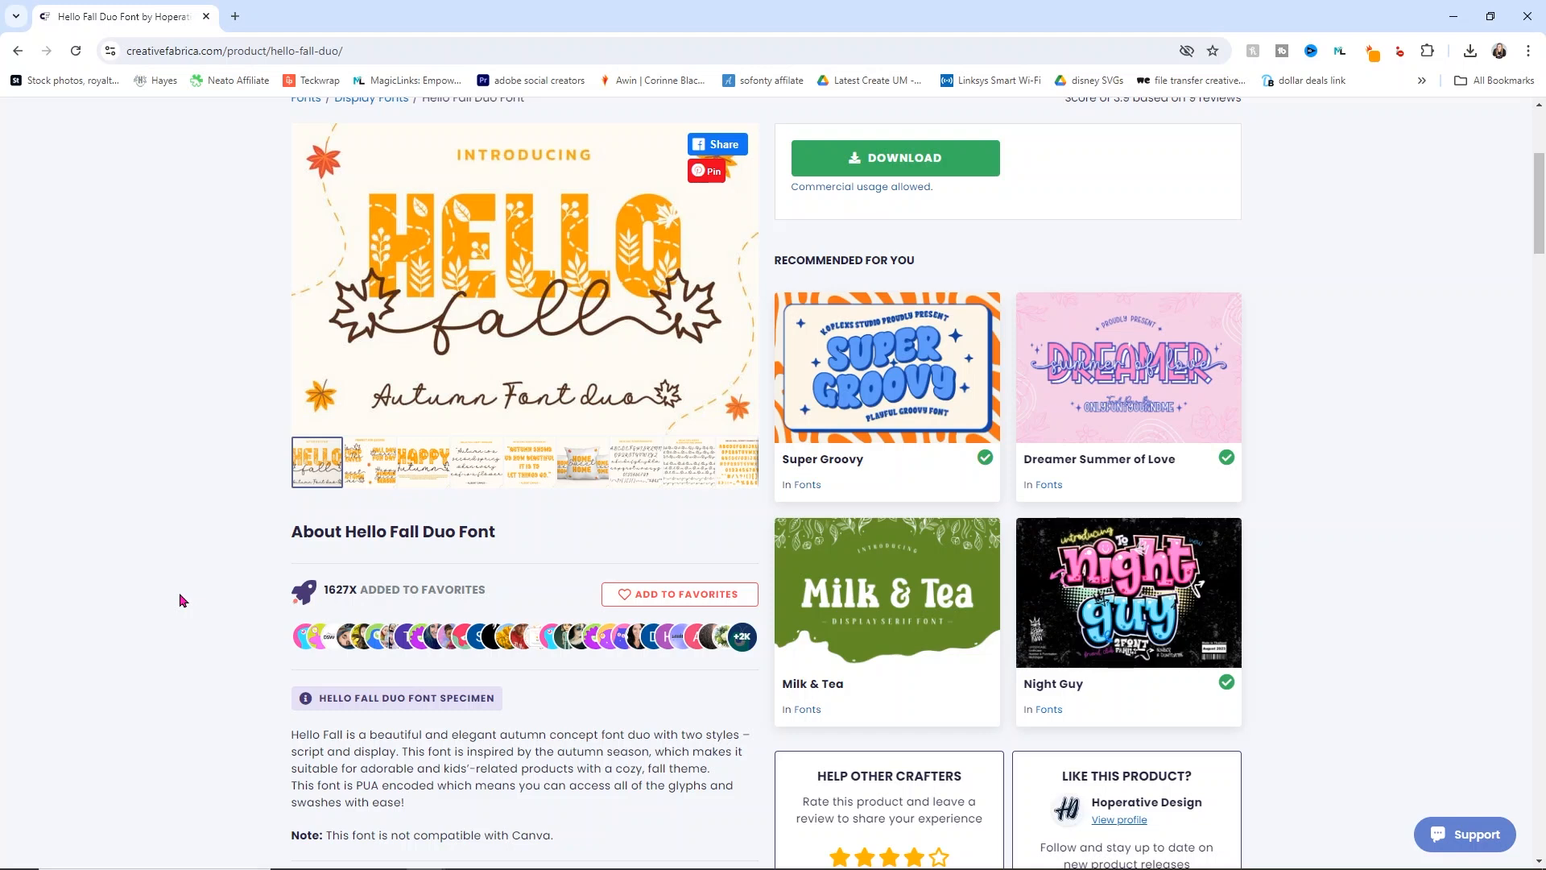
{"action": "mouse_move", "coordinate": [256, 534]}
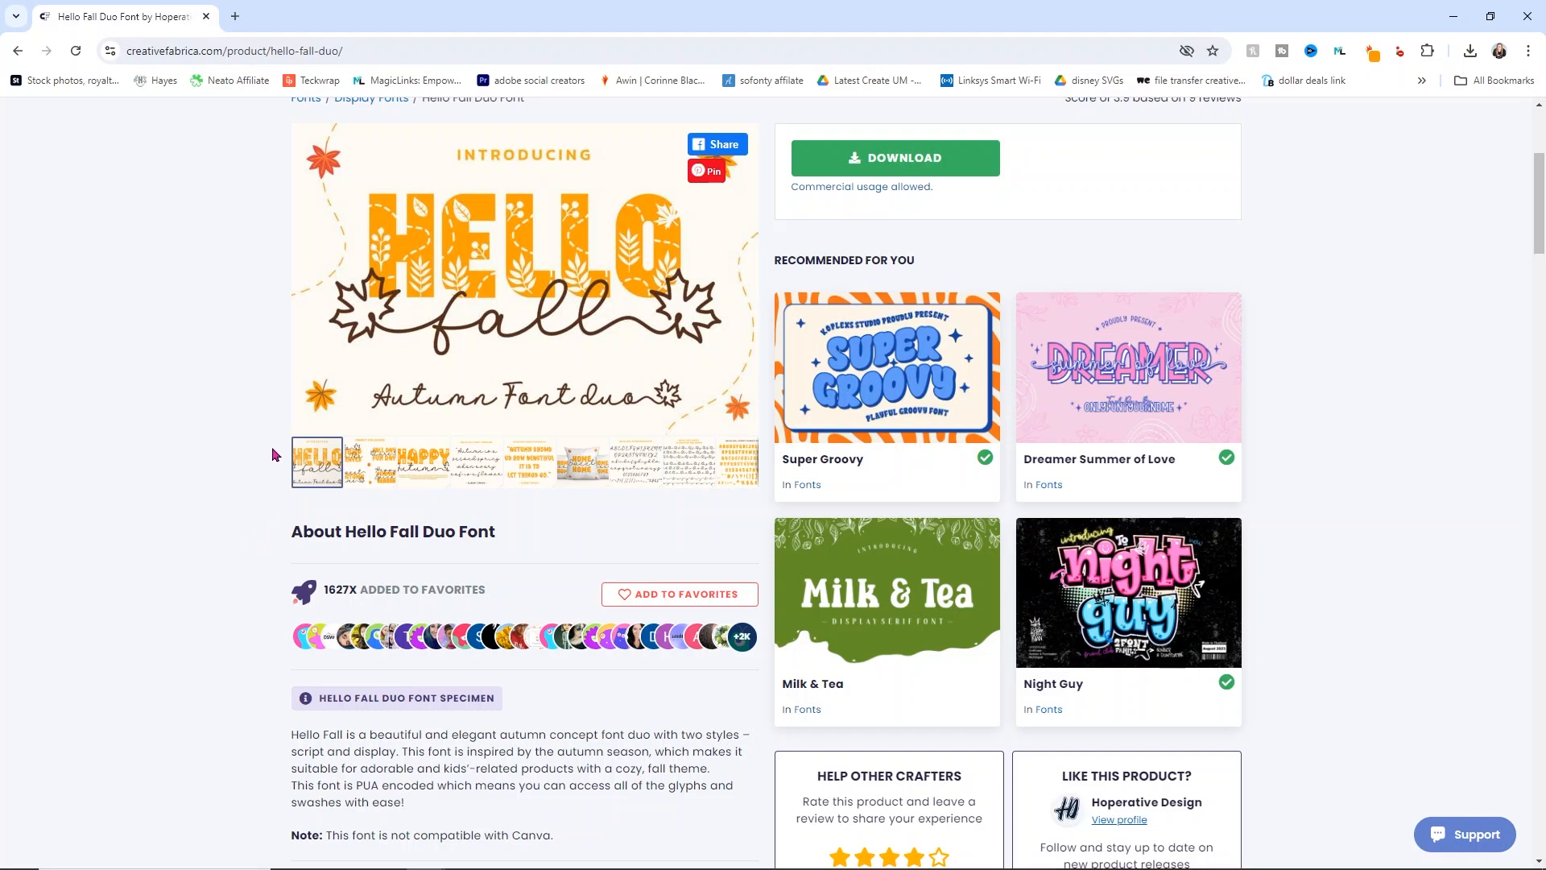
{"action": "mouse_move", "coordinate": [359, 393]}
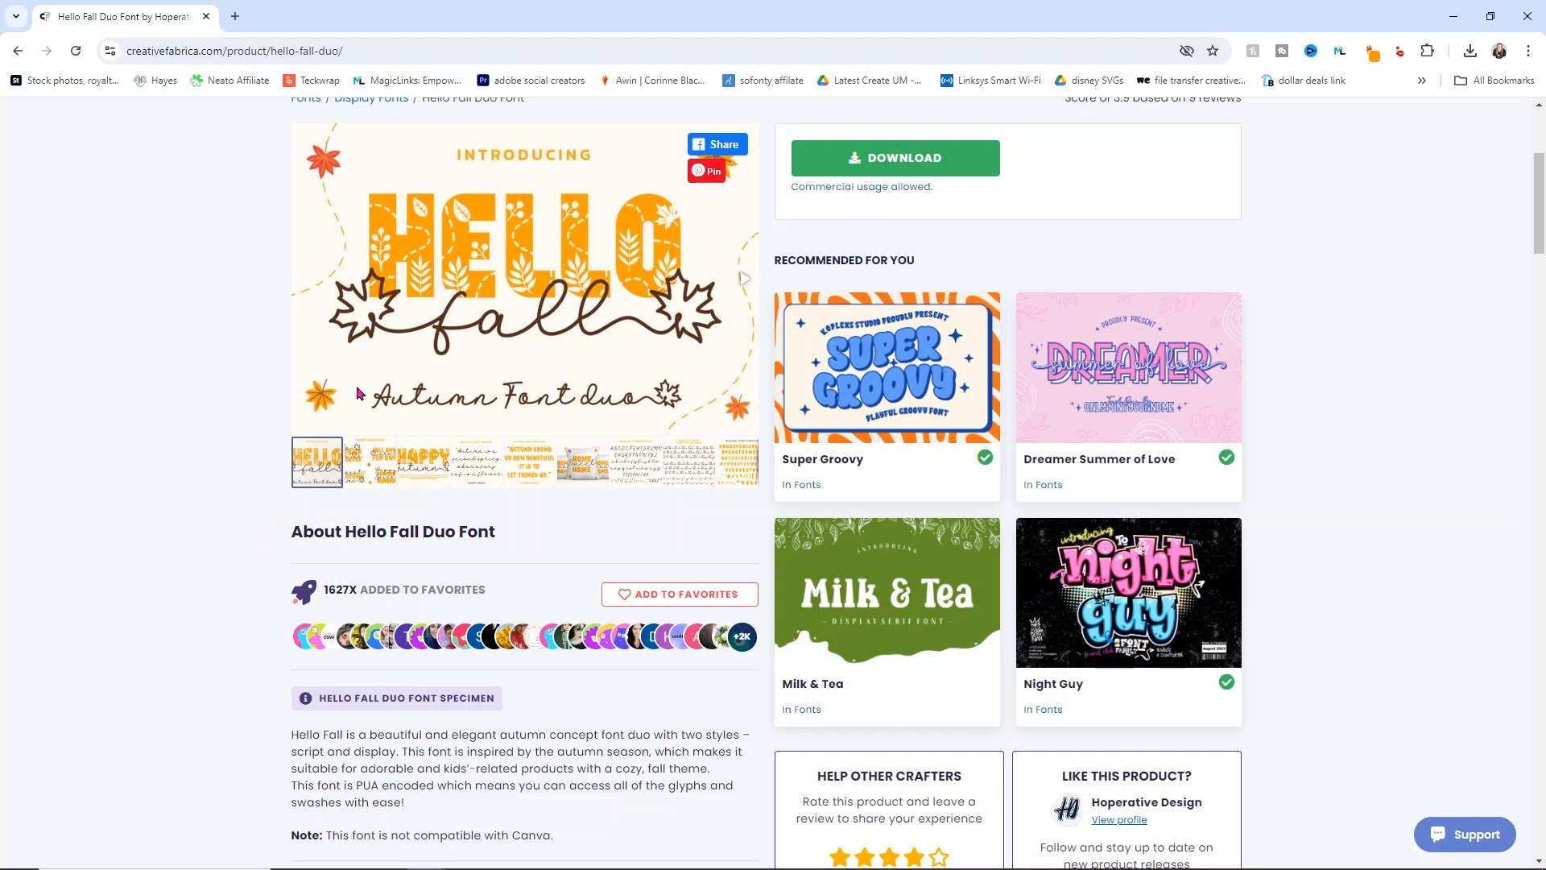
{"action": "mouse_move", "coordinate": [621, 285]}
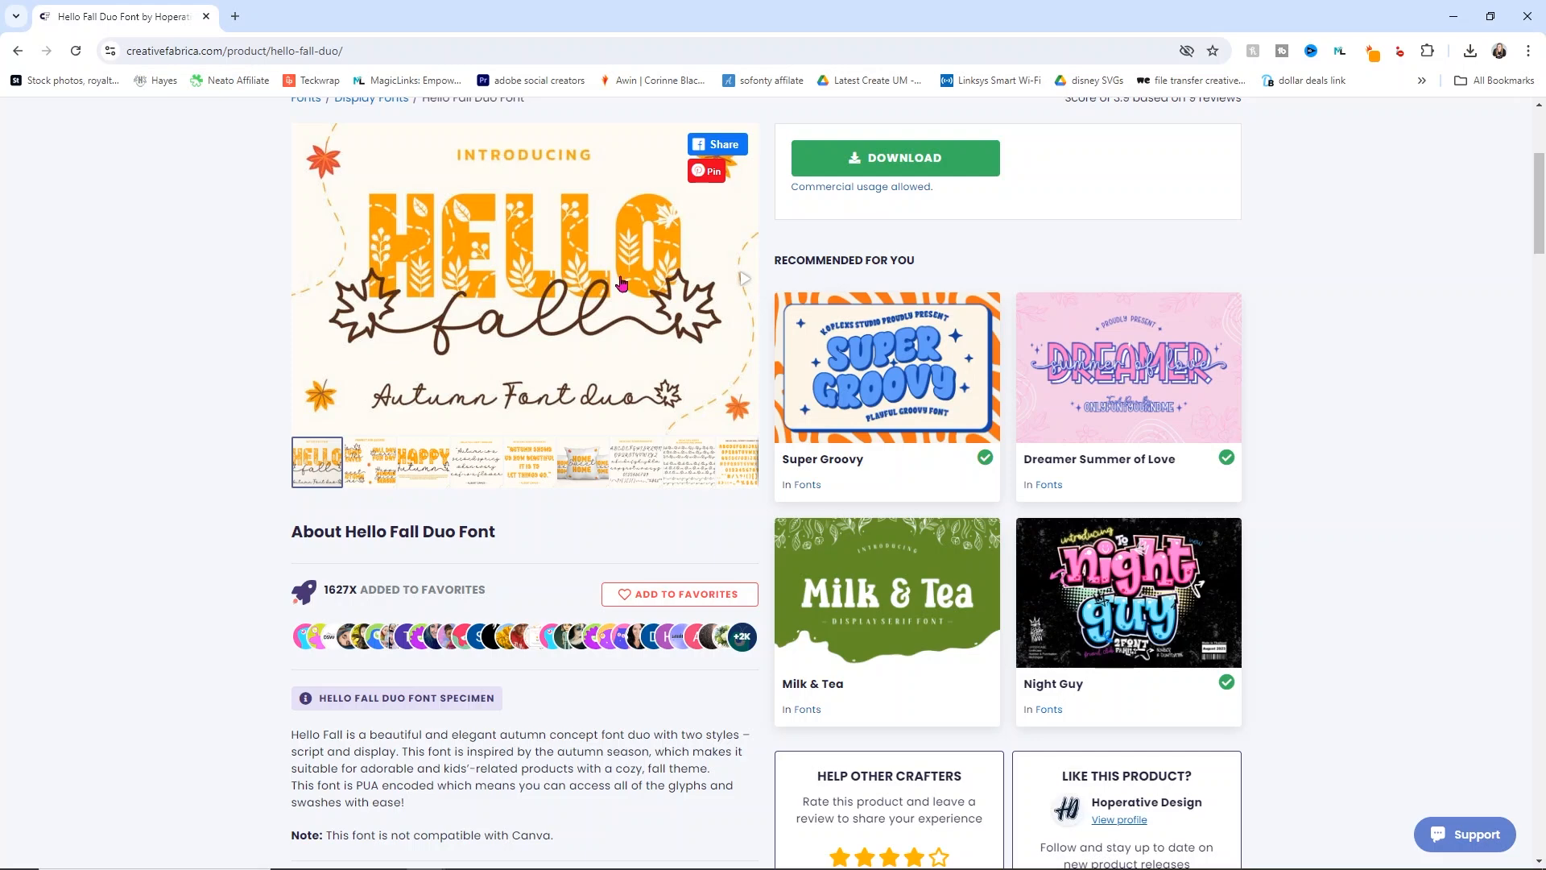
Browse the gallery previews through the script set, swash alternates and display character set.
{"action": "left_click", "coordinate": [362, 464]}
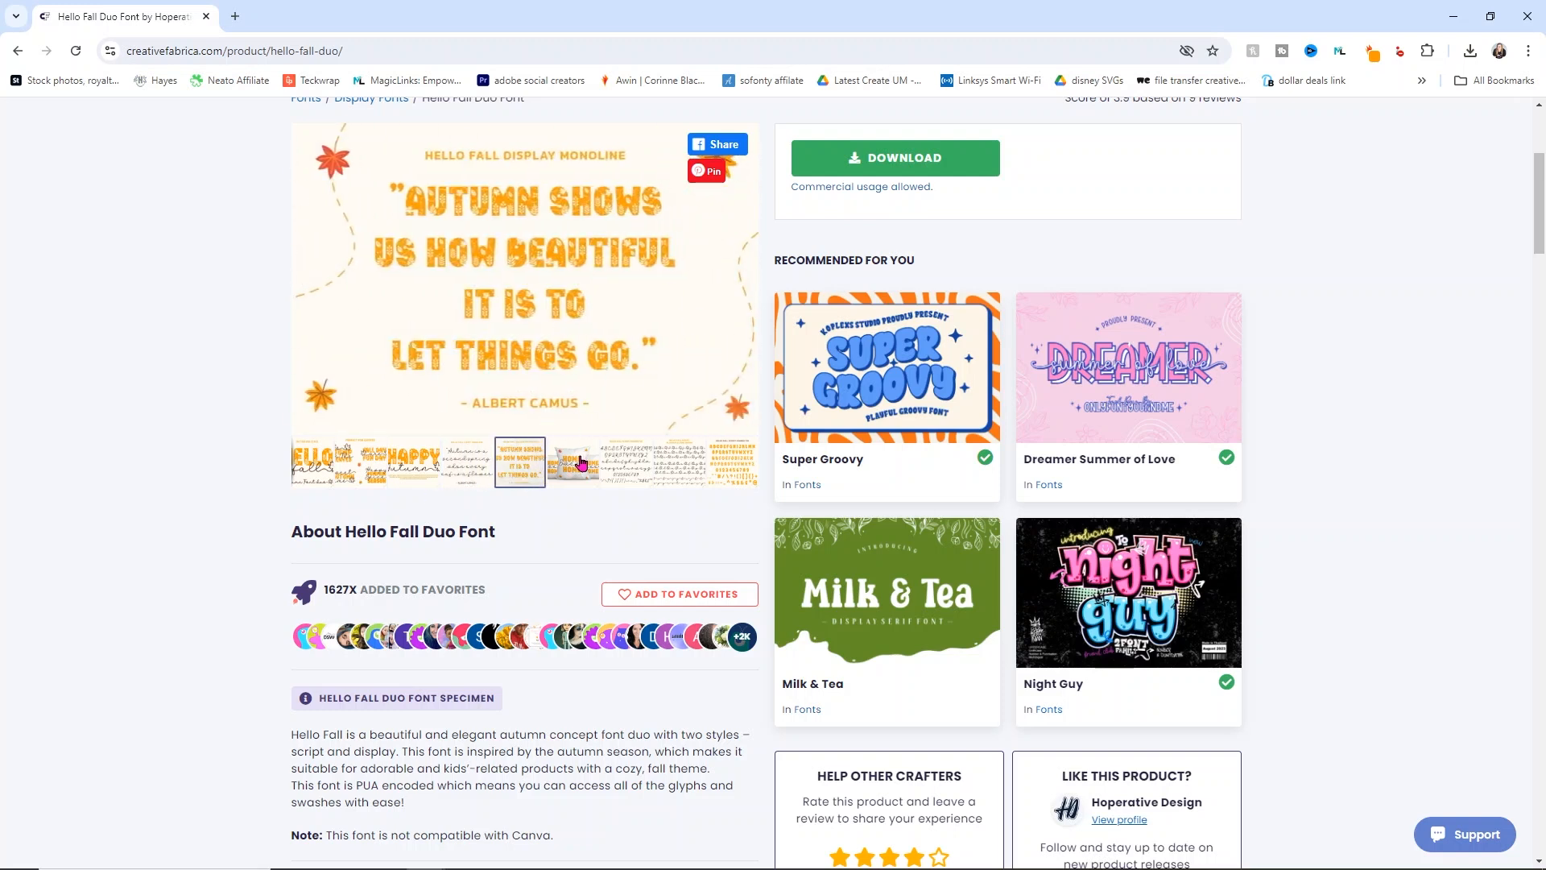
{"action": "left_click", "coordinate": [626, 462]}
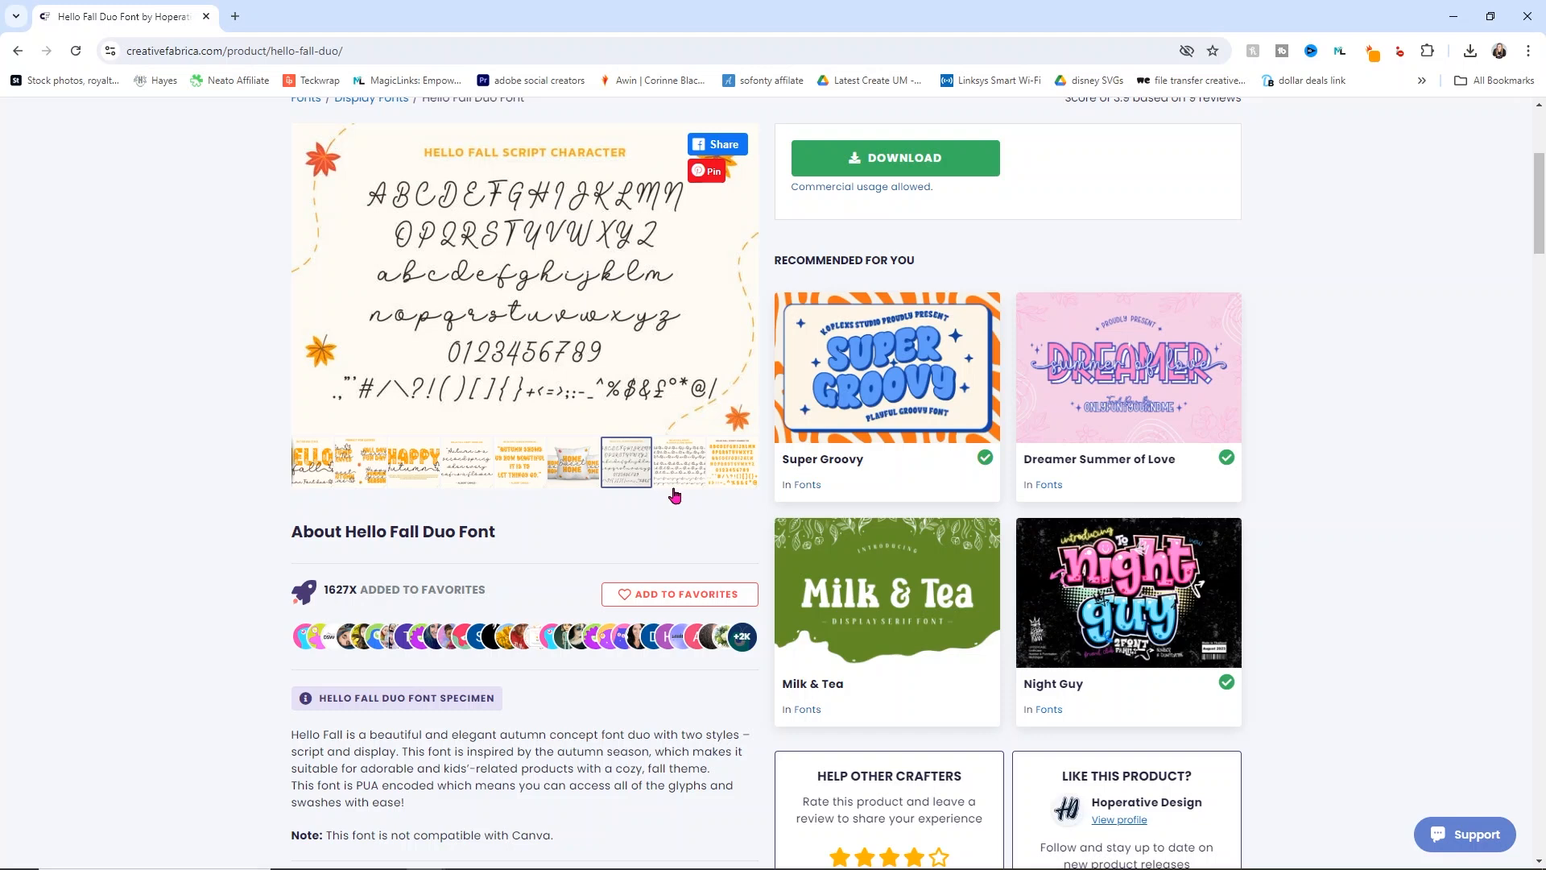
{"action": "left_click", "coordinate": [680, 464]}
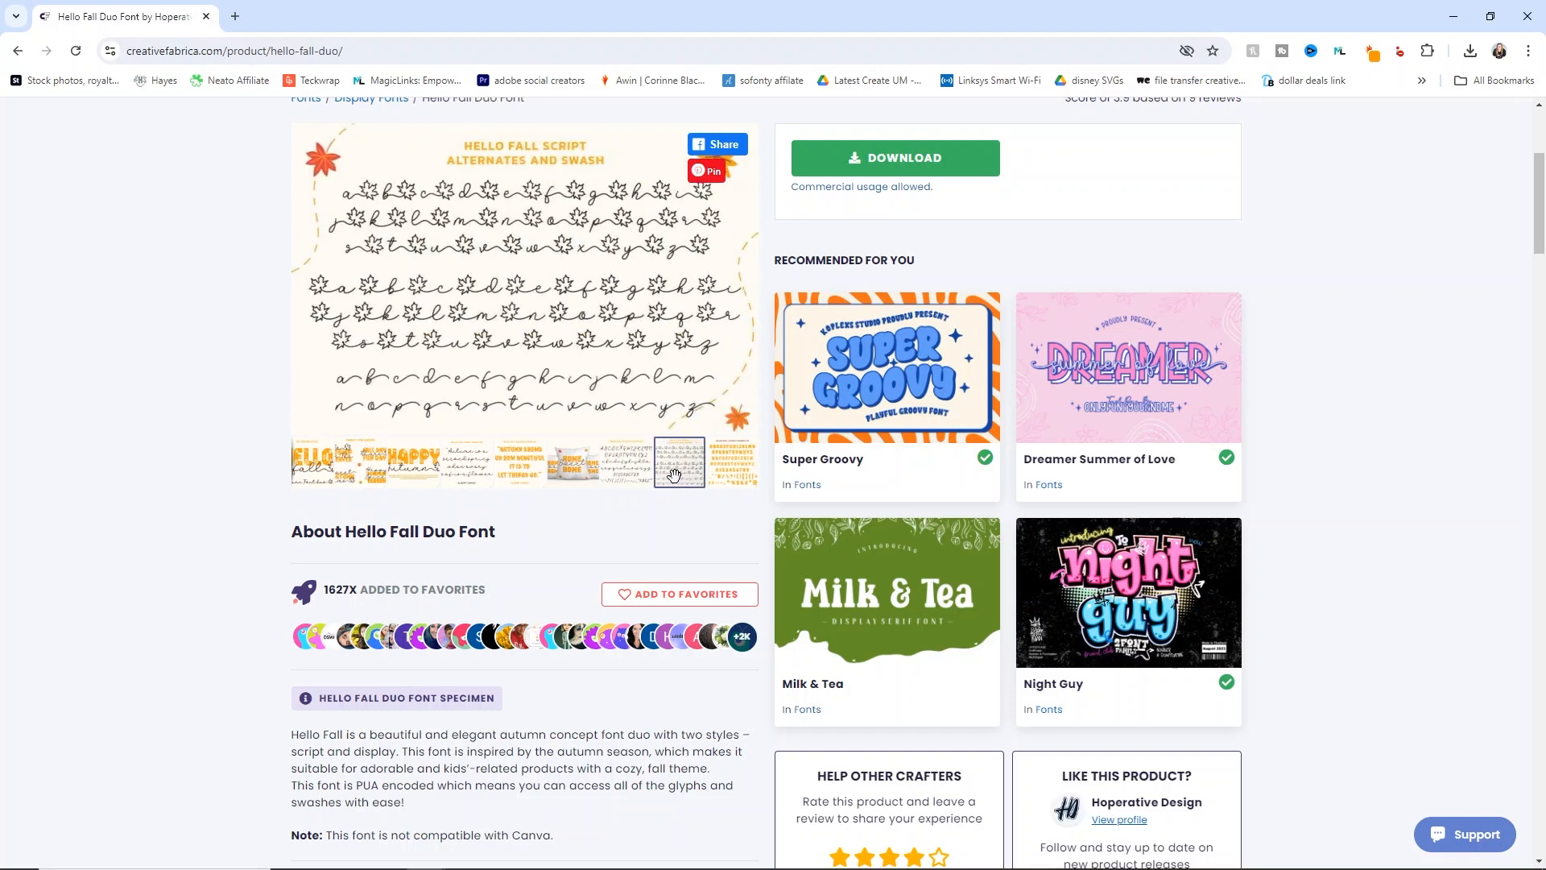
{"action": "left_click", "coordinate": [731, 464]}
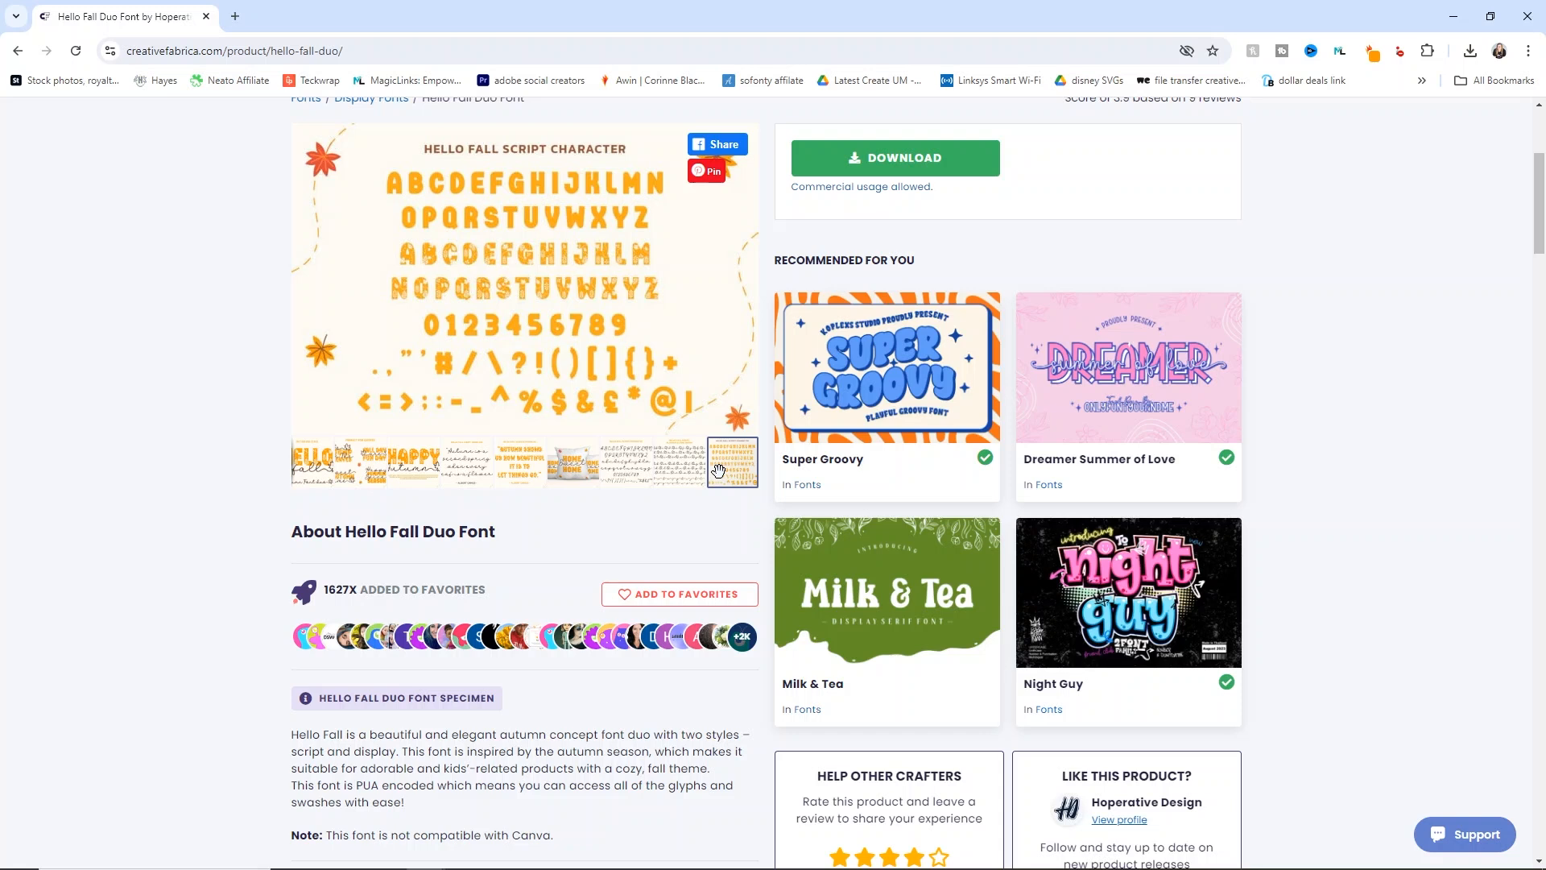
{"action": "mouse_move", "coordinate": [522, 311]}
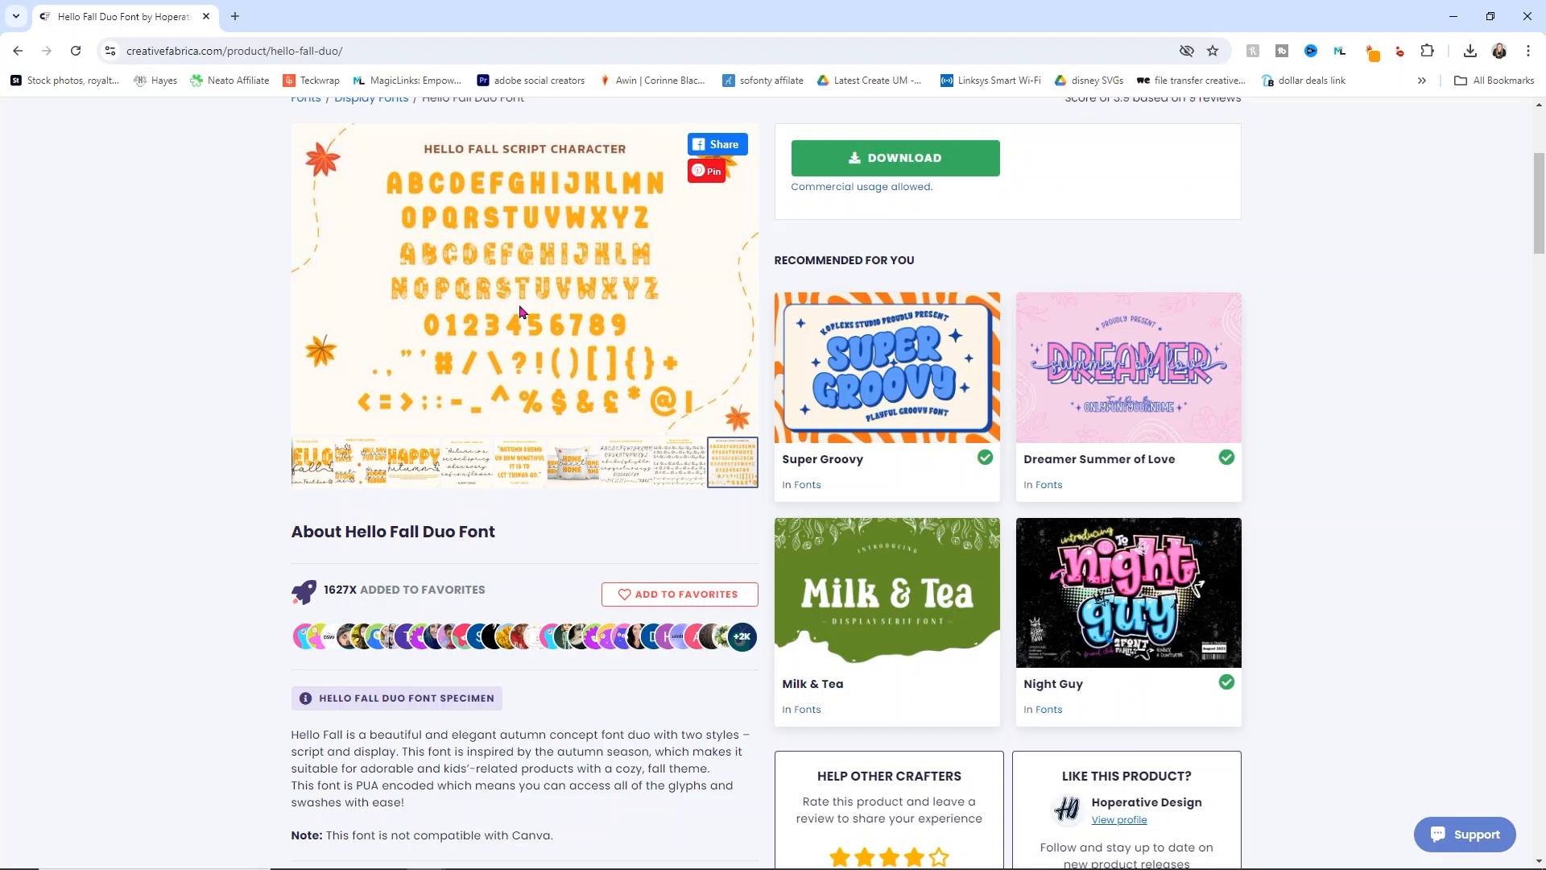
{"action": "mouse_move", "coordinate": [554, 266]}
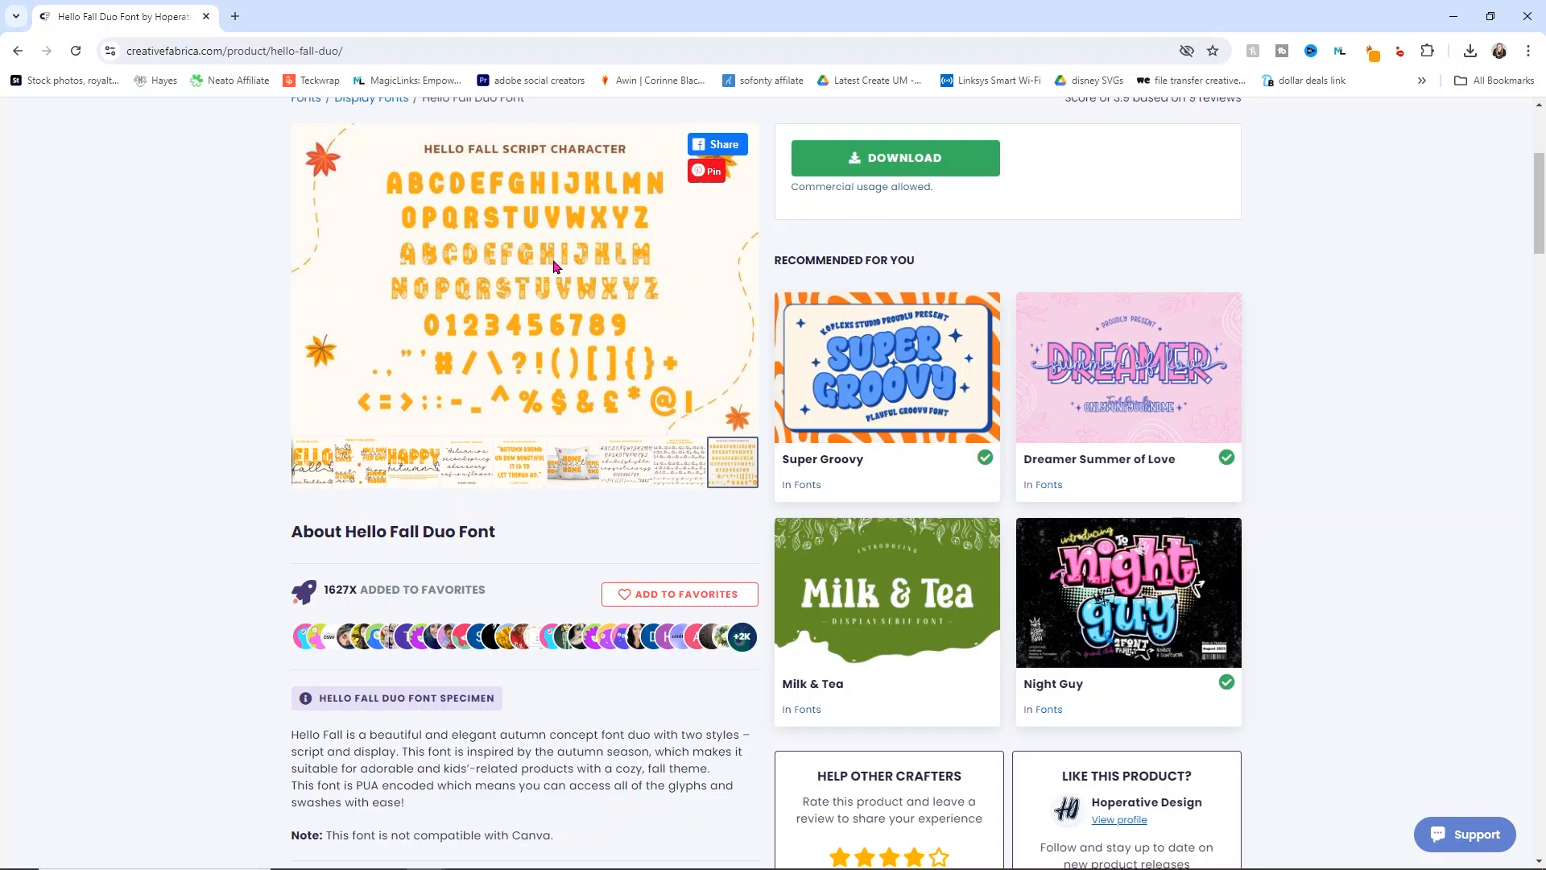
{"action": "mouse_move", "coordinate": [582, 274]}
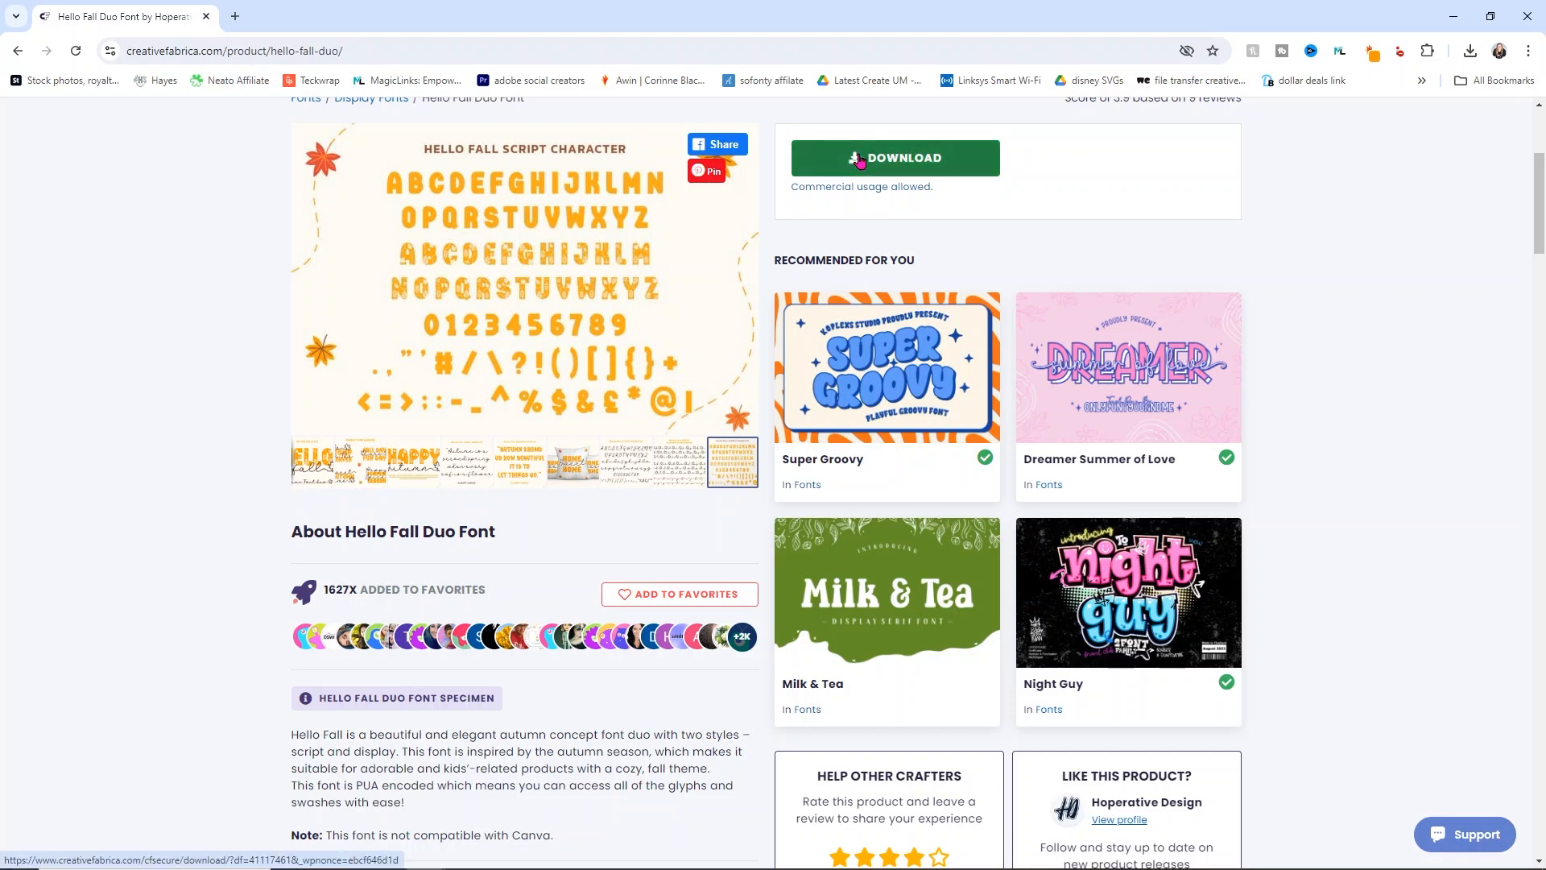
Download Hello-Fall-Duo-41117461.zip into the Cricut Fonts folder, replacing the existing copy.
{"action": "left_click", "coordinate": [893, 158]}
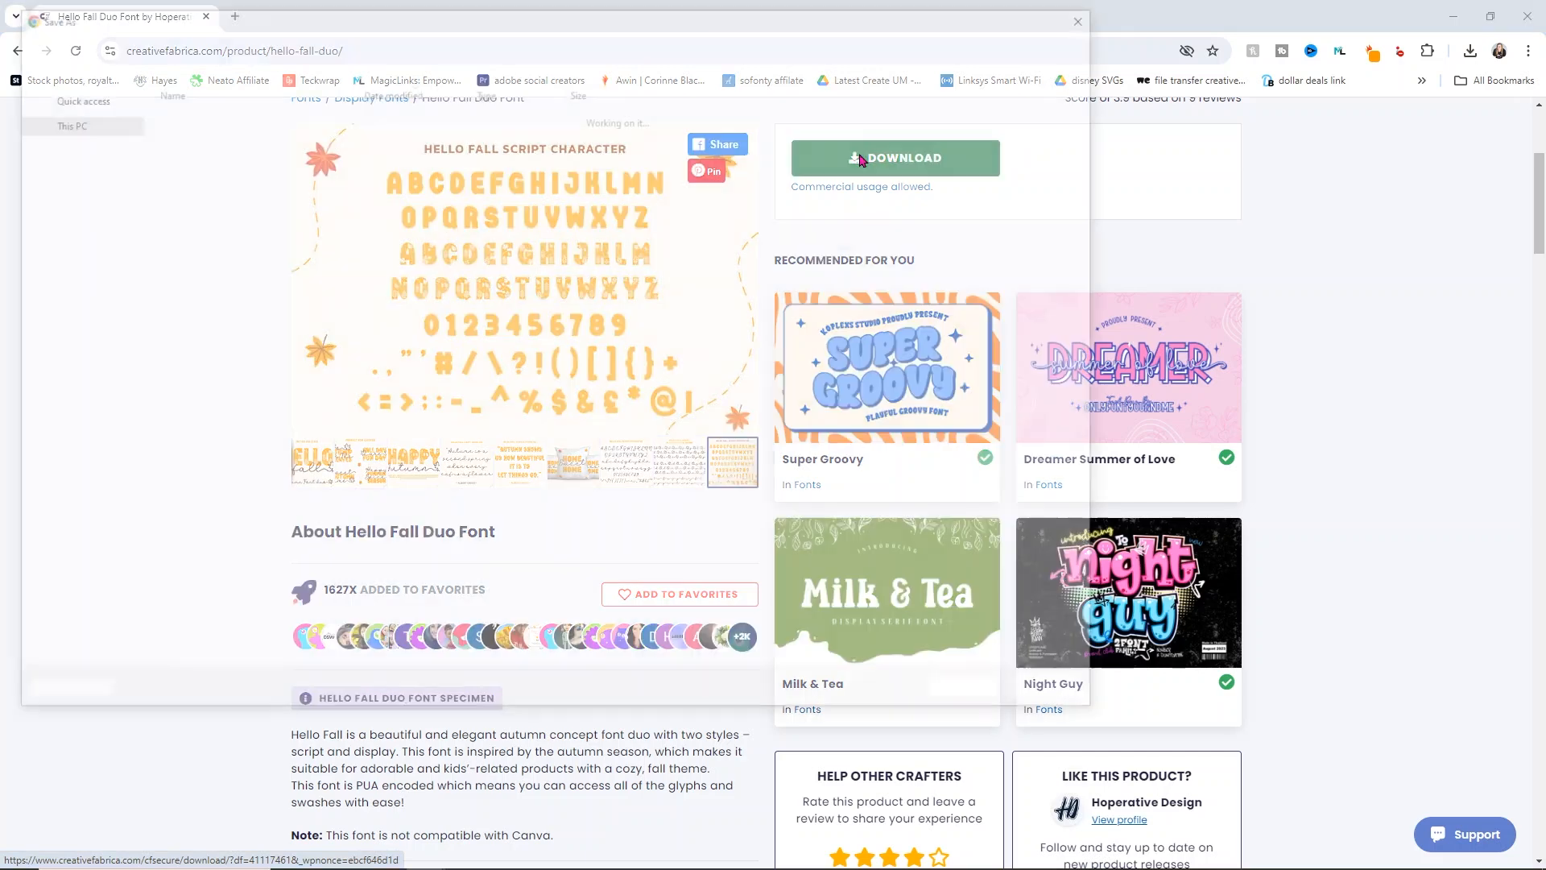
{"action": "left_click", "coordinate": [893, 156]}
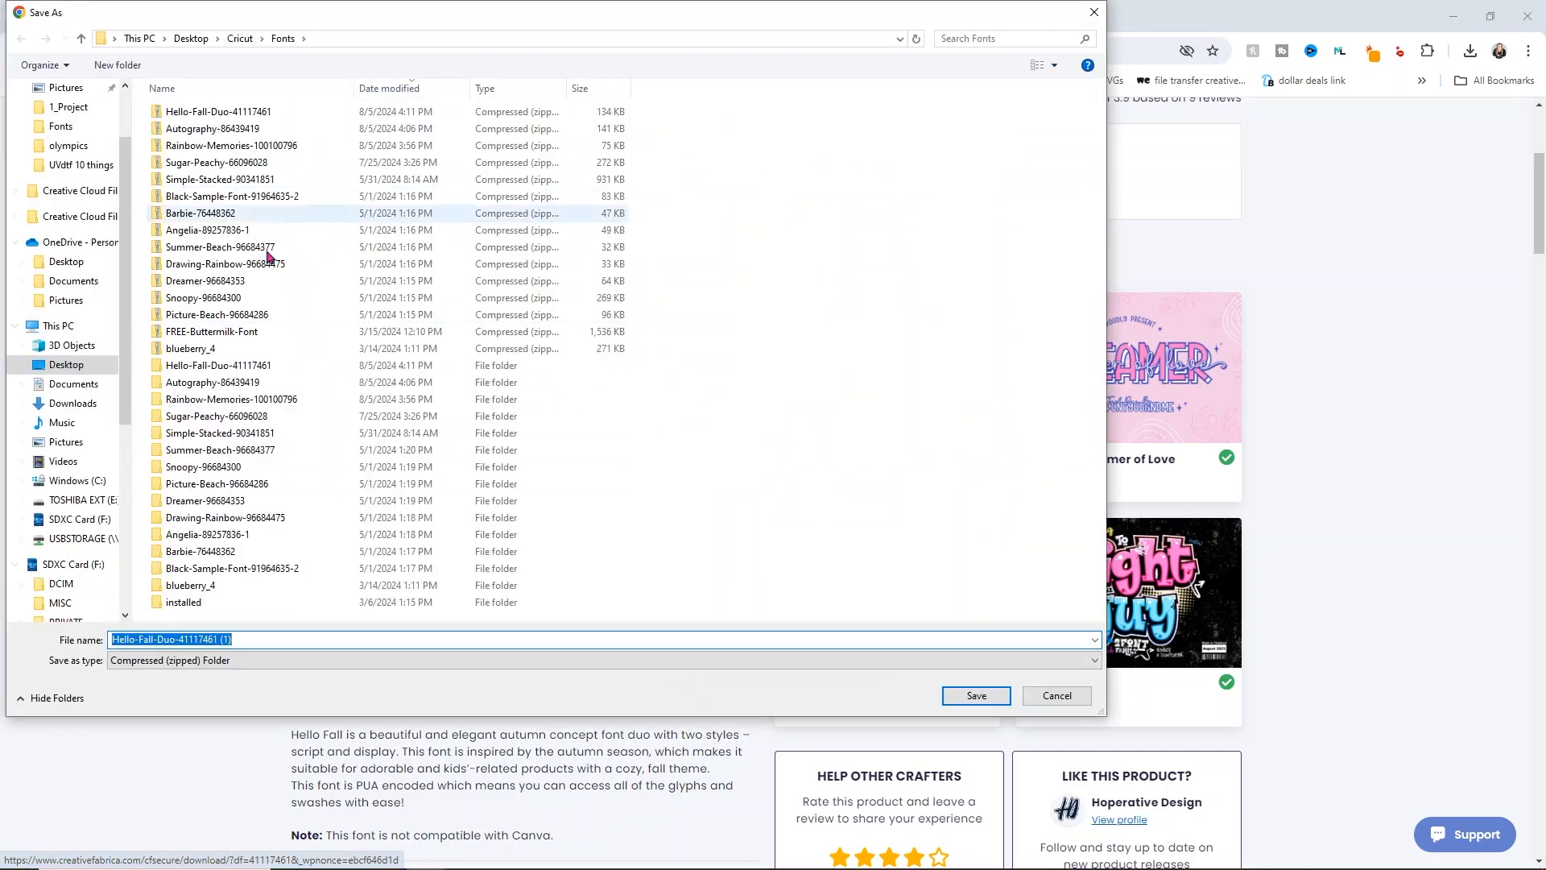
{"action": "left_click", "coordinate": [209, 129]}
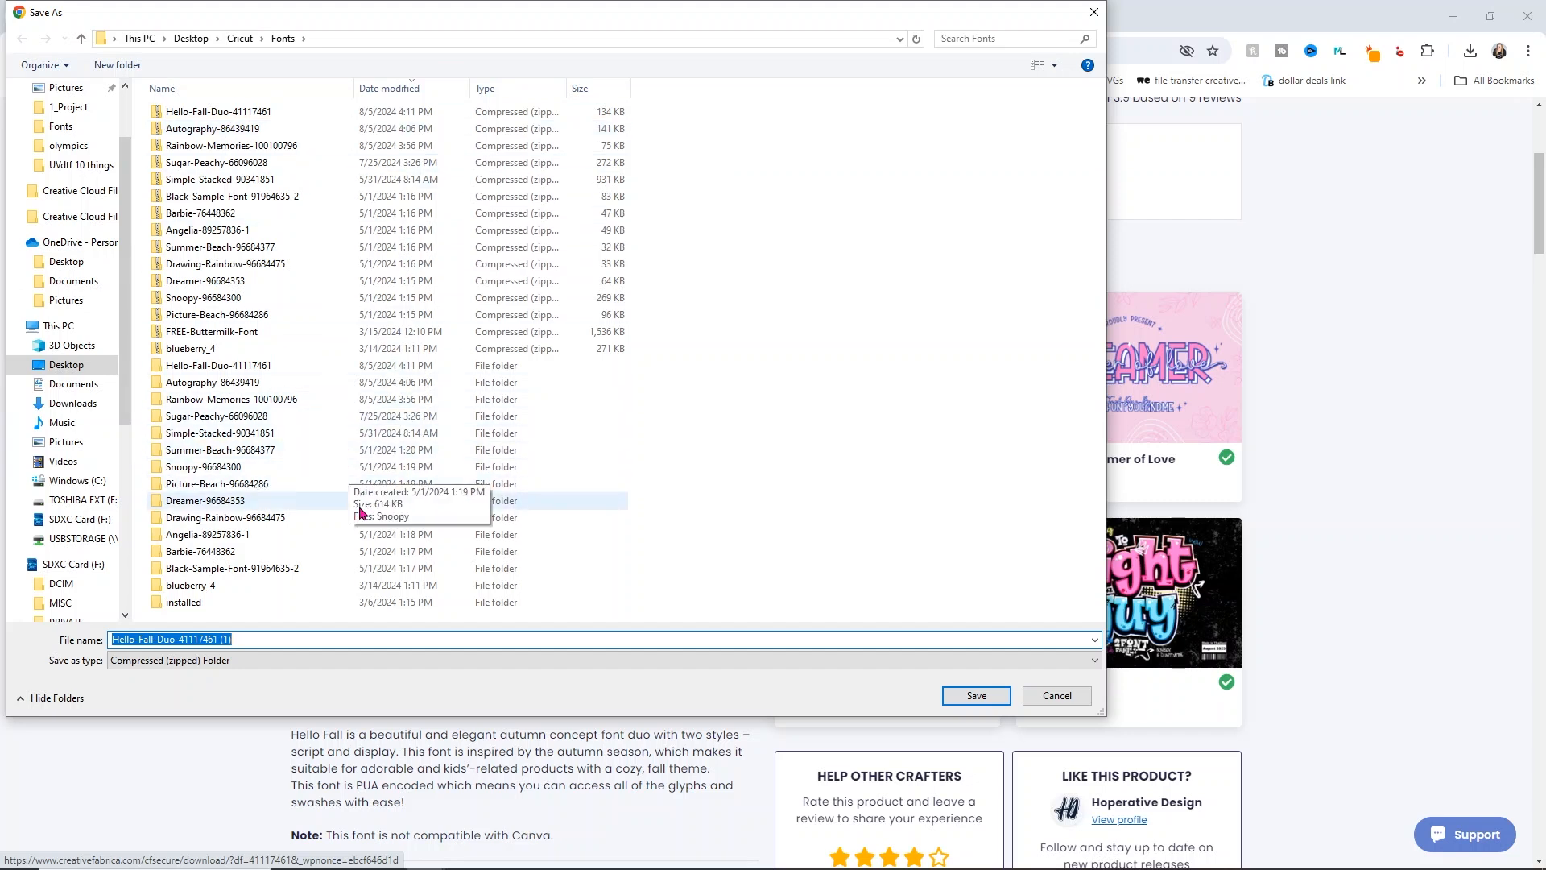
{"action": "left_click", "coordinate": [974, 696]}
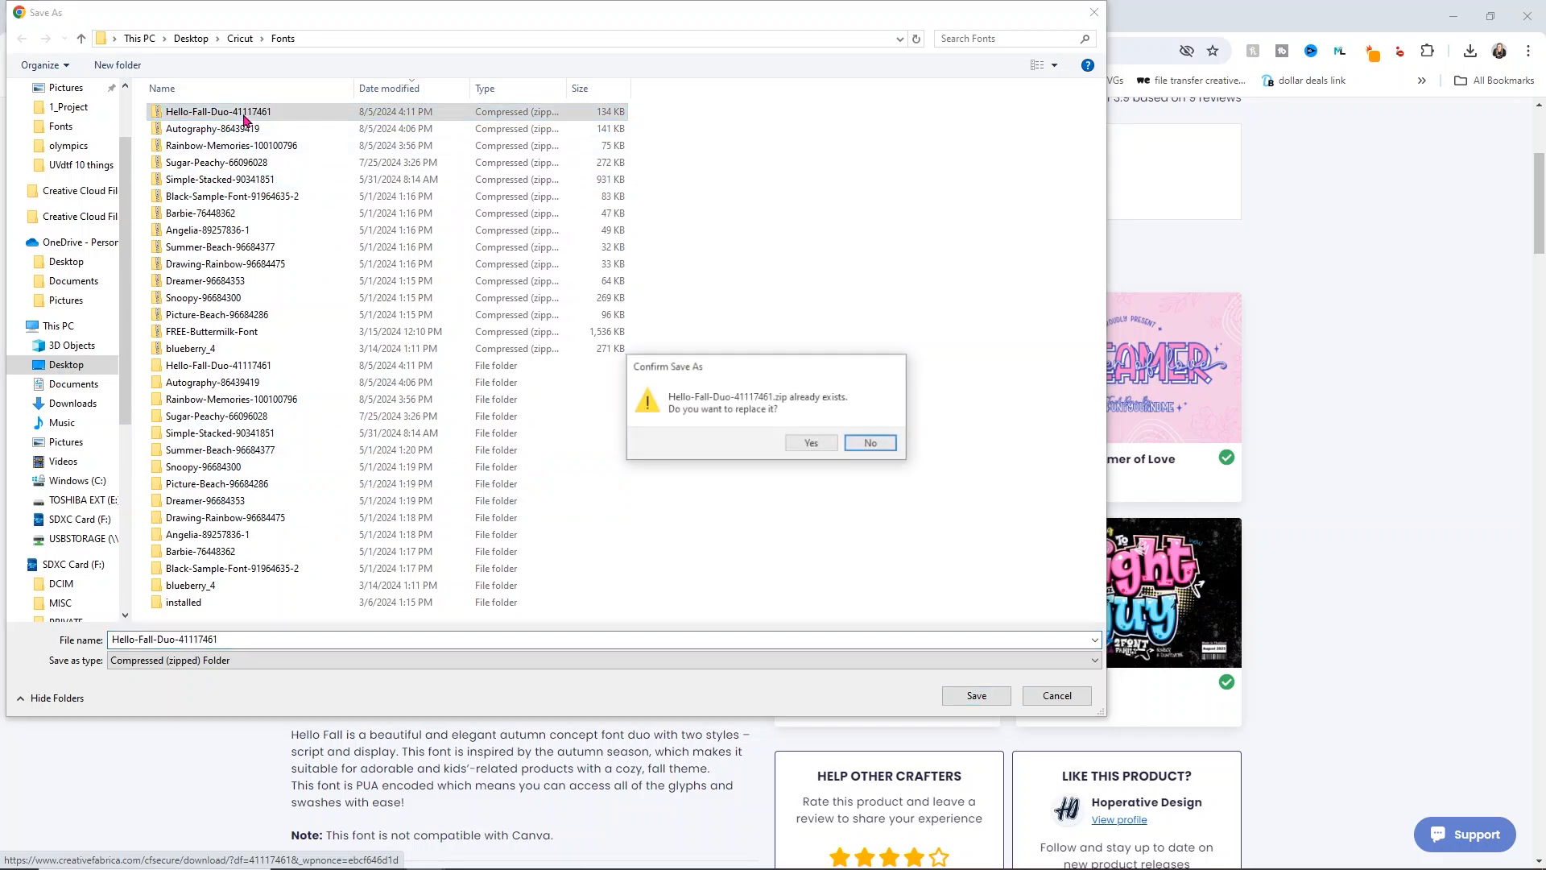
{"action": "left_click", "coordinate": [867, 441]}
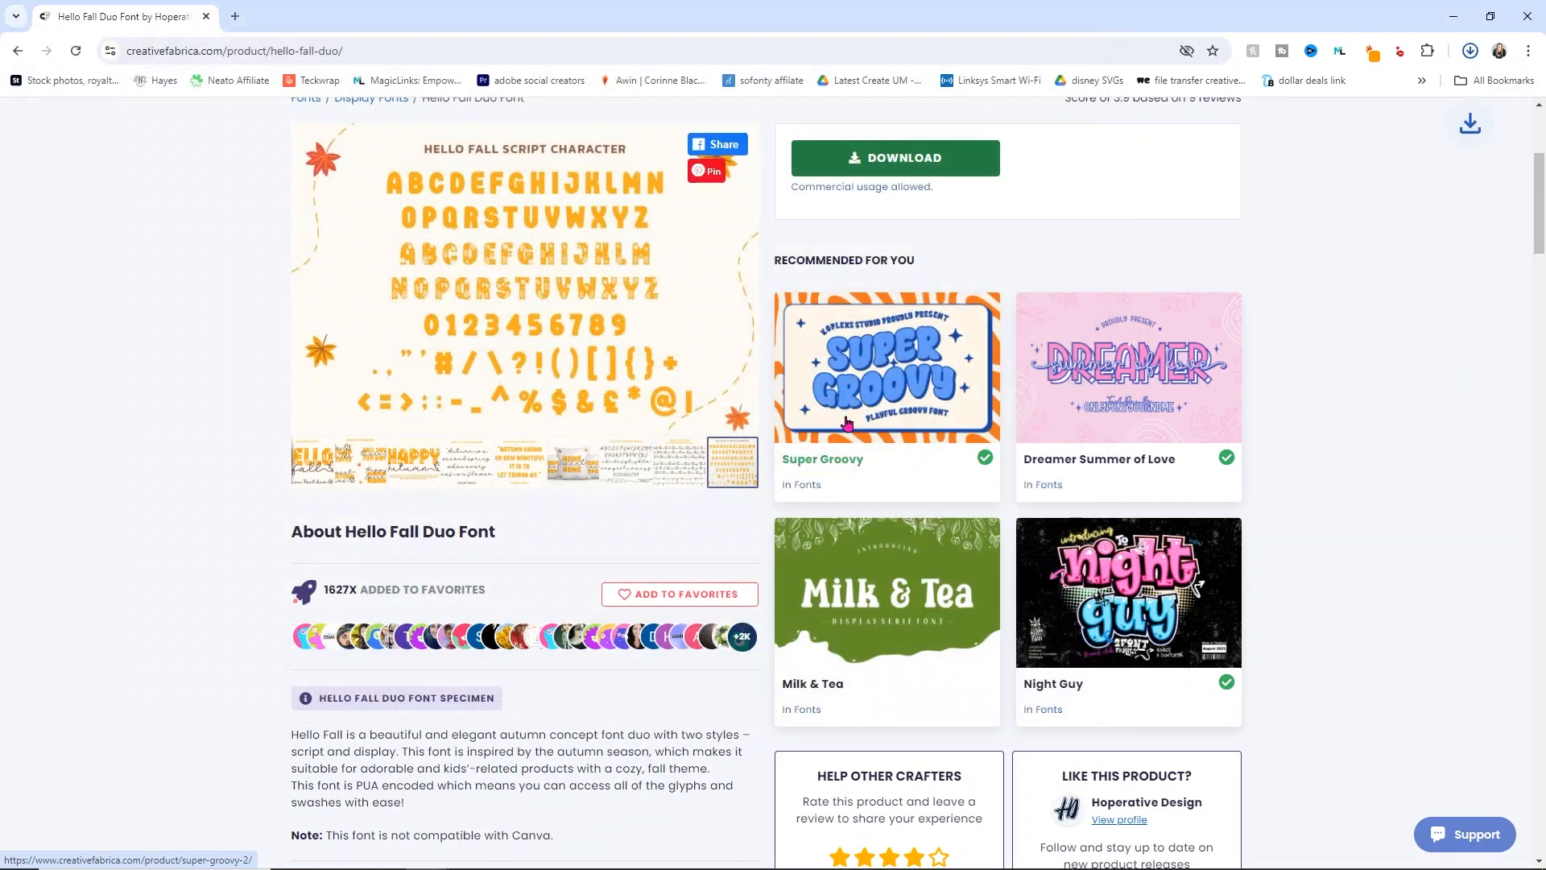
{"action": "left_click", "coordinate": [1468, 51]}
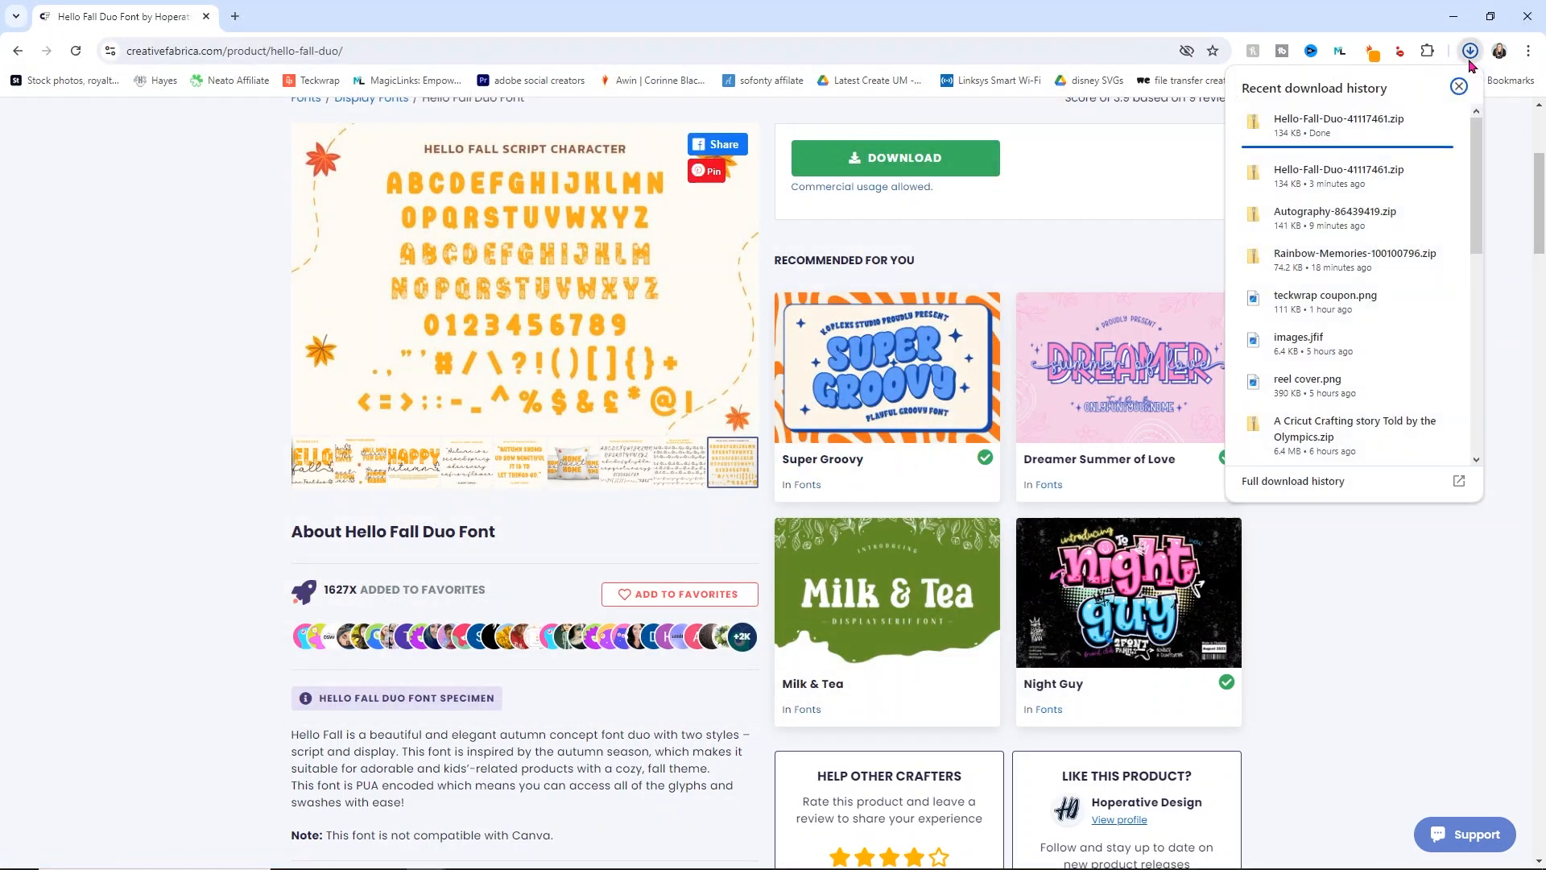
Extract the zip into the Hello-Fall-Duo-41117461 folder, replacing the older font files.
{"action": "left_click", "coordinate": [1338, 126]}
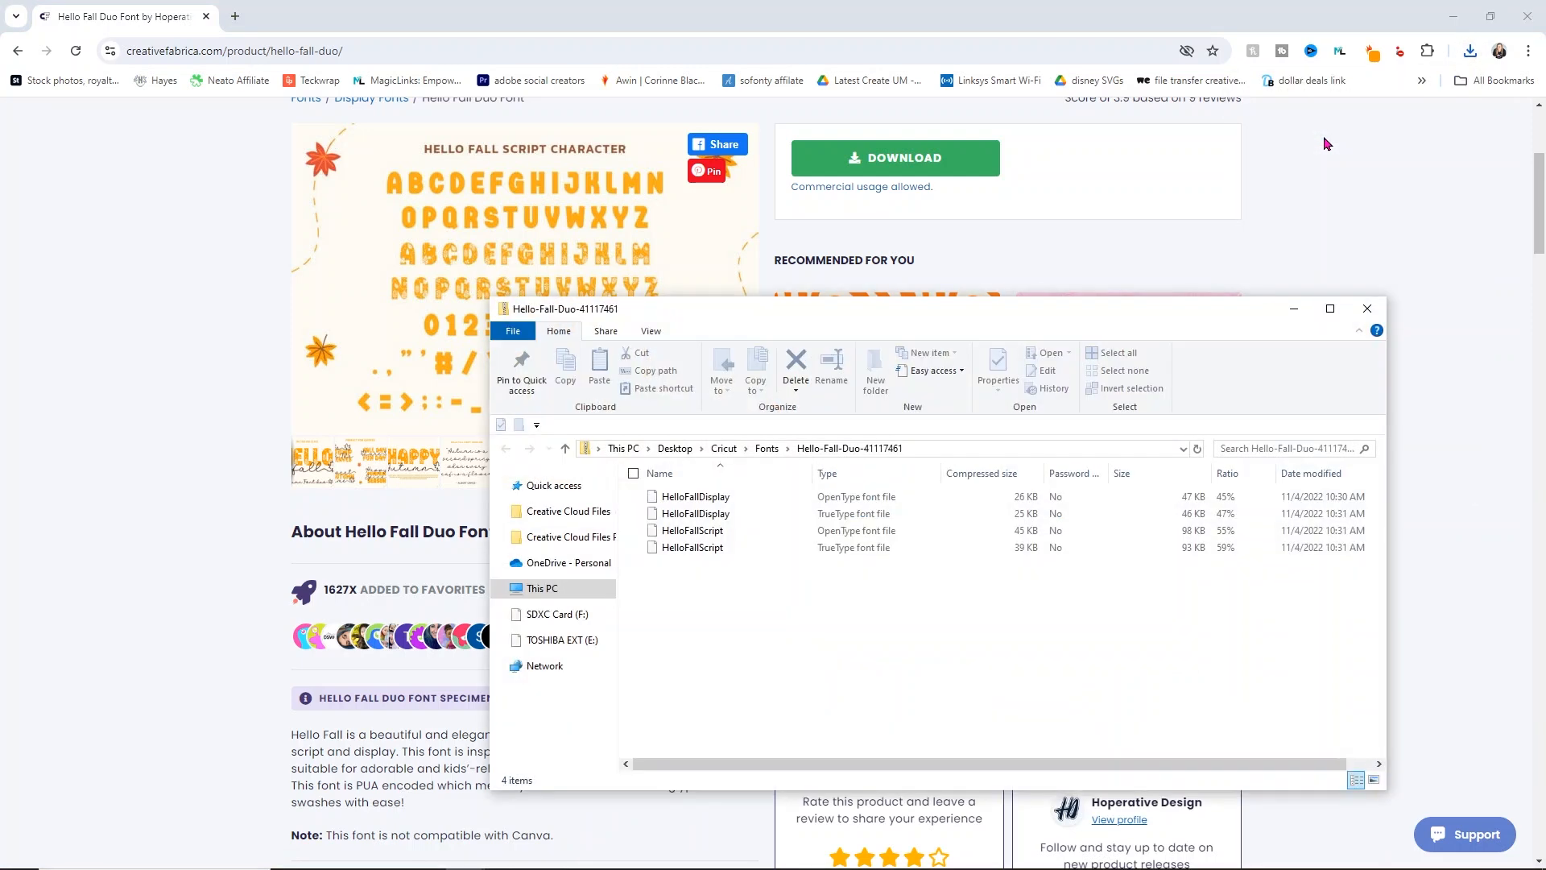
{"action": "left_click", "coordinate": [736, 330]}
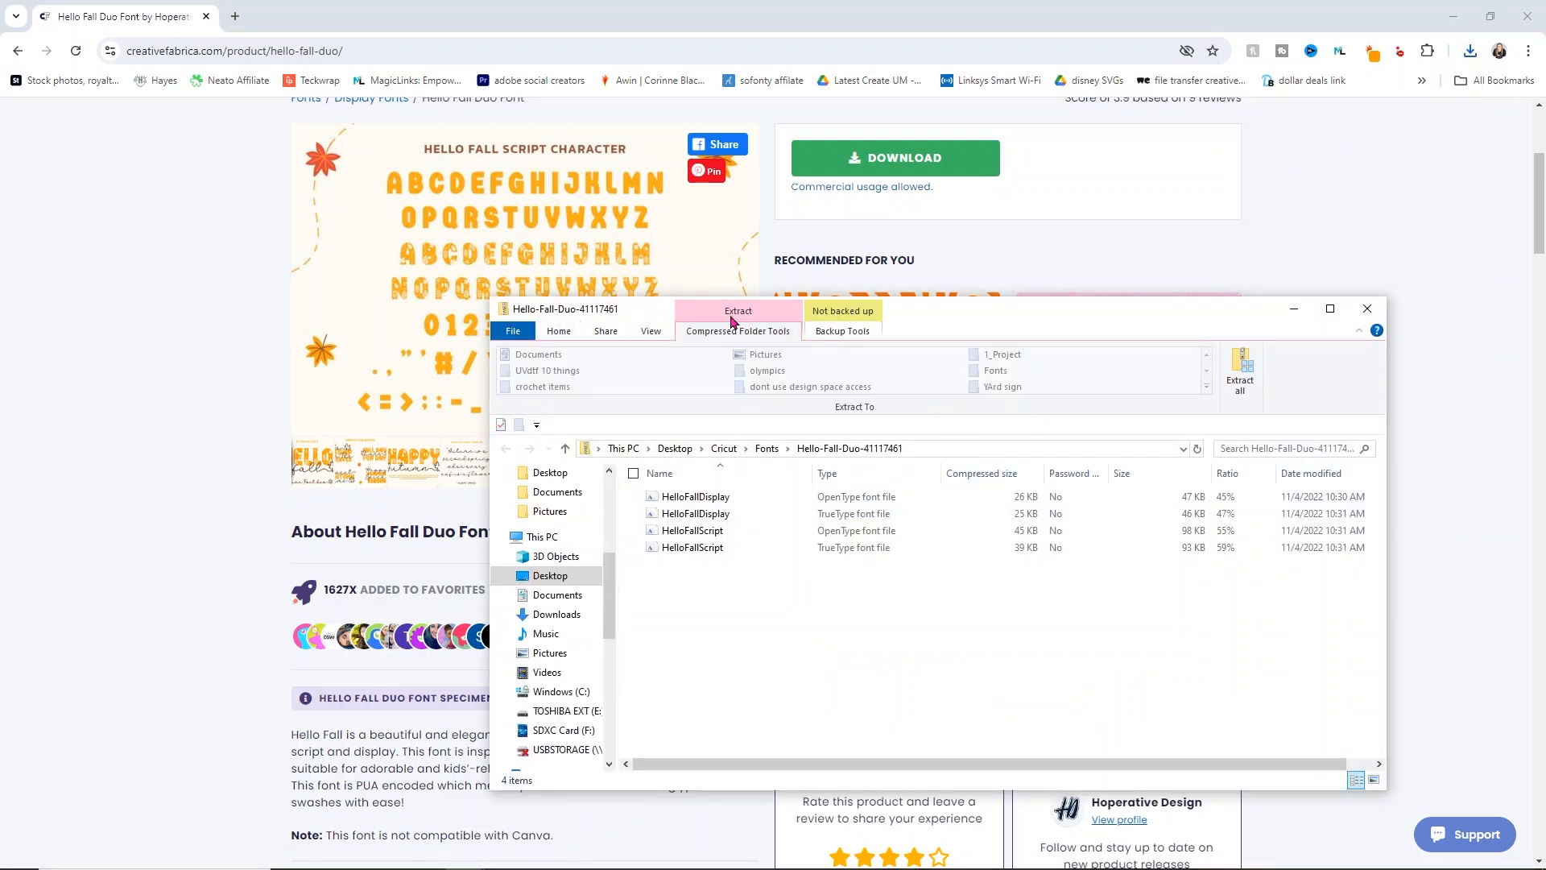
{"action": "left_click", "coordinate": [1240, 376]}
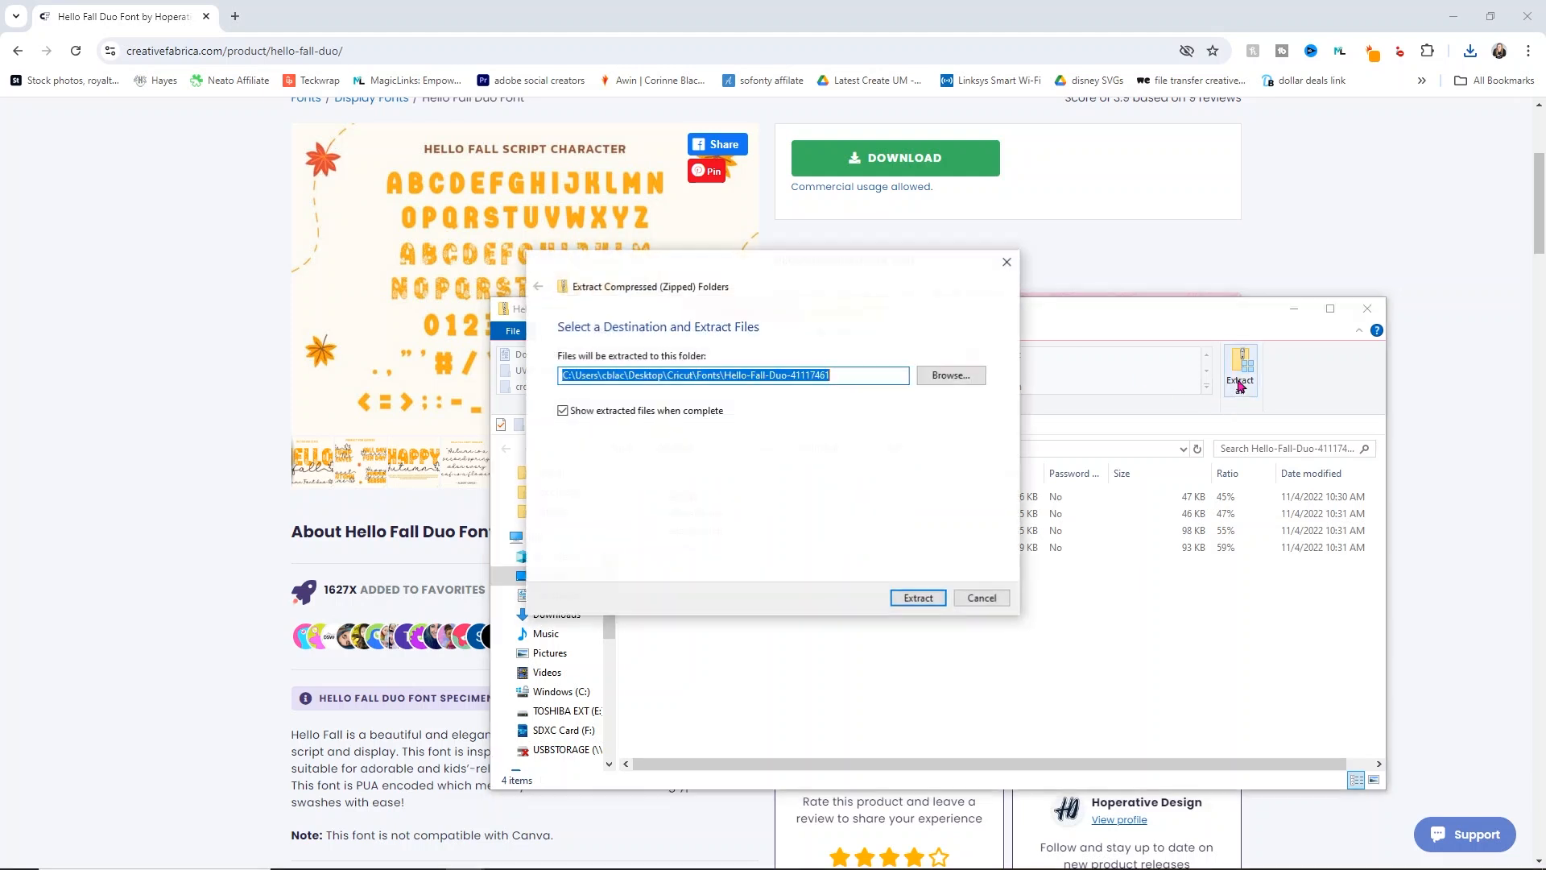
{"action": "left_click", "coordinate": [914, 596]}
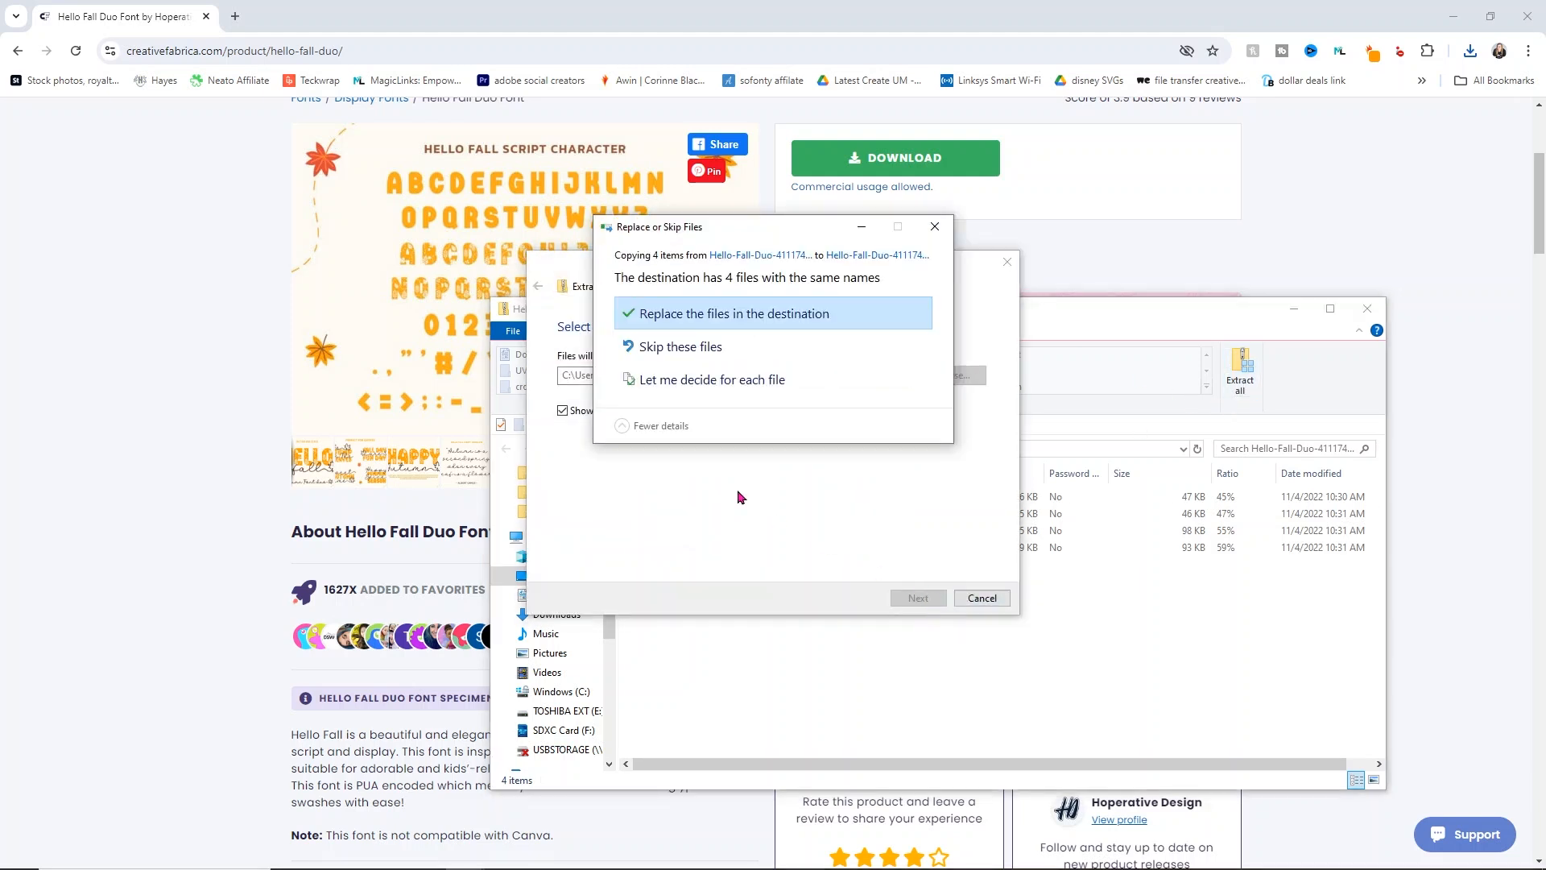
{"action": "left_click", "coordinate": [733, 312]}
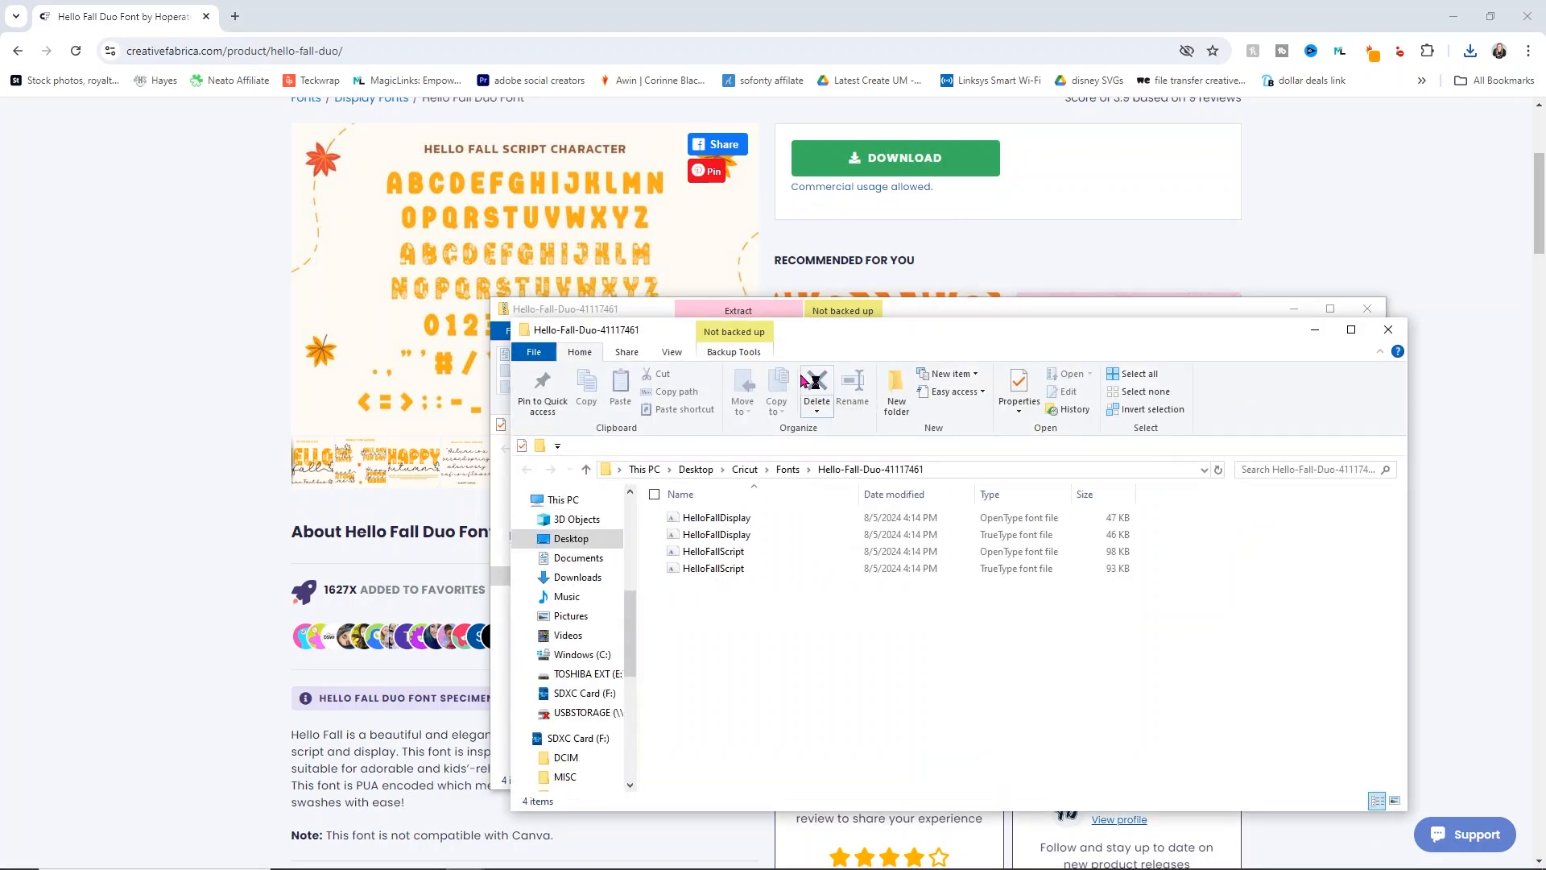
Select the HelloFallDisplay OpenType file and bring up its options to install it.
{"action": "left_click", "coordinate": [714, 551]}
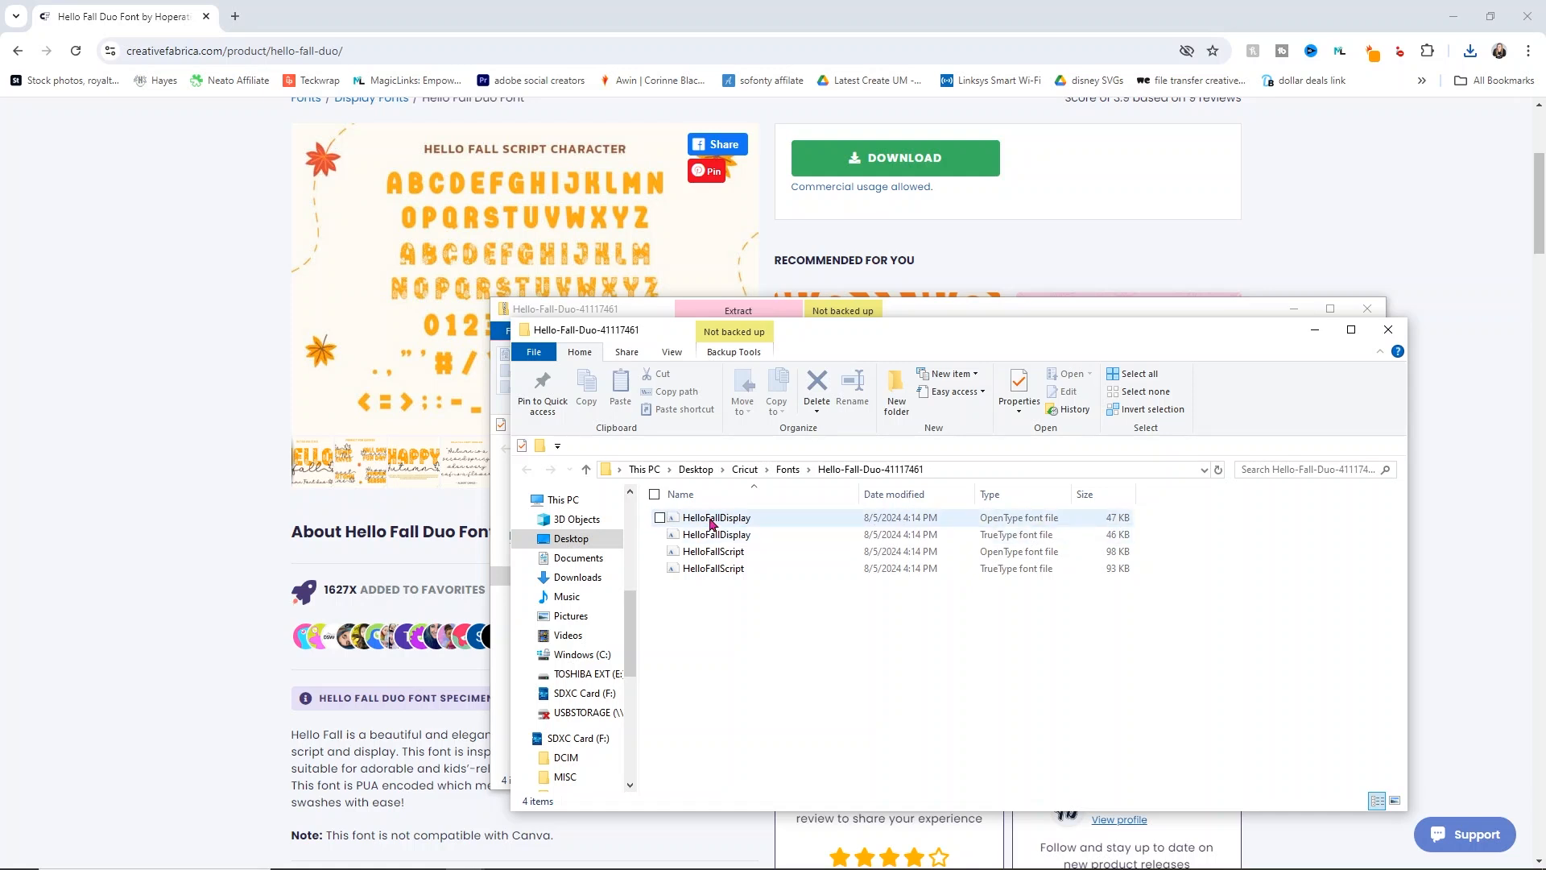
{"action": "left_click", "coordinate": [715, 517]}
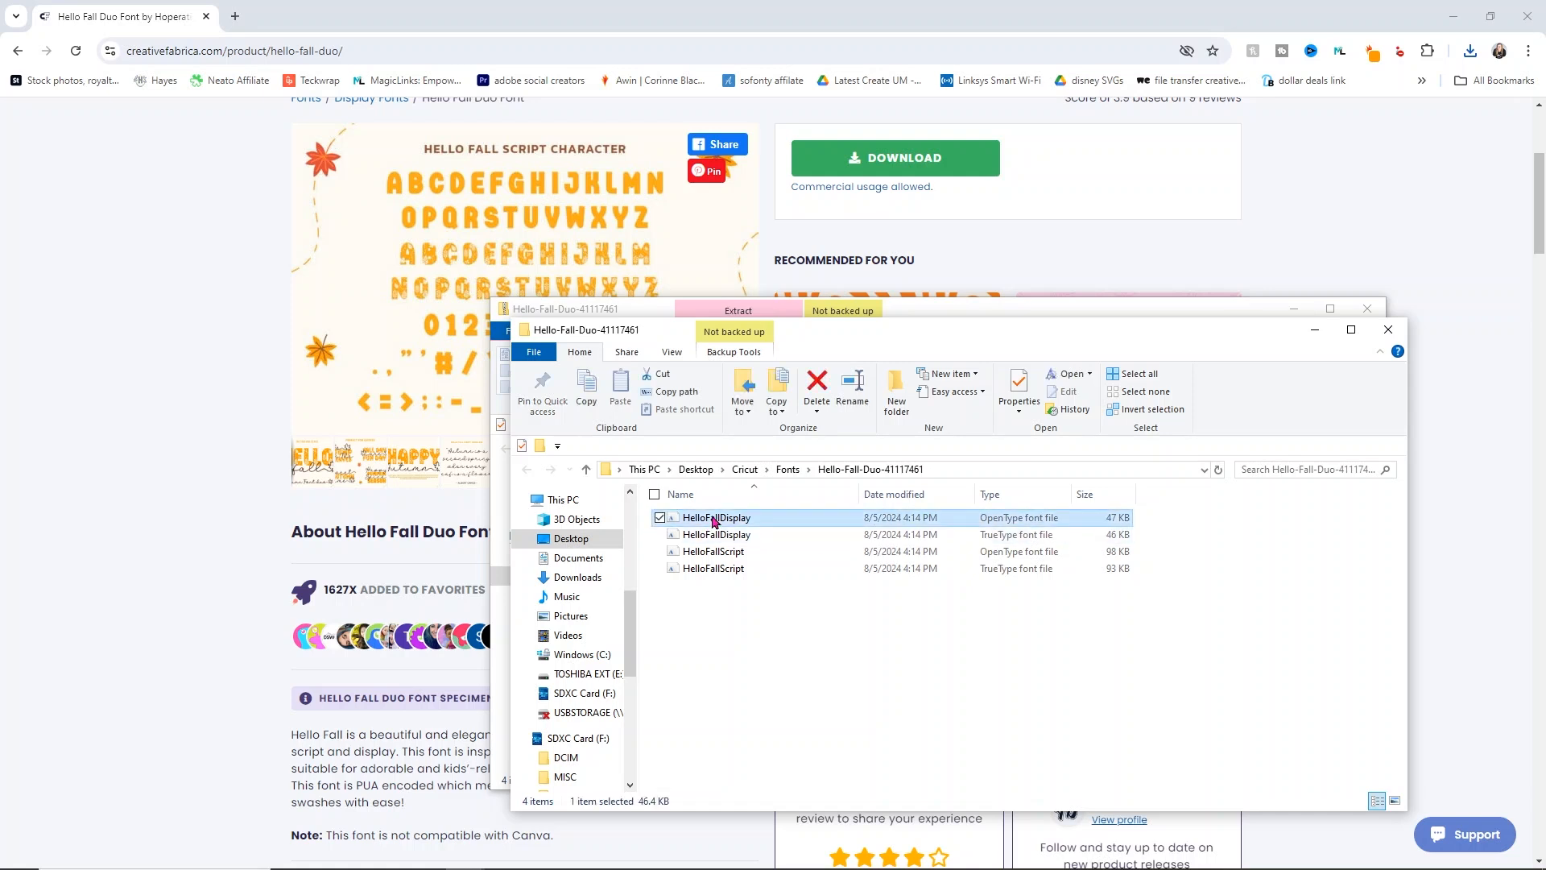
{"action": "right_click", "coordinate": [715, 516]}
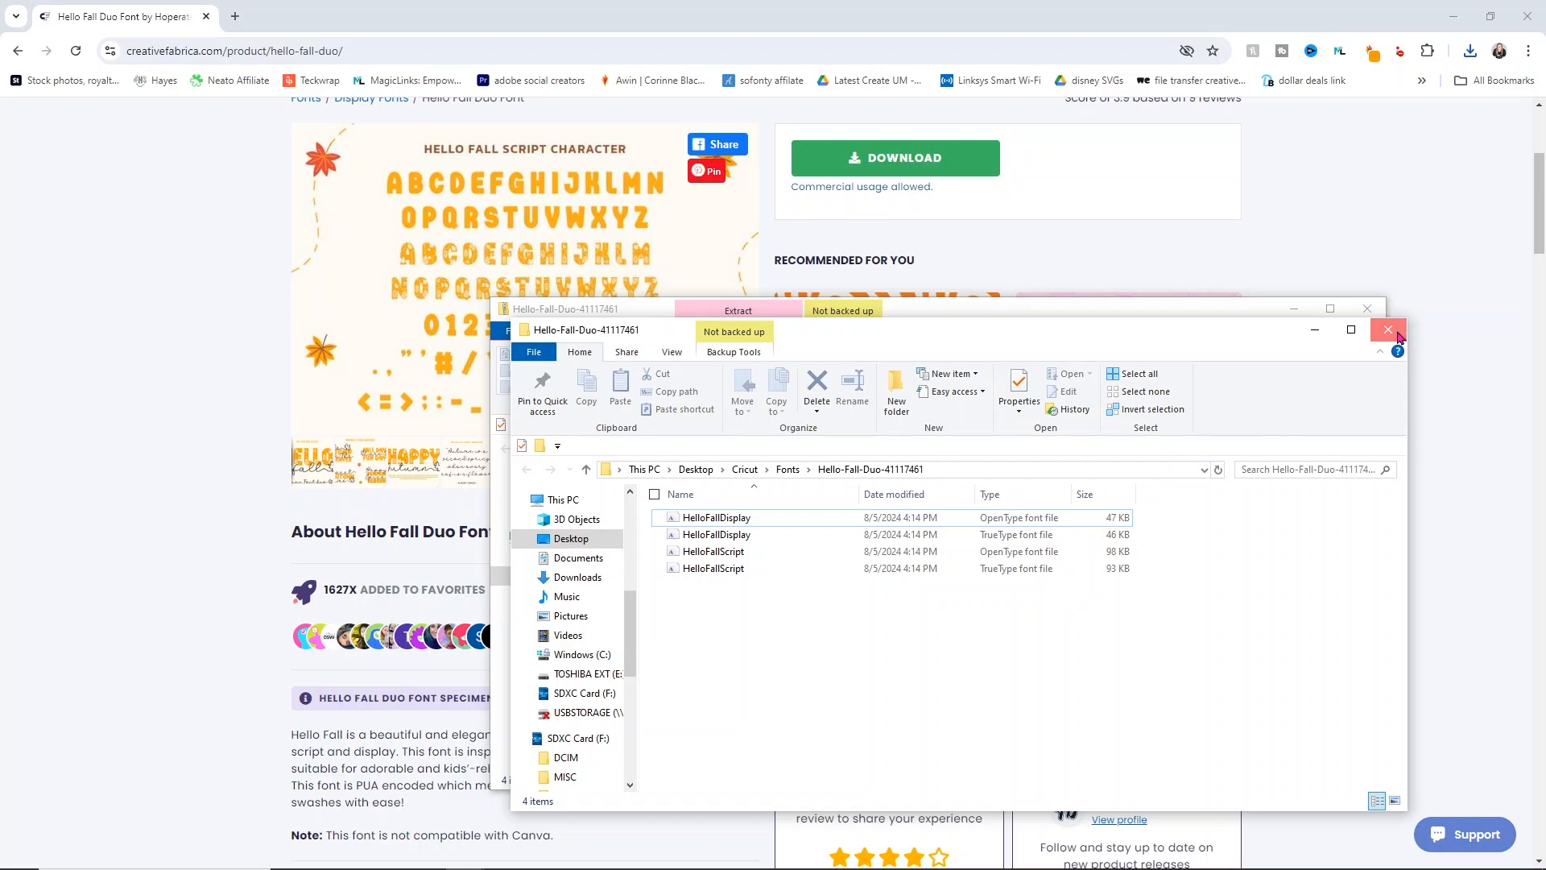
Close the font folder and move the Hello text toward the canvas centre.
{"action": "left_click", "coordinate": [1386, 328]}
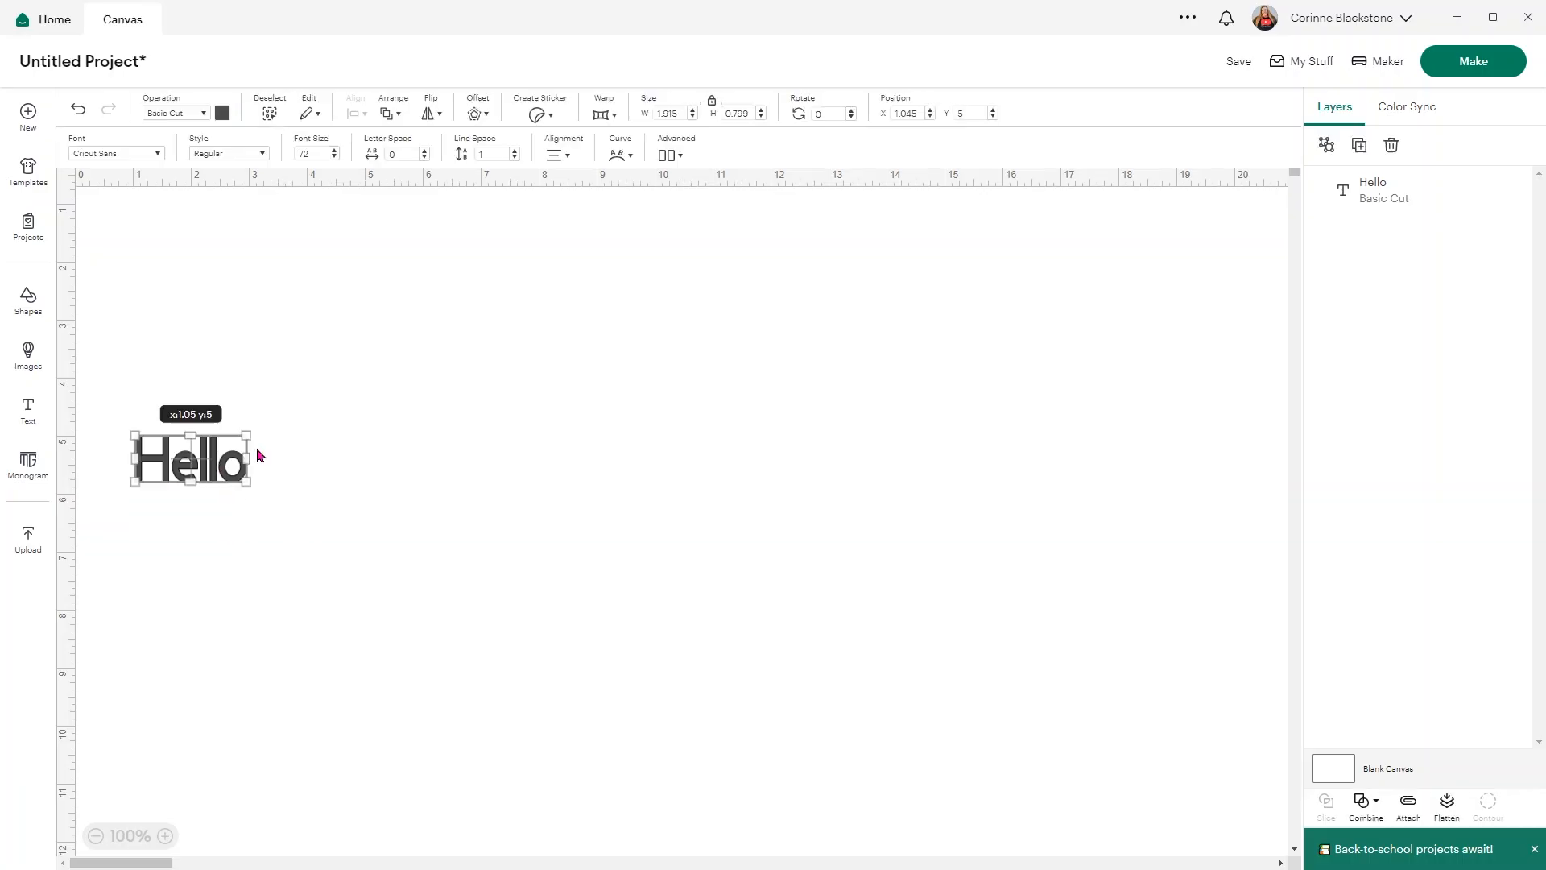
{"action": "left_click_drag", "start_coordinate": [190, 456], "coordinate": [604, 418]}
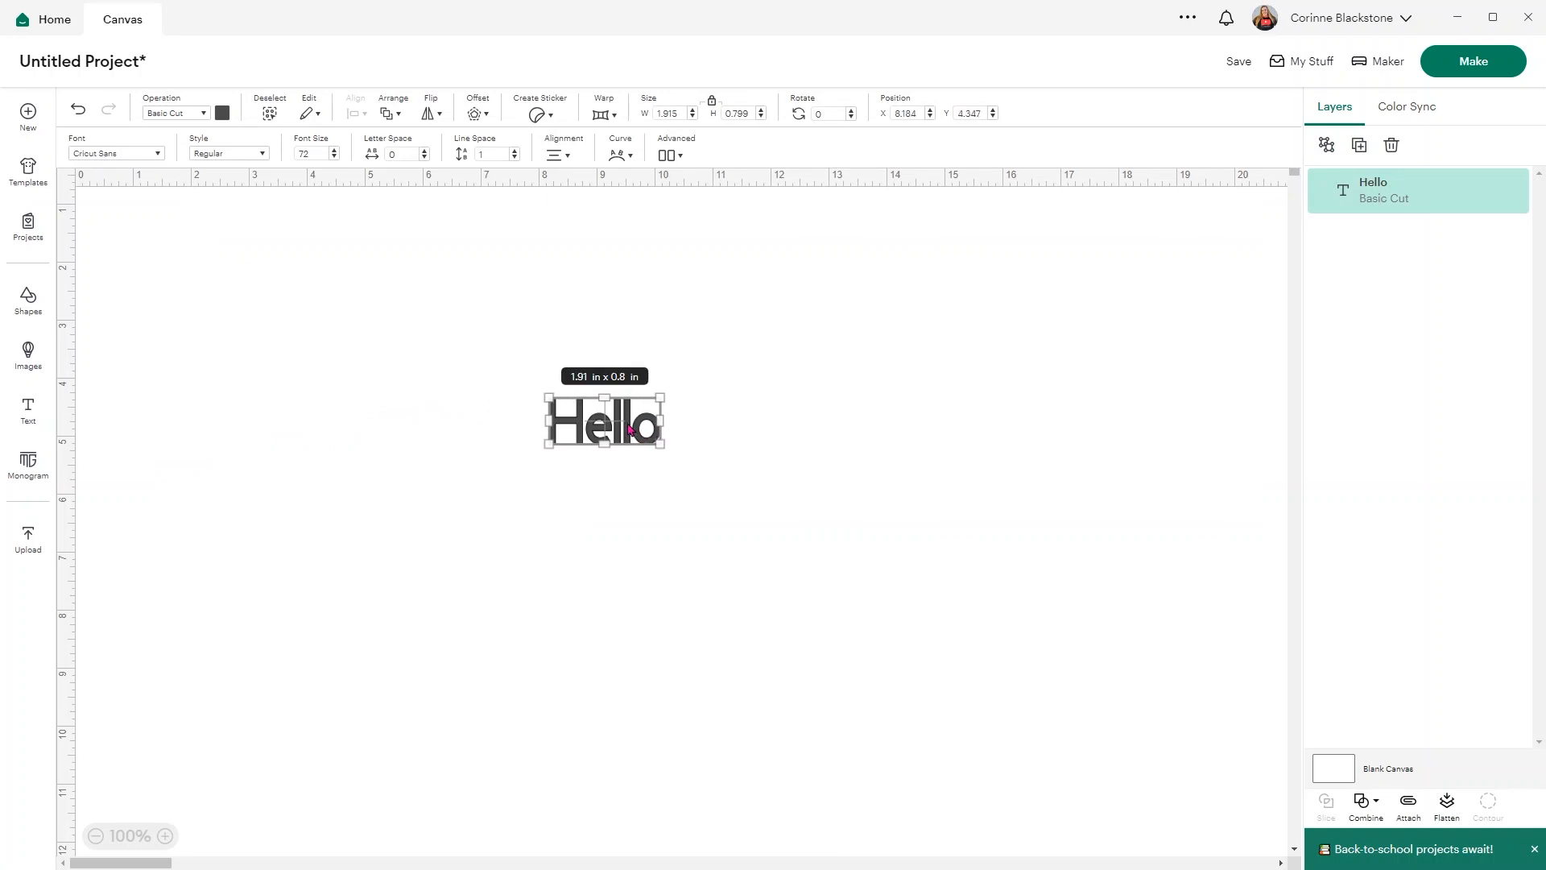
{"action": "mouse_move", "coordinate": [193, 333]}
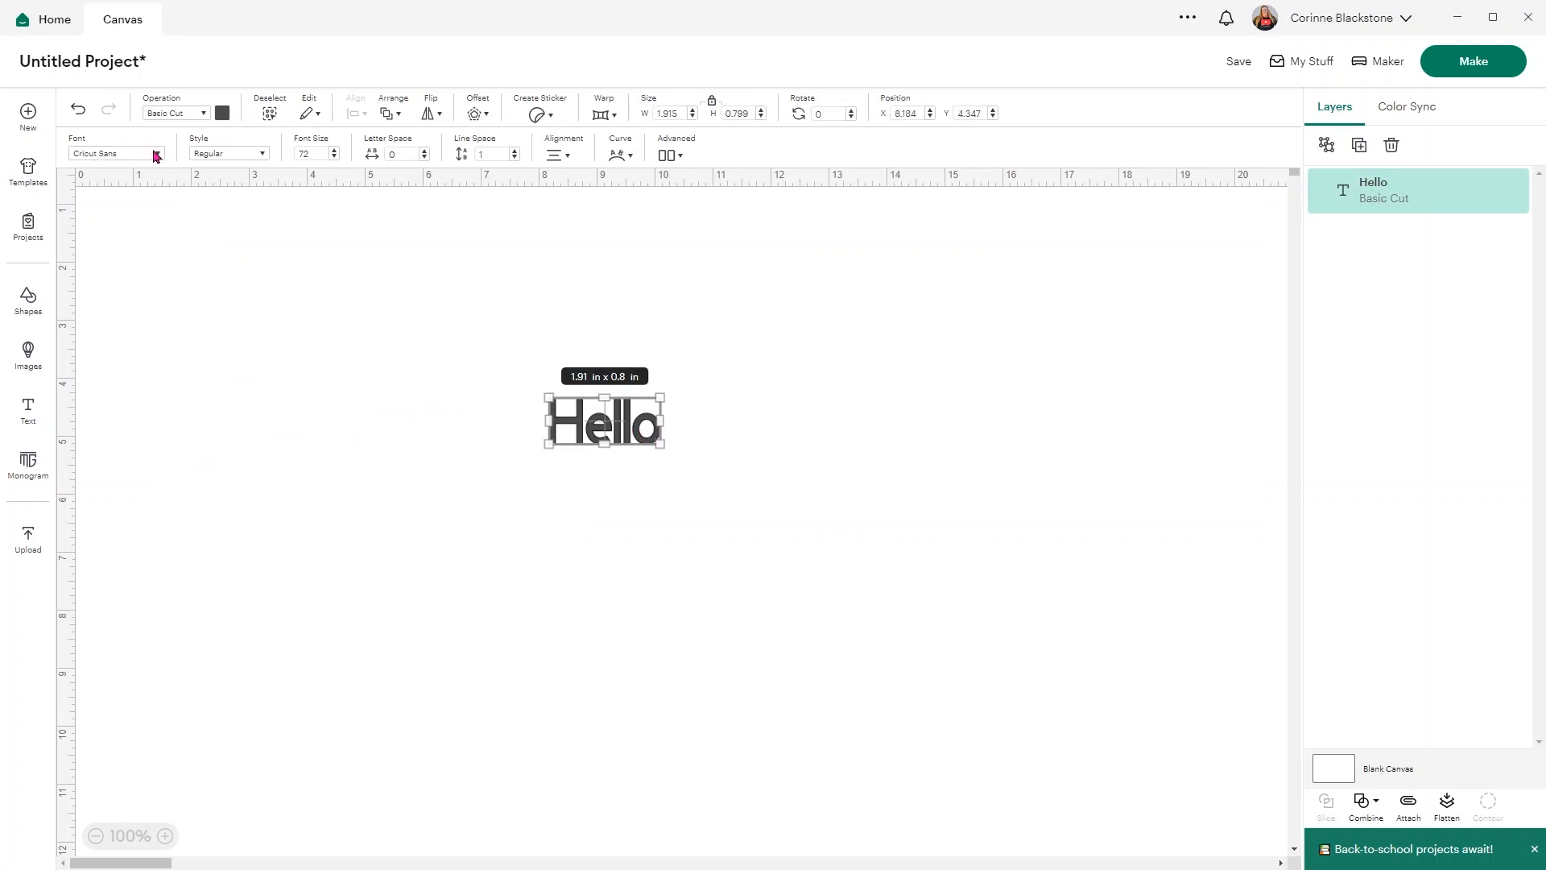
Search the system fonts for 'hello' and set the text in Hello Fall Display.
{"action": "left_click", "coordinate": [114, 154]}
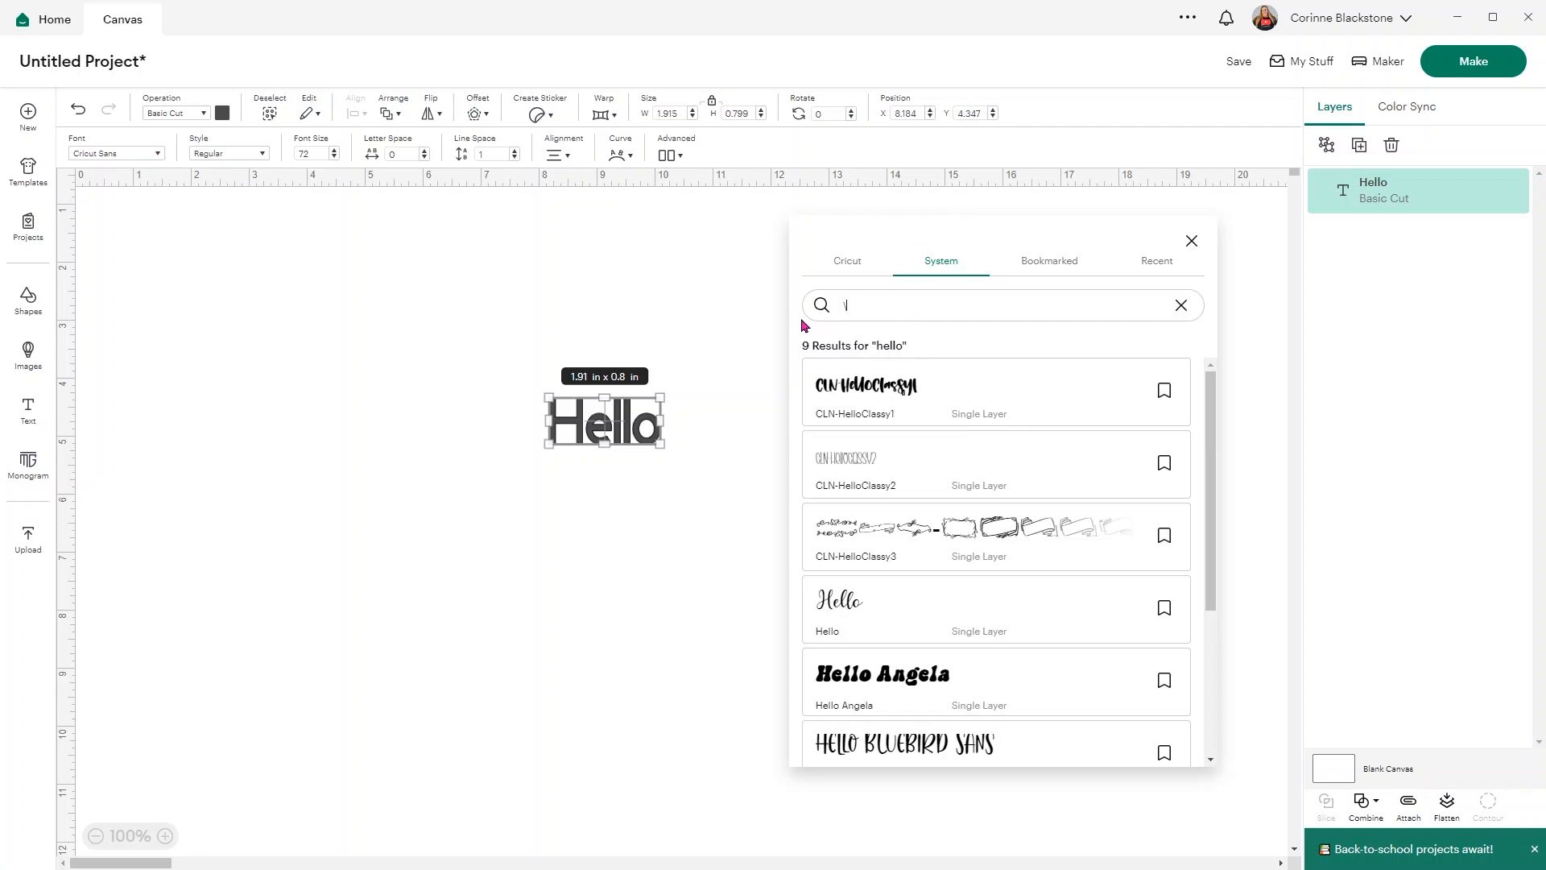
{"action": "type", "text": "\\"}
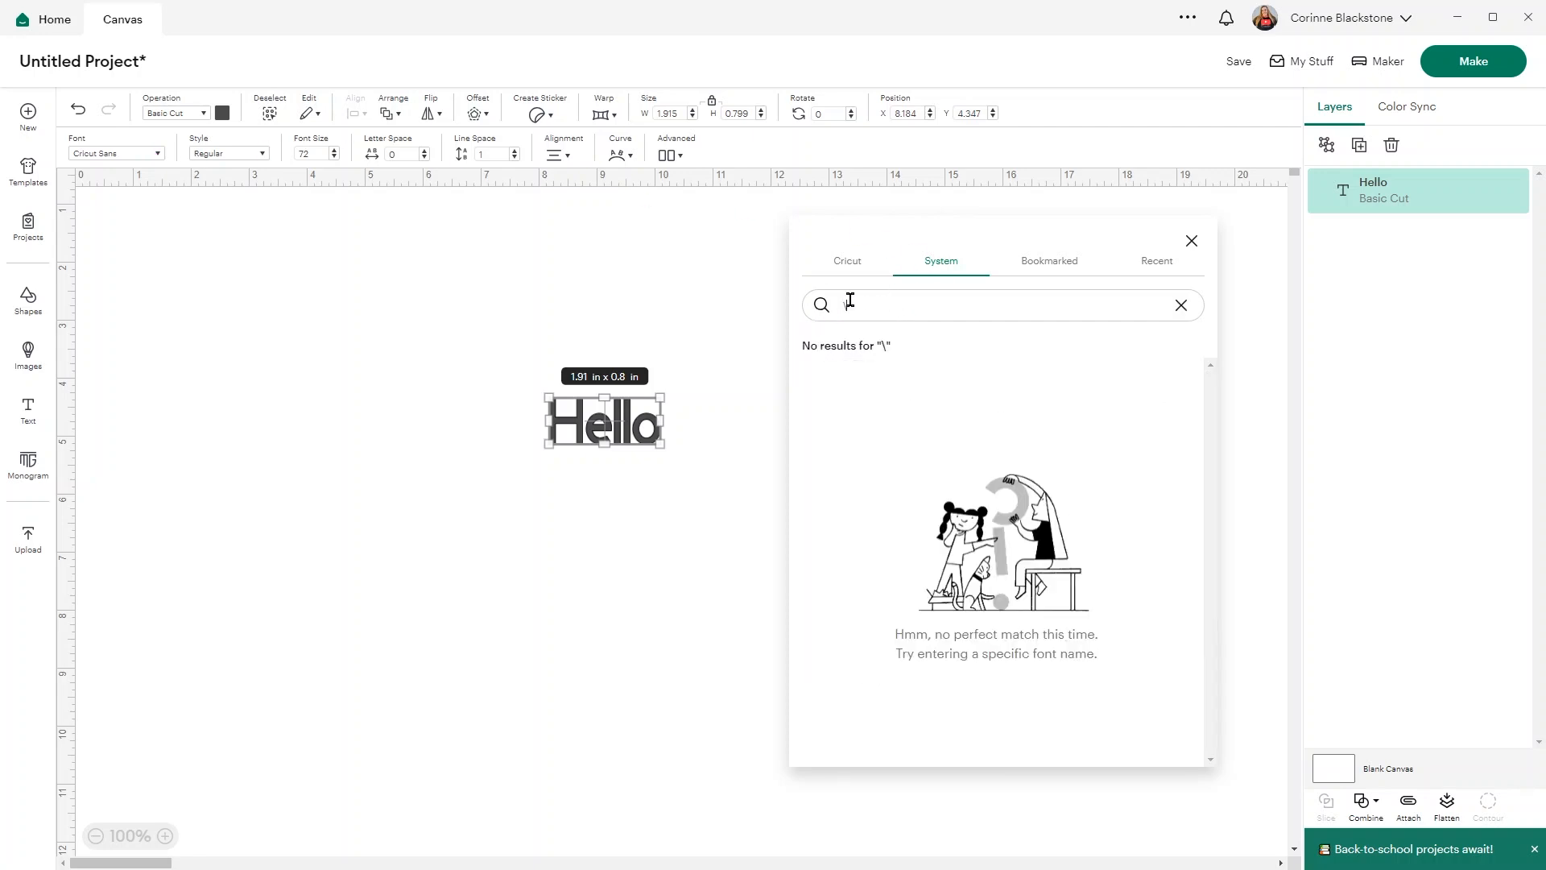
{"action": "type", "text": "hello"}
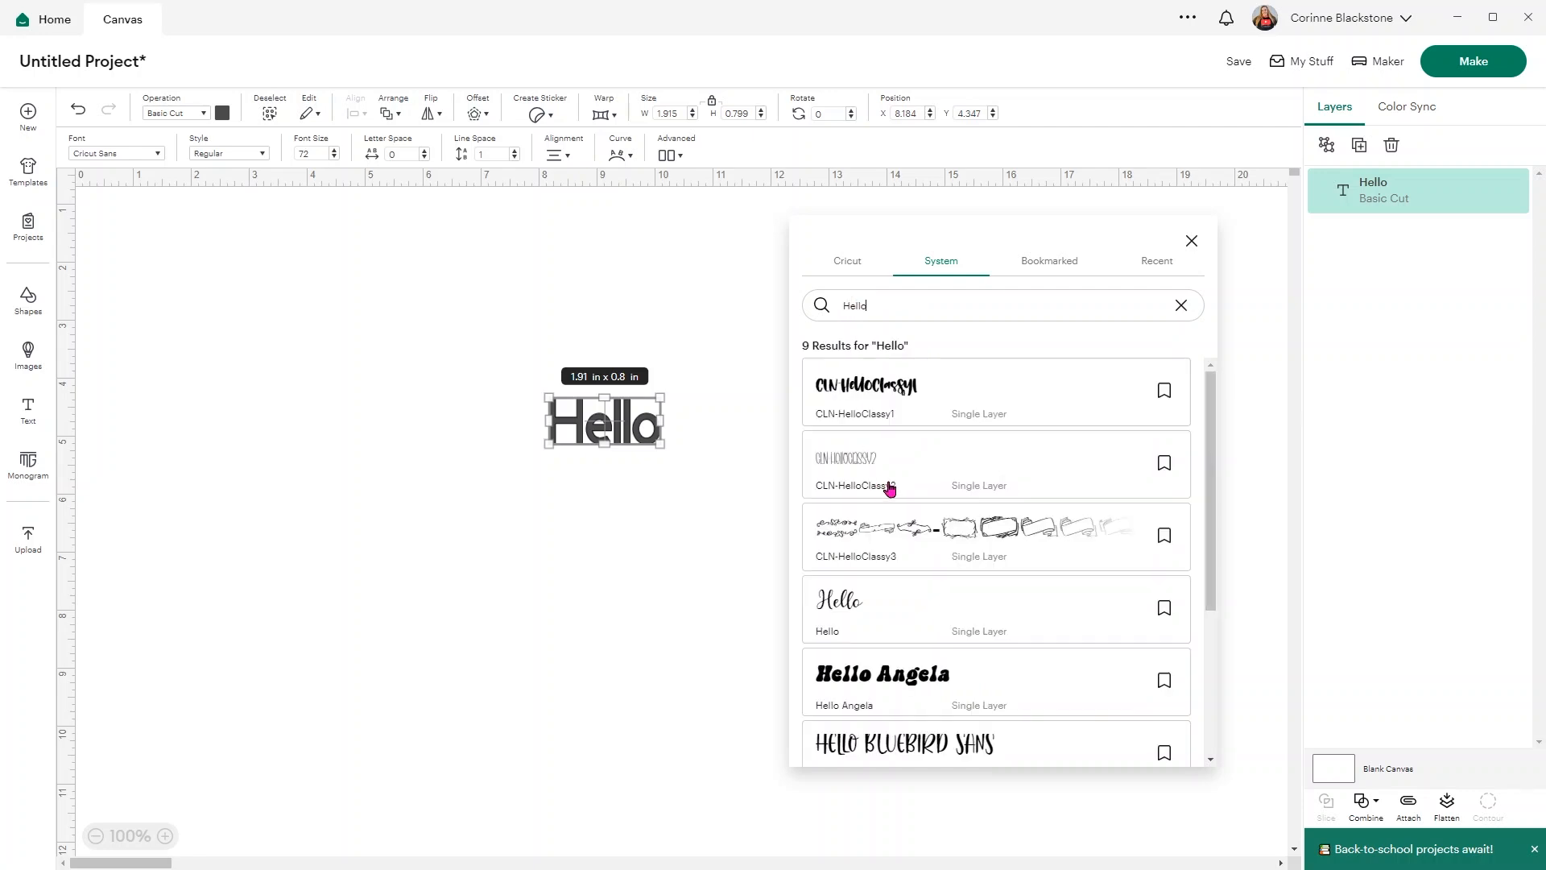
{"action": "scroll", "scroll_direction": "down", "scroll_amount": 3}
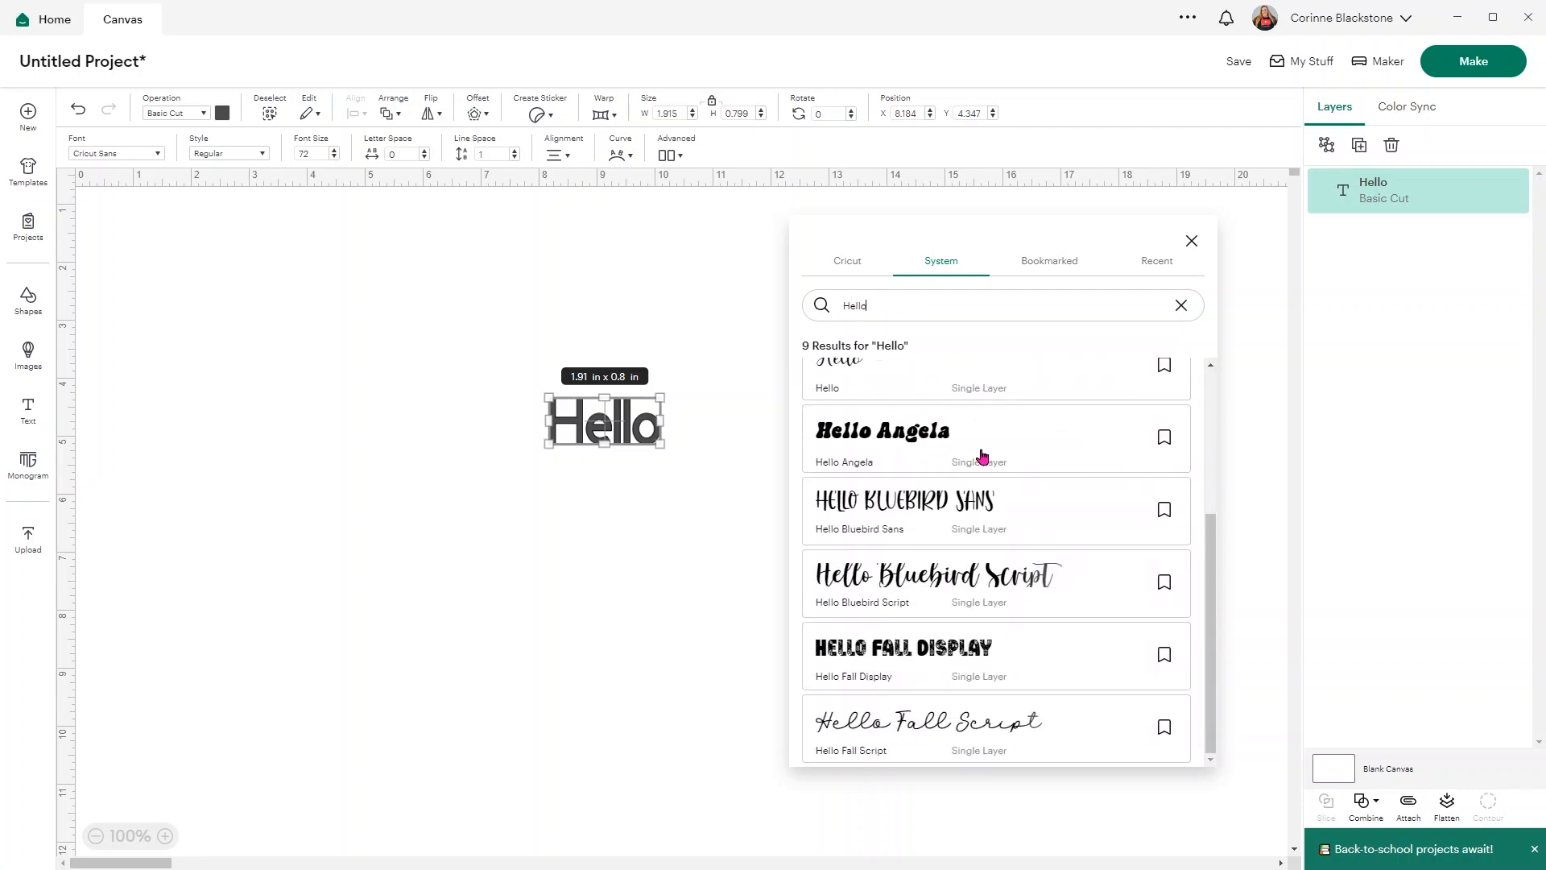
{"action": "mouse_move", "coordinate": [971, 649]}
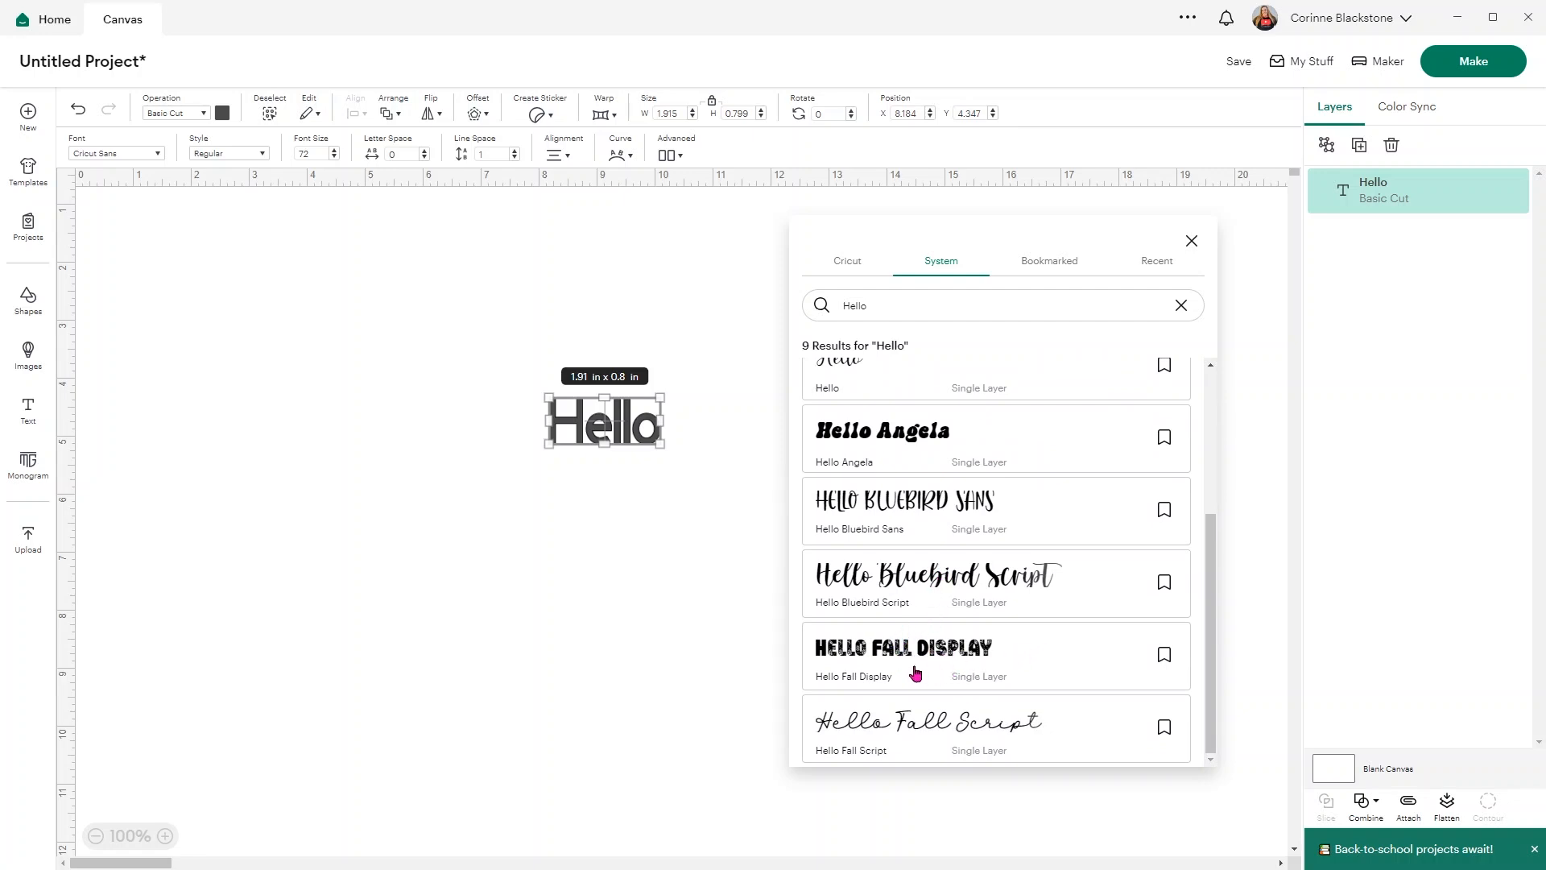
{"action": "left_click", "coordinate": [902, 655]}
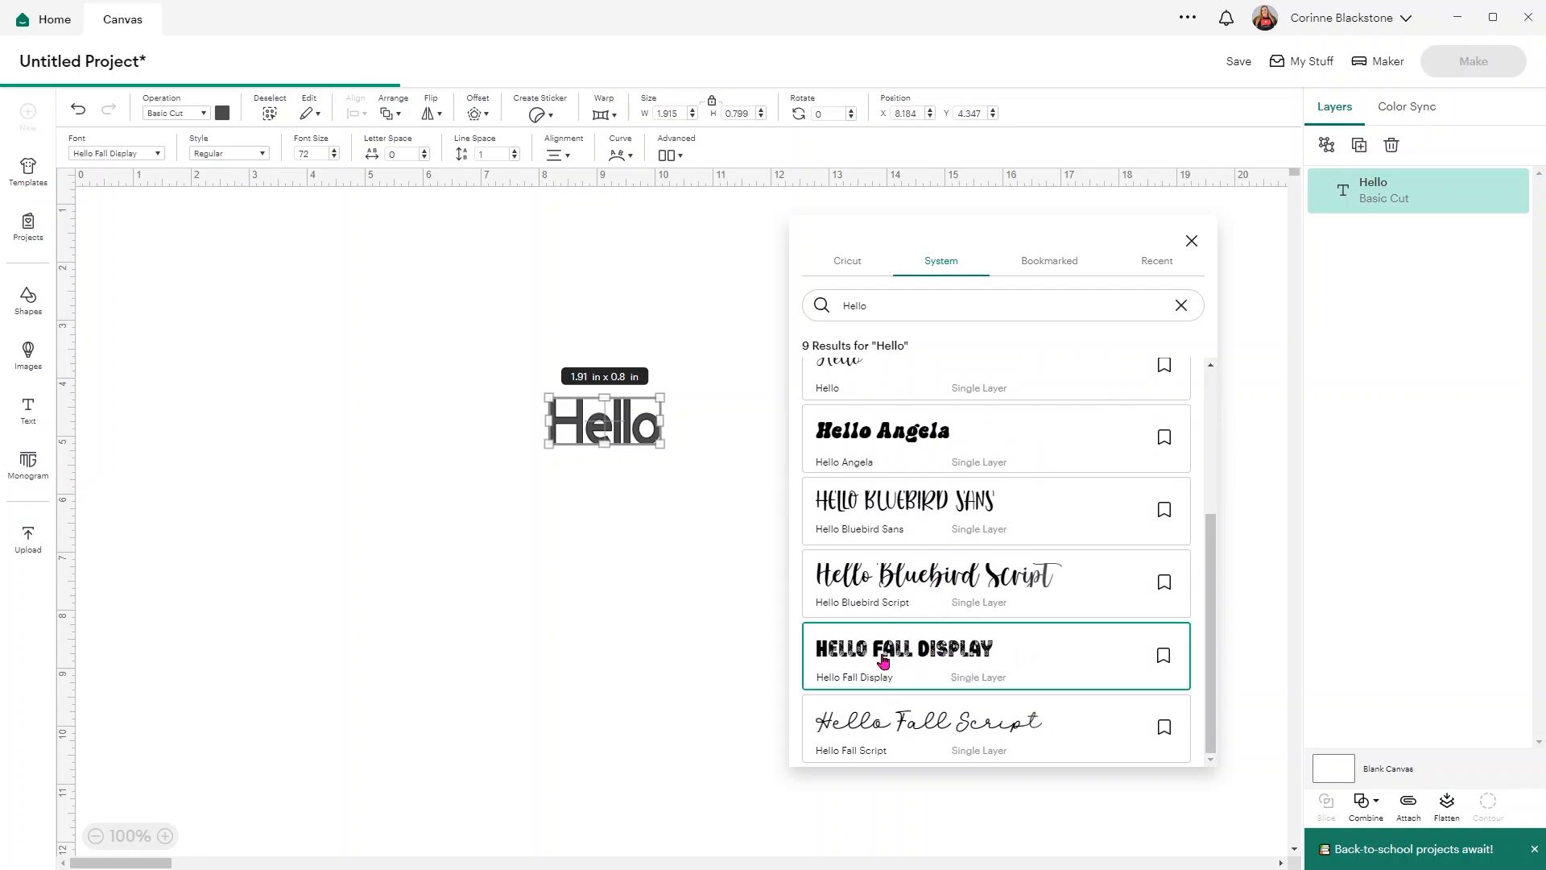
{"action": "left_click", "coordinate": [904, 649]}
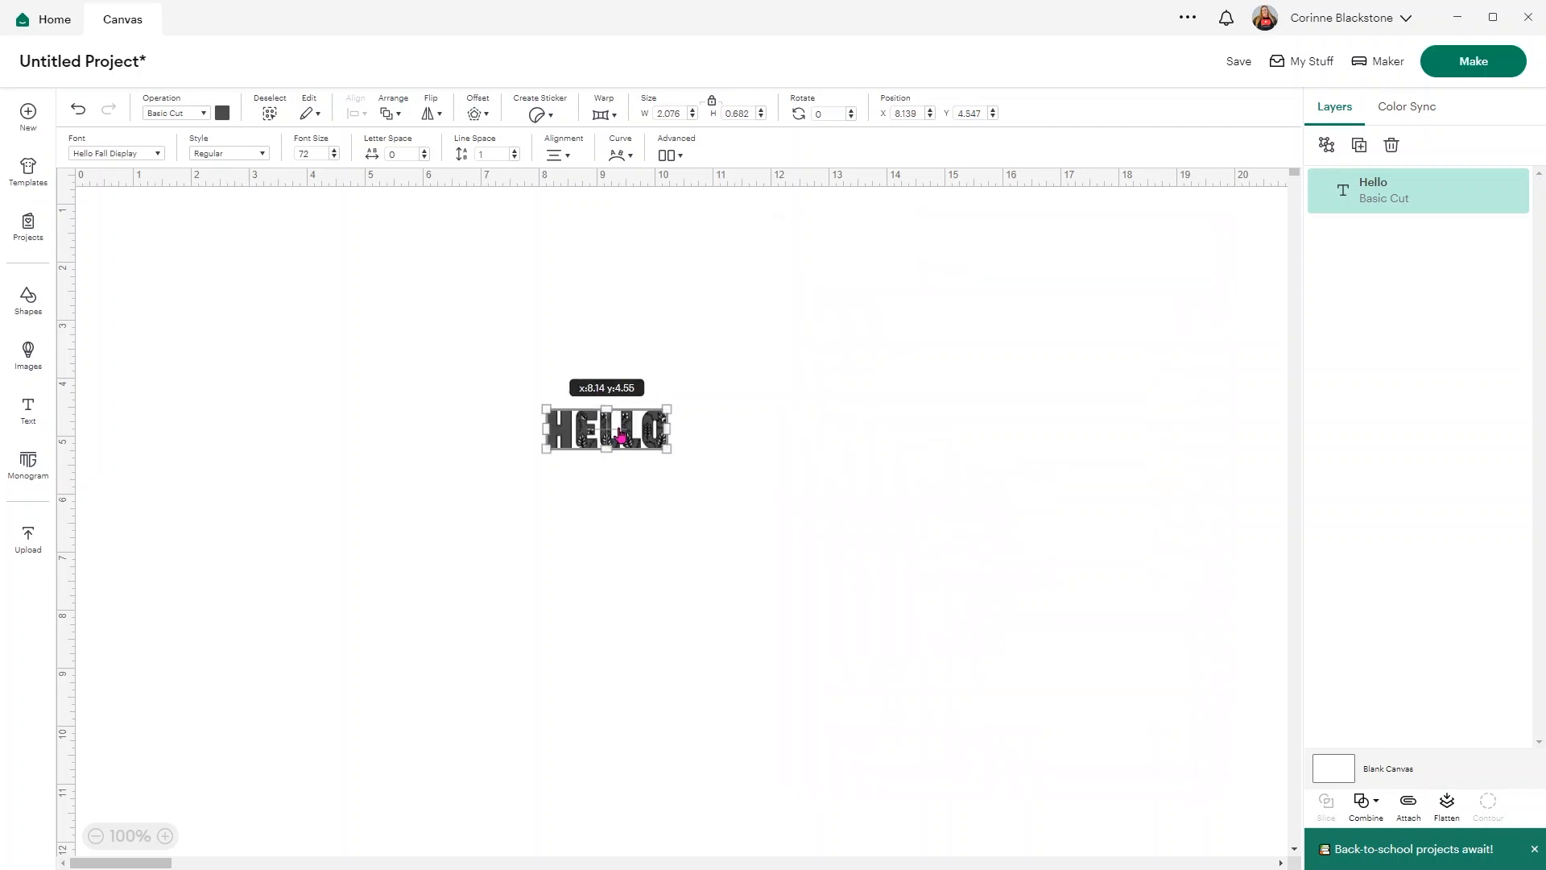
Scale HELLO to about 15.6 by 5.1 inches in the upper left and start a second text layer.
{"action": "left_click_drag", "start_coordinate": [607, 427], "coordinate": [385, 301]}
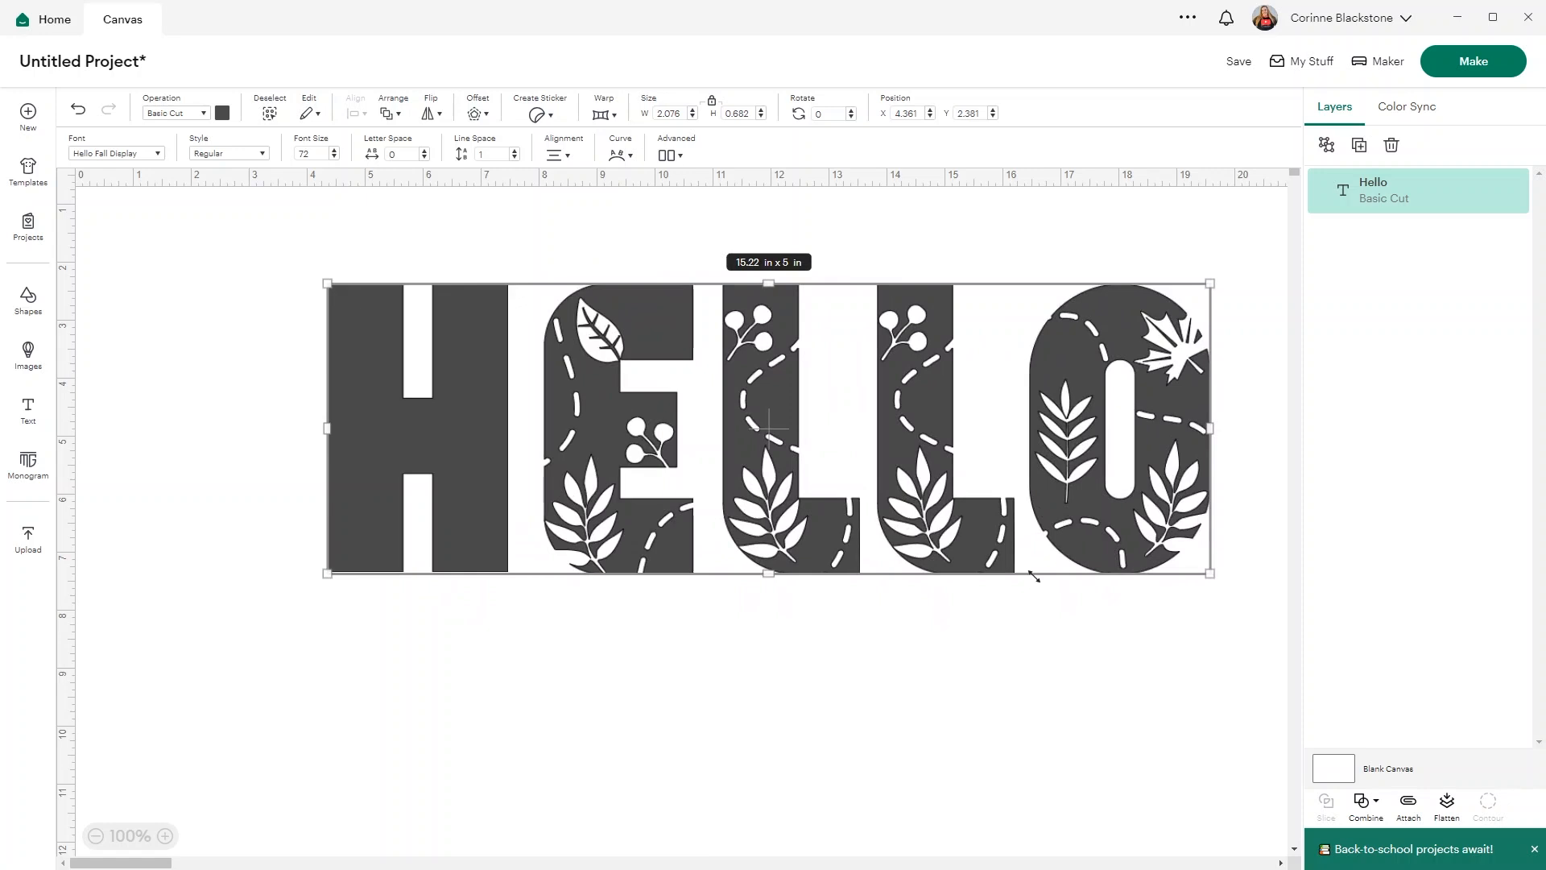
{"action": "left_click_drag", "start_coordinate": [1211, 571], "coordinate": [1106, 552]}
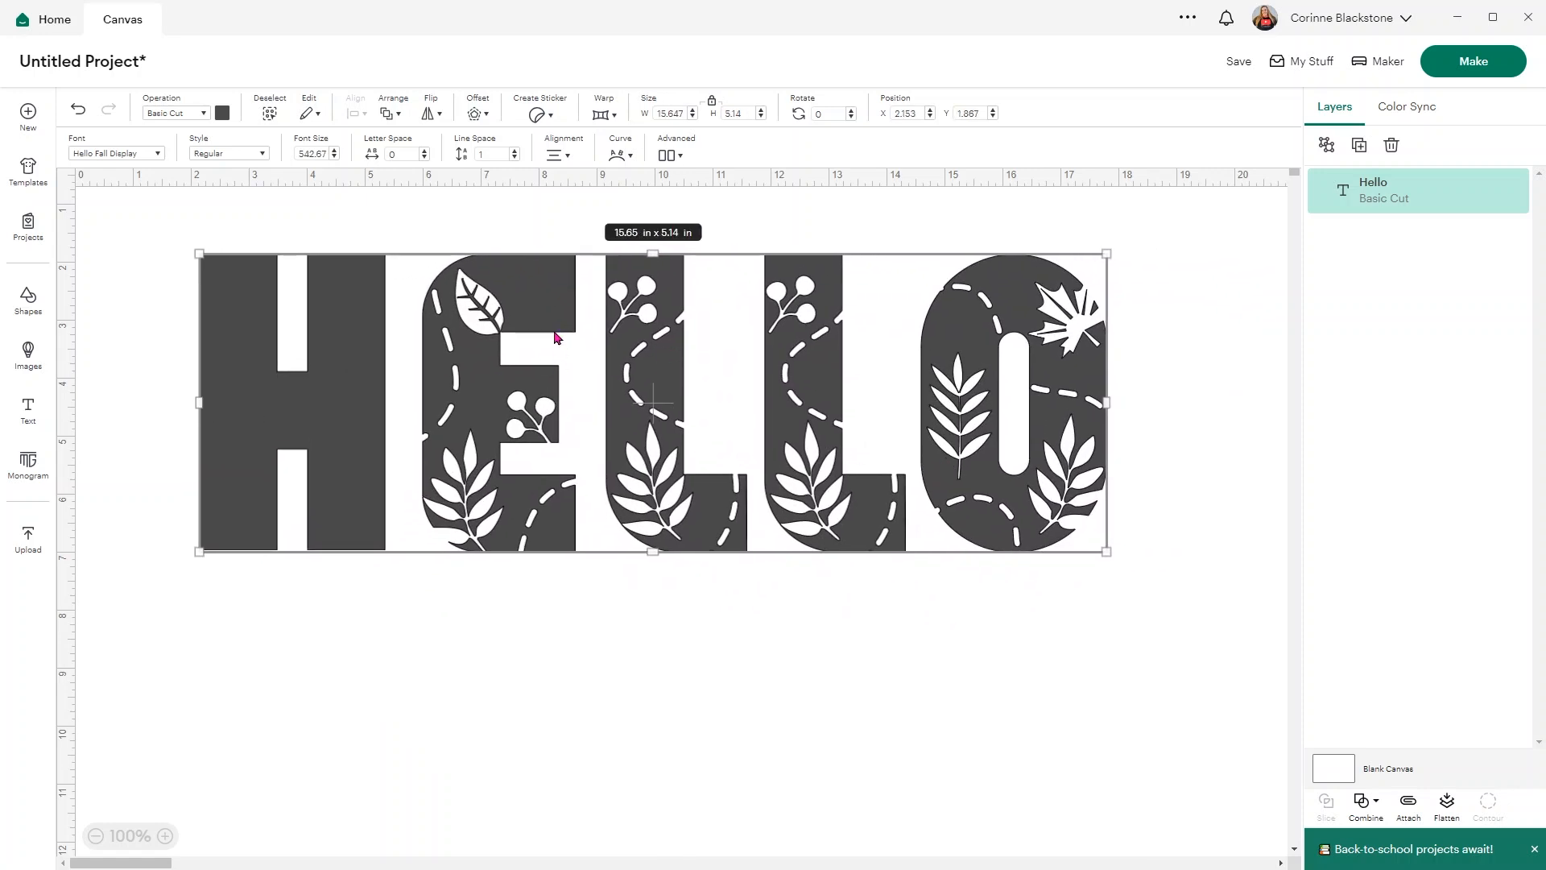
{"action": "mouse_move", "coordinate": [708, 415]}
{"action": "type", "text": "HE"}
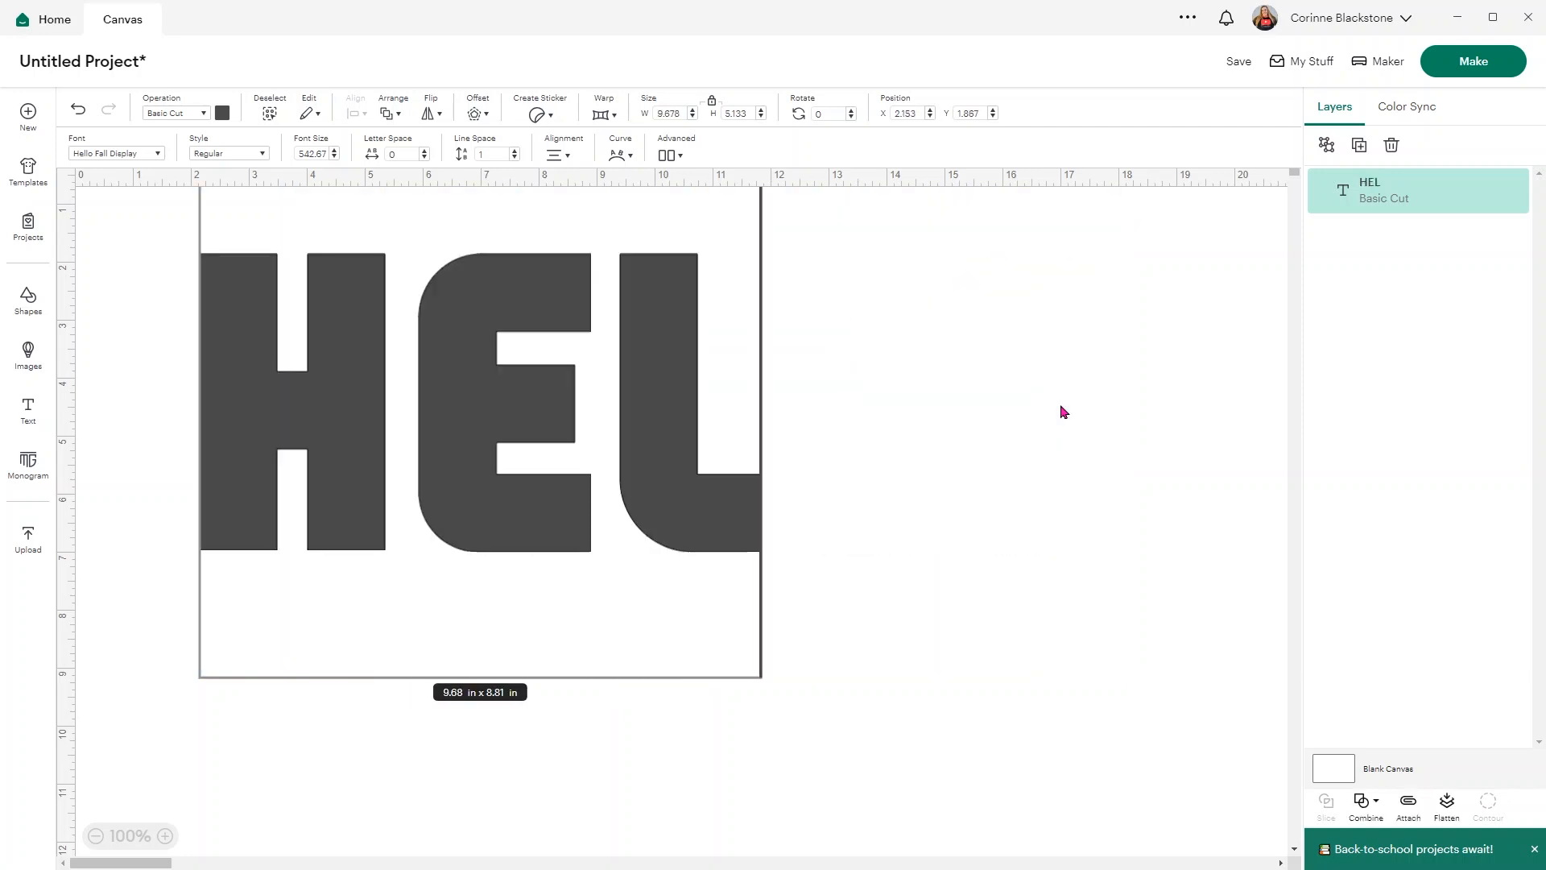
{"action": "type", "text": "LO"}
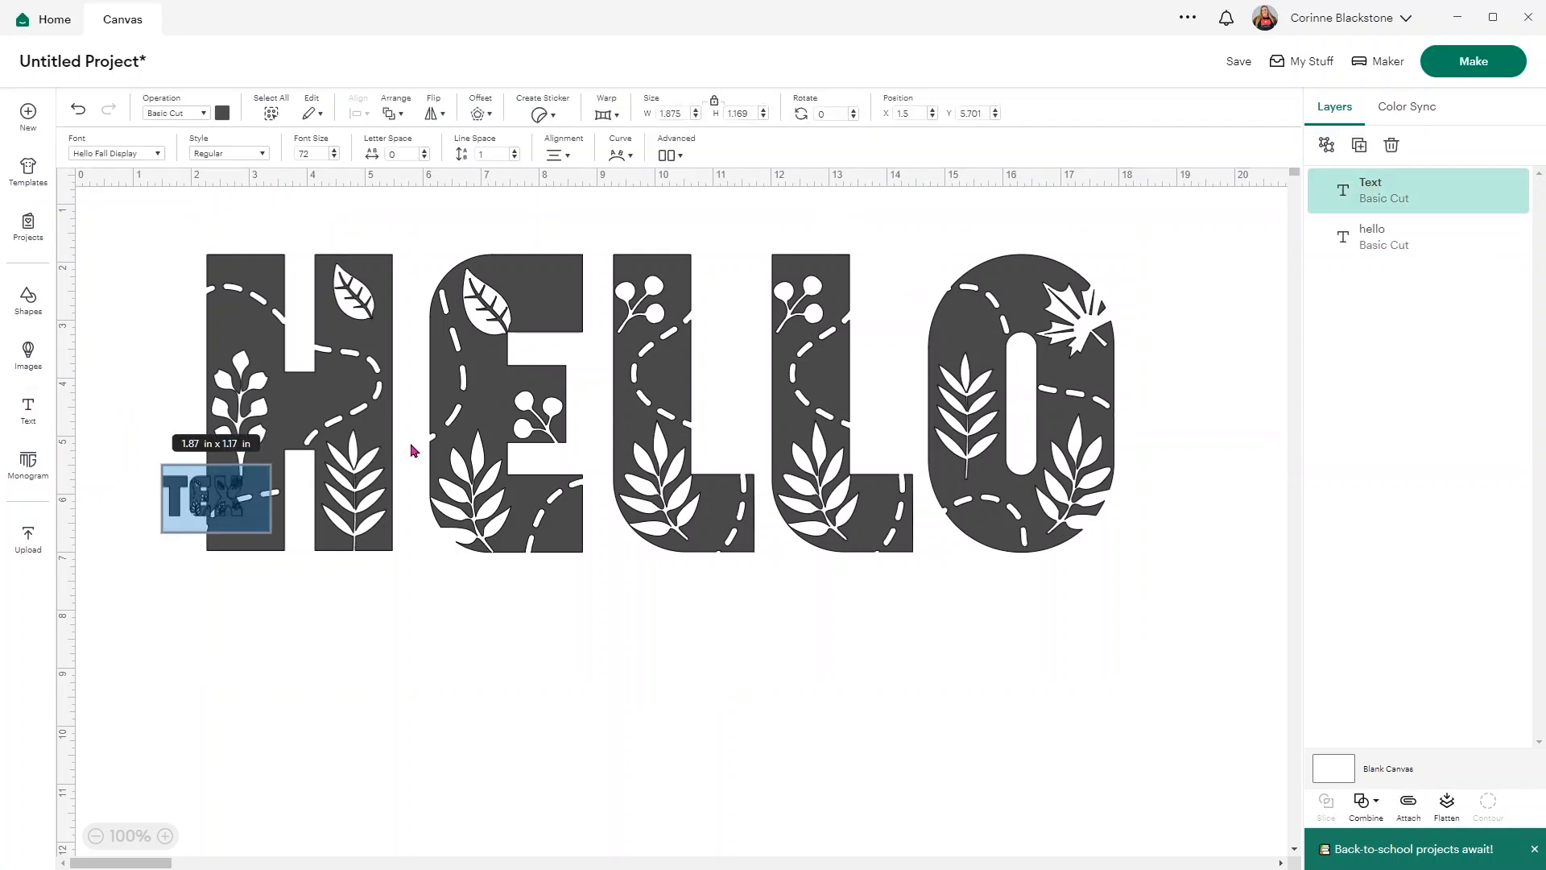
Add 'Autumn' in Hello Fall Script and size it to sit under the orange HELLO.
{"action": "type", "text": "Autumn"}
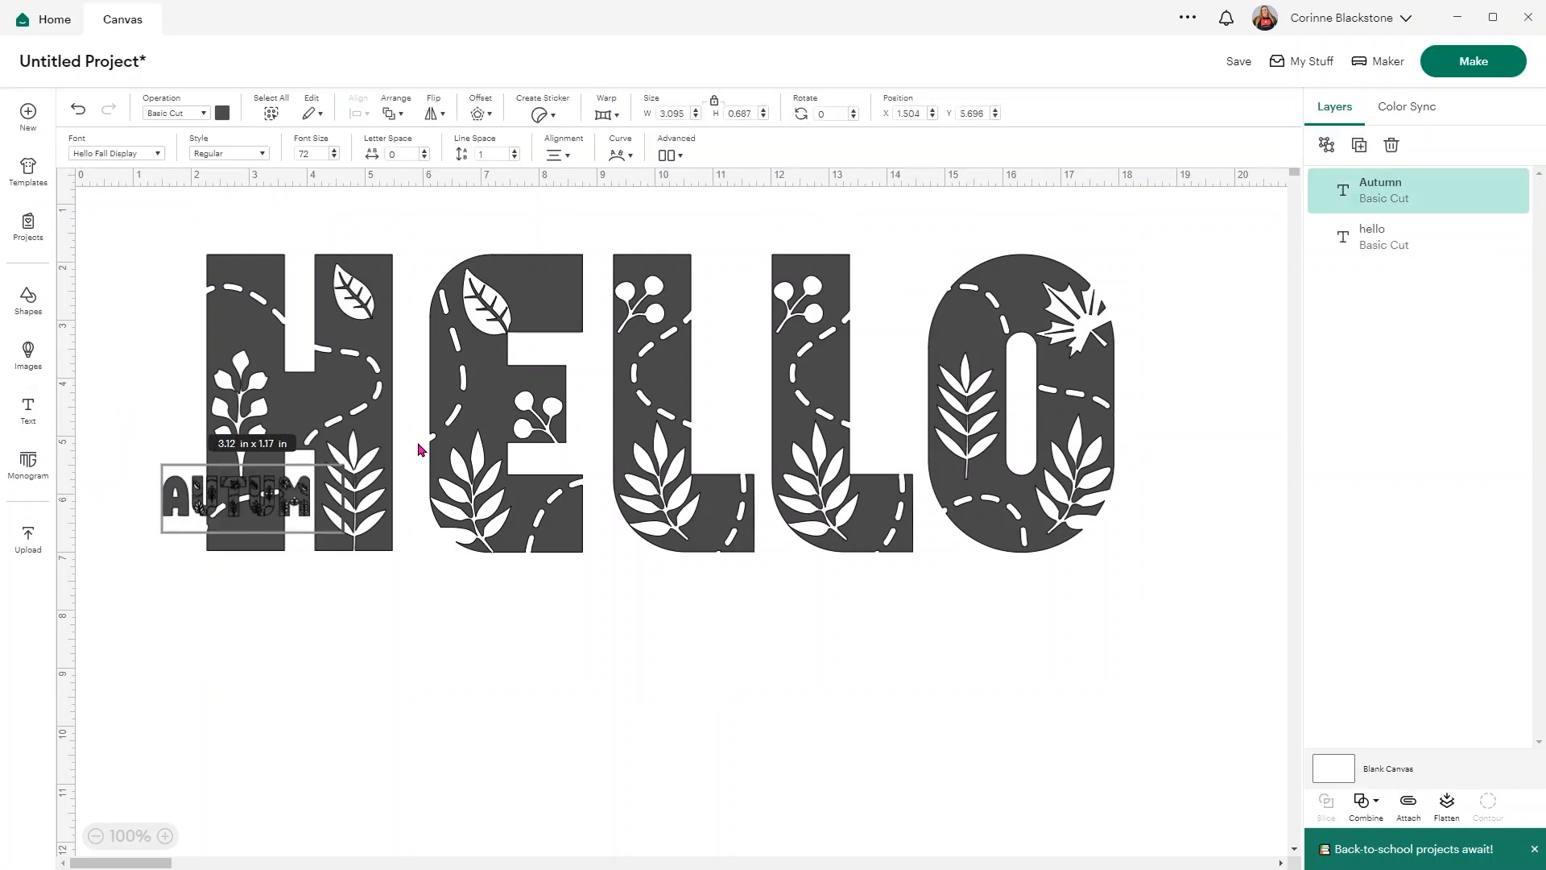
{"action": "left_click_drag", "start_coordinate": [247, 497], "coordinate": [390, 631]}
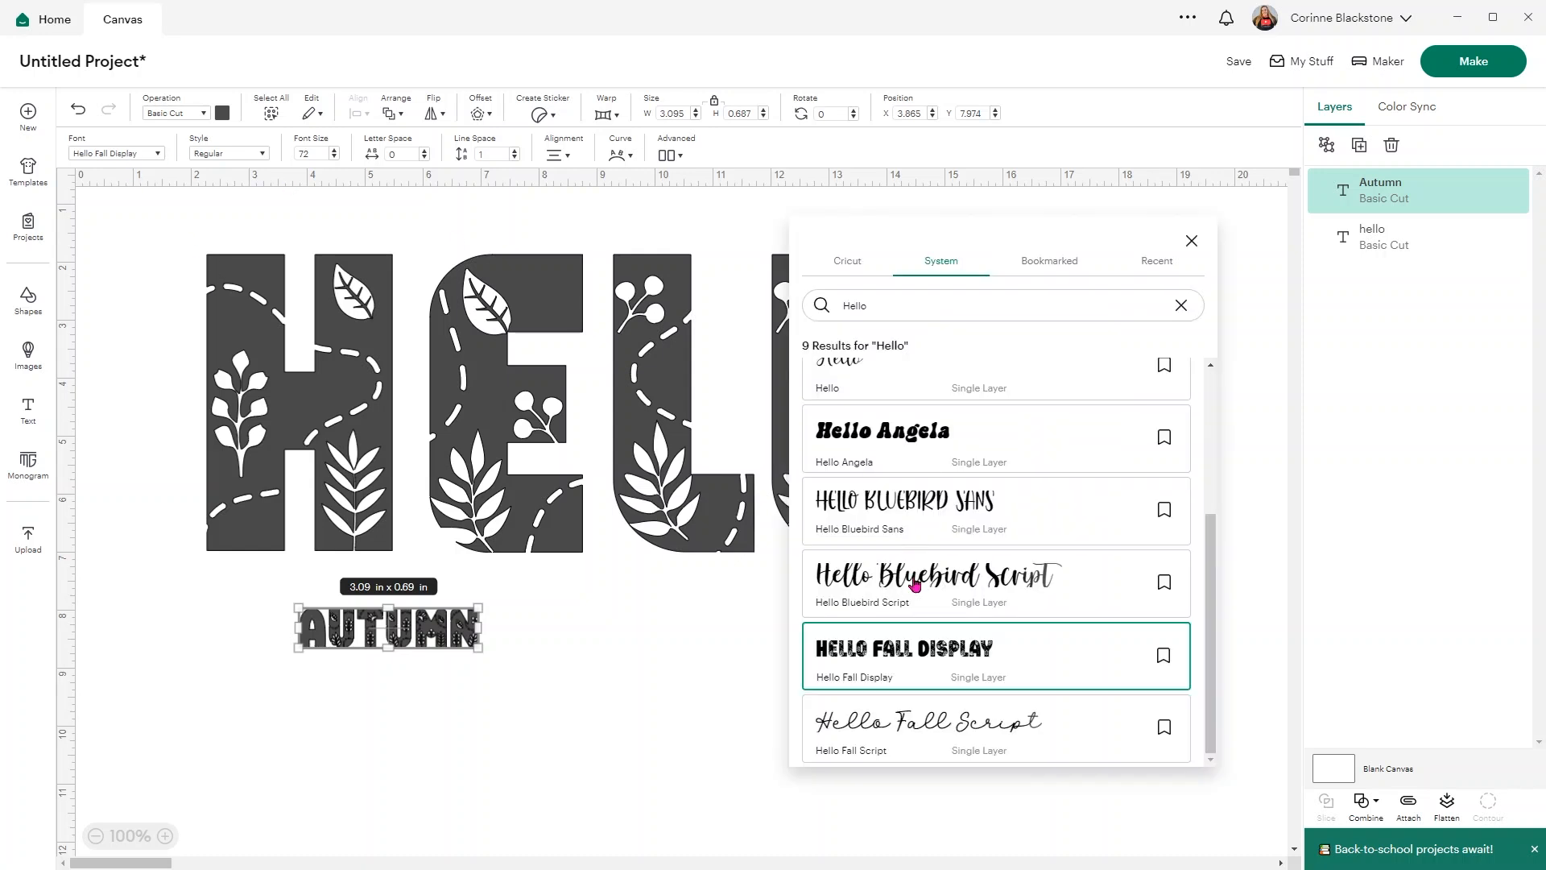
{"action": "left_click", "coordinate": [928, 721]}
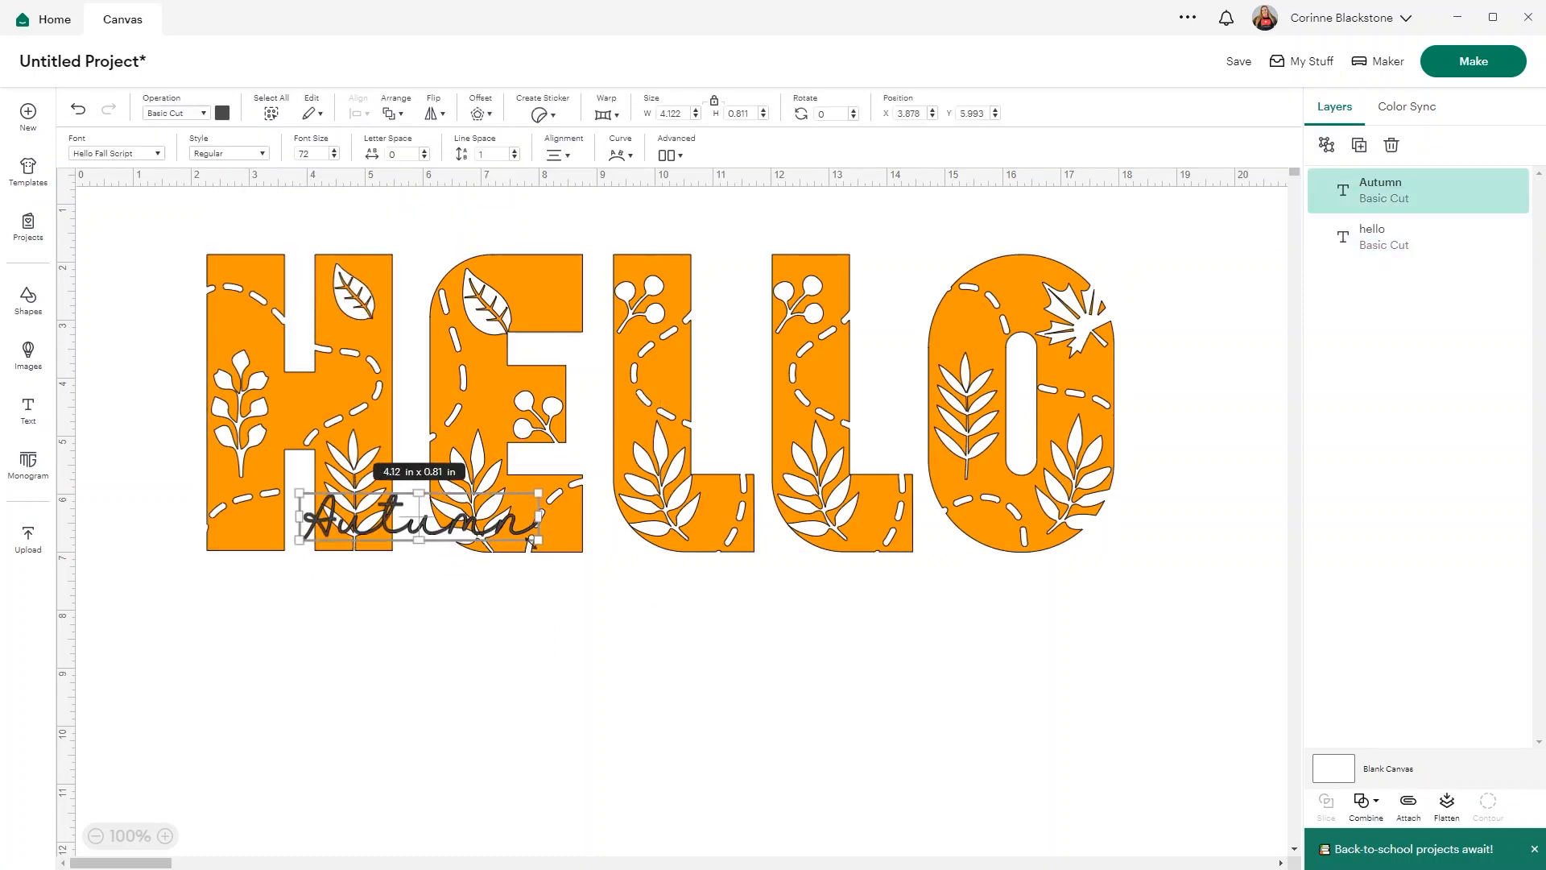
{"action": "left_click_drag", "start_coordinate": [542, 541], "coordinate": [1227, 729]}
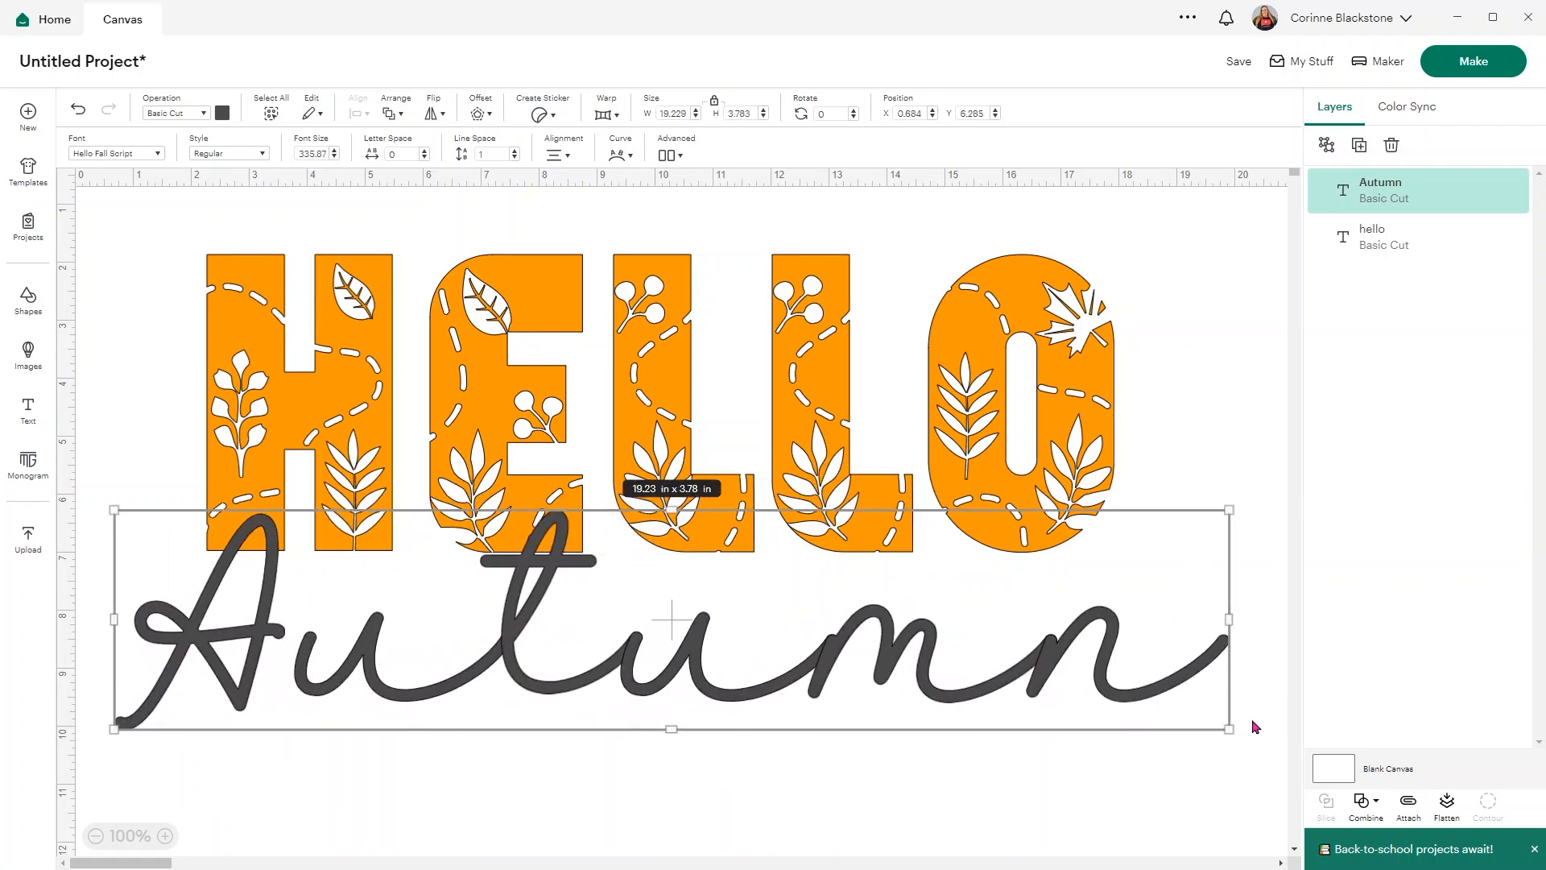
{"action": "left_click_drag", "start_coordinate": [1227, 730], "coordinate": [993, 681]}
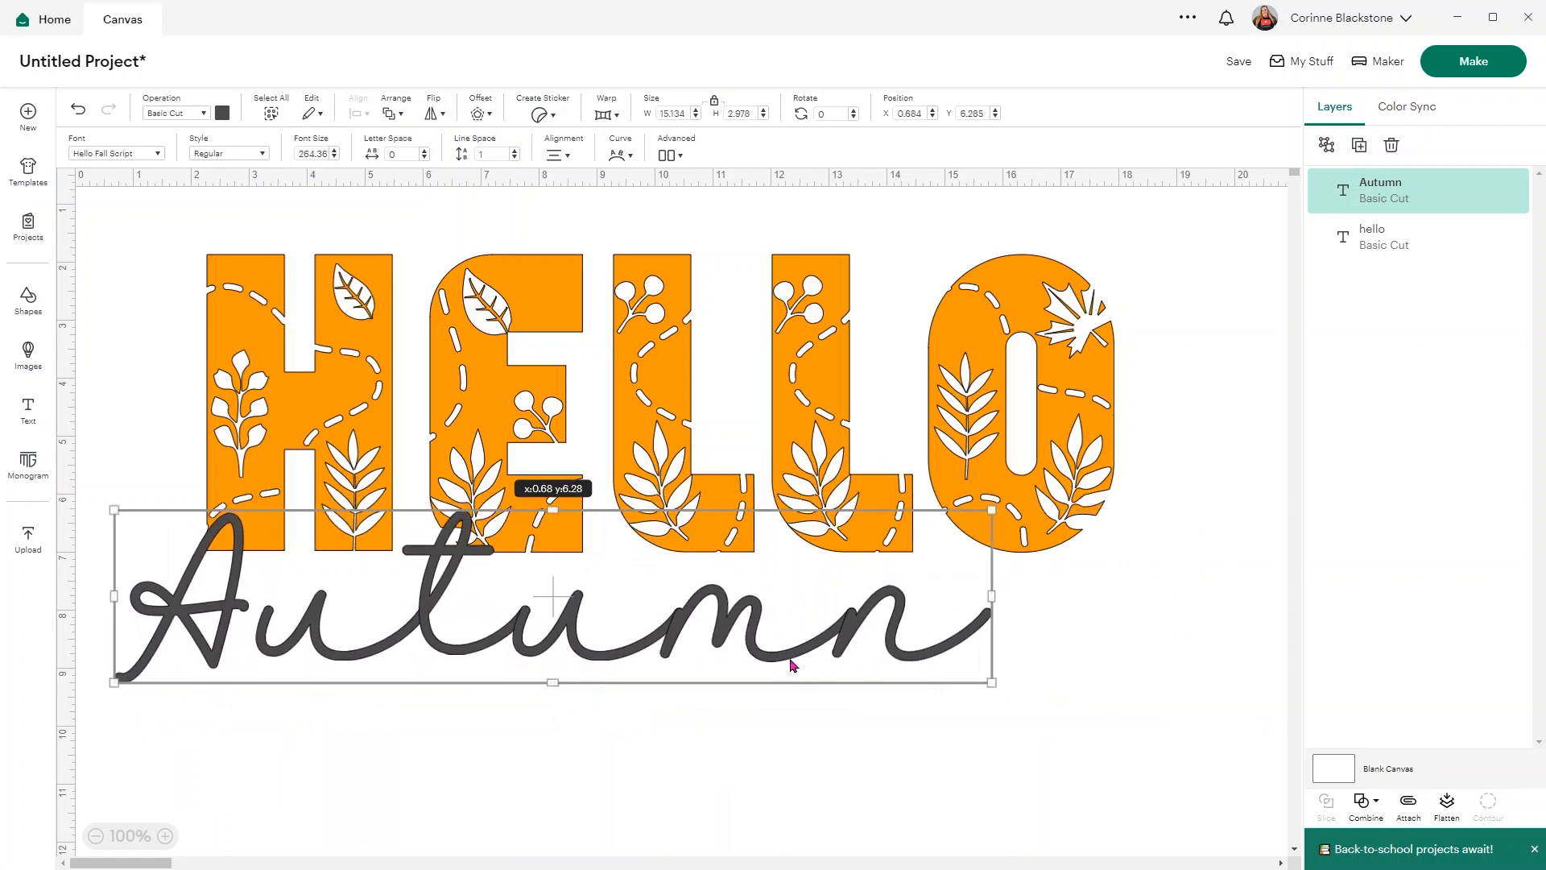
{"action": "left_click_drag", "start_coordinate": [551, 591], "coordinate": [677, 649]}
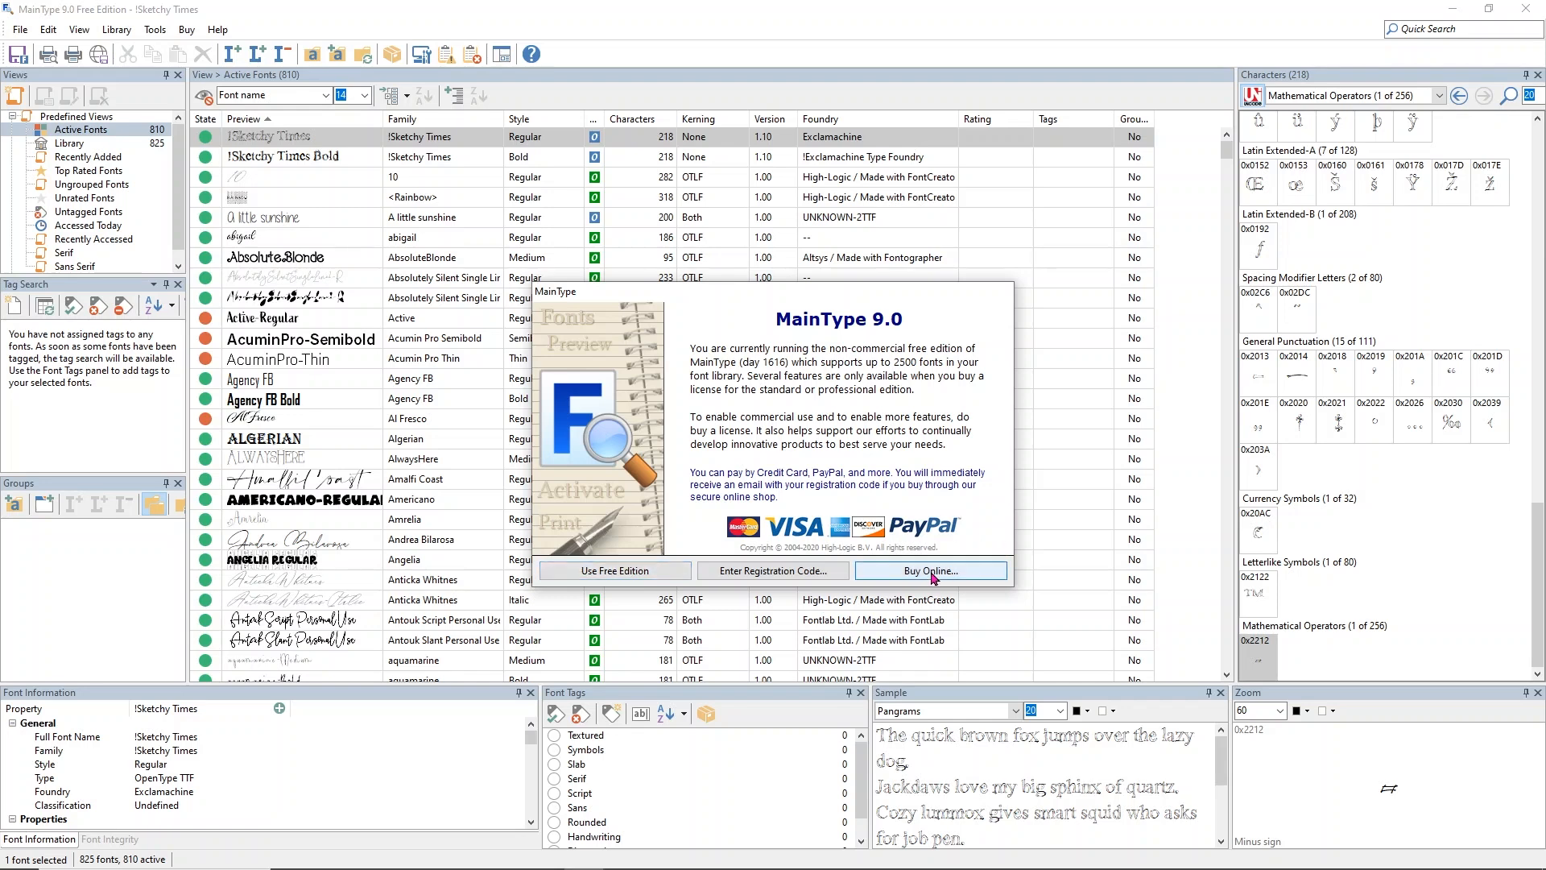
{"action": "mouse_move", "coordinate": [896, 570]}
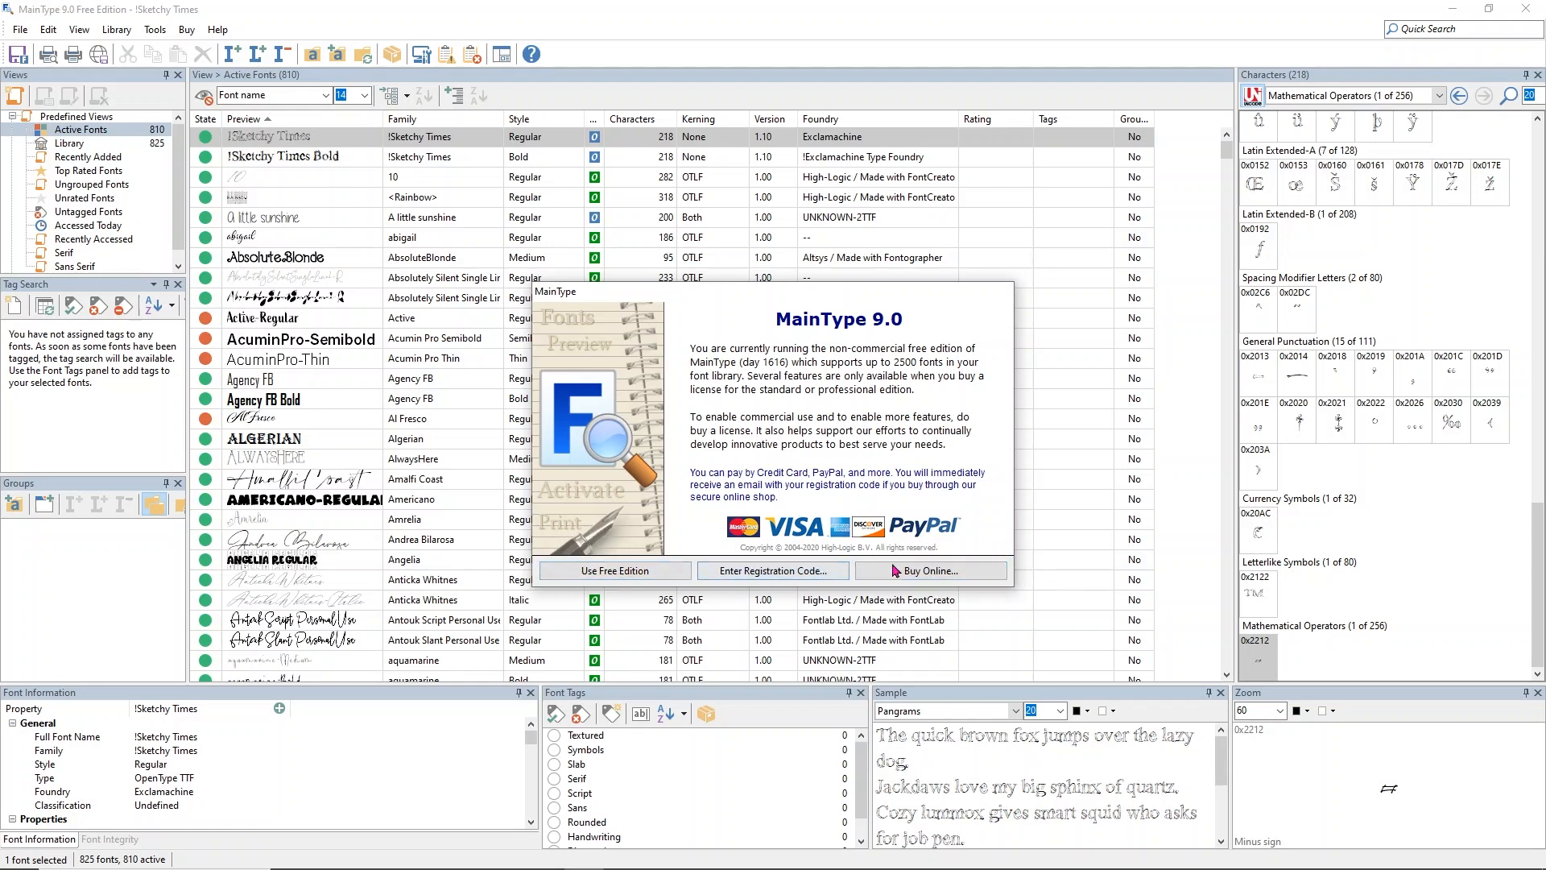
Continue with the free edition and scroll the Active Fonts list down to the Hello families.
{"action": "left_click", "coordinate": [613, 570]}
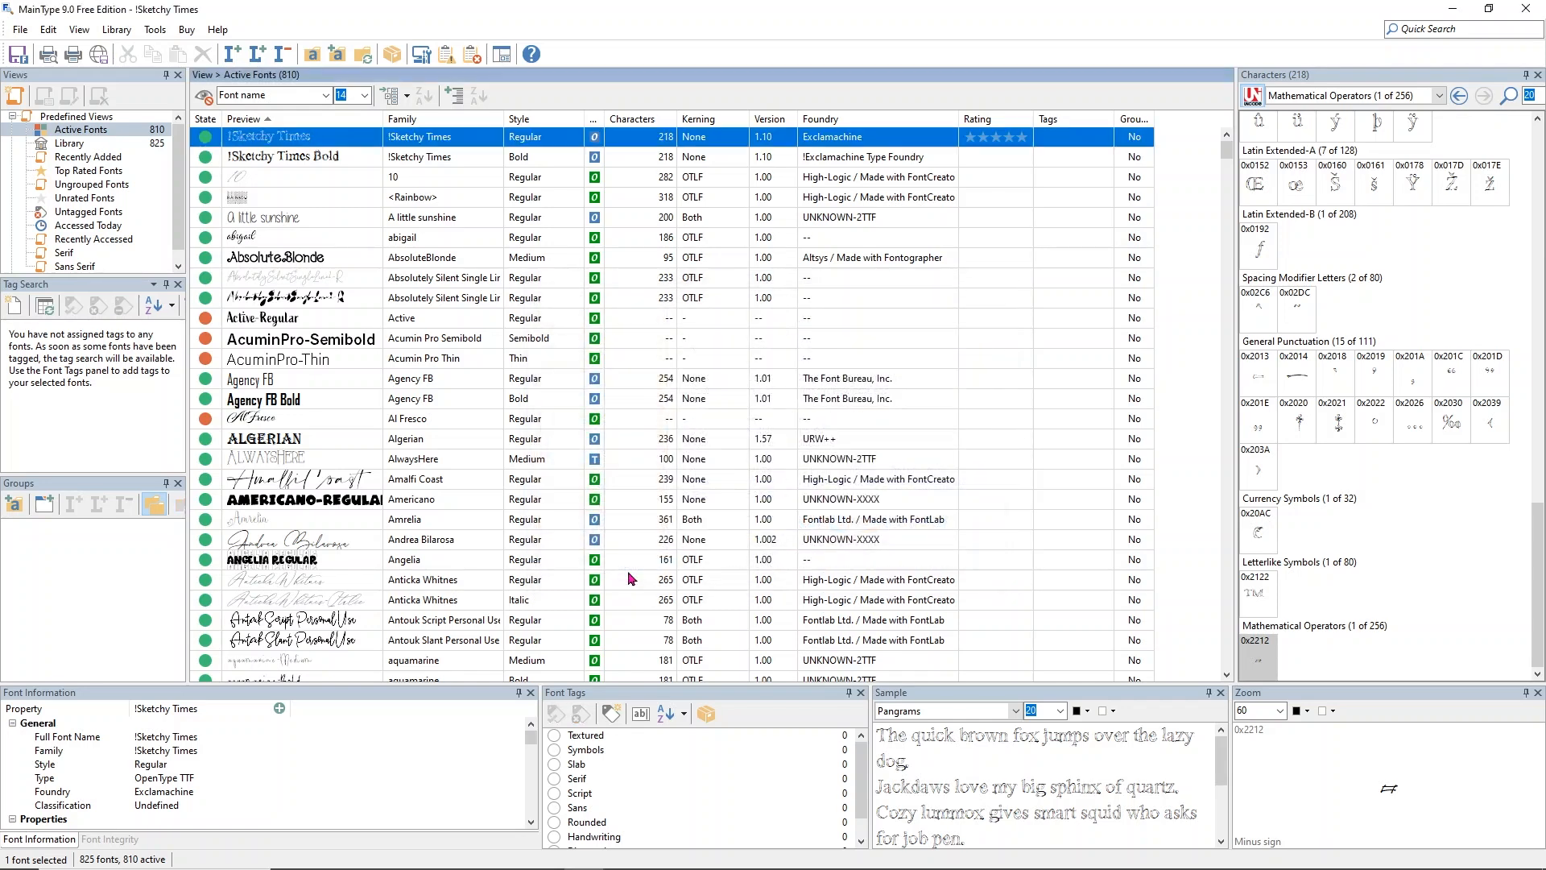
{"action": "mouse_move", "coordinate": [306, 228]}
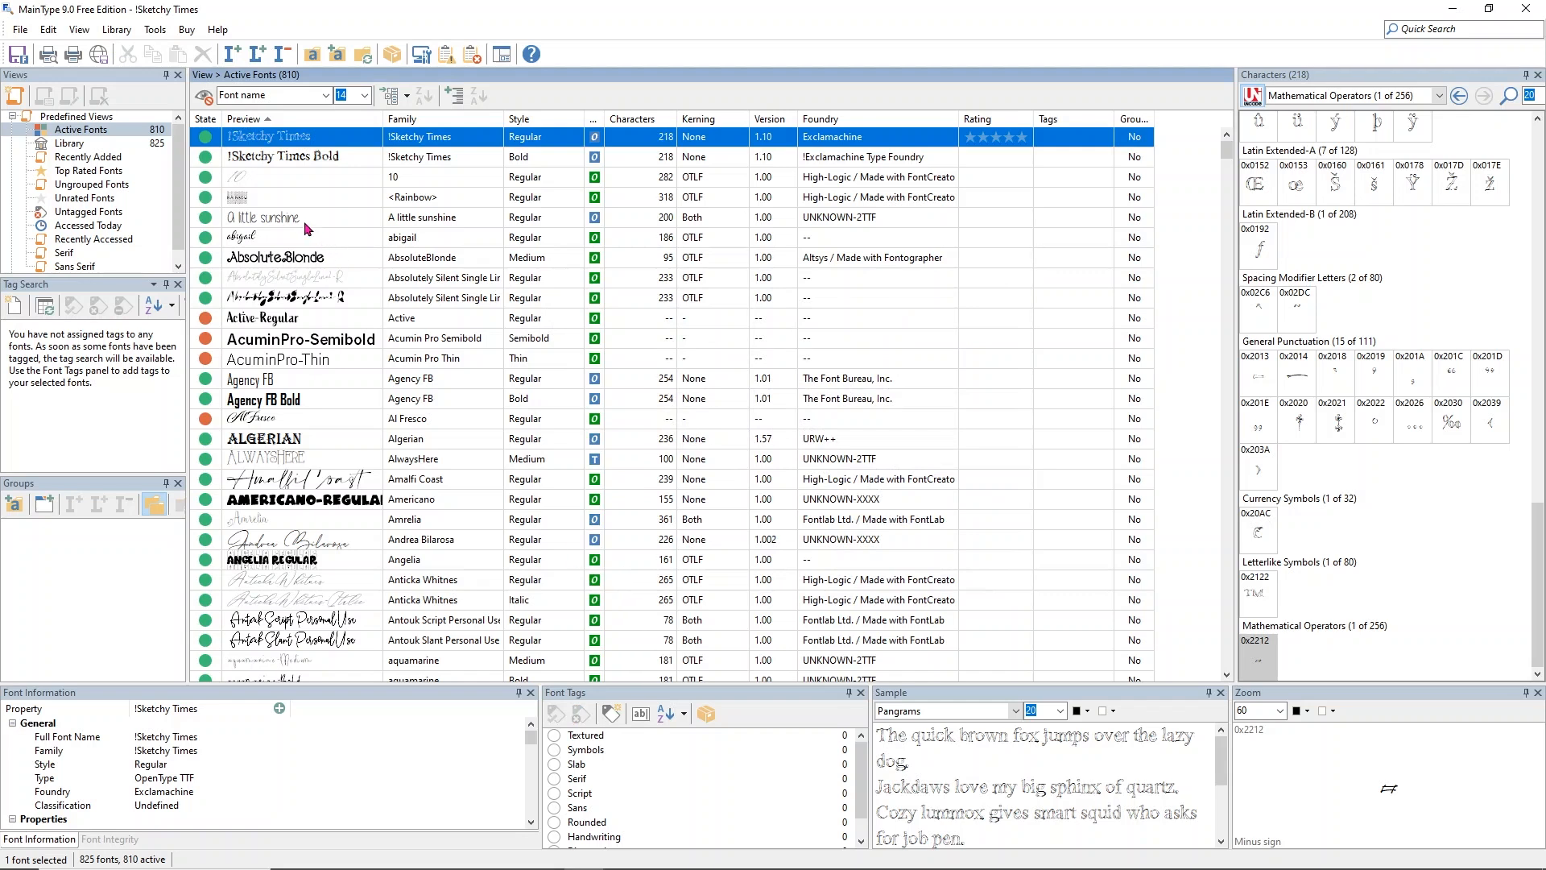
{"action": "mouse_move", "coordinate": [278, 266]}
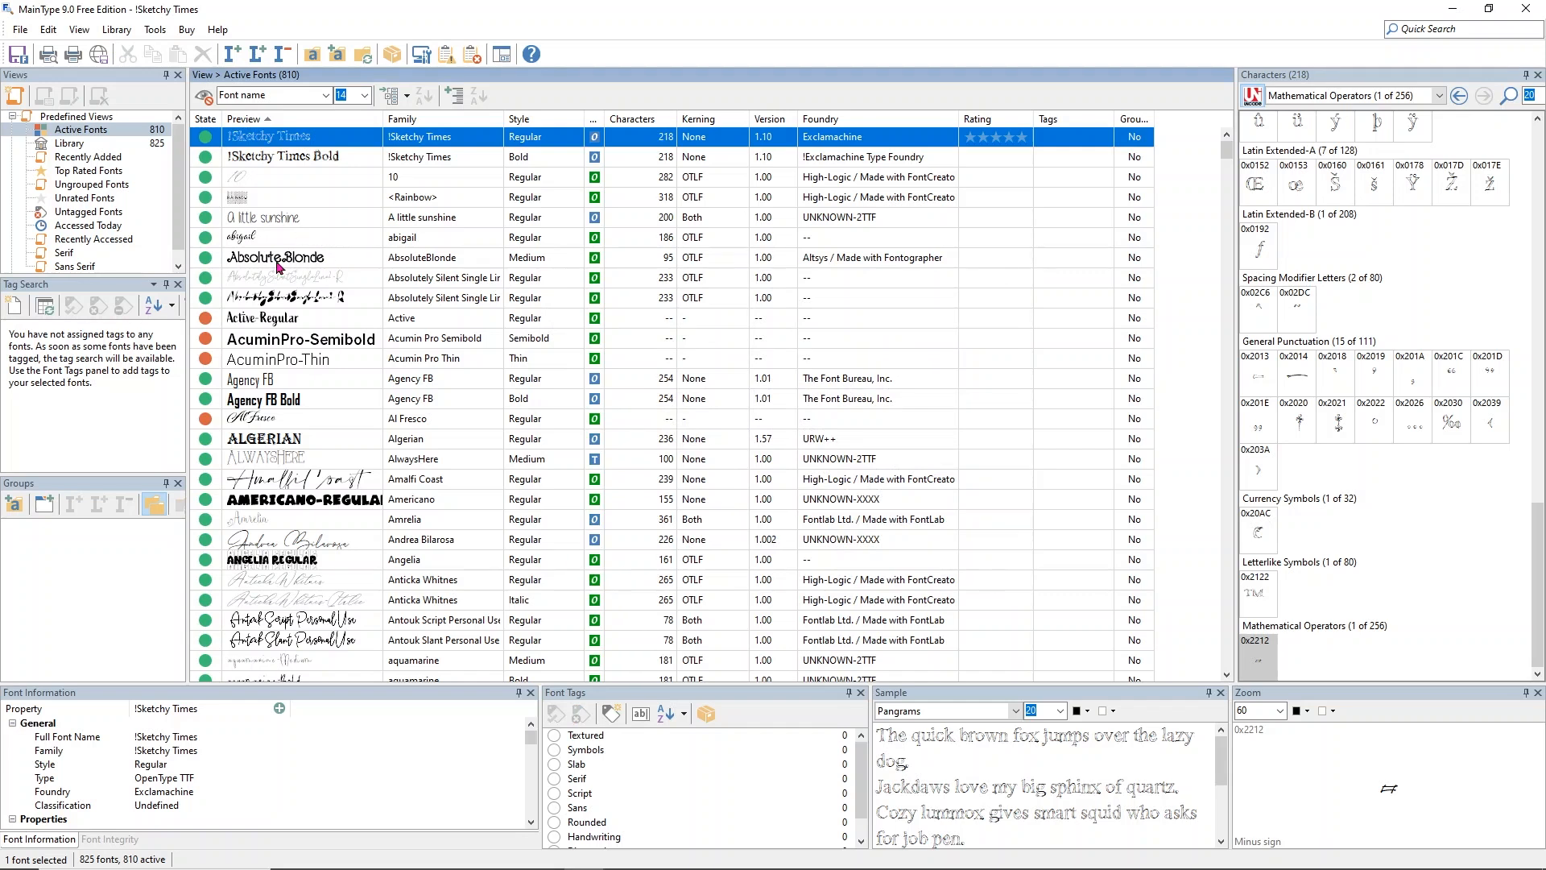
{"action": "mouse_move", "coordinate": [274, 314]}
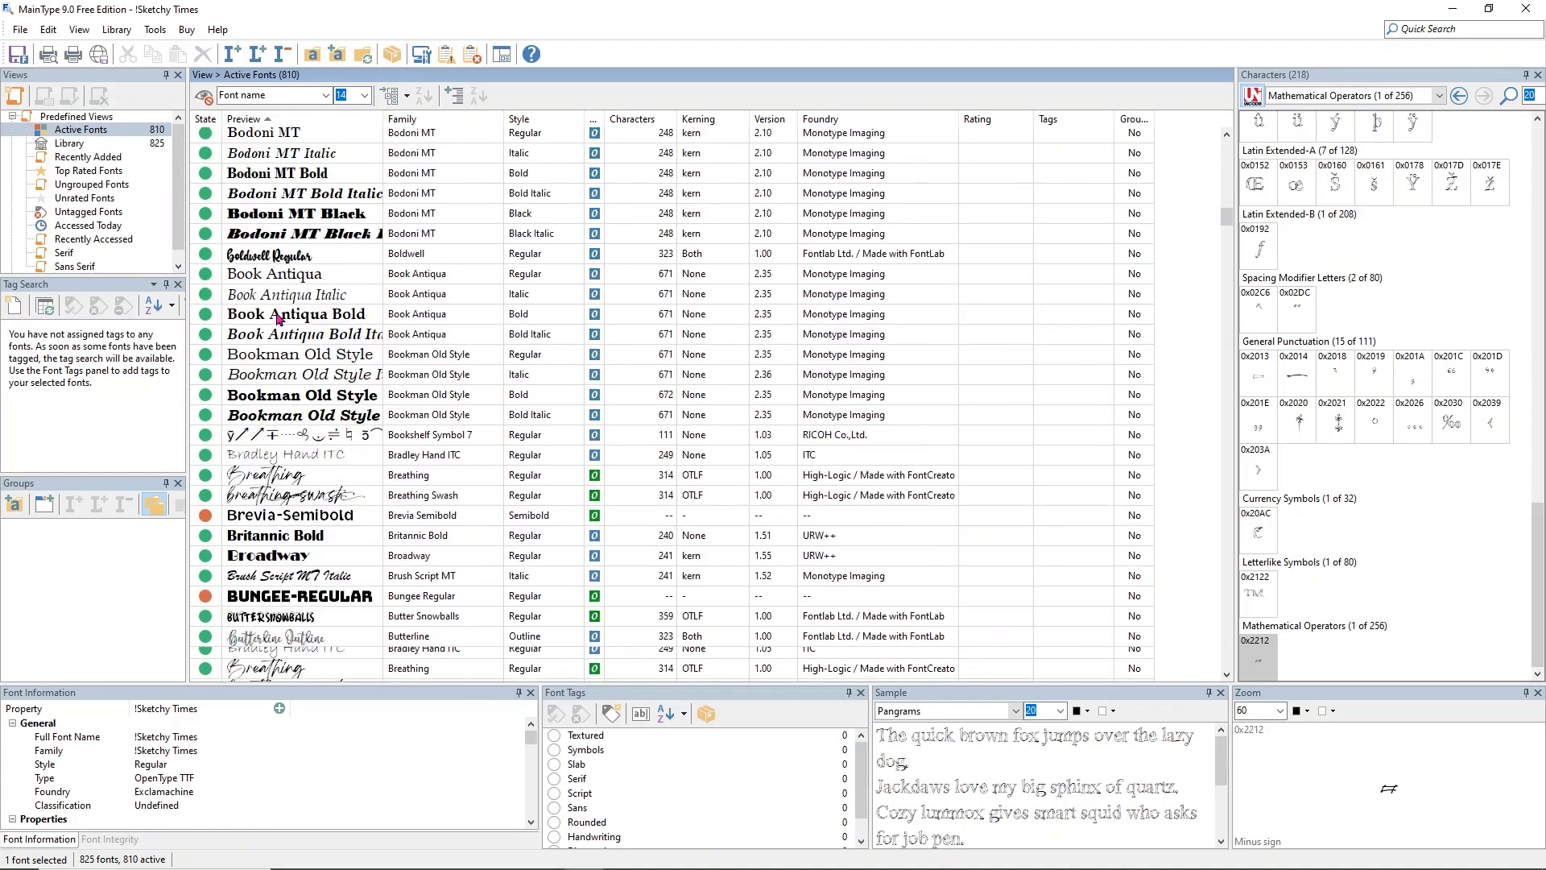
{"action": "scroll", "scroll_direction": "down", "scroll_amount": 3}
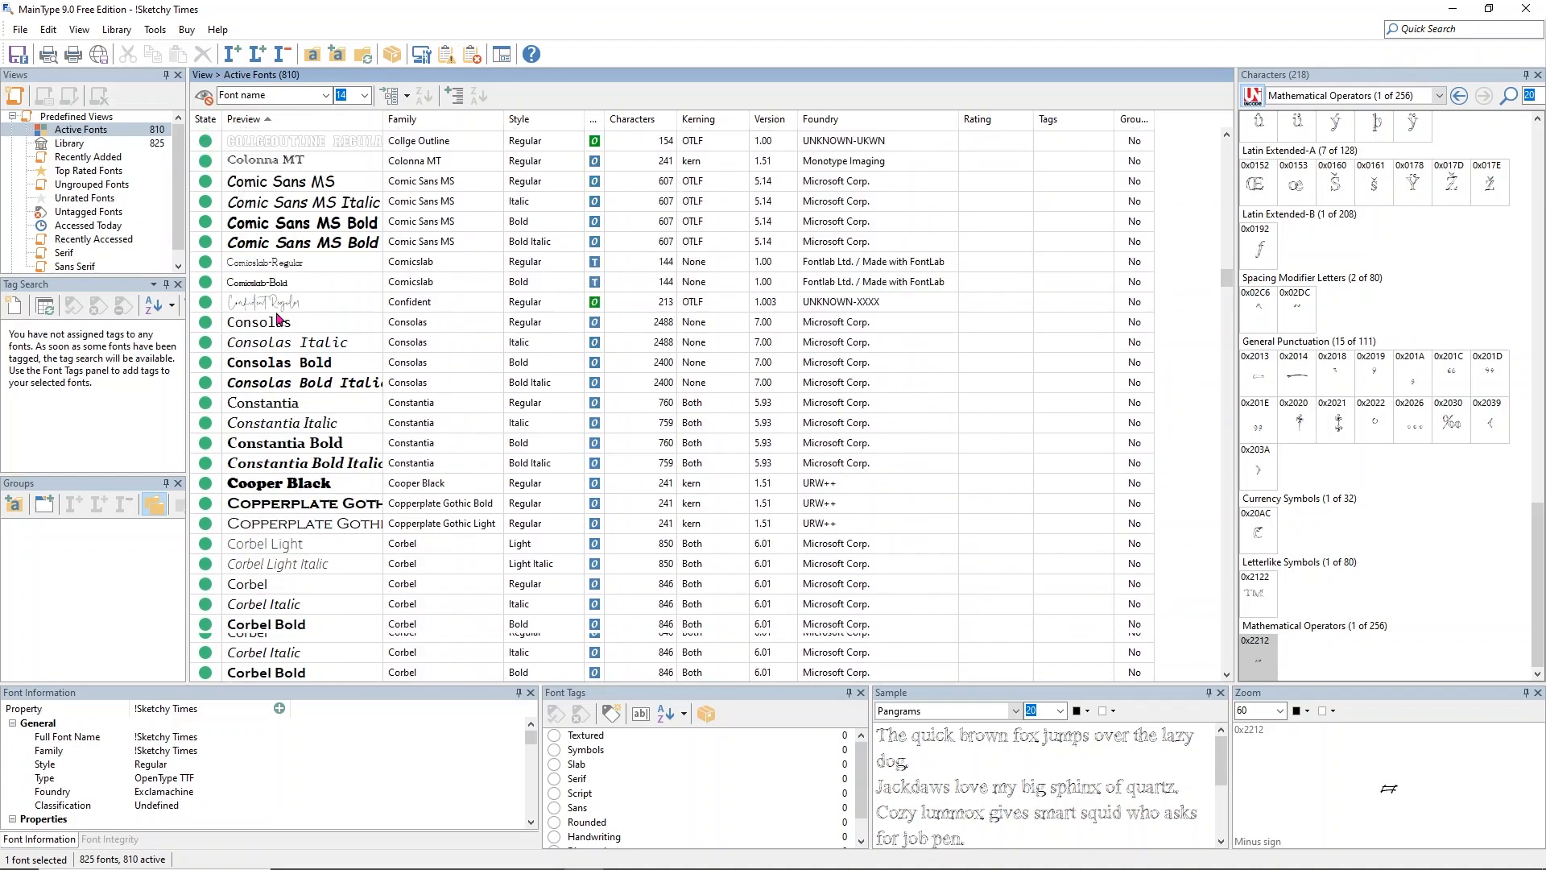
{"action": "scroll", "scroll_direction": "down", "scroll_amount": 3}
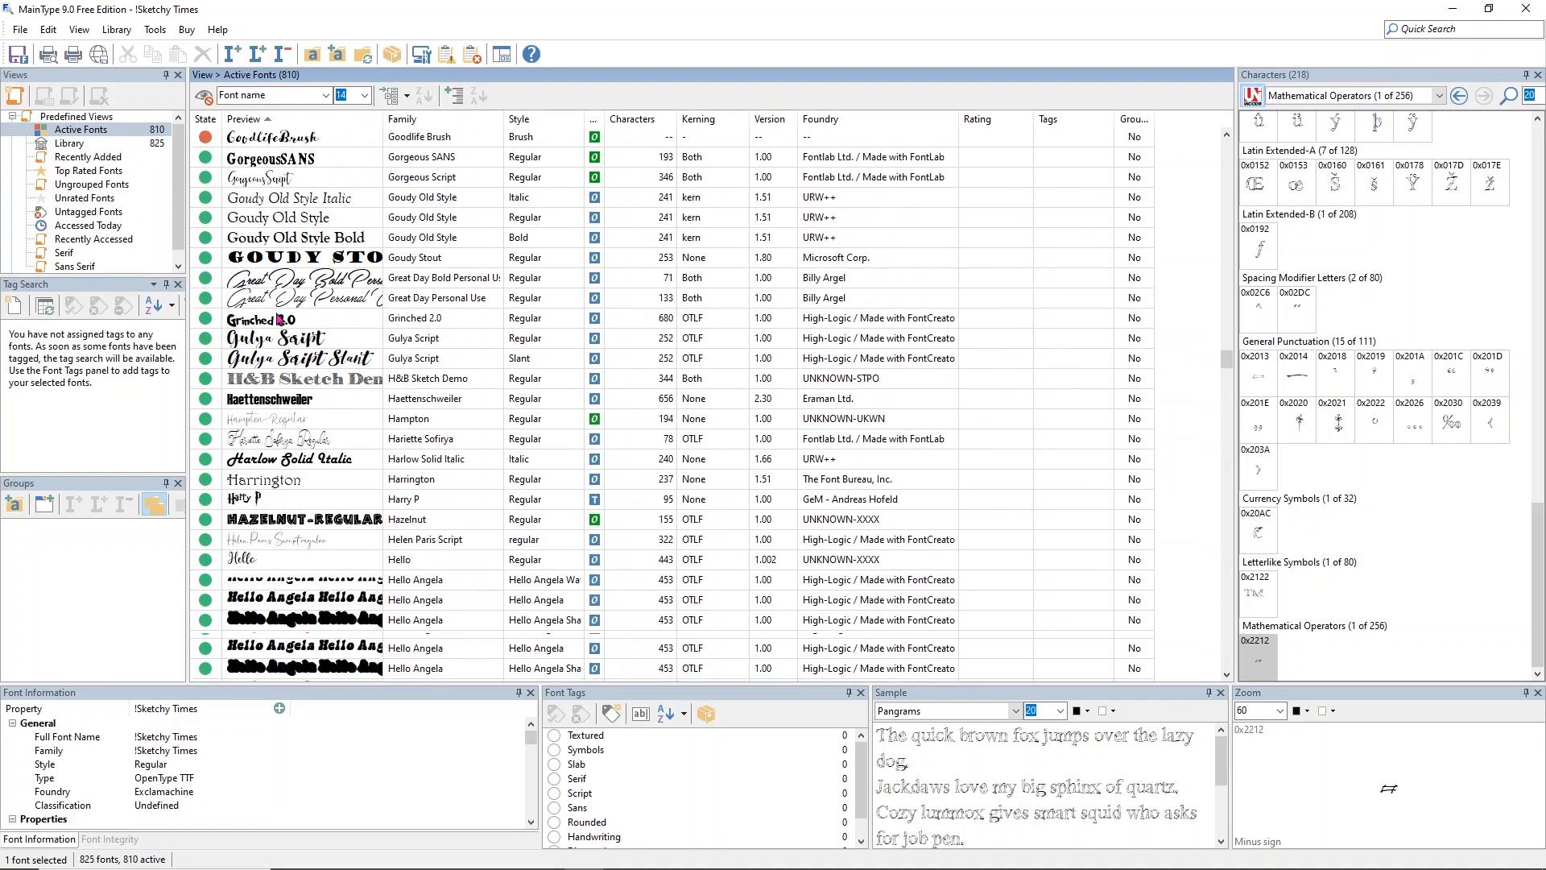
{"action": "scroll", "scroll_direction": "down", "scroll_amount": 3}
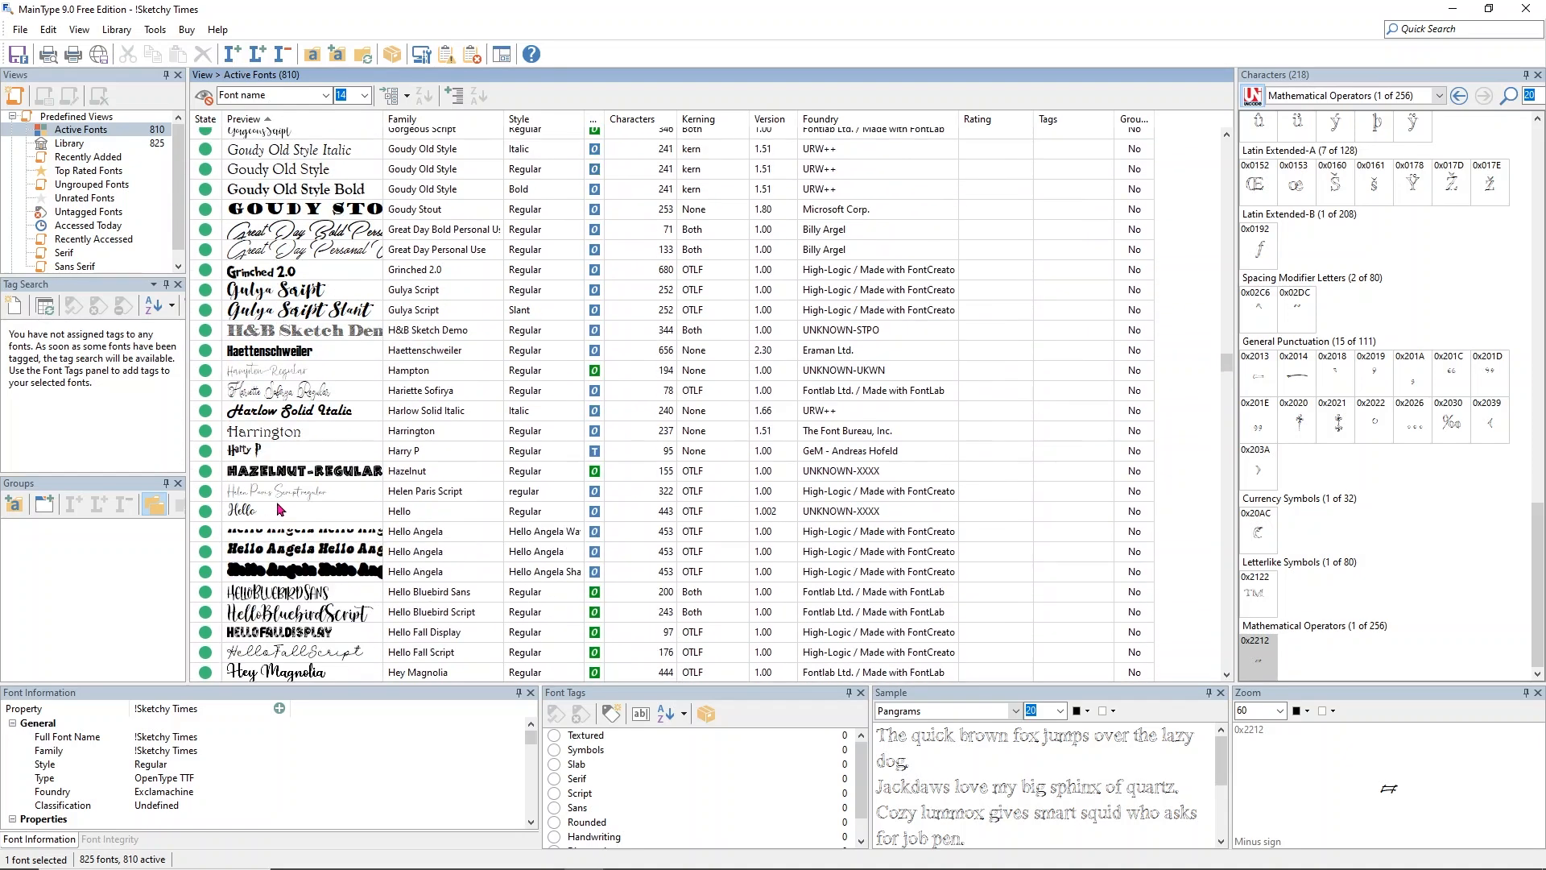
{"action": "scroll", "scroll_direction": "down", "scroll_amount": 3}
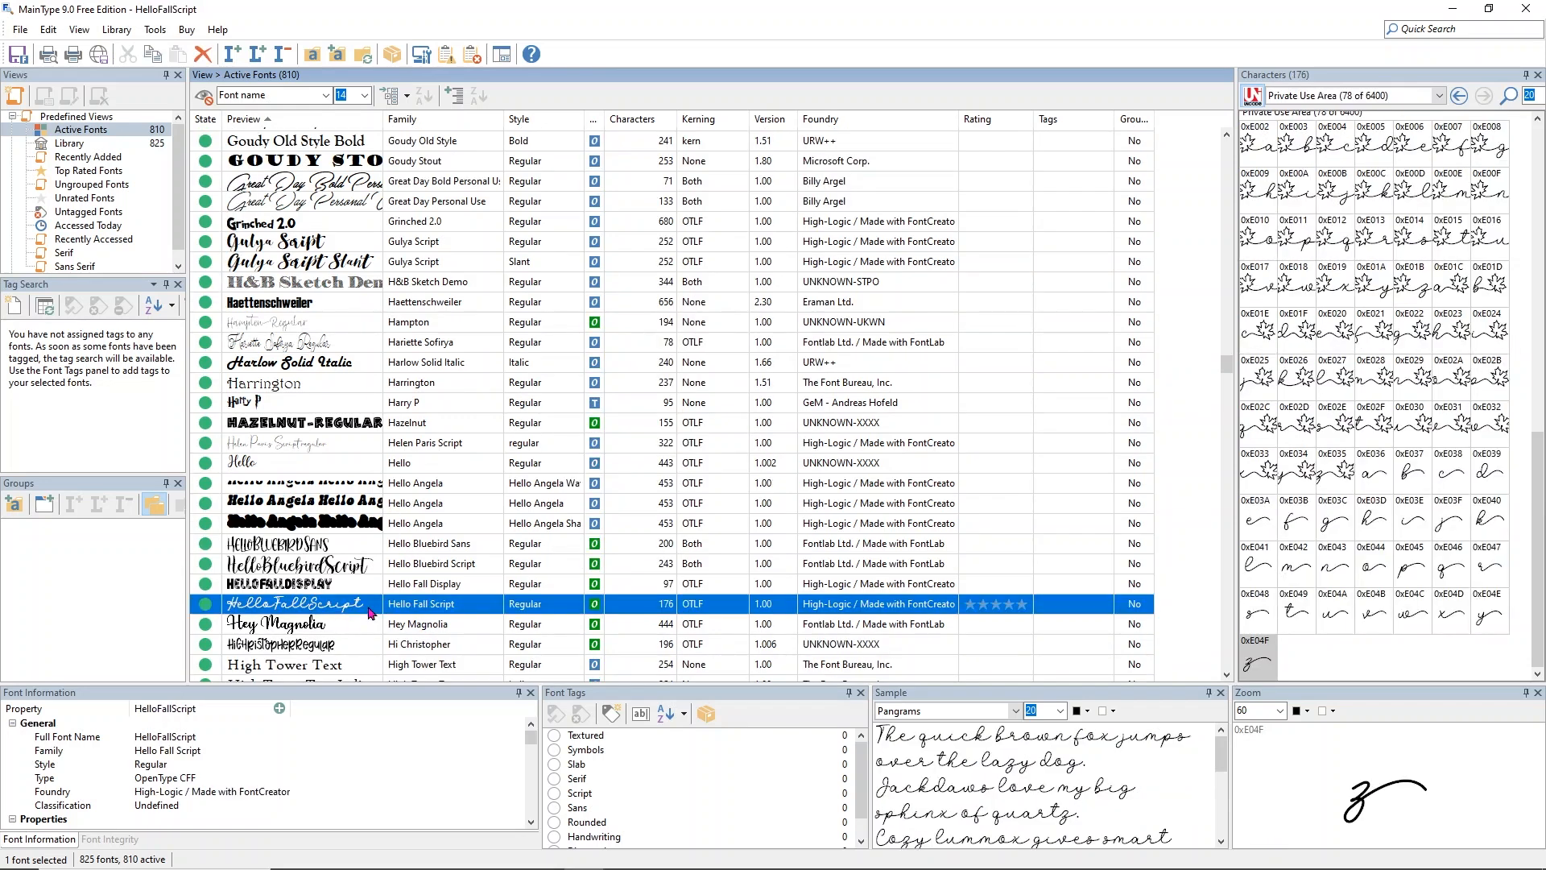
{"action": "mouse_move", "coordinate": [1303, 432]}
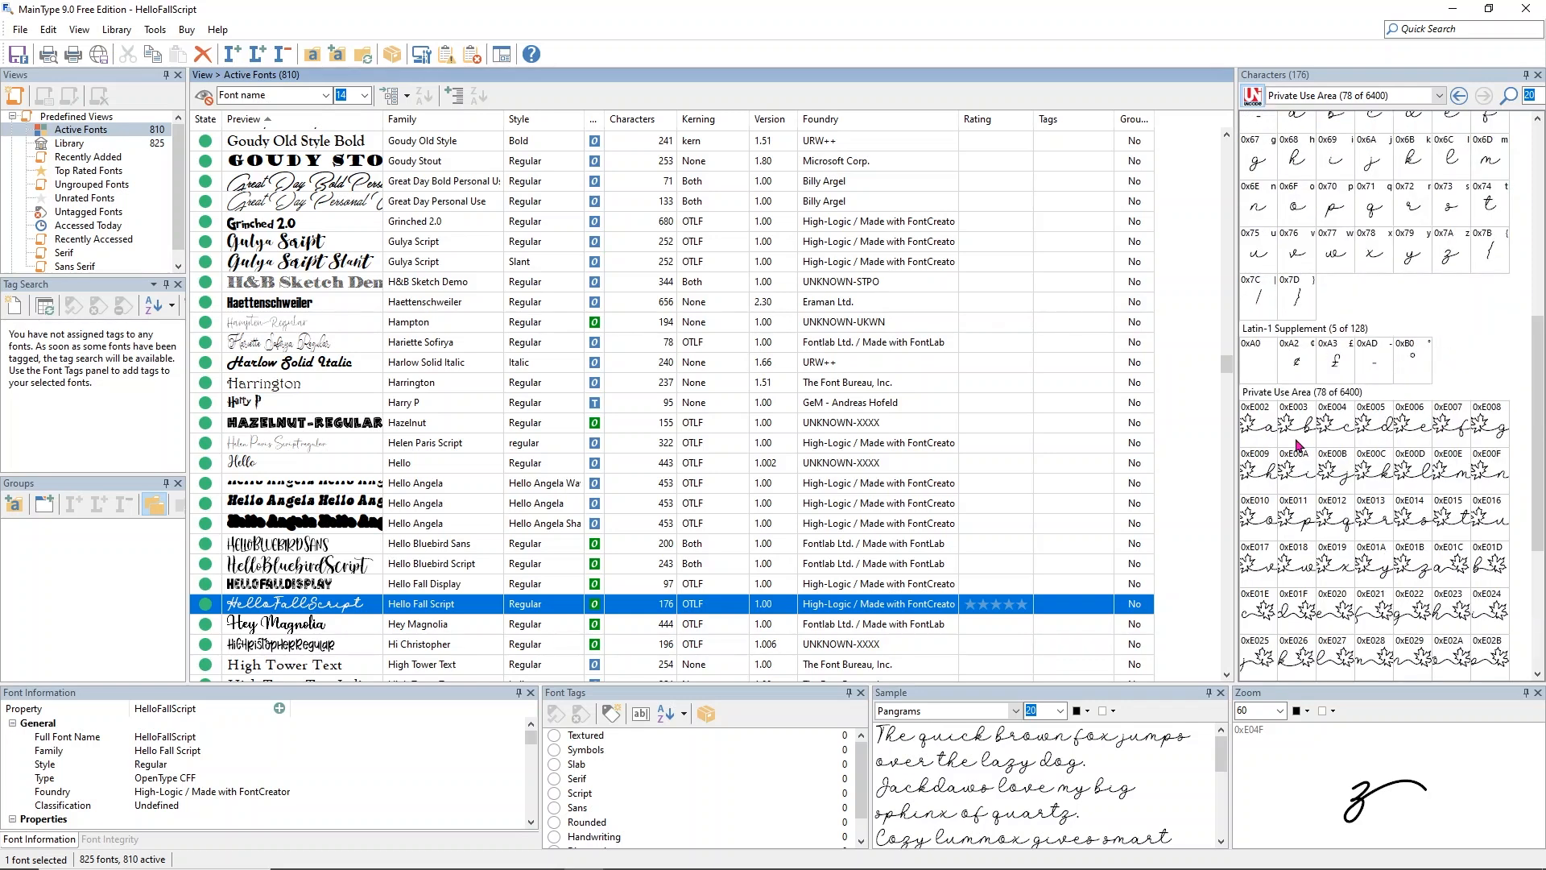
Copy the Private Use Area glyph 0xE002, a maple leaf joined to a script a, to the clipboard.
{"action": "left_click", "coordinate": [1258, 425]}
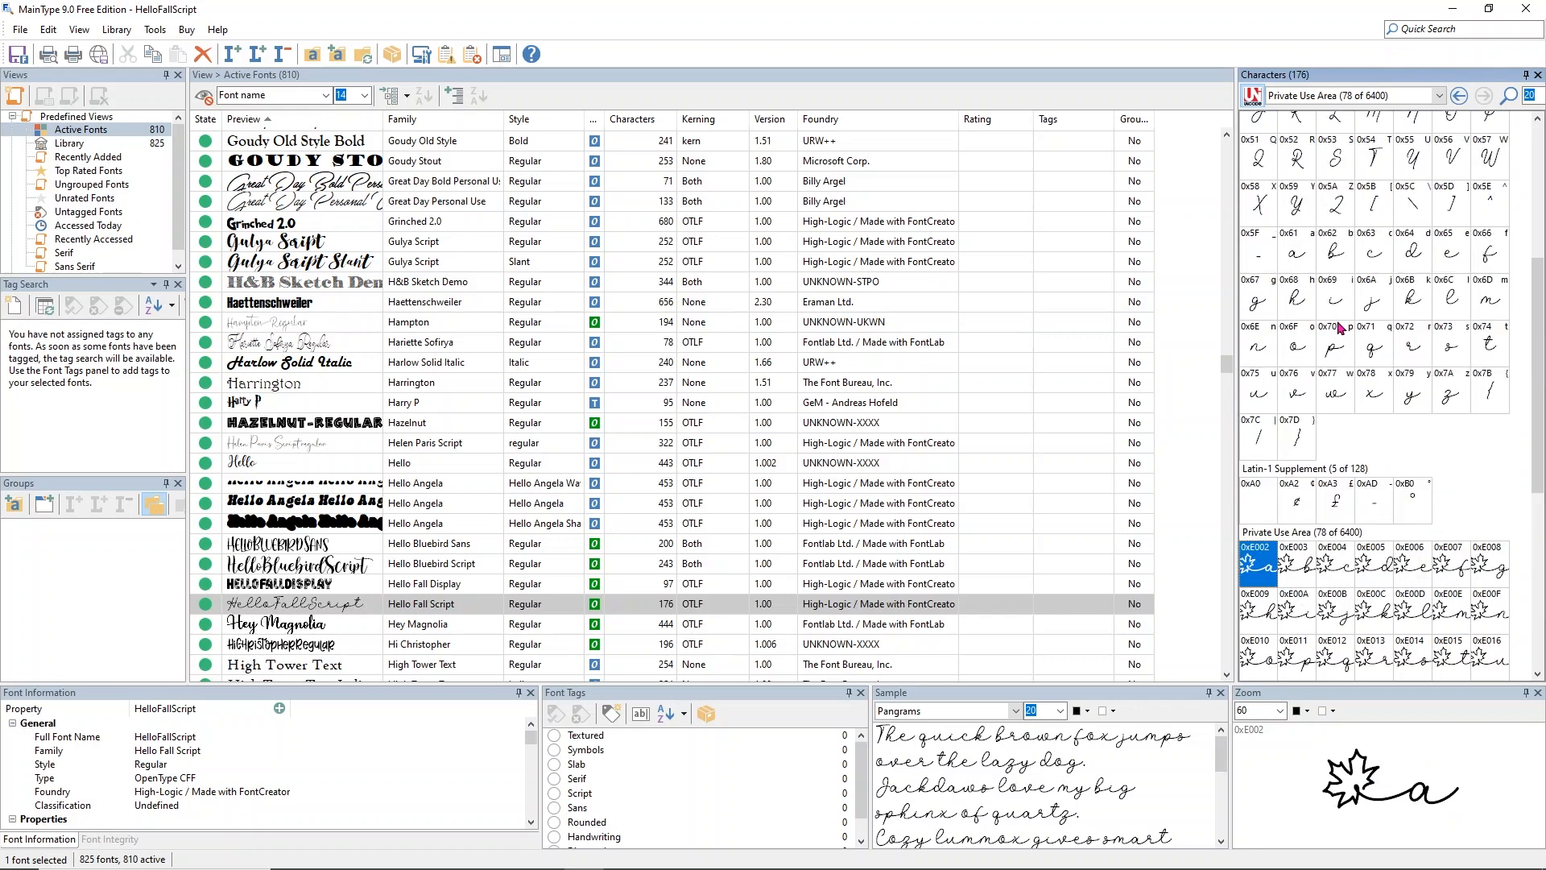
{"action": "scroll", "scroll_direction": "down", "scroll_amount": 3}
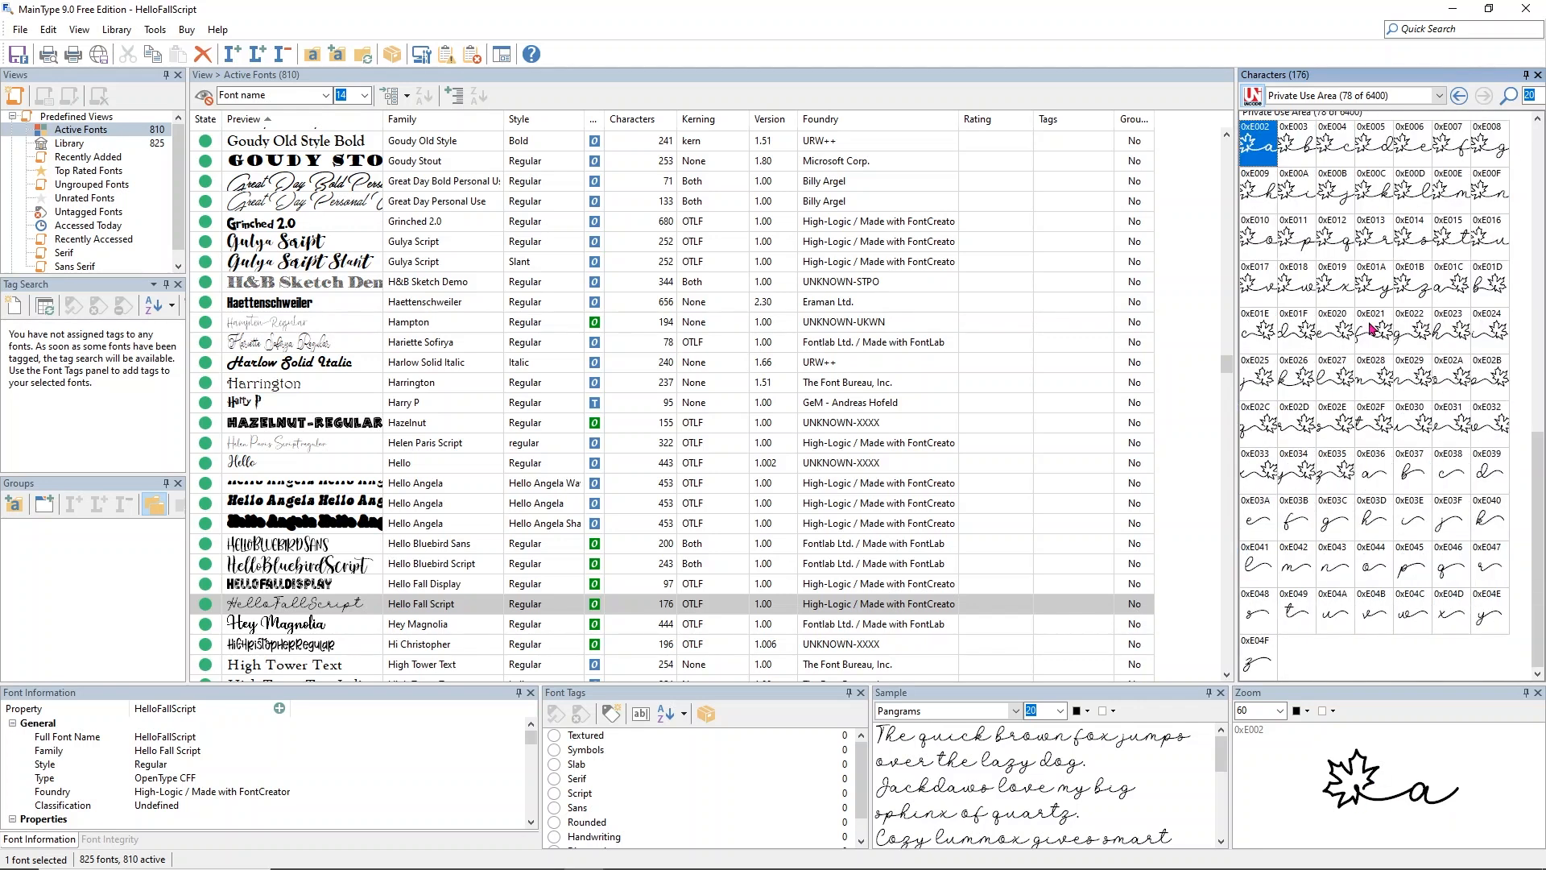
{"action": "mouse_move", "coordinate": [1308, 581]}
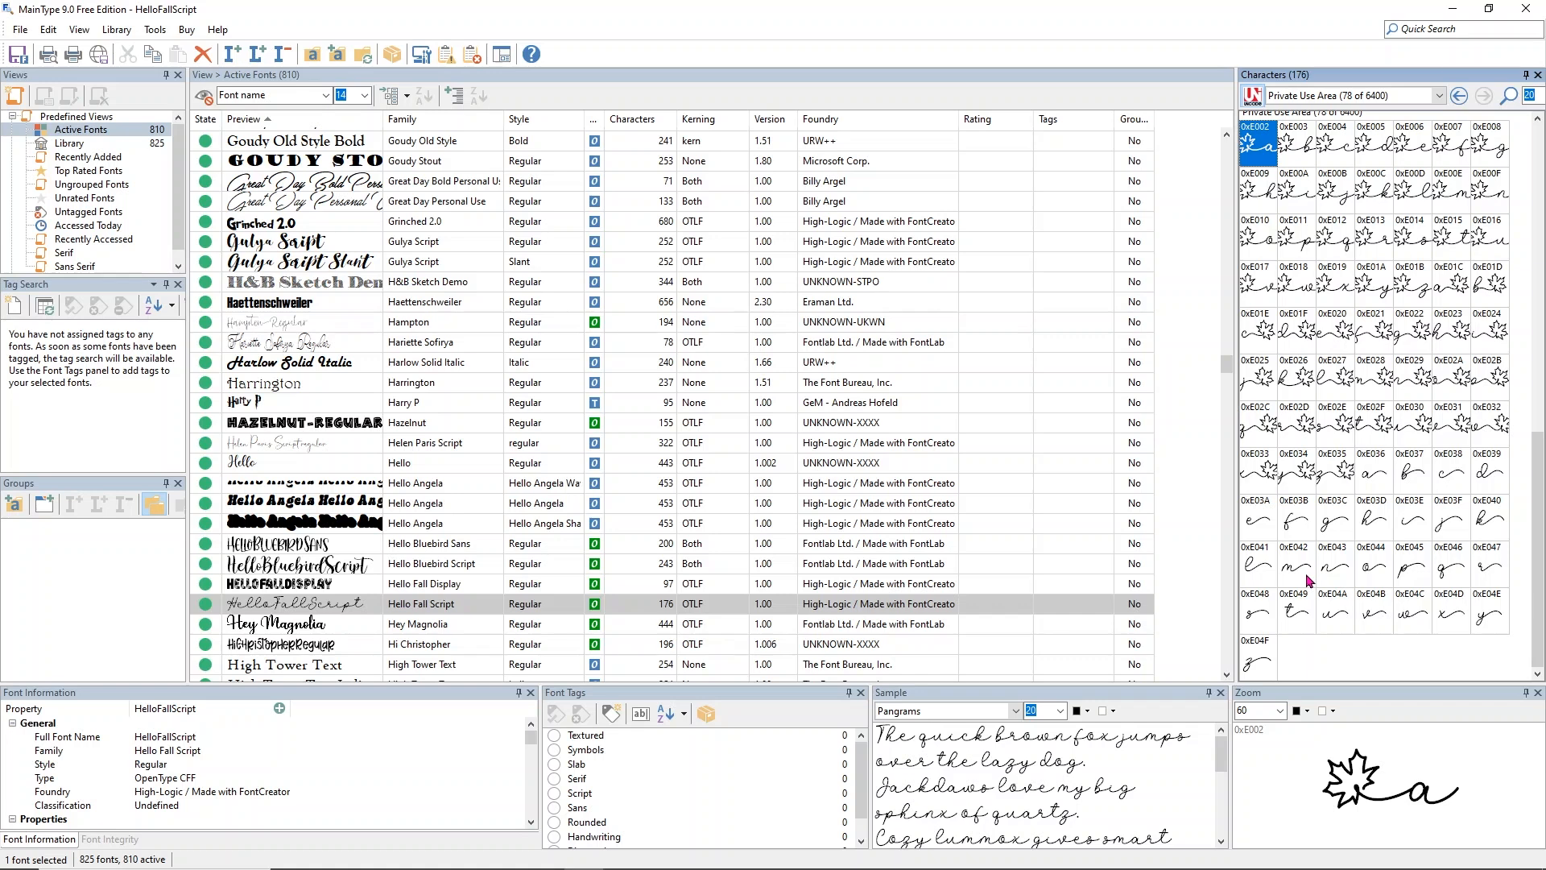
{"action": "left_click", "coordinate": [1412, 520]}
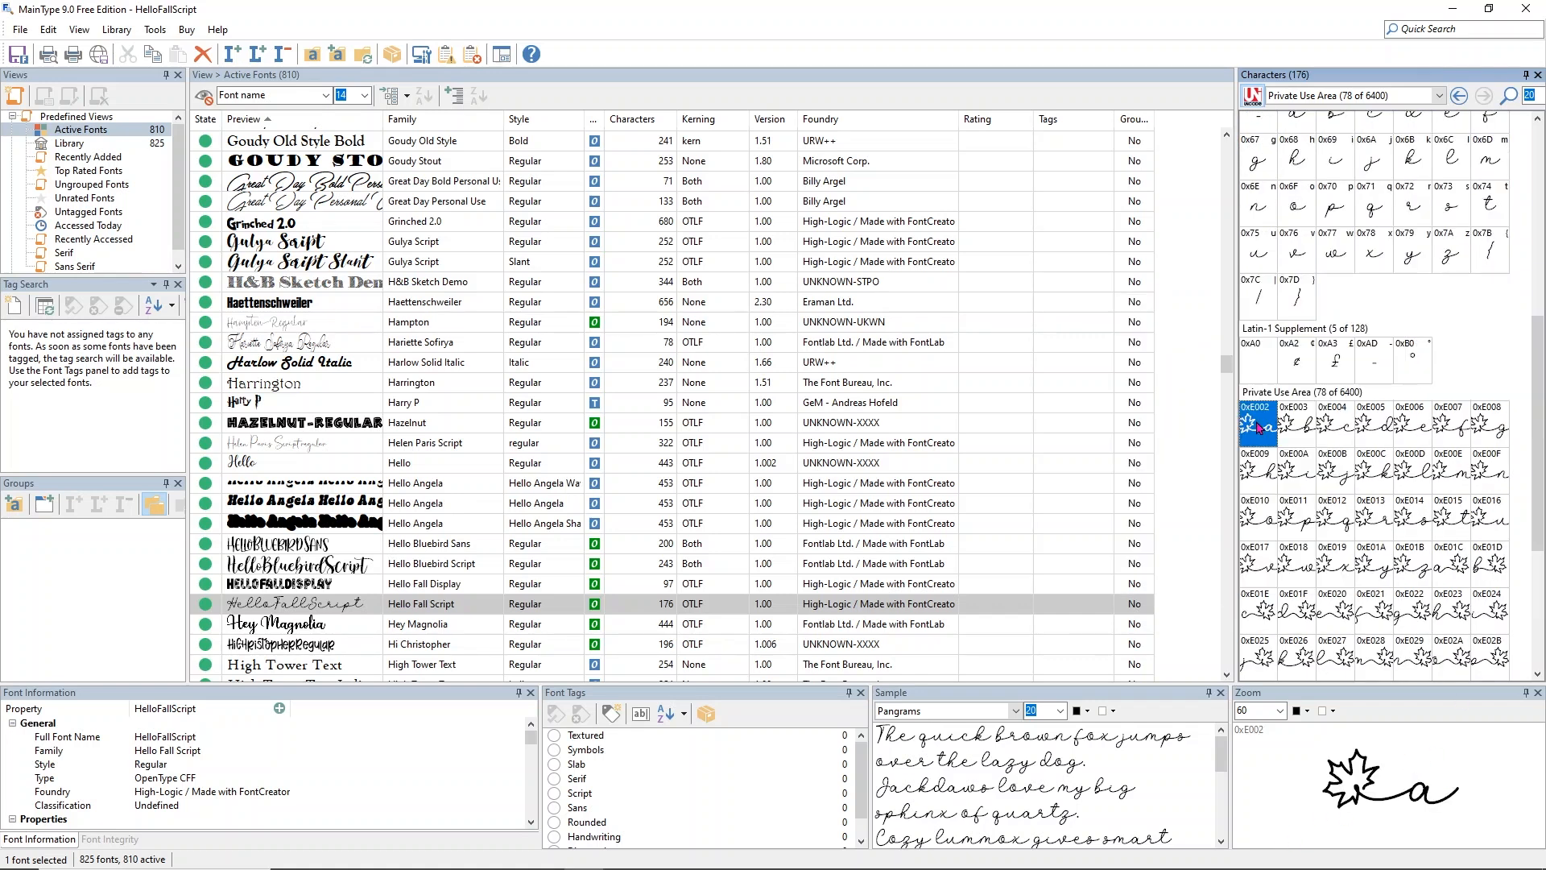
{"action": "mouse_move", "coordinate": [1385, 785]}
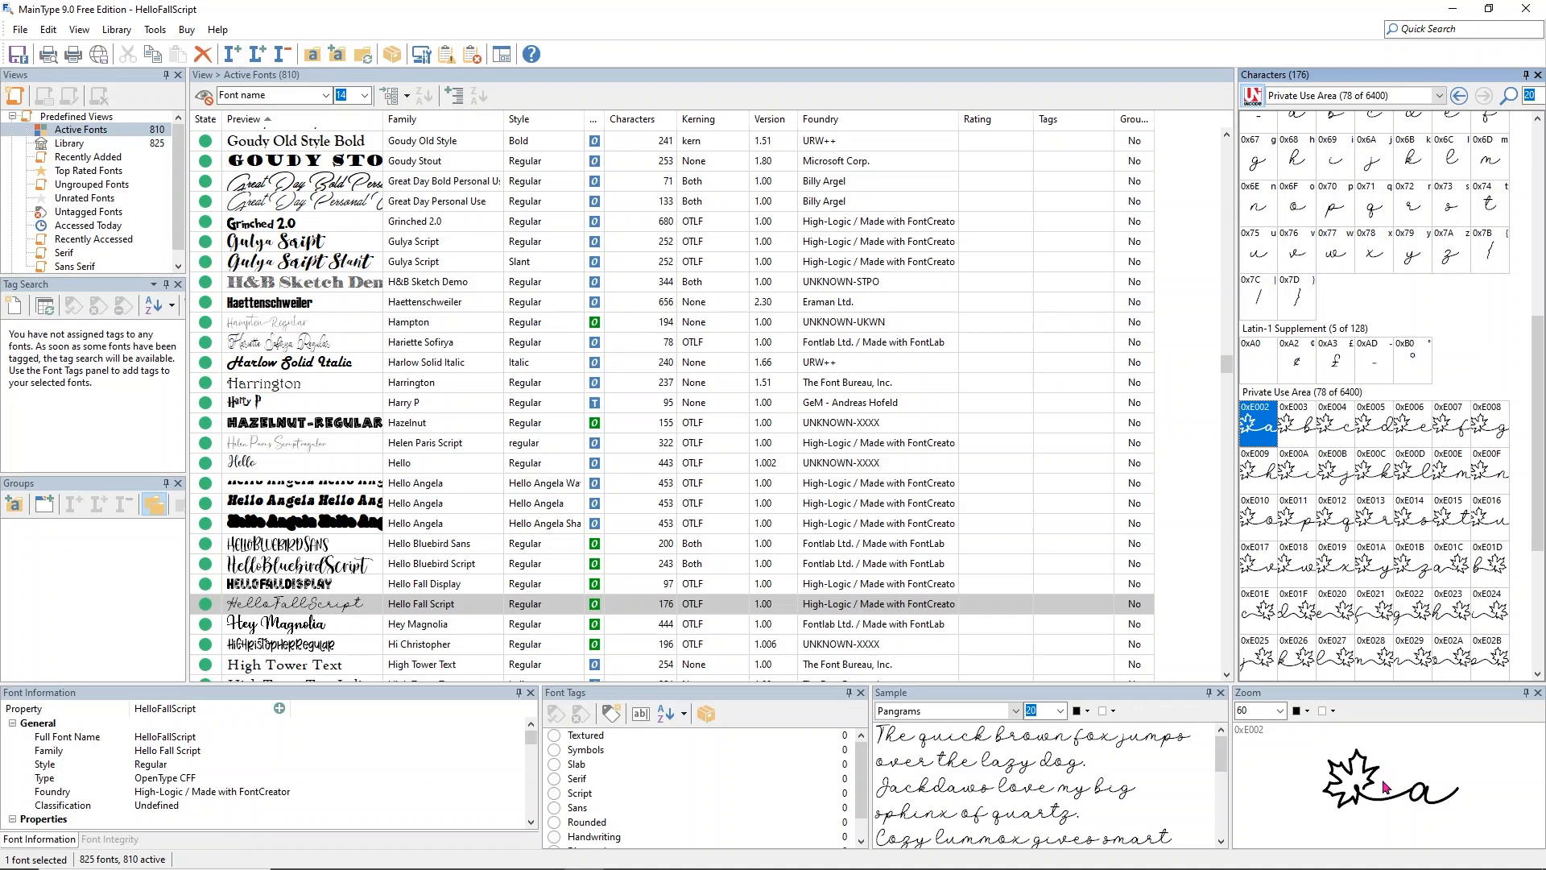
{"action": "mouse_move", "coordinate": [1206, 482]}
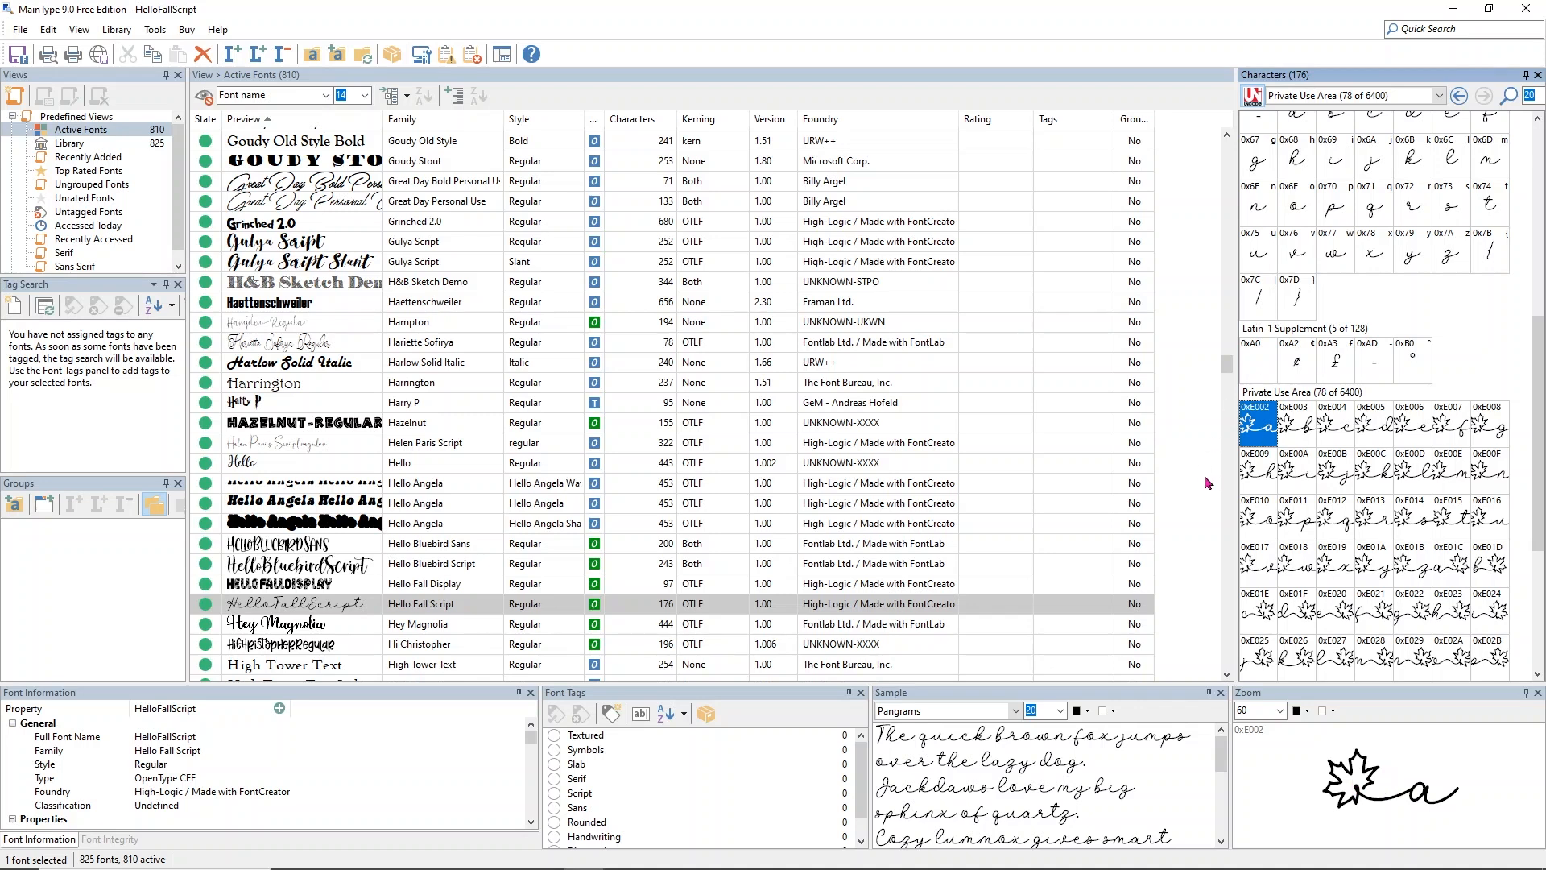
{"action": "right_click", "coordinate": [1259, 423]}
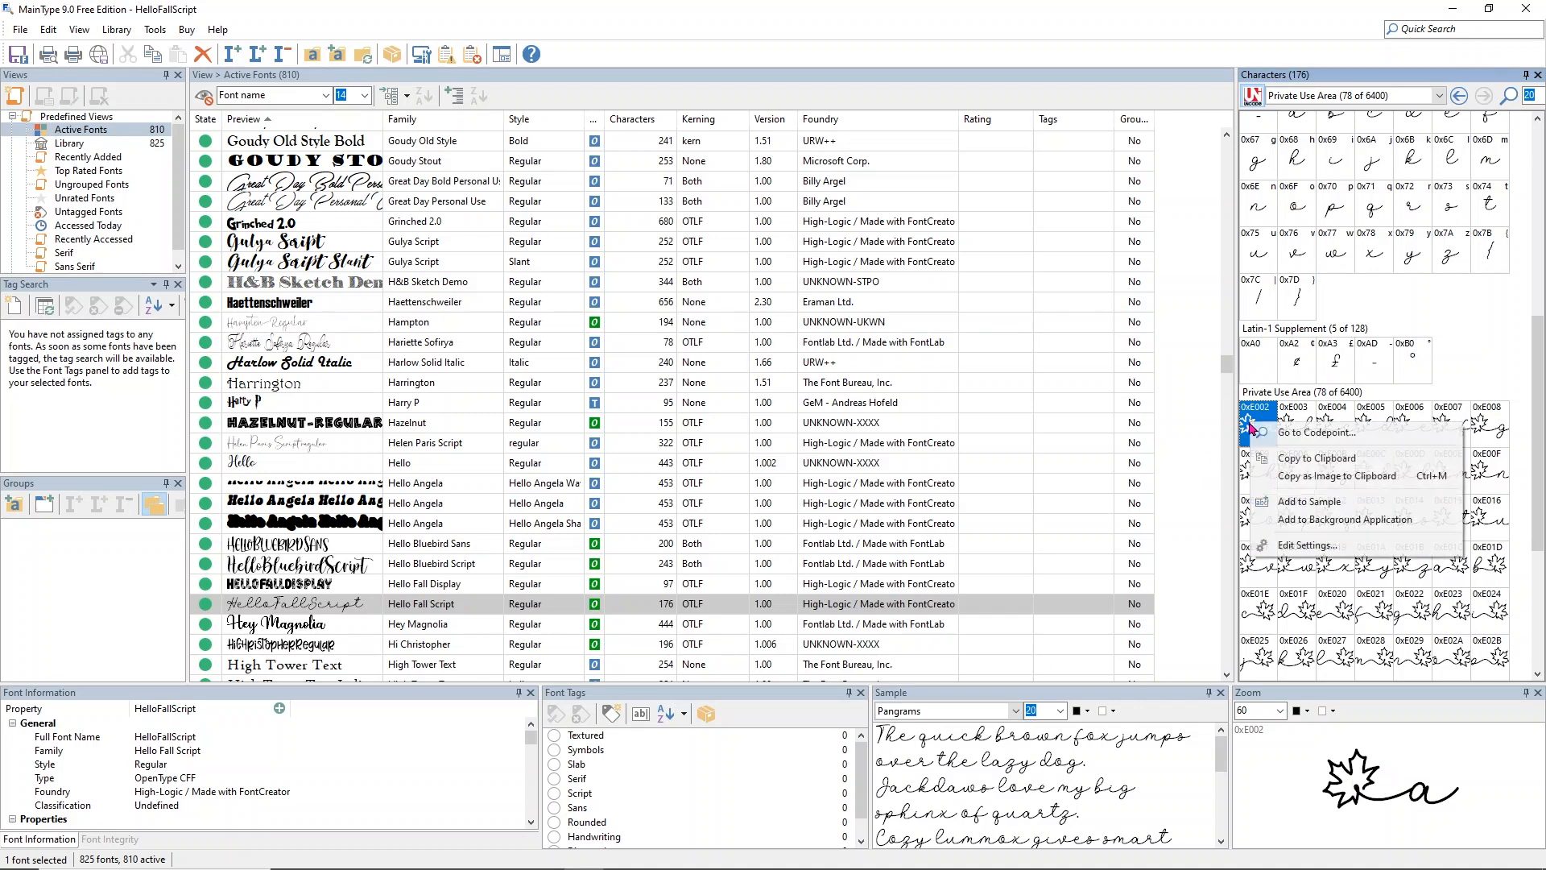
{"action": "mouse_move", "coordinate": [1315, 458]}
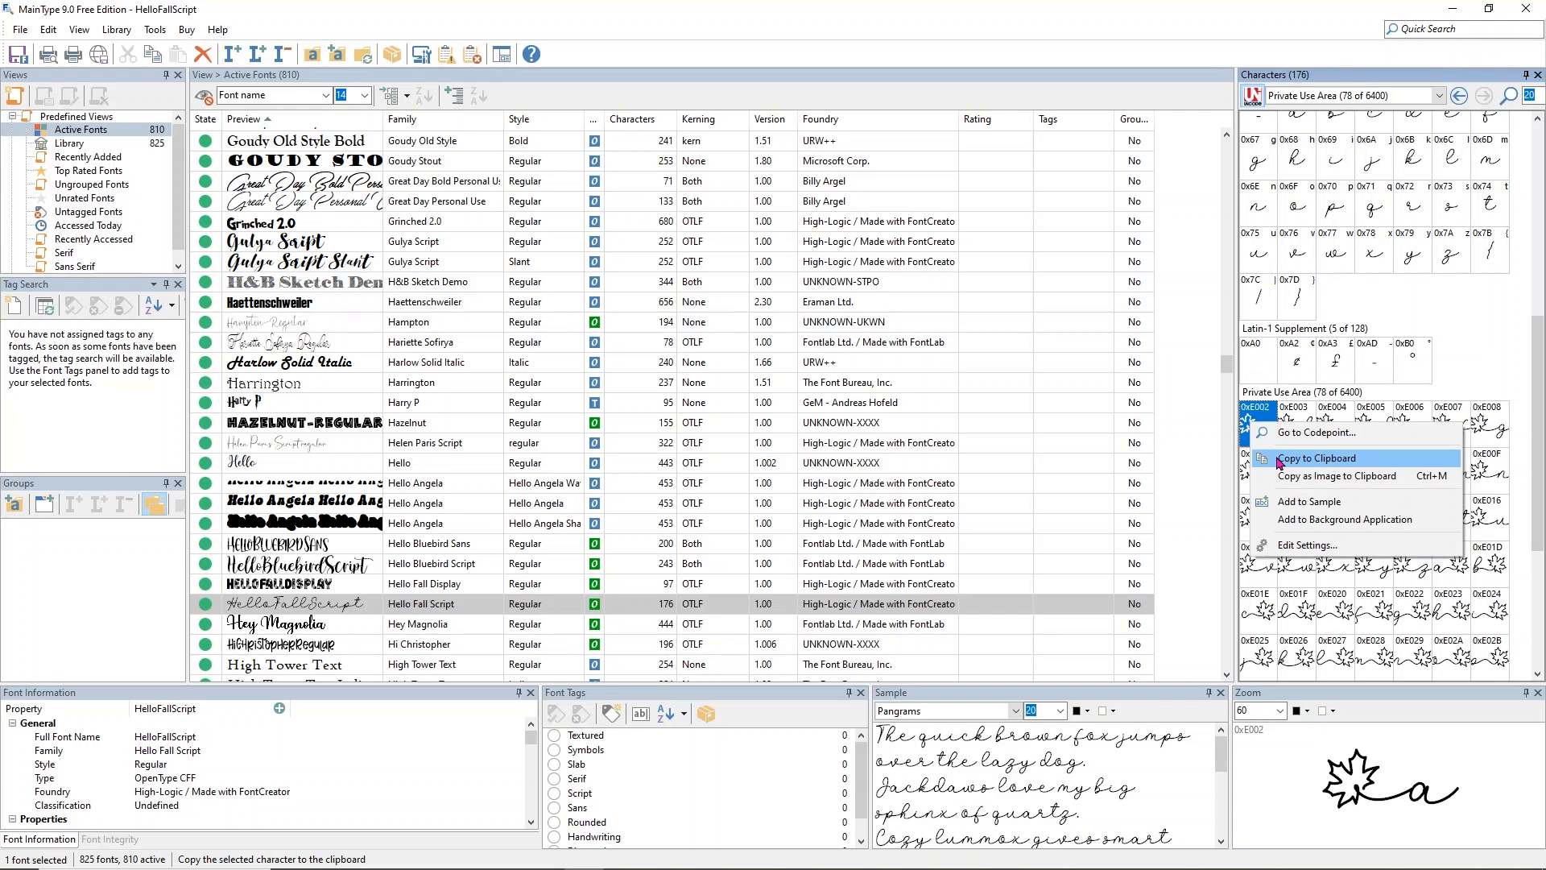
{"action": "left_click", "coordinate": [1316, 457]}
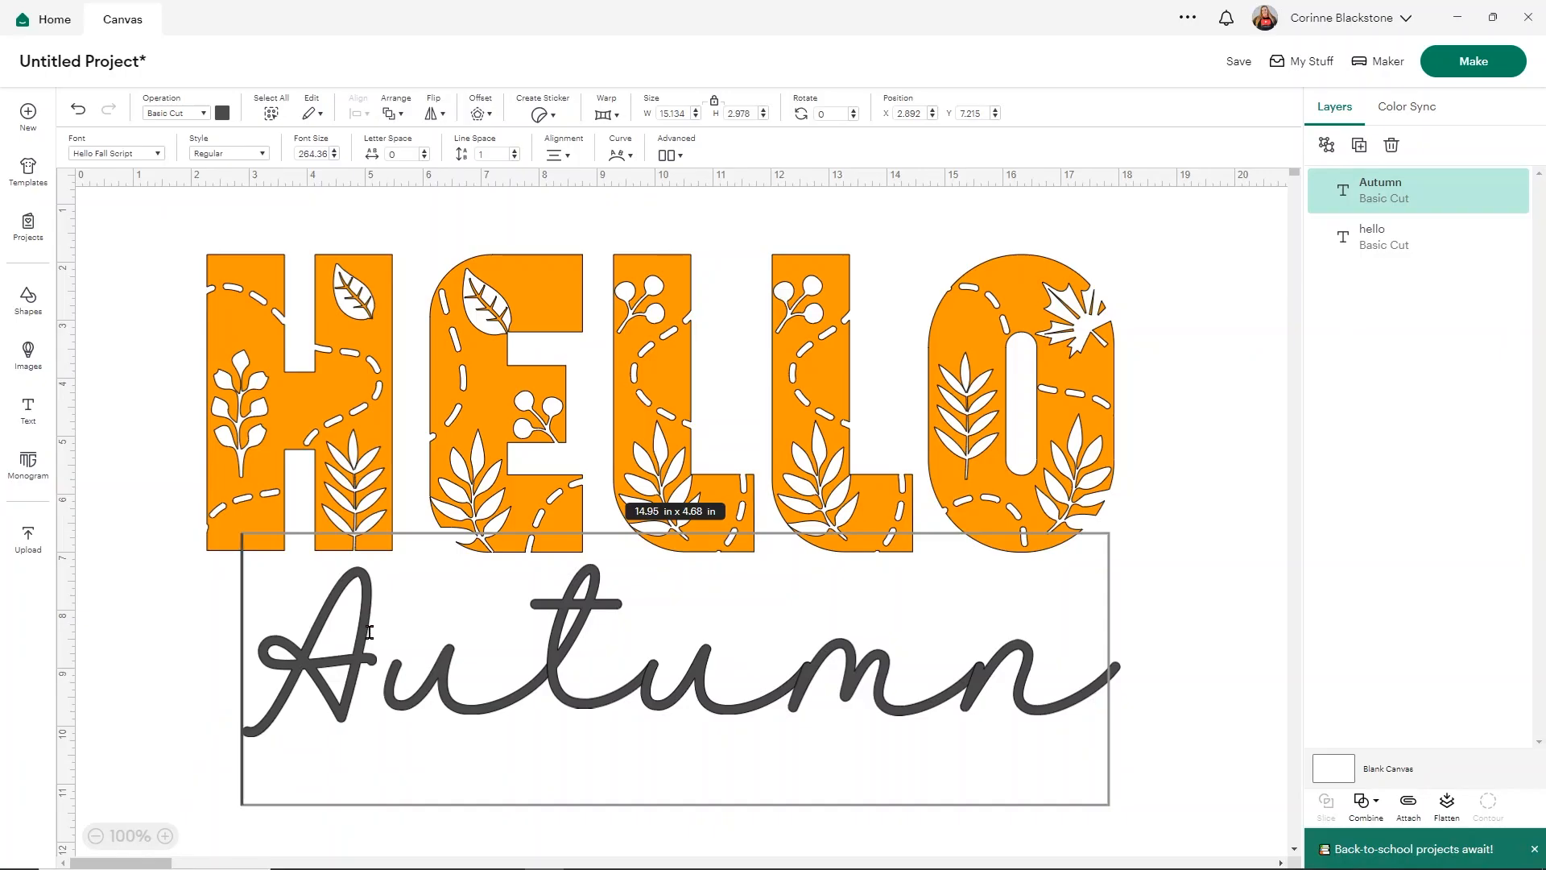
Replace Autumn's capital A with the pasted leaf-and-a glyph.
{"action": "key", "text": "Backspace"}
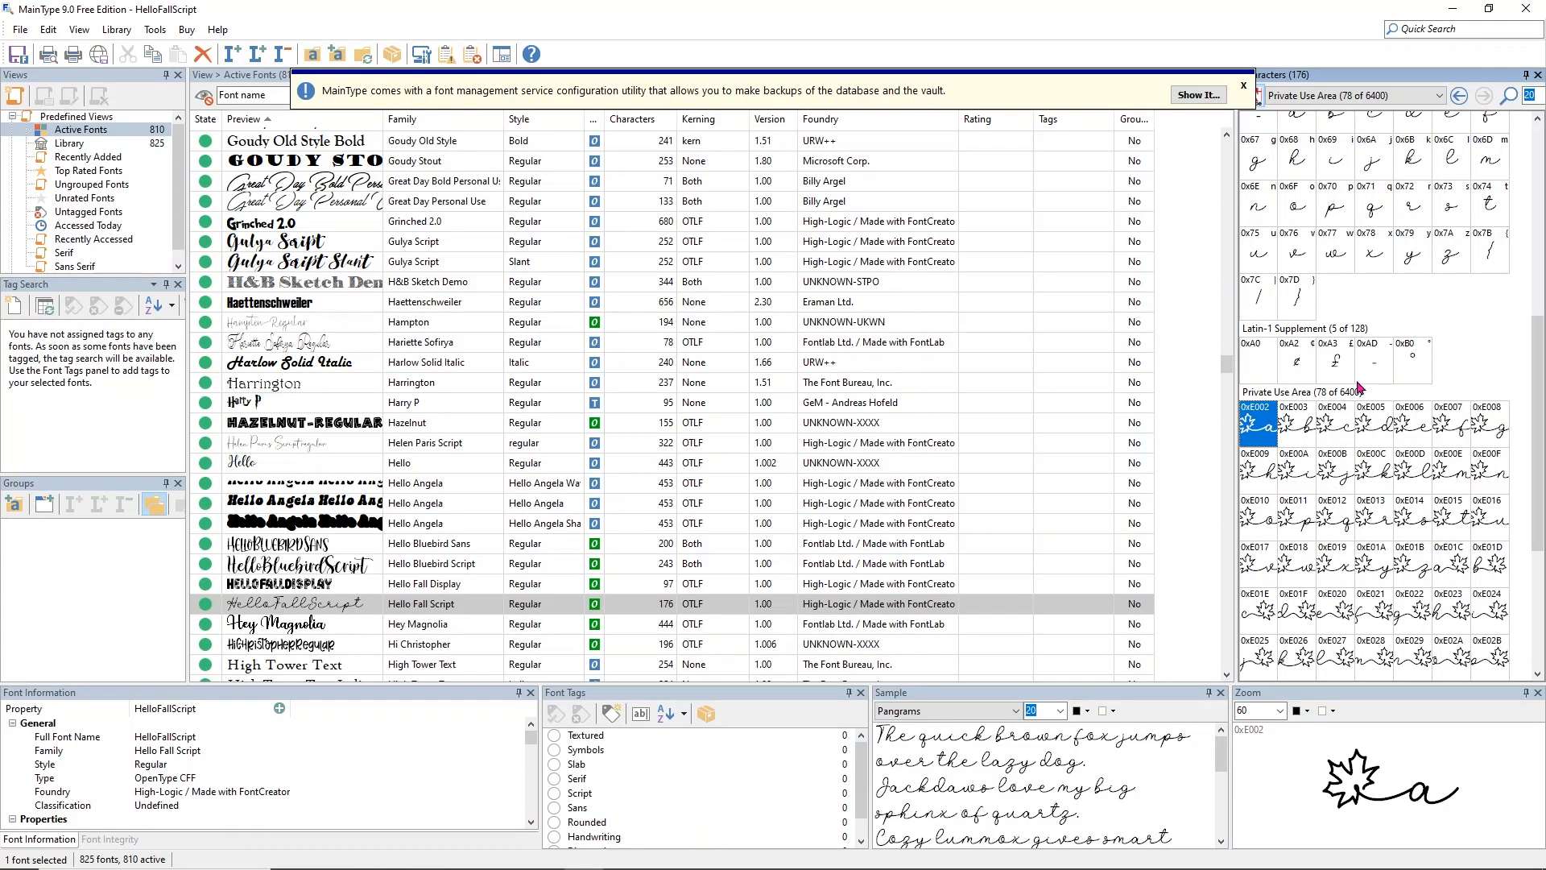
{"action": "mouse_move", "coordinate": [1478, 620]}
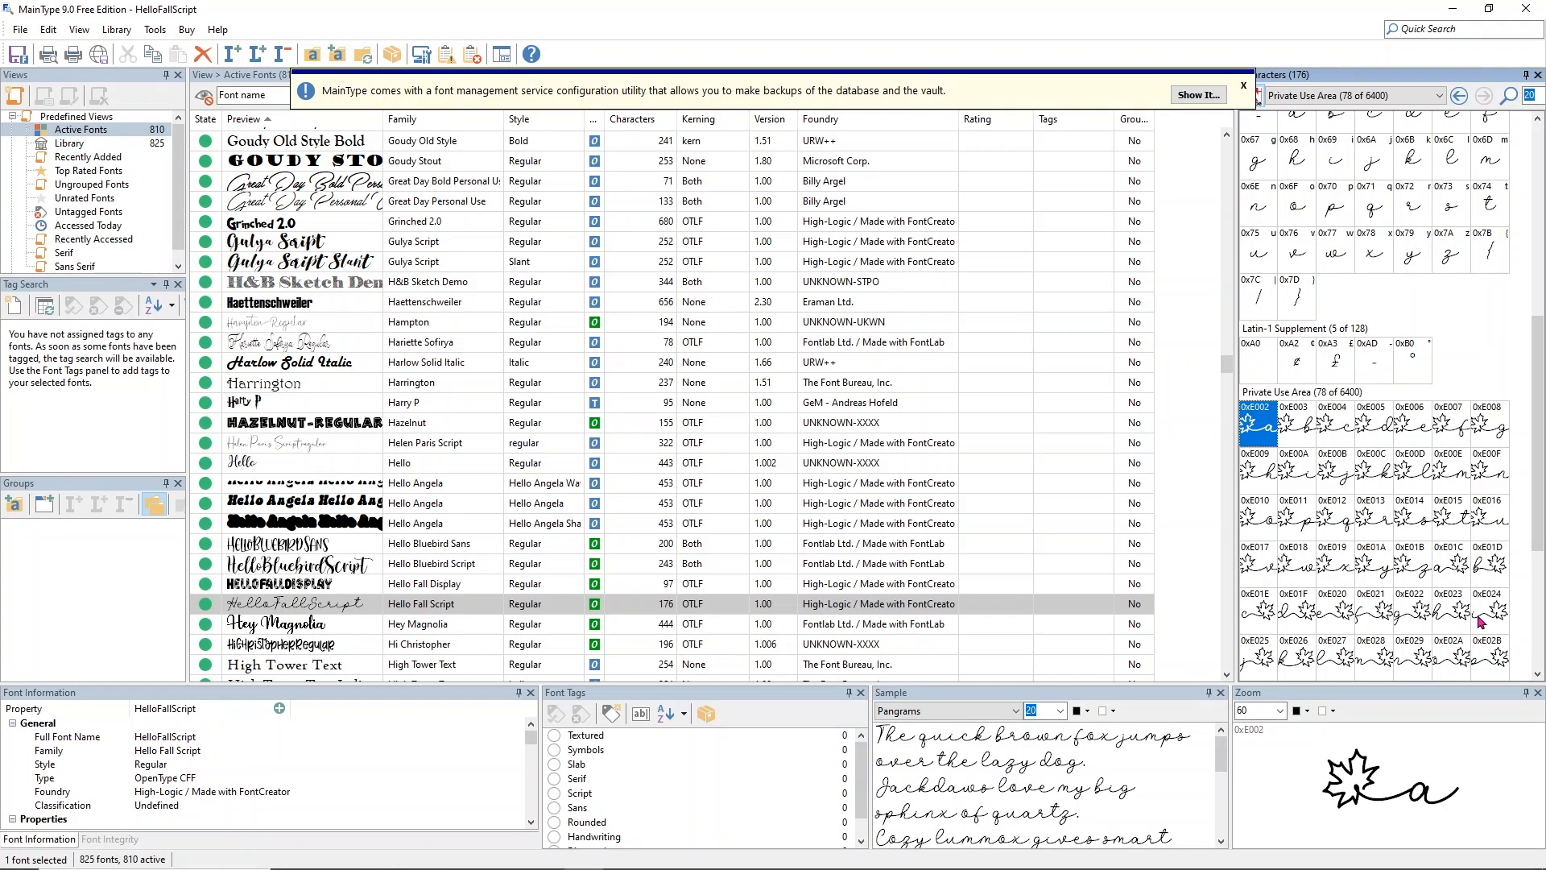
{"action": "mouse_move", "coordinate": [1495, 618]}
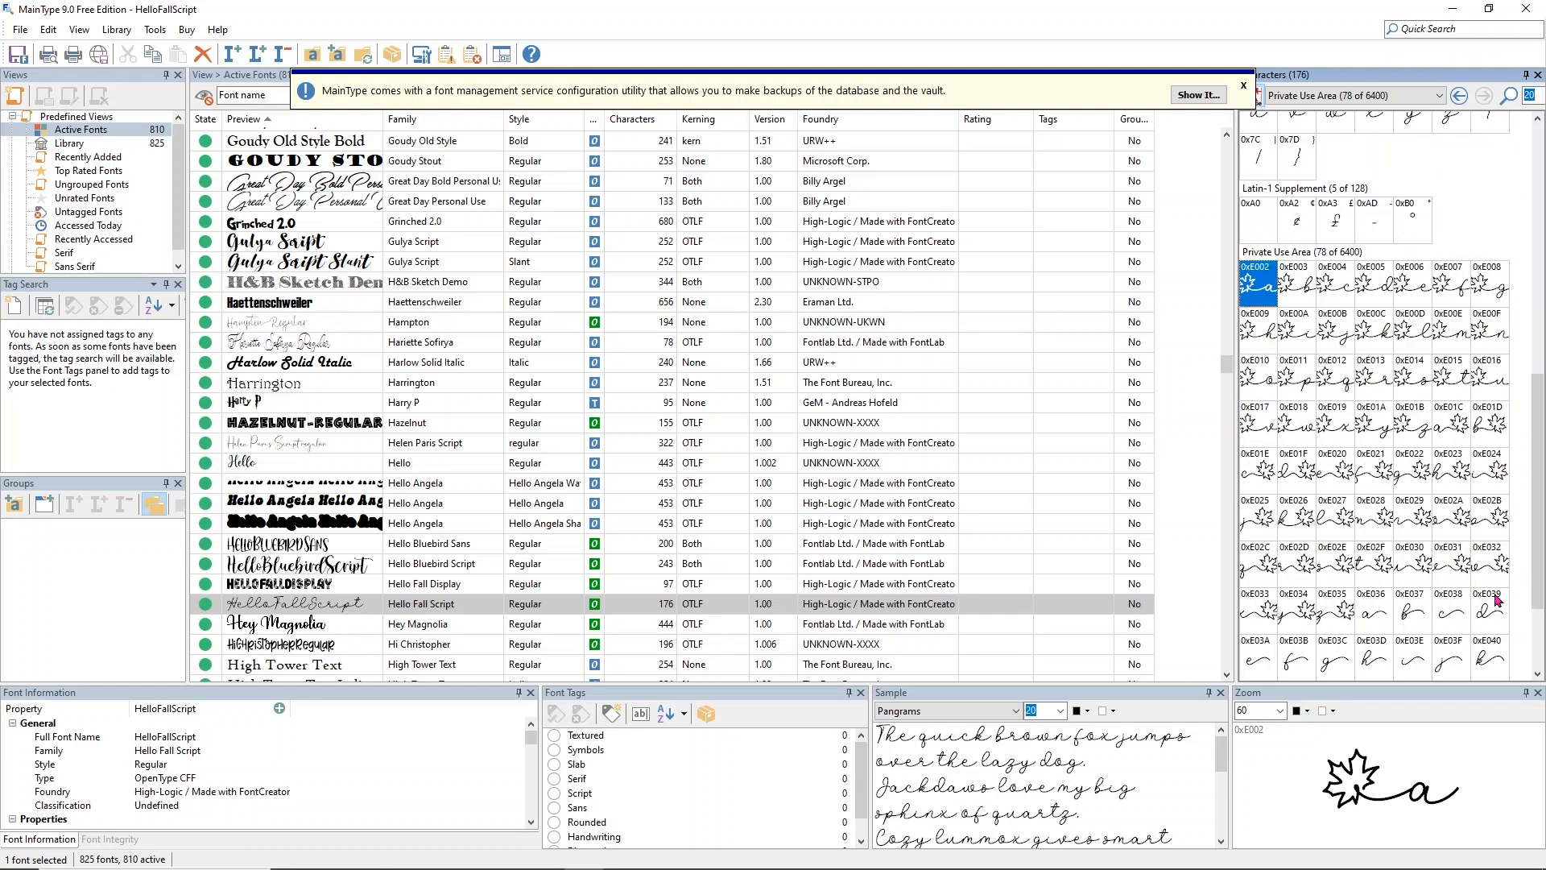
Copy glyph 0xE028, the script m ending in a maple leaf, to the clipboard.
{"action": "left_click", "coordinate": [1372, 517]}
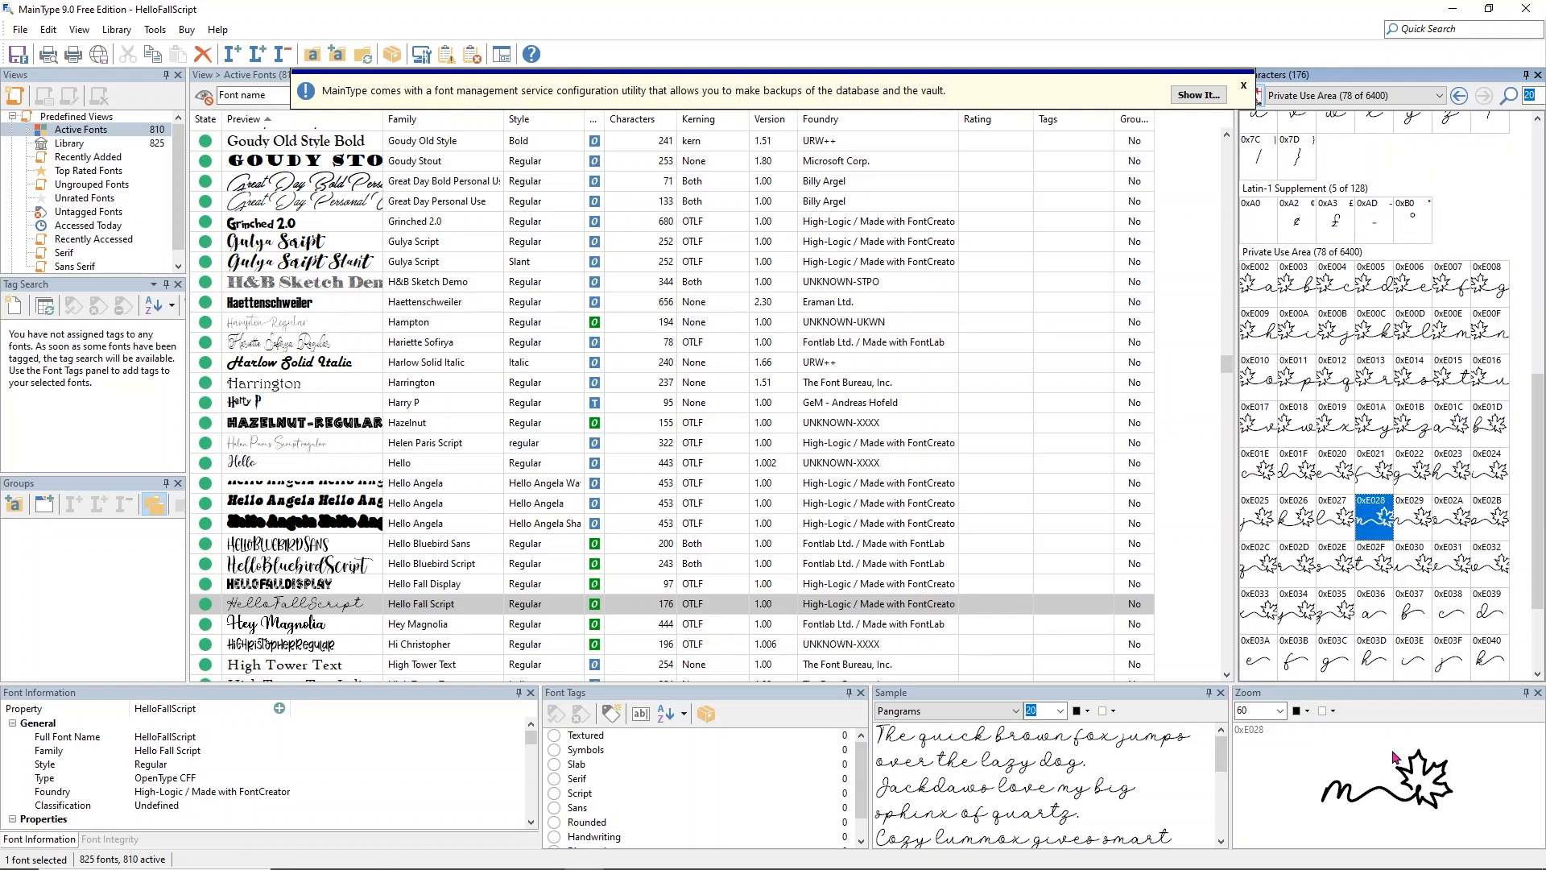
{"action": "left_click", "coordinate": [1412, 517]}
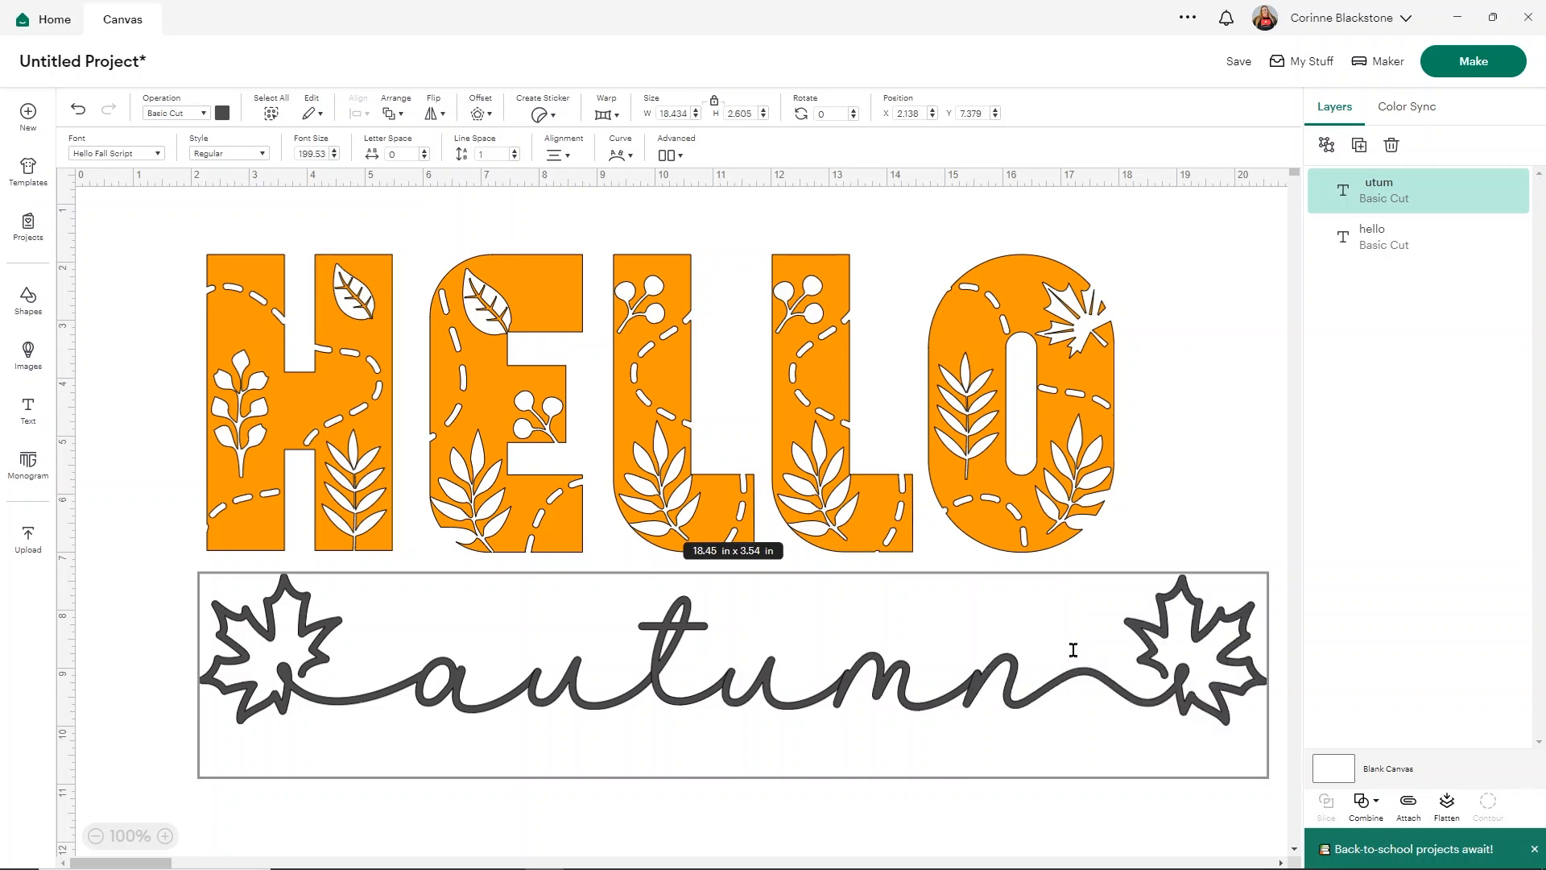
Shrink the autumn script to about 15 by 2.1 inches over HELLO's lower edge.
{"action": "left_click", "coordinate": [733, 675]}
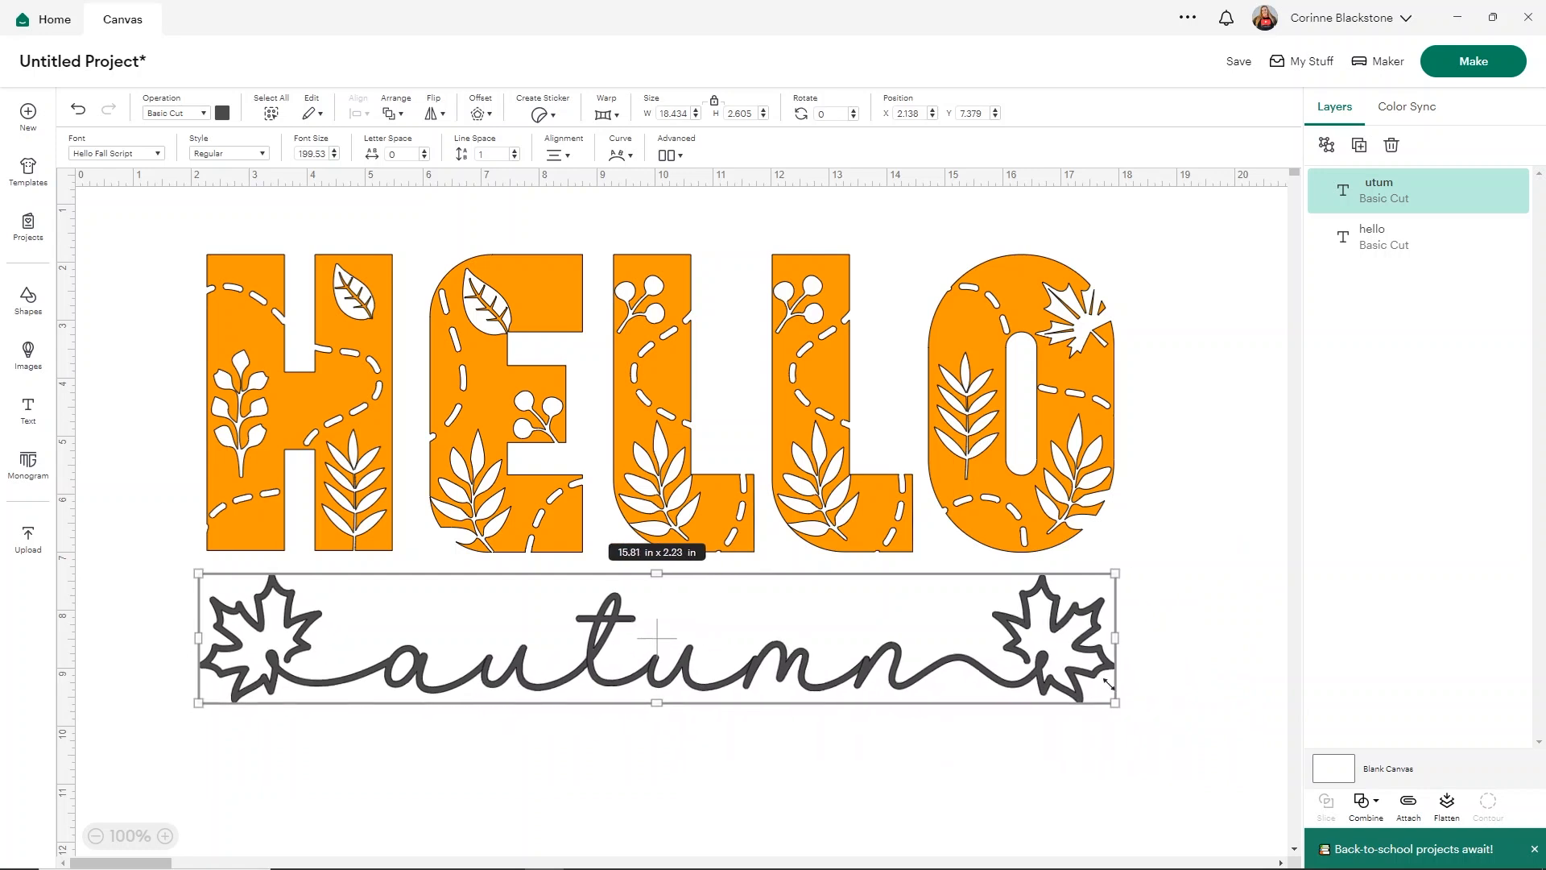
{"action": "left_click_drag", "start_coordinate": [1114, 702], "coordinate": [1074, 609]}
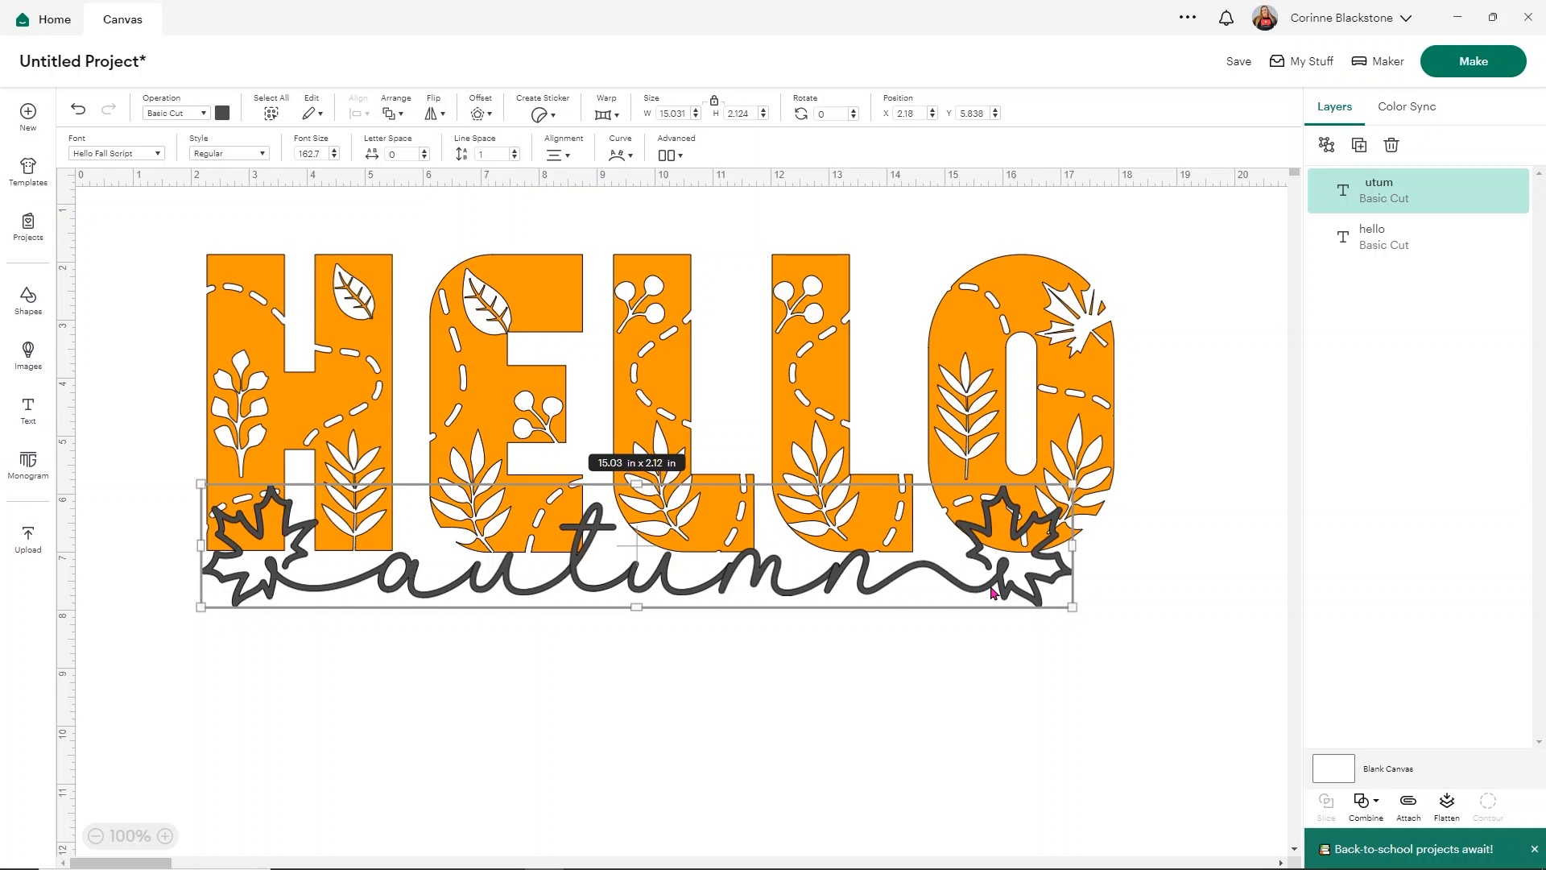
{"action": "mouse_move", "coordinate": [428, 140]}
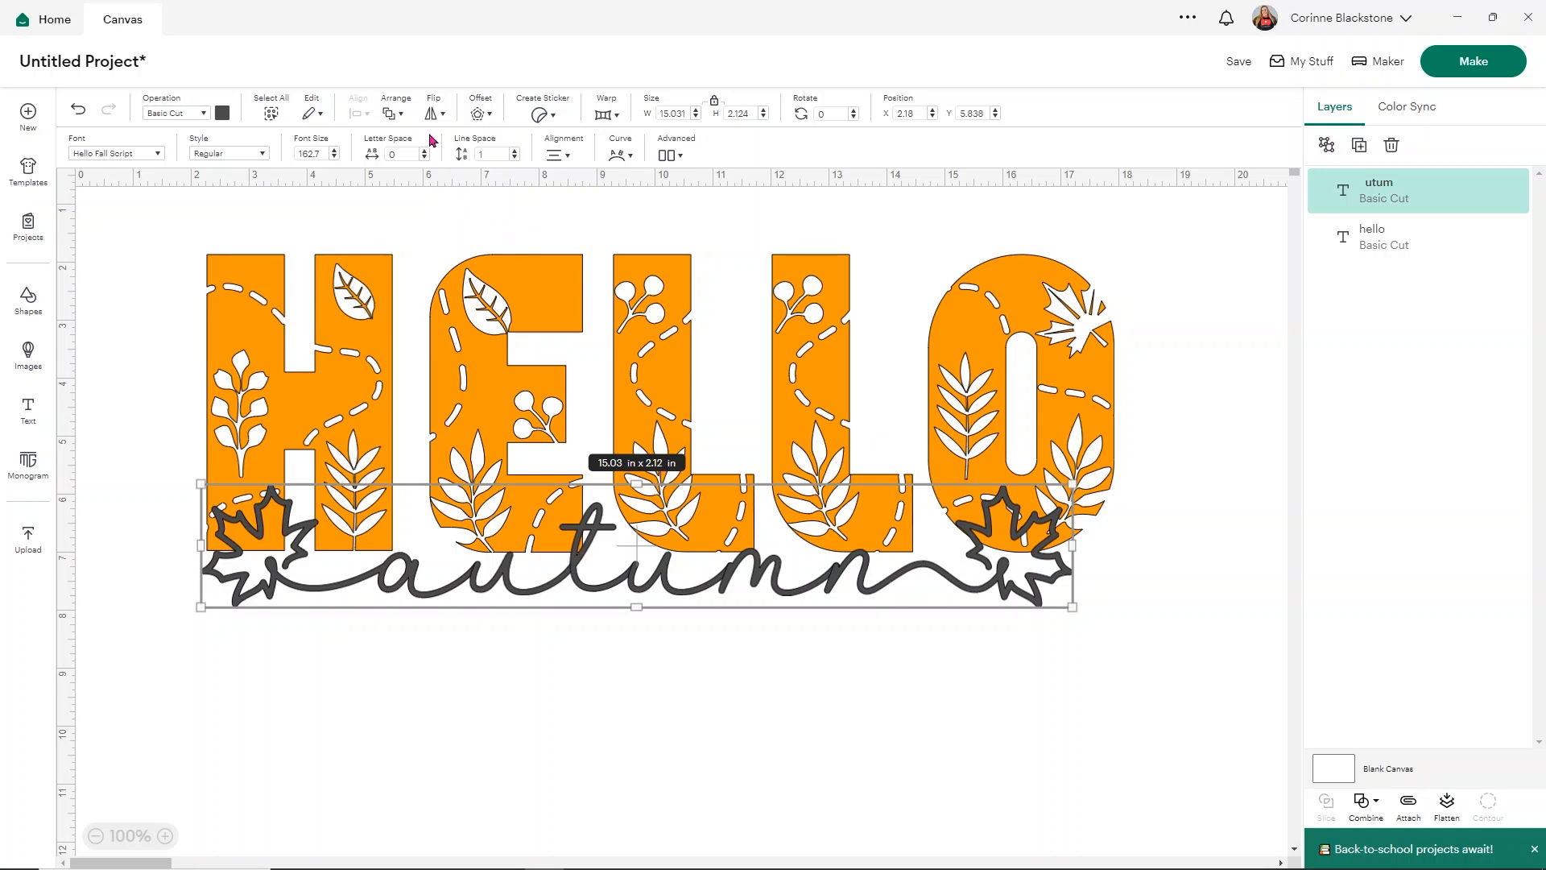
Add a 0.125 in offset outline around the autumn script.
{"action": "left_click", "coordinate": [480, 112]}
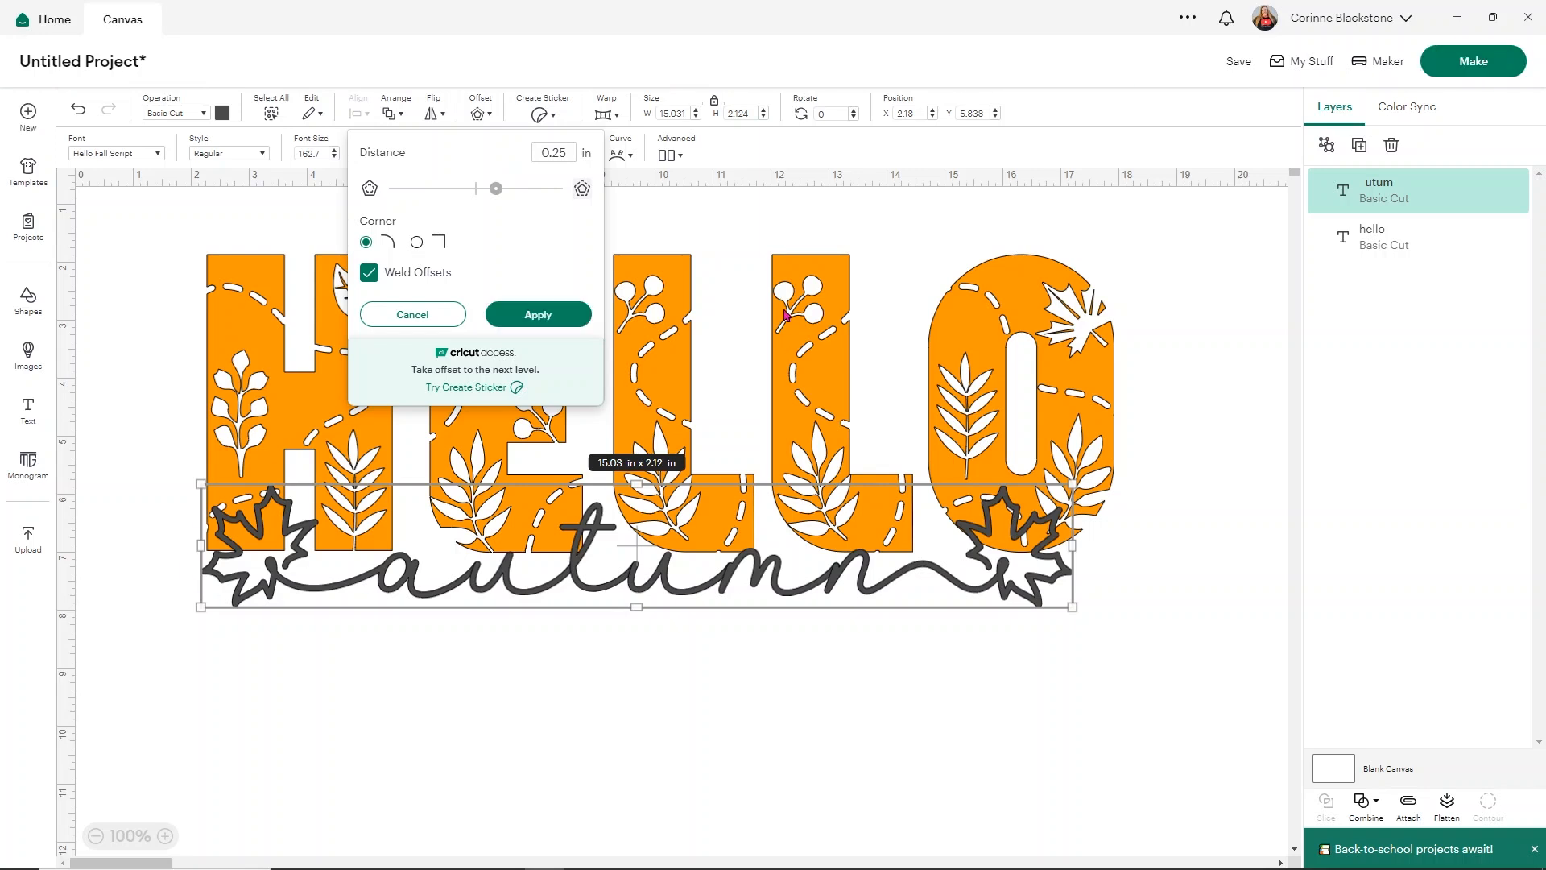
{"action": "left_click_drag", "start_coordinate": [496, 188], "coordinate": [496, 190]}
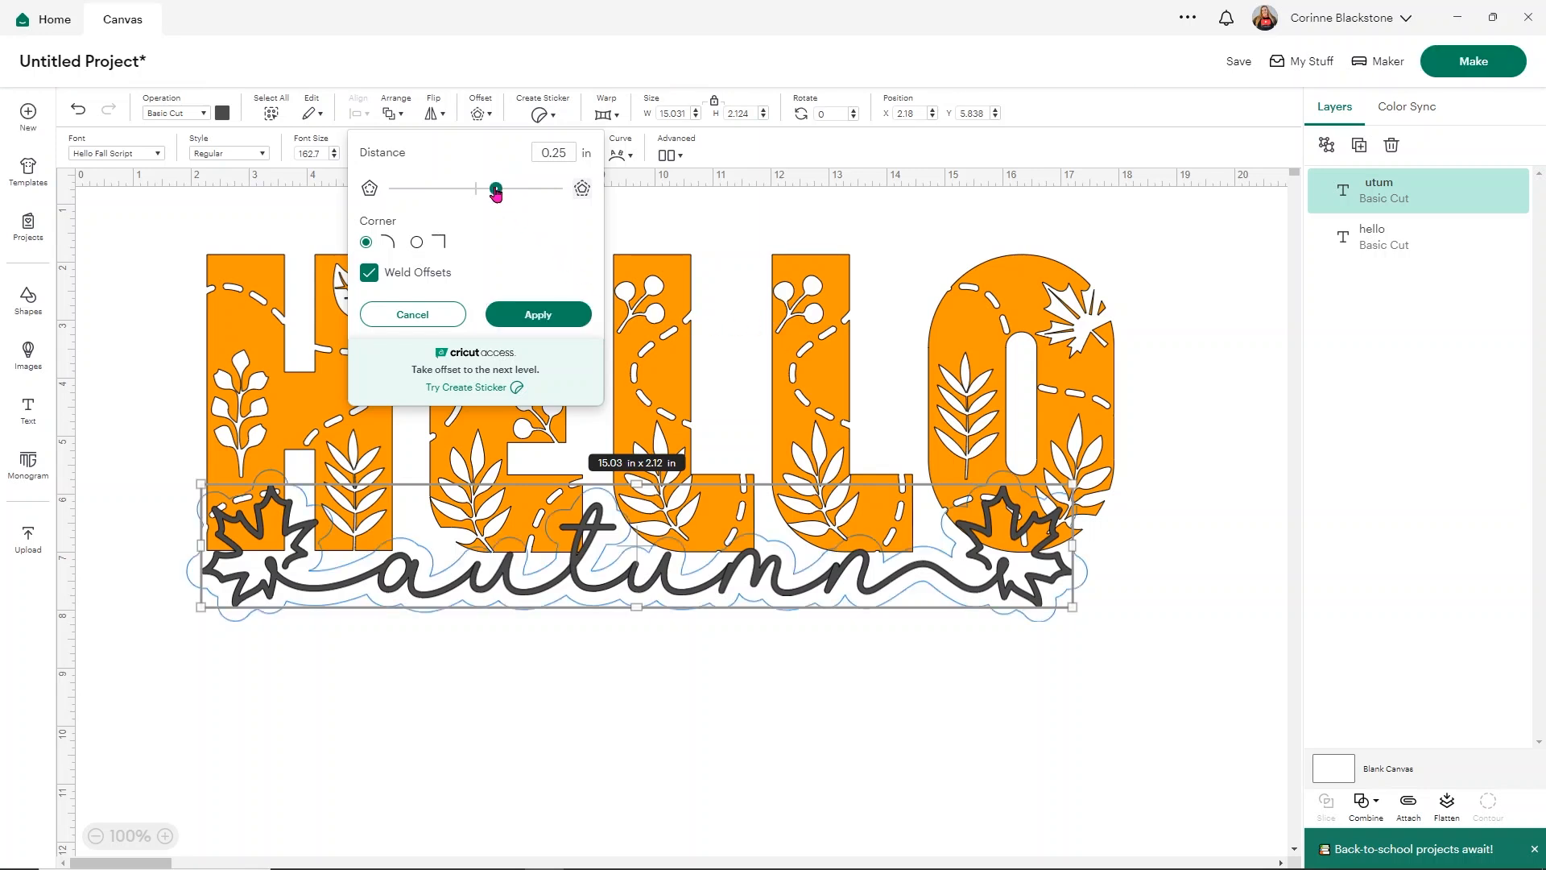
{"action": "left_click_drag", "start_coordinate": [496, 190], "coordinate": [485, 190]}
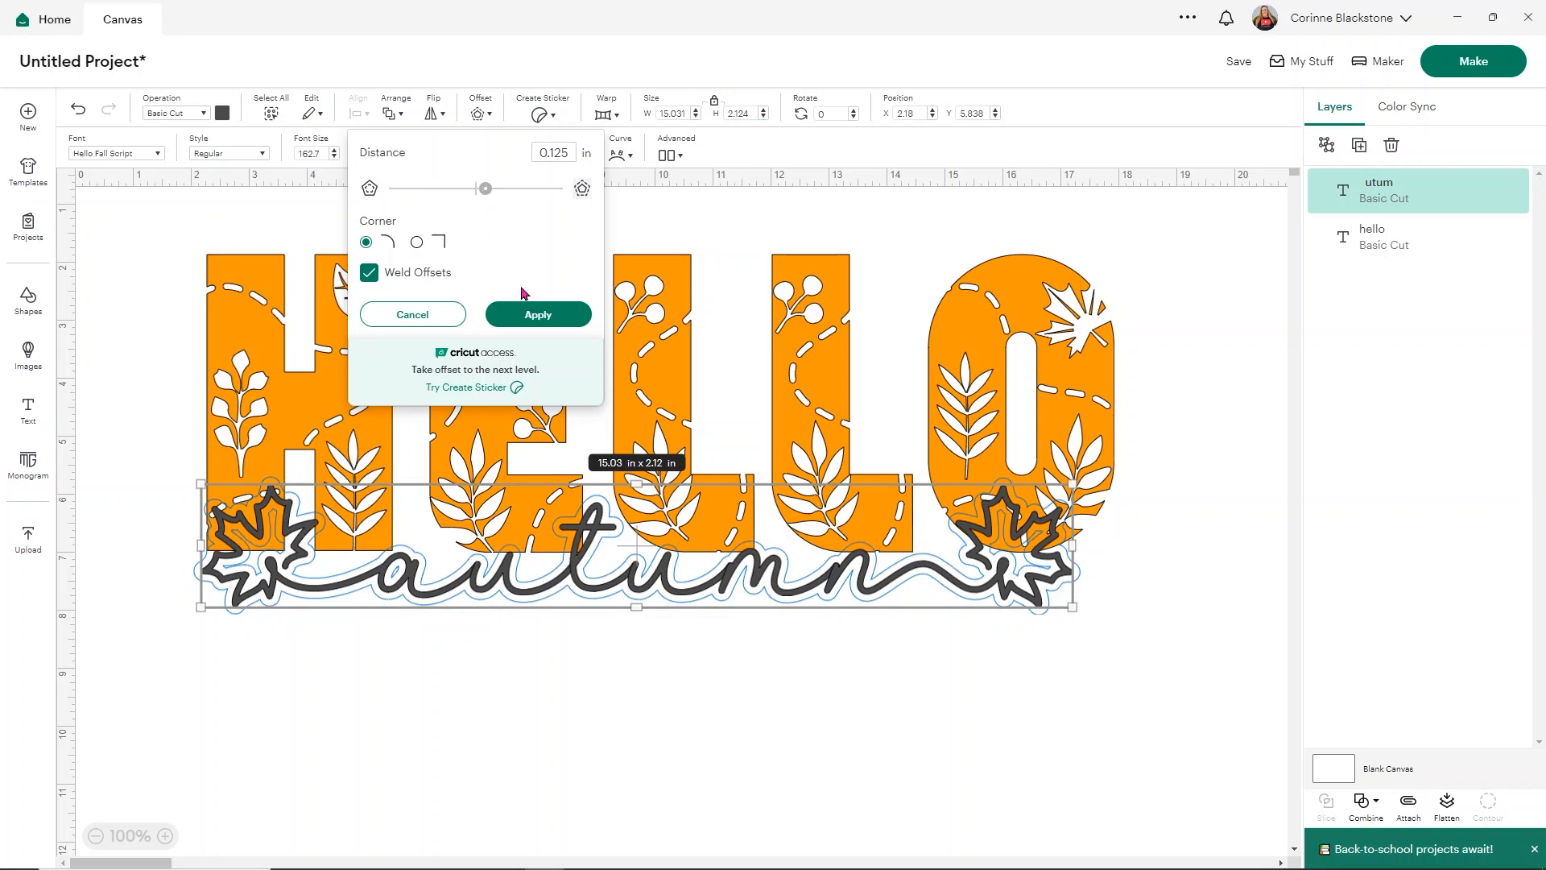
{"action": "left_click", "coordinate": [538, 314]}
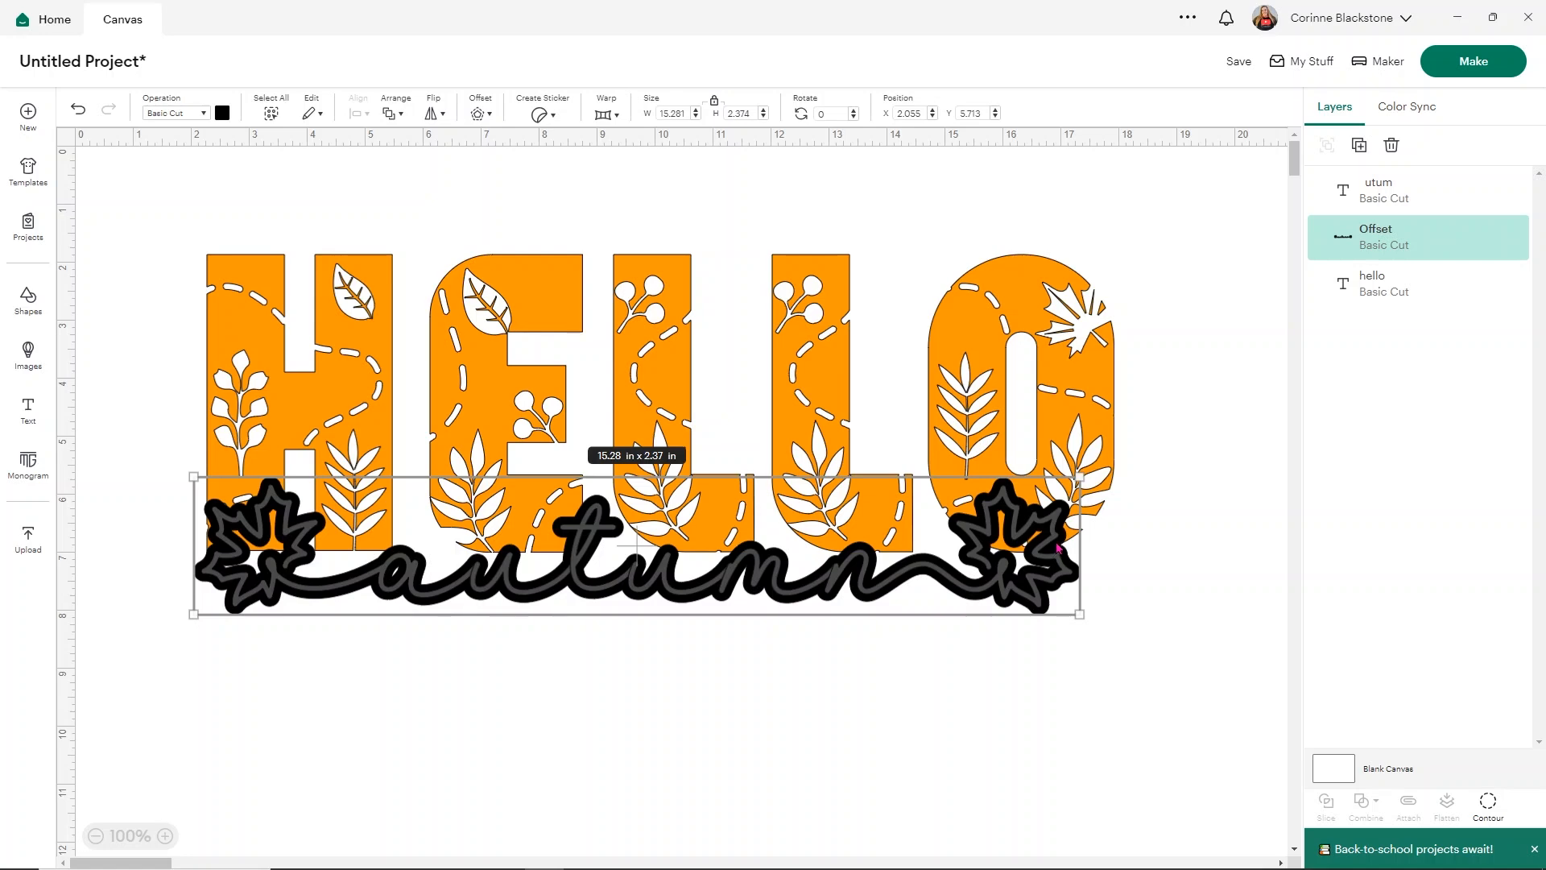
Hide the offset's inner leaf contours so the outline is solid.
{"action": "left_click", "coordinate": [1486, 802]}
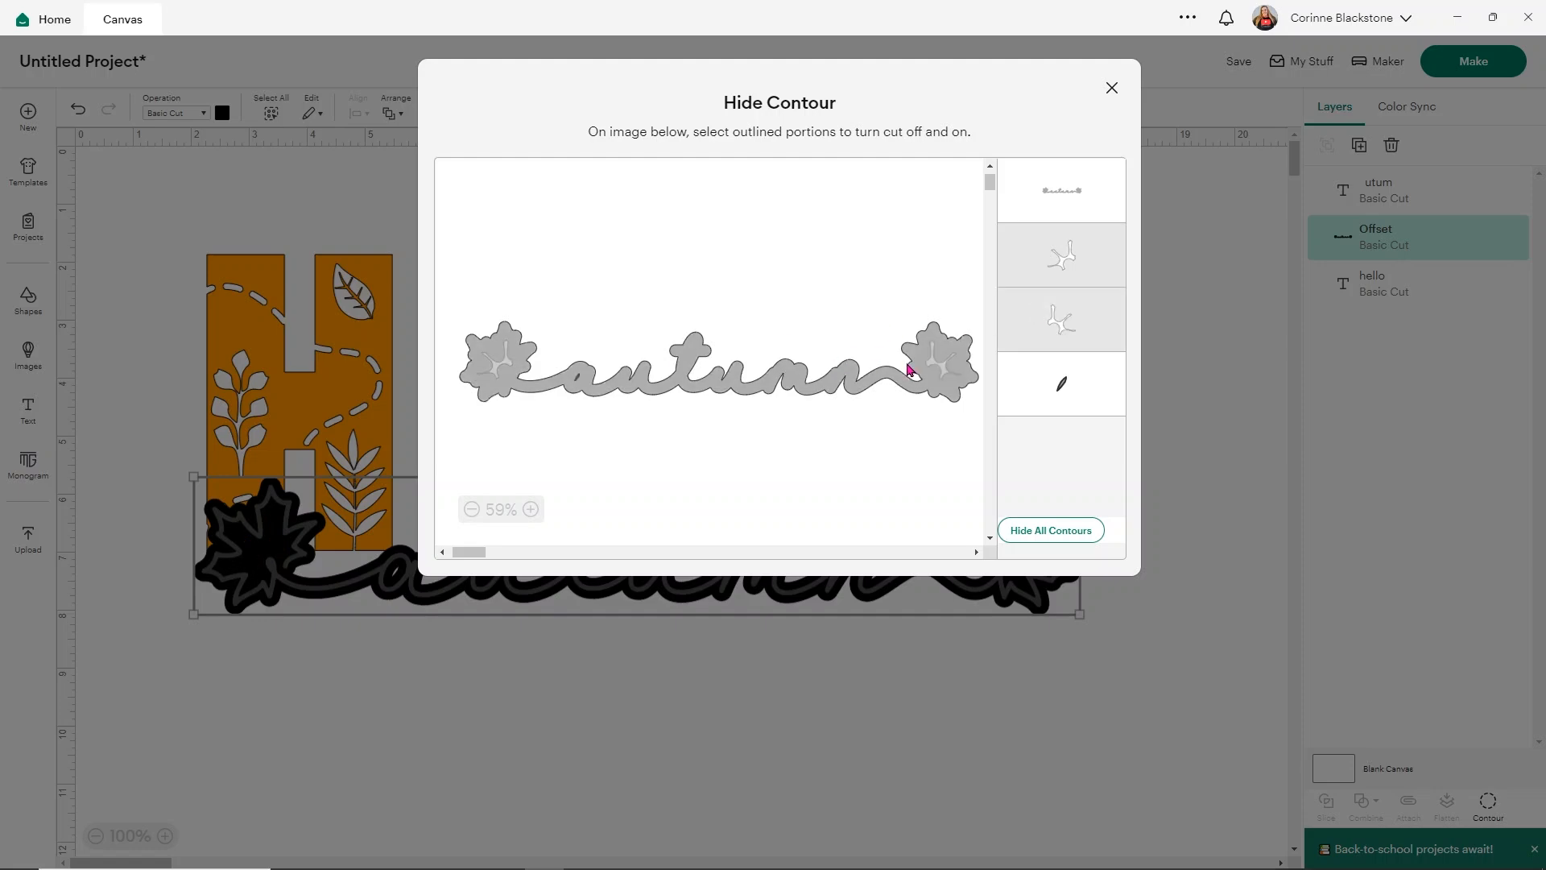
{"action": "left_click", "coordinate": [1111, 87]}
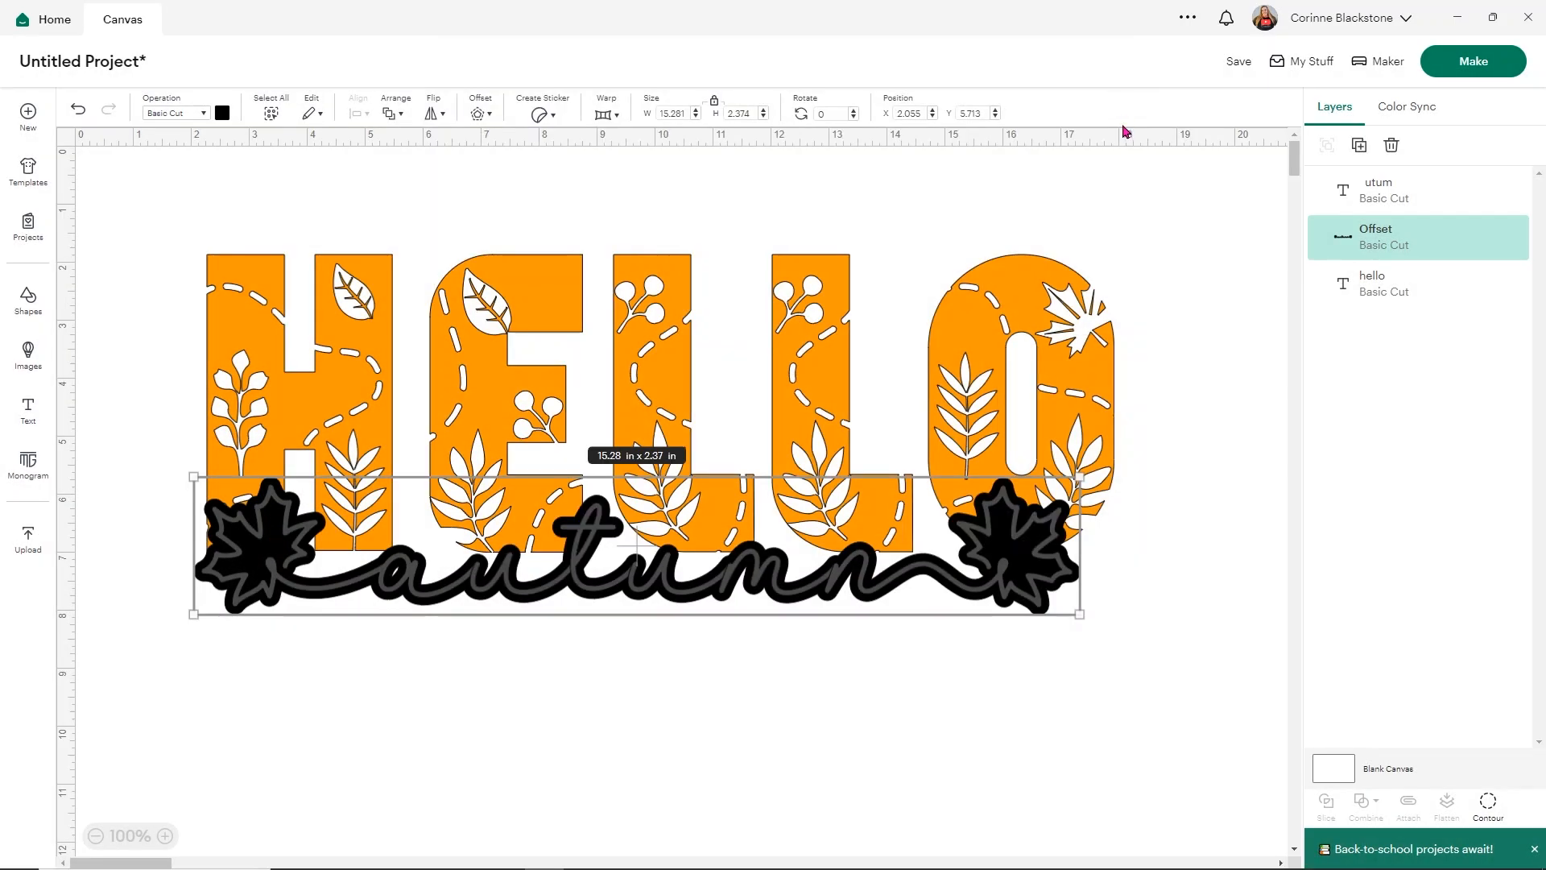
{"action": "mouse_move", "coordinate": [1399, 291]}
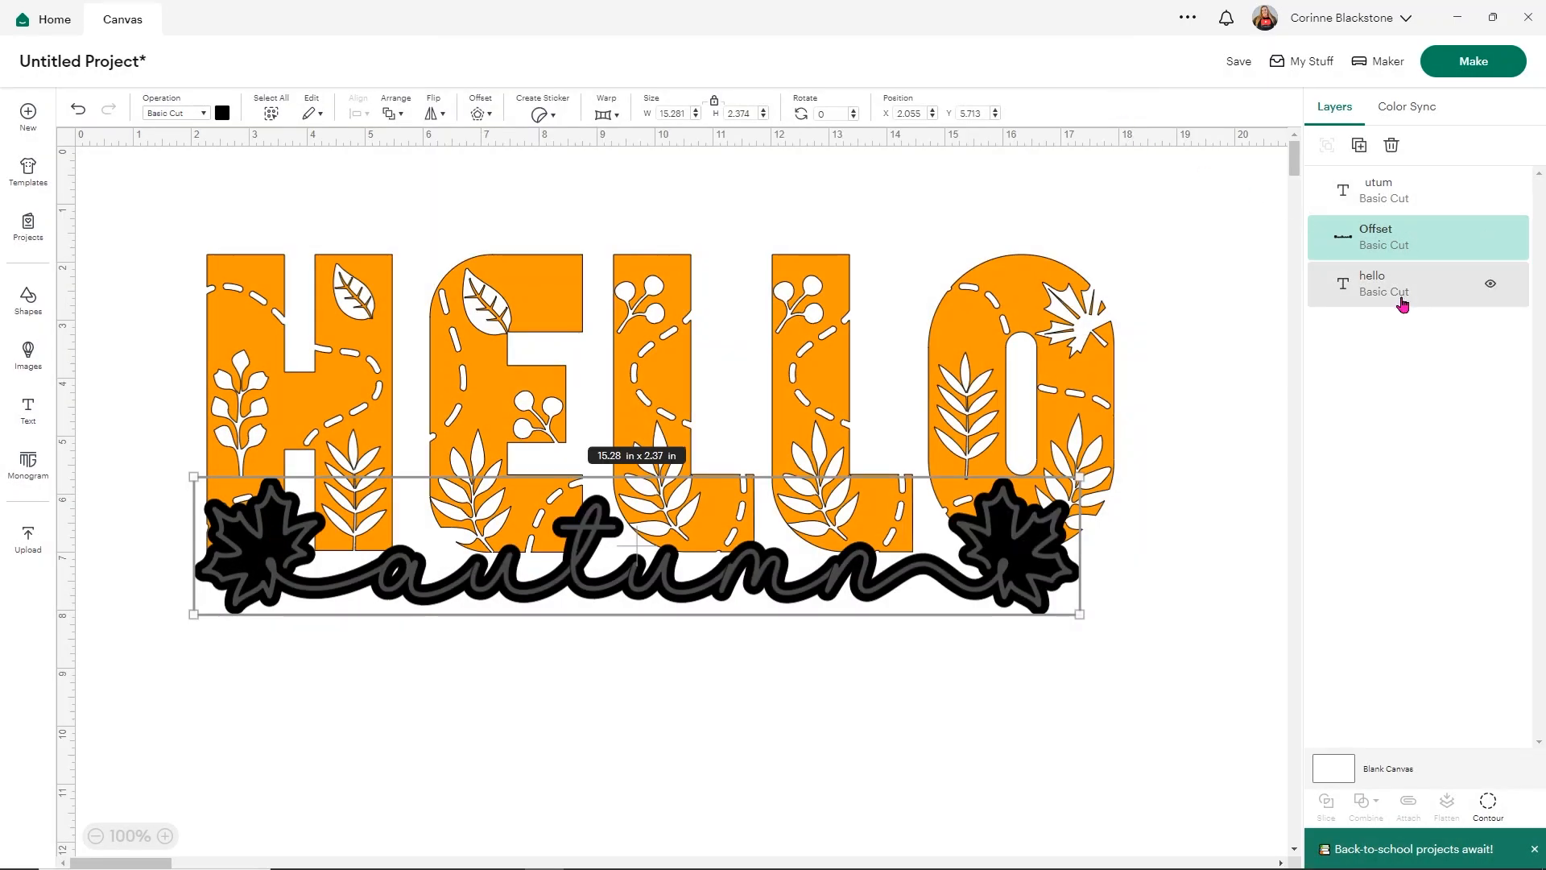
Slice the offset out of HELLO and remove the leftover slice pieces.
{"action": "left_click", "coordinate": [1380, 283]}
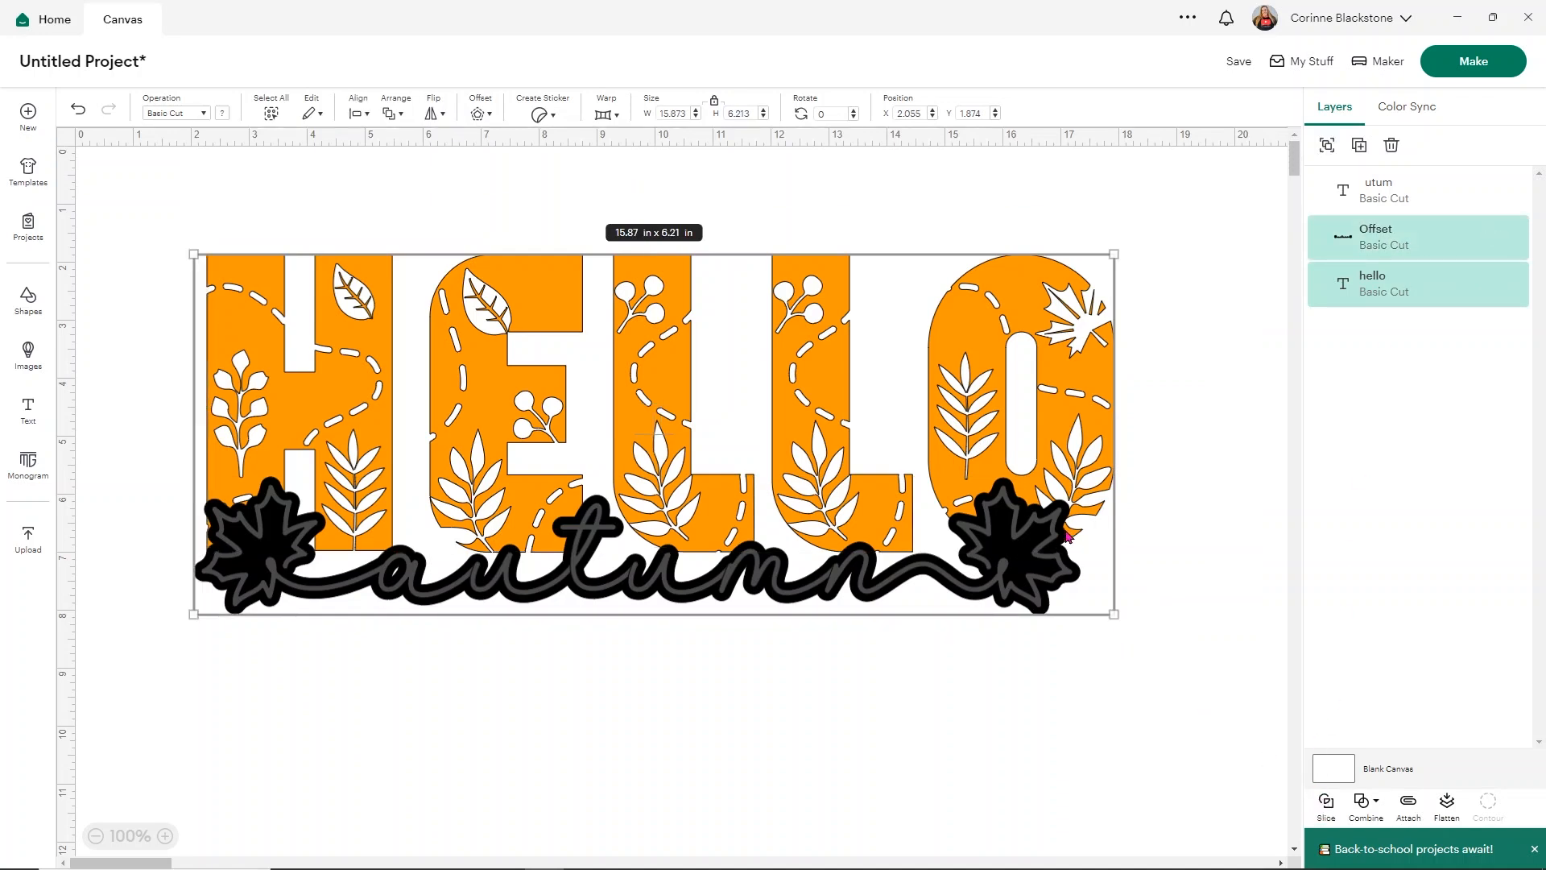
{"action": "left_click", "coordinate": [1325, 805]}
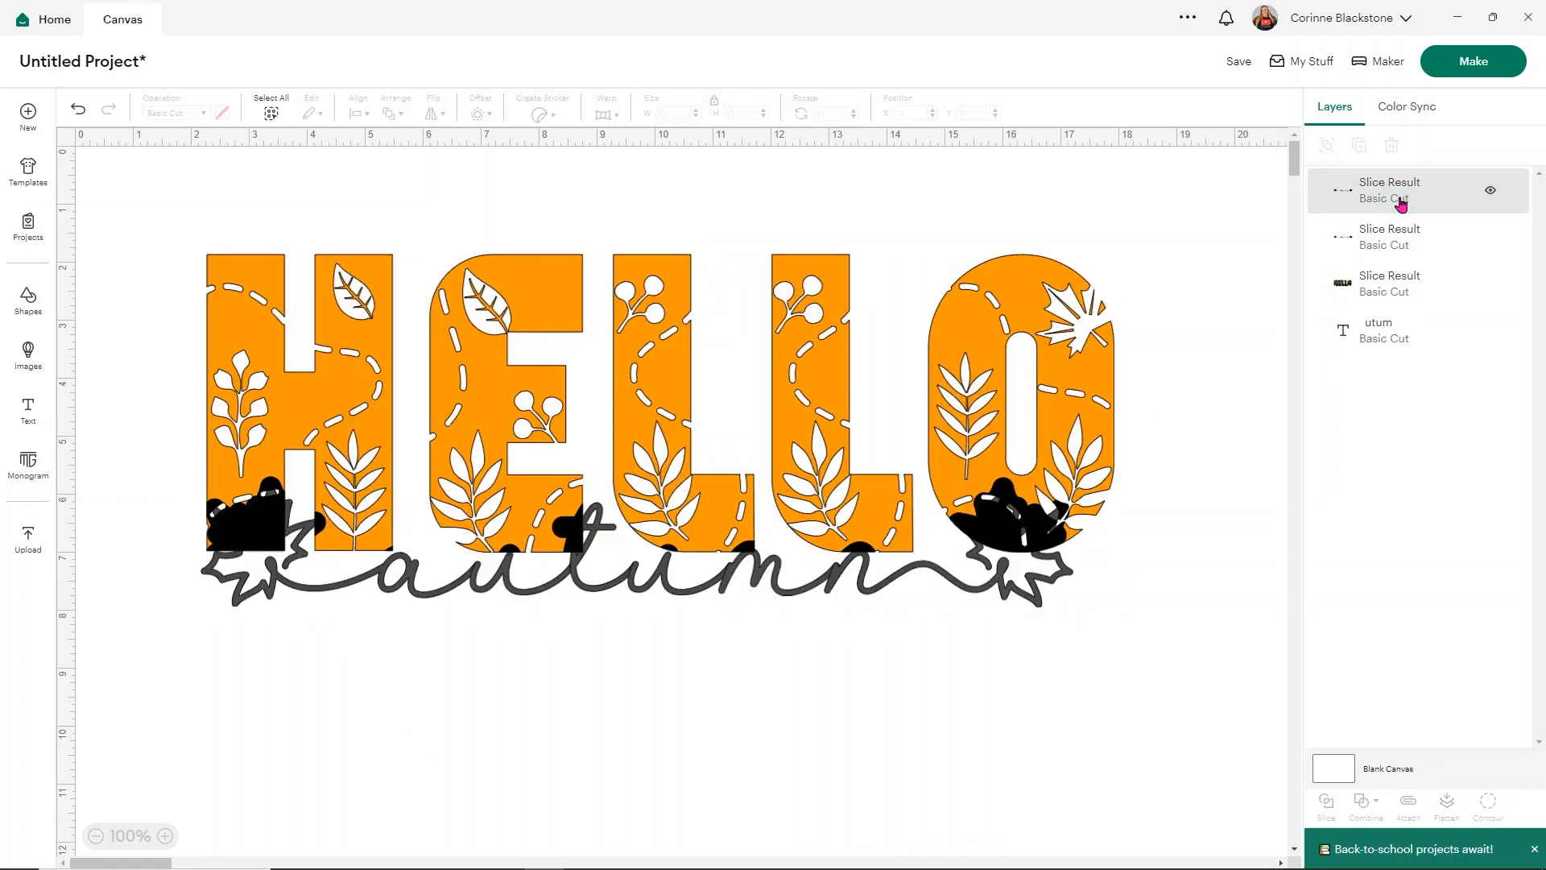
{"action": "left_click", "coordinate": [1389, 190]}
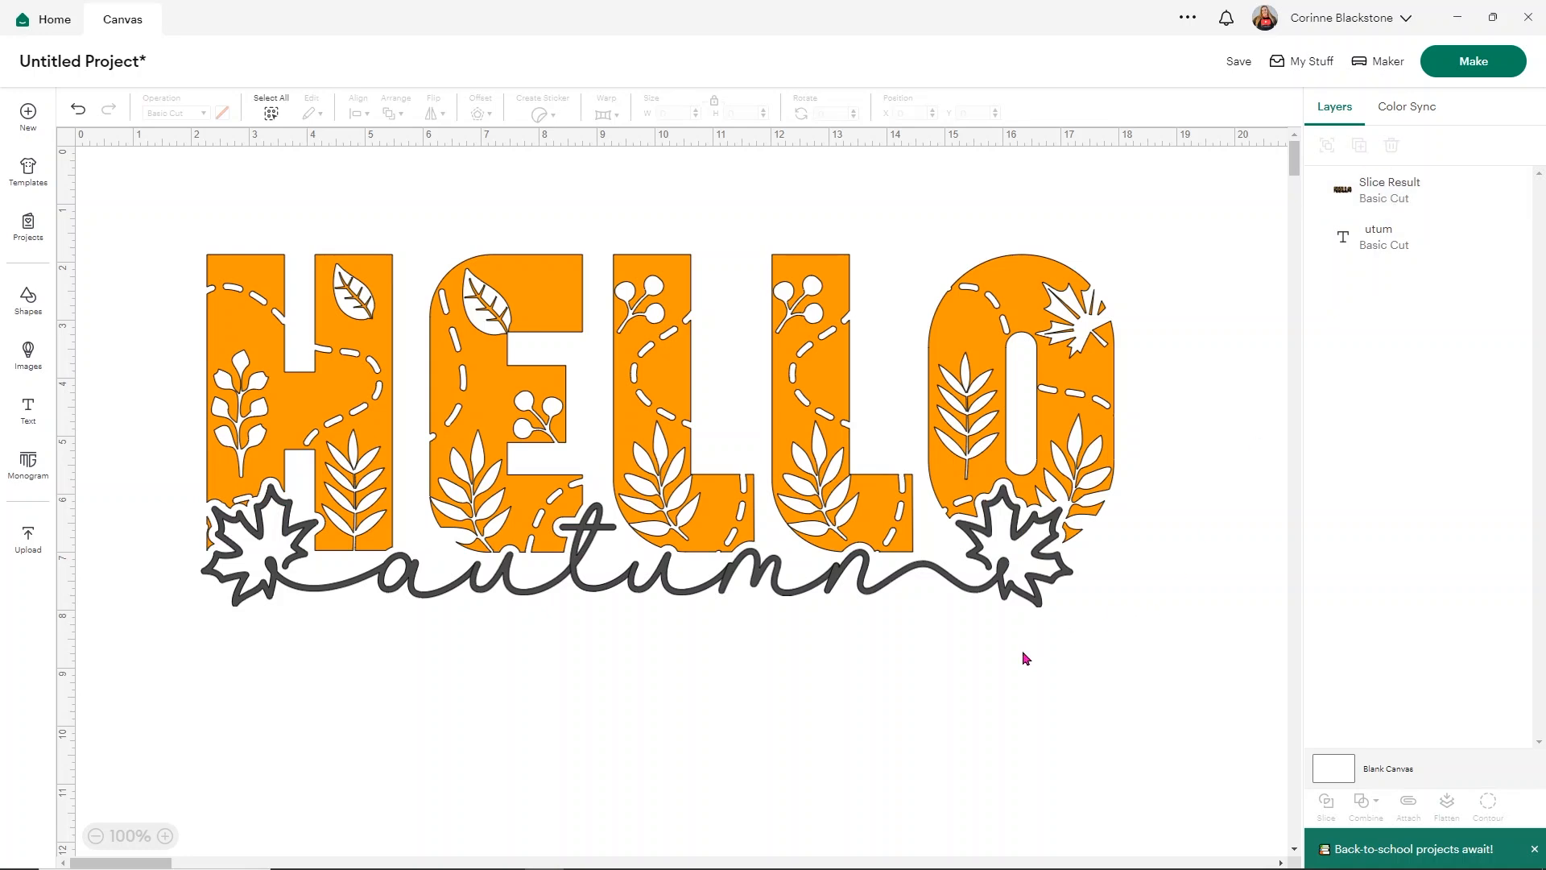
{"action": "mouse_move", "coordinate": [1119, 602]}
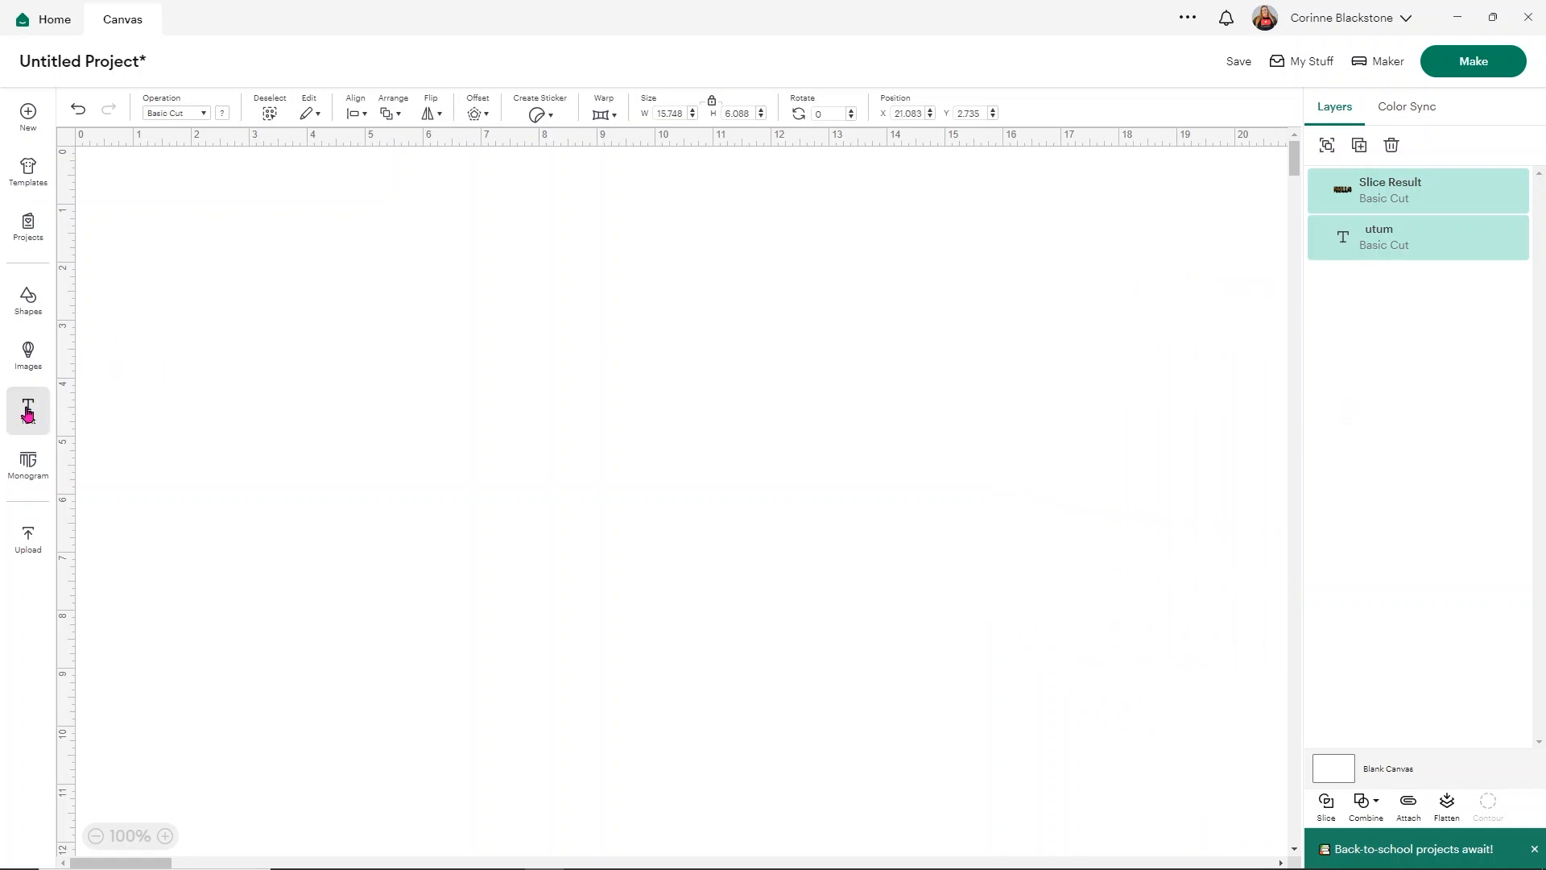
Add a two-line 'Beach vibes' text, moved toward the middle and enlarged.
{"action": "left_click", "coordinate": [27, 409]}
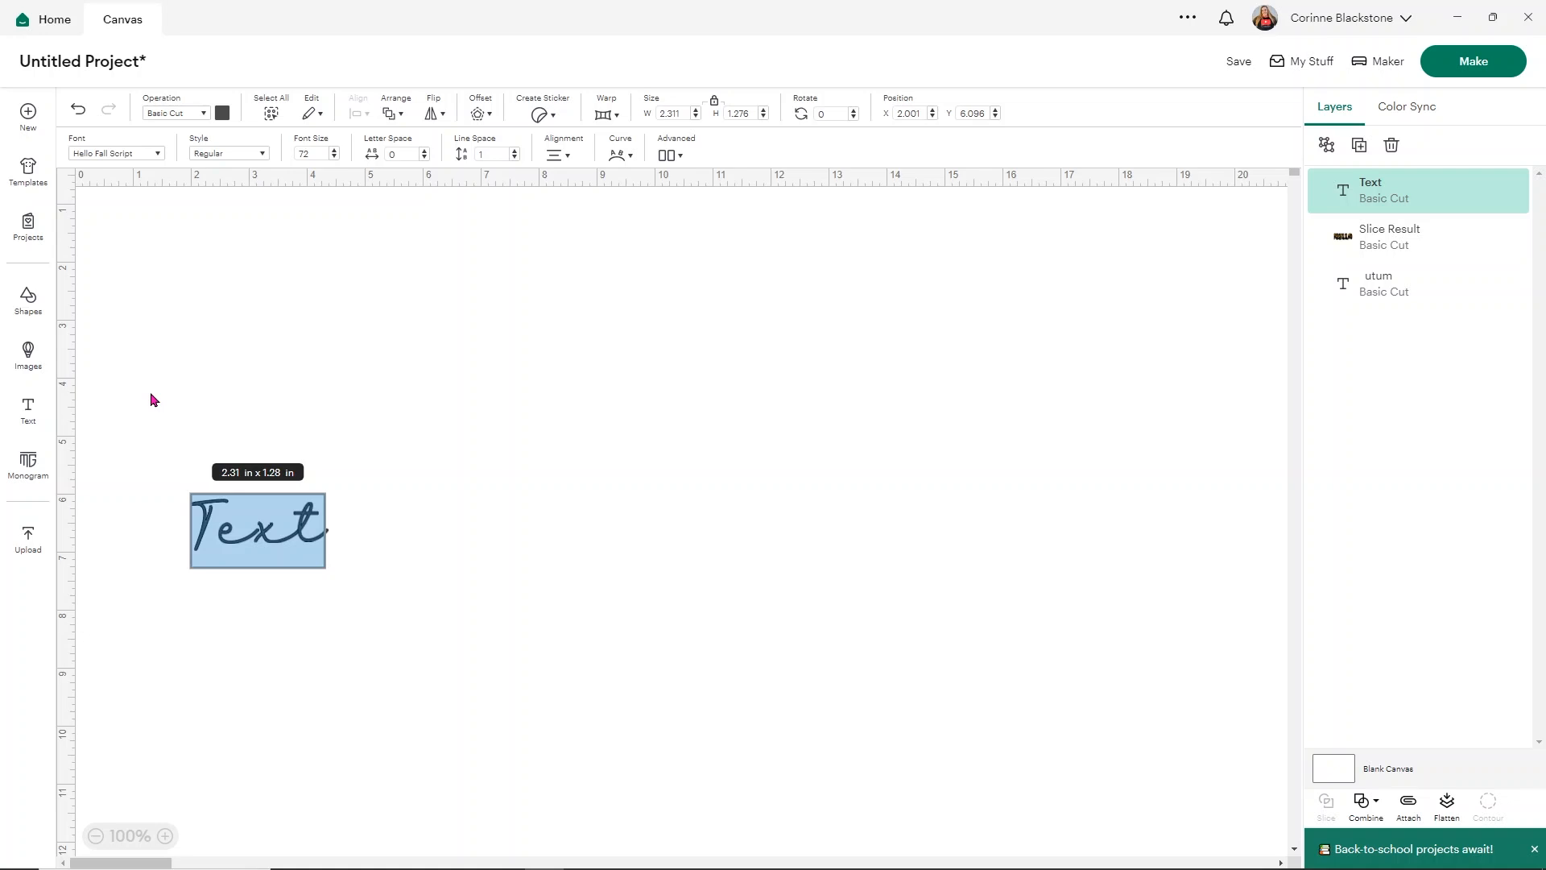
{"action": "type", "text": "Beach"}
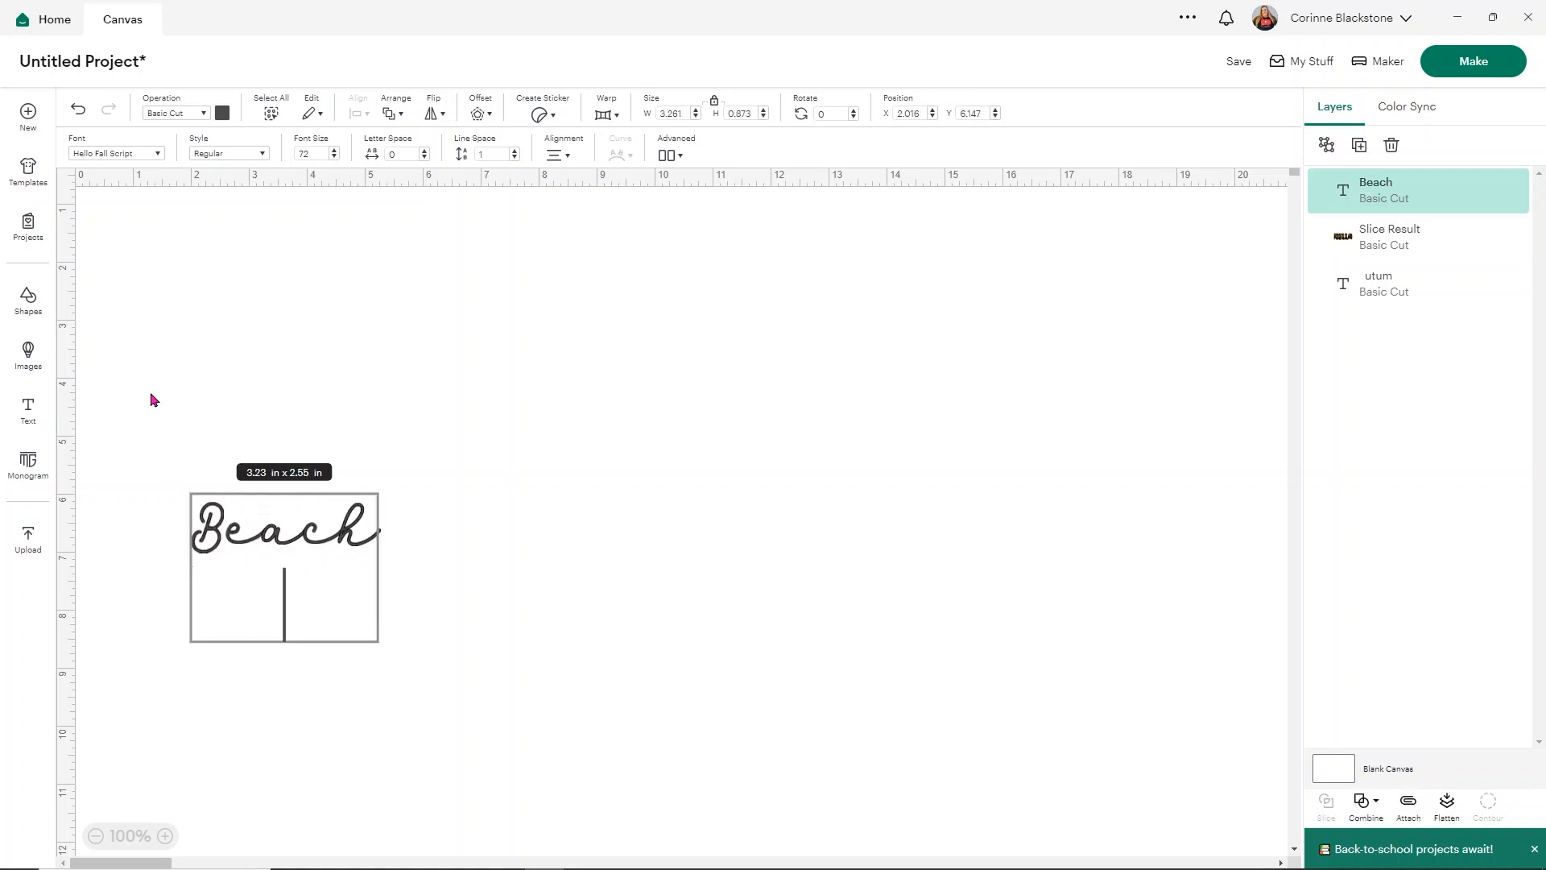
{"action": "type", "text": "vibes"}
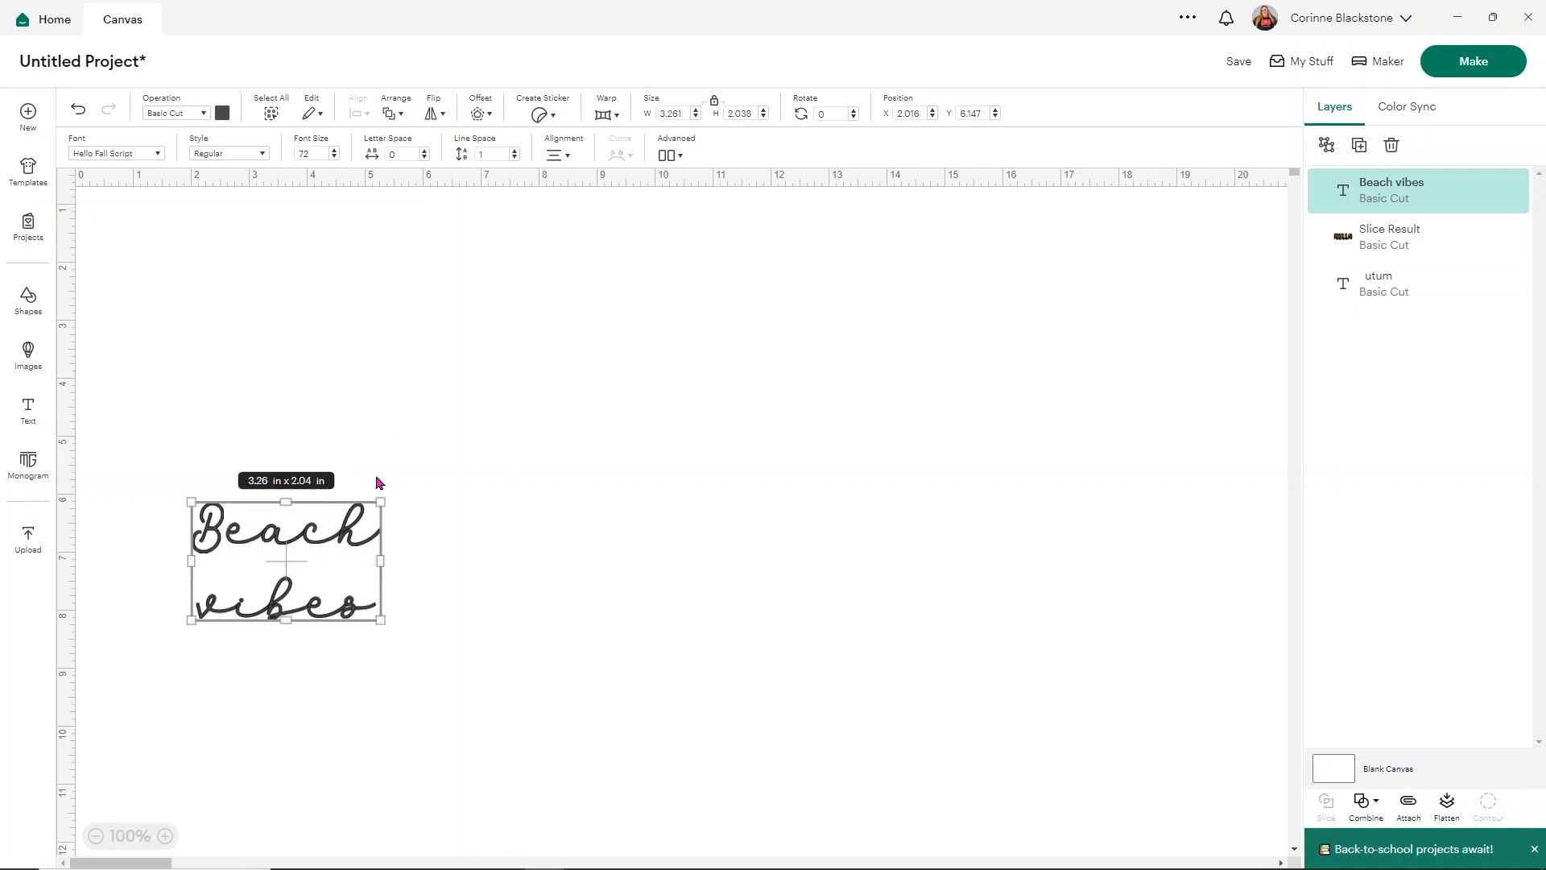
{"action": "left_click_drag", "start_coordinate": [385, 624], "coordinate": [691, 522]}
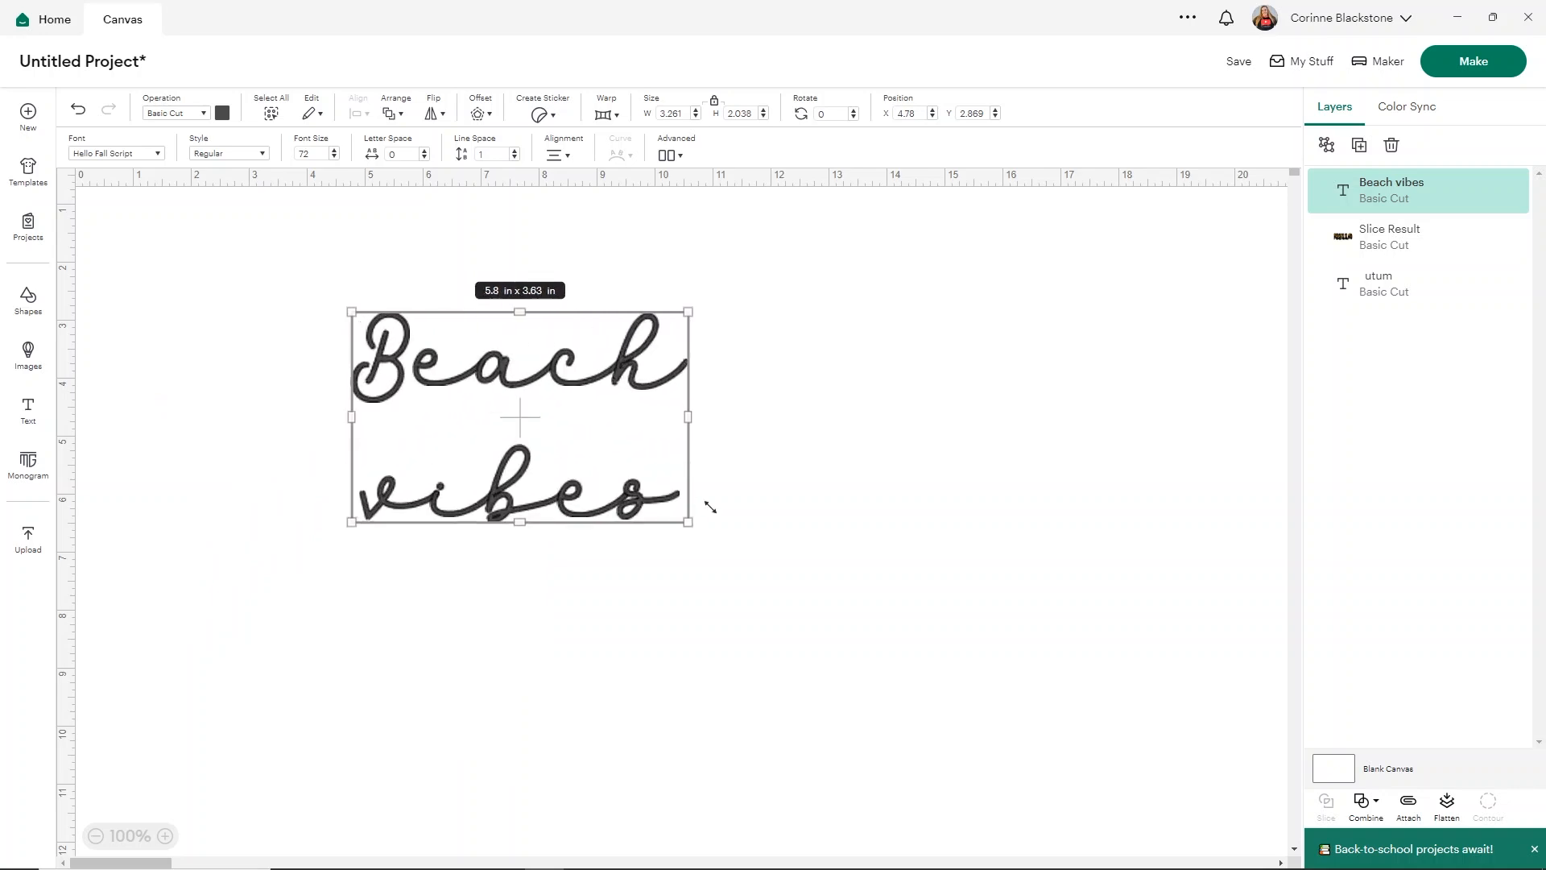
{"action": "left_click_drag", "start_coordinate": [708, 506], "coordinate": [808, 596]}
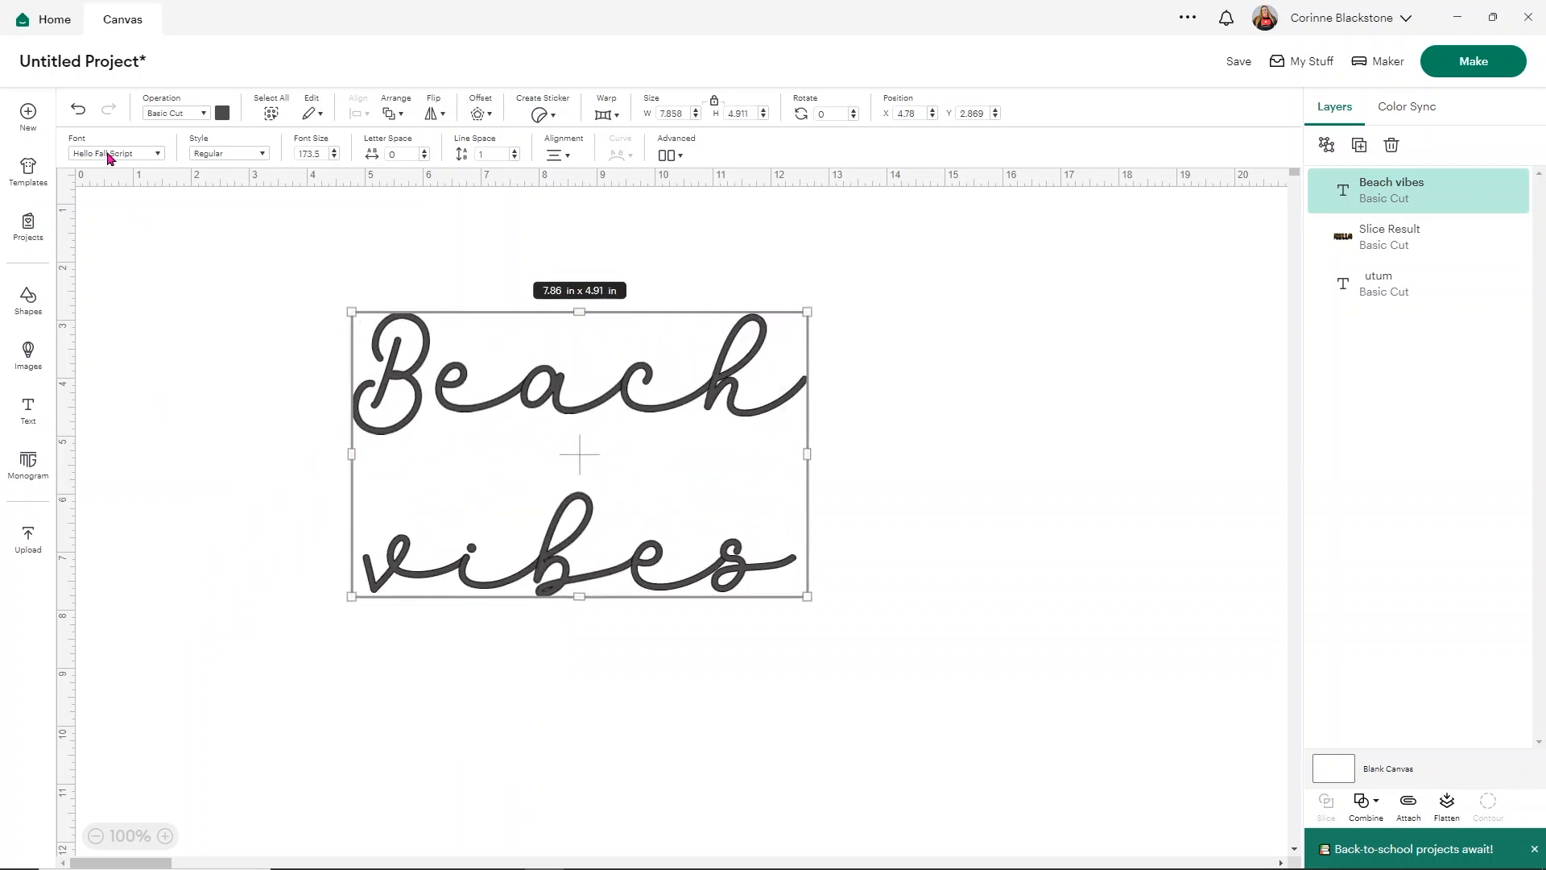
Search the fonts for 'shark' and choose Shark Bite for the text.
{"action": "left_click", "coordinate": [113, 153]}
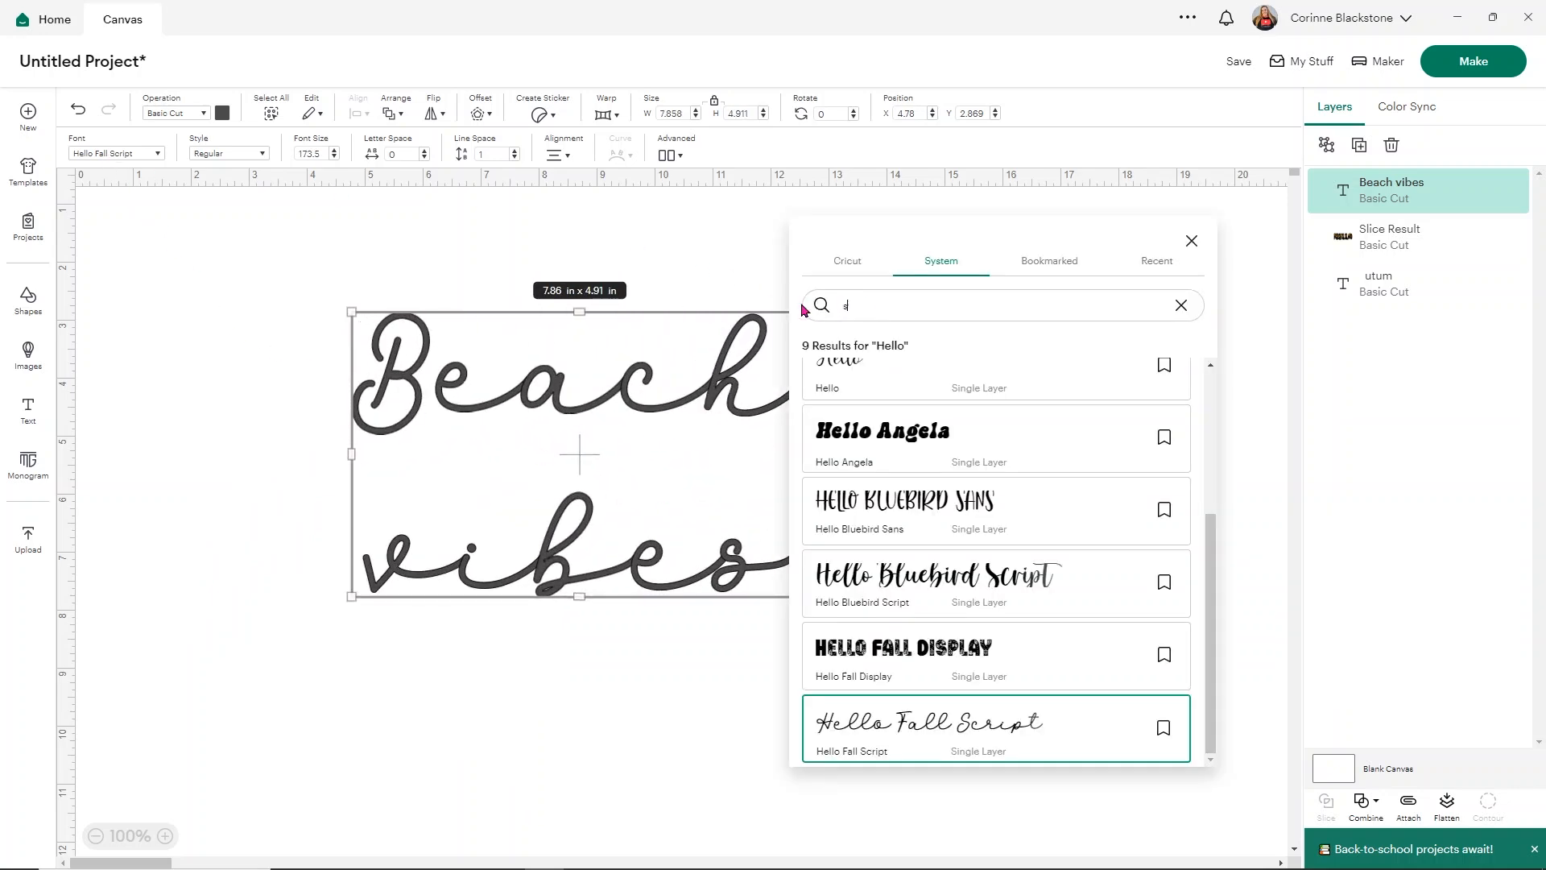
{"action": "type", "text": "shark"}
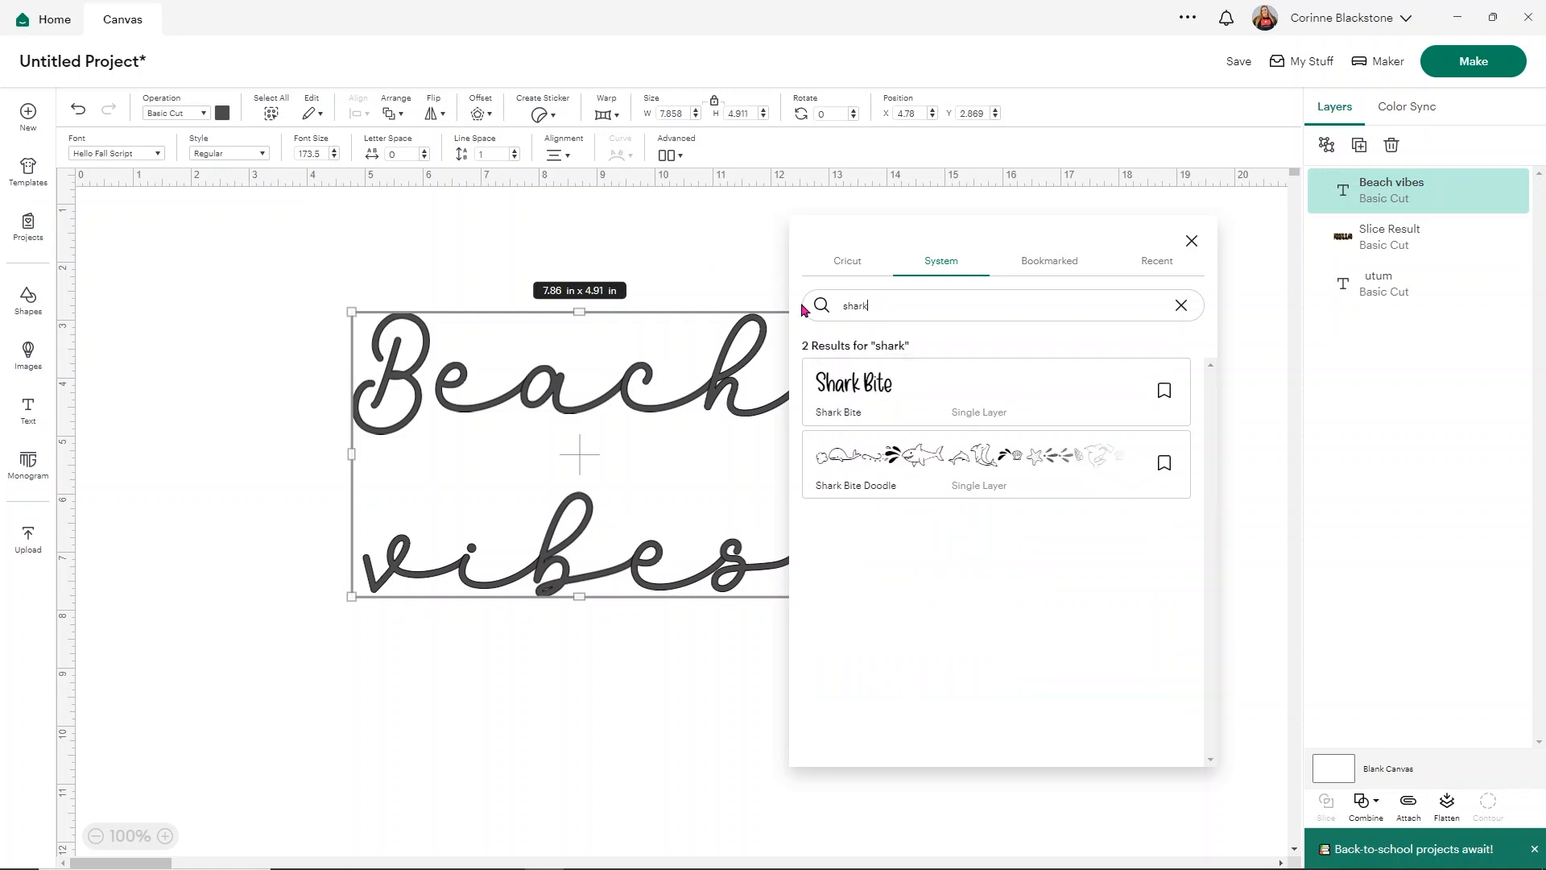
{"action": "mouse_move", "coordinate": [902, 400]}
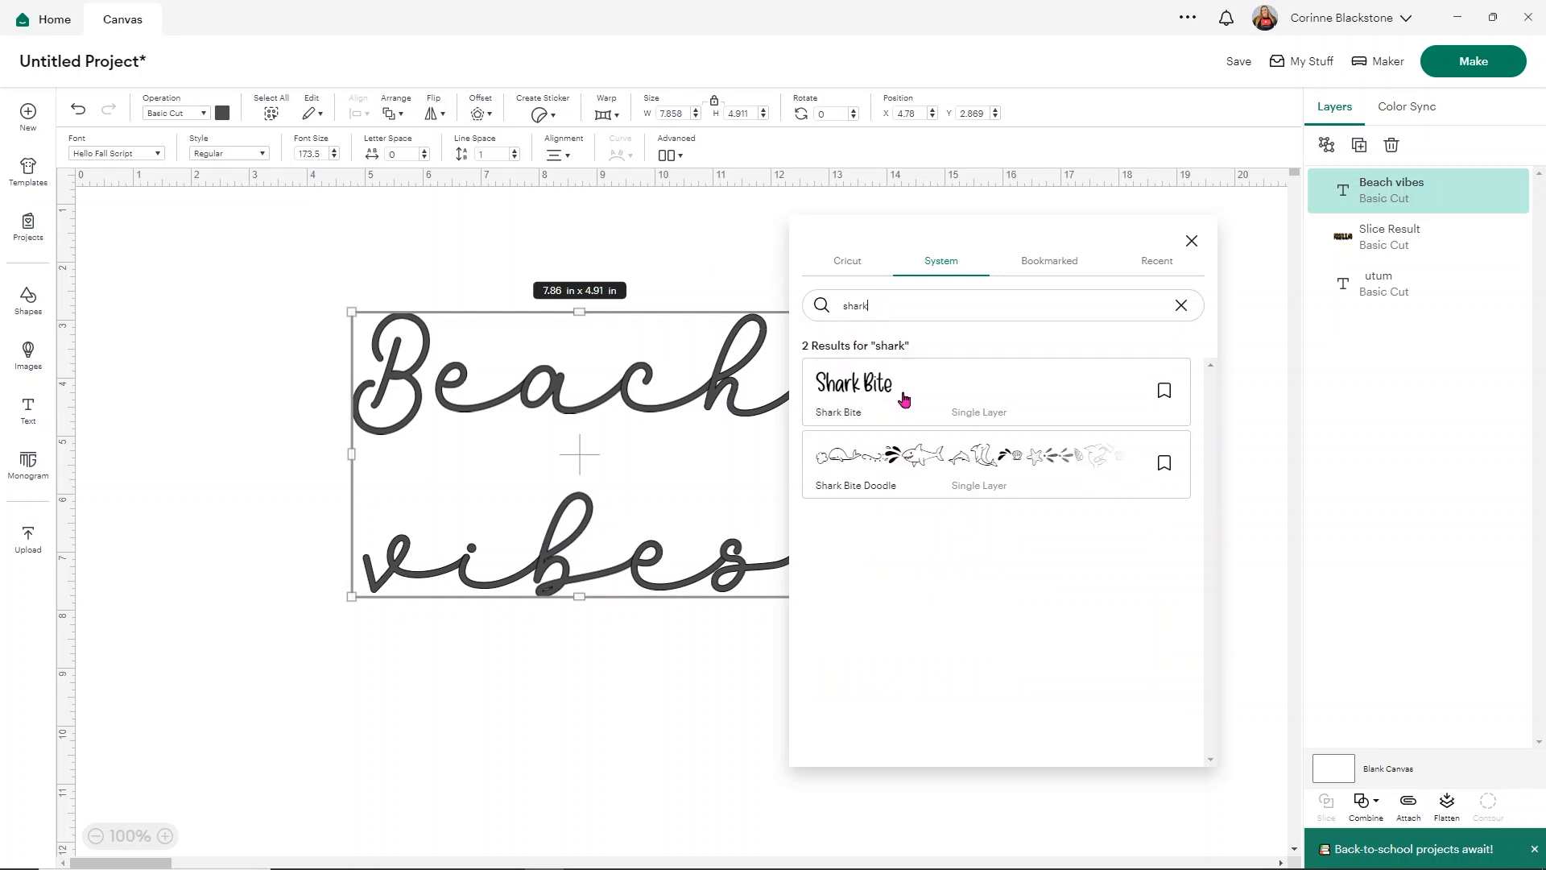
{"action": "mouse_move", "coordinate": [896, 399]}
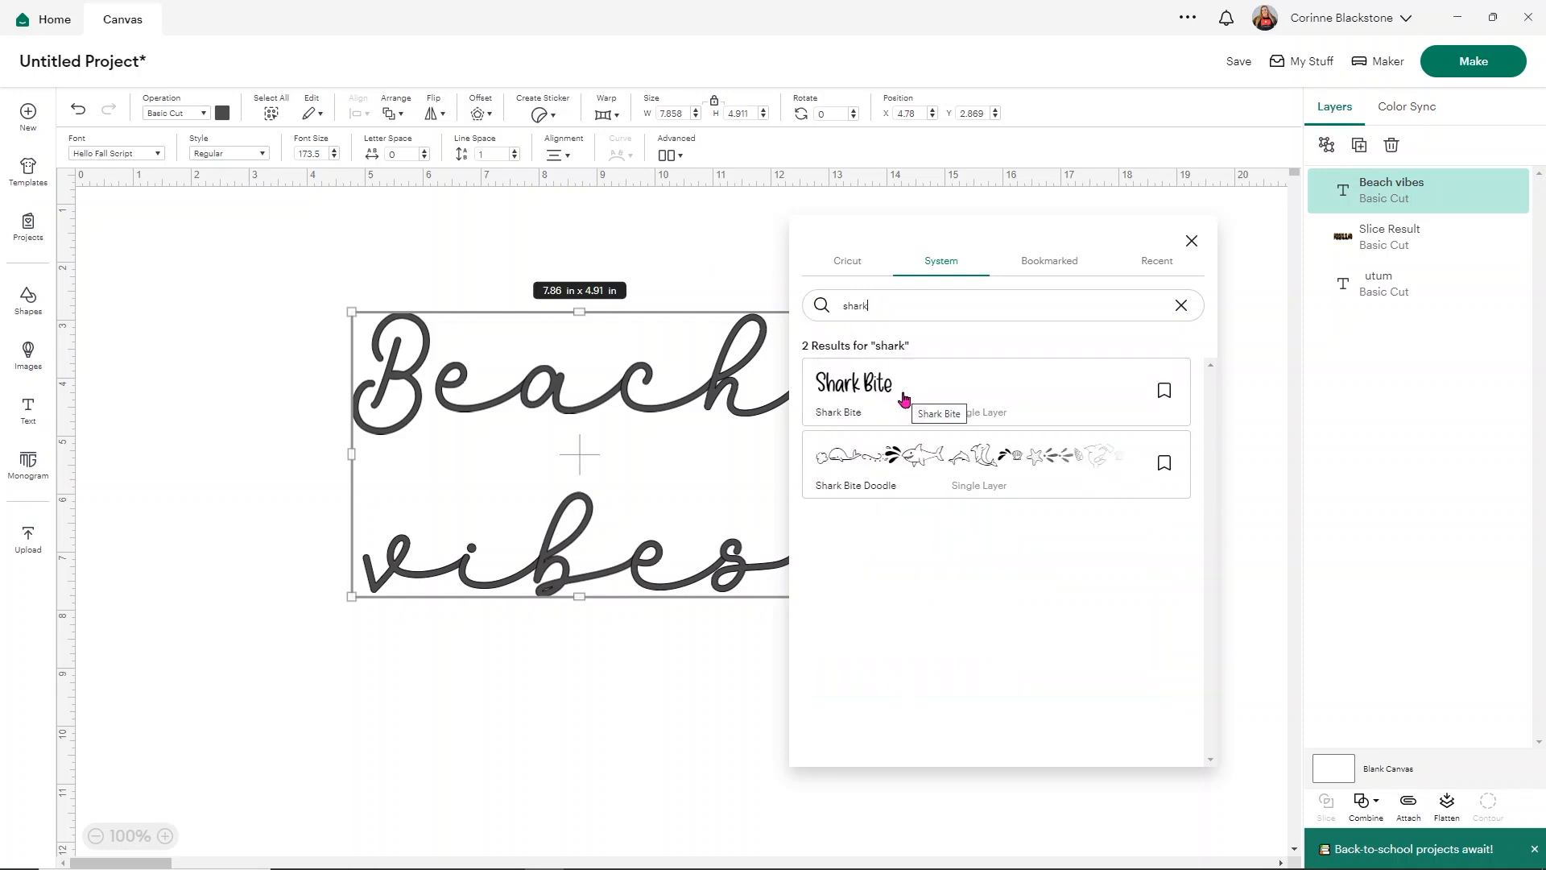
{"action": "mouse_move", "coordinate": [933, 477]}
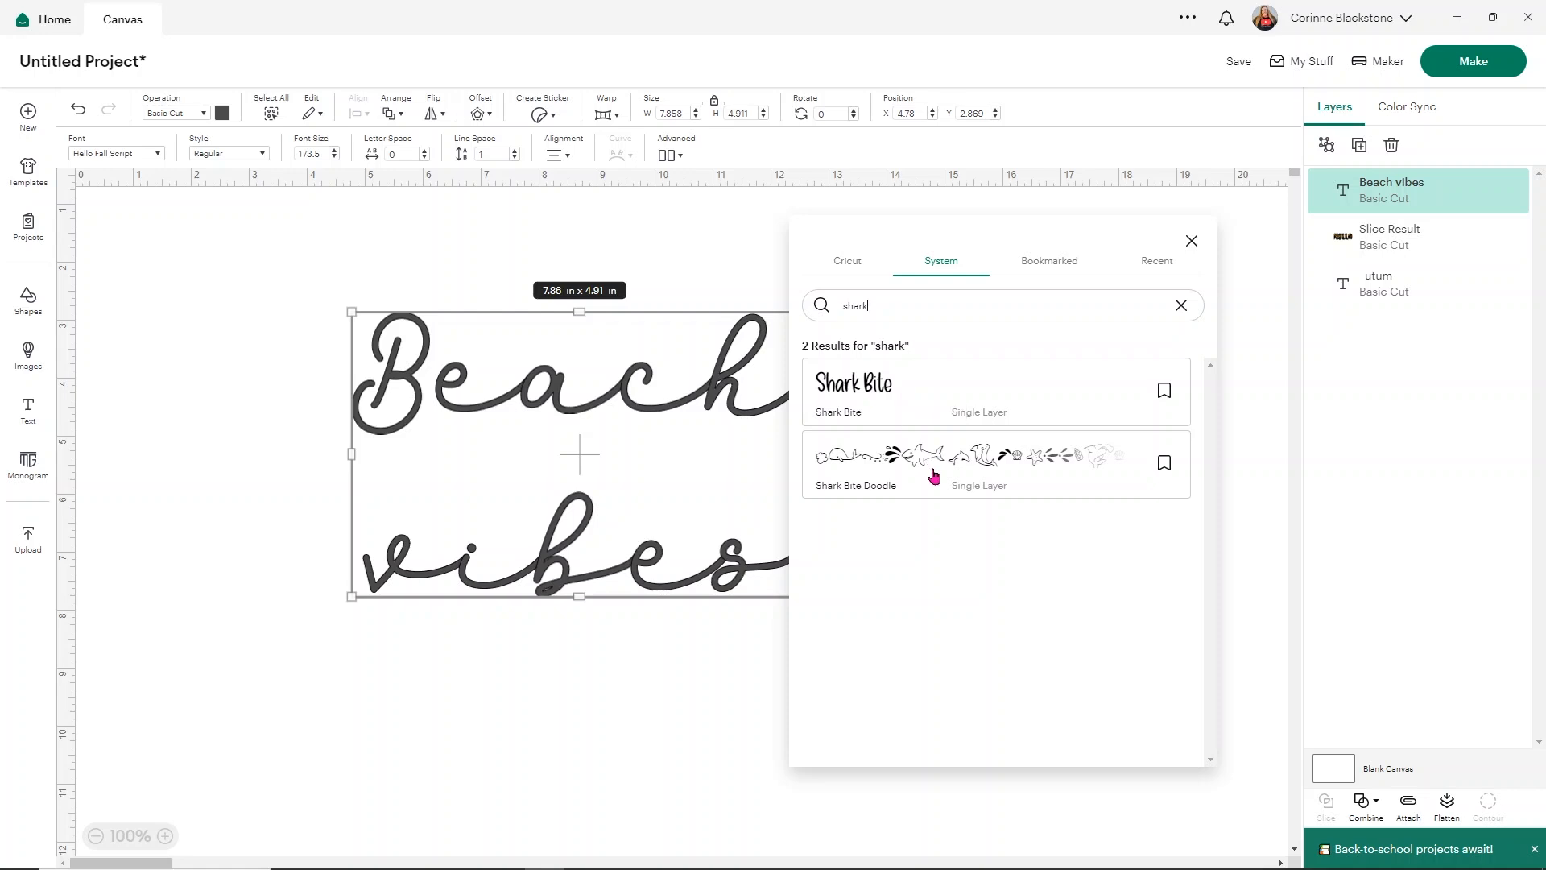
{"action": "mouse_move", "coordinate": [887, 386]}
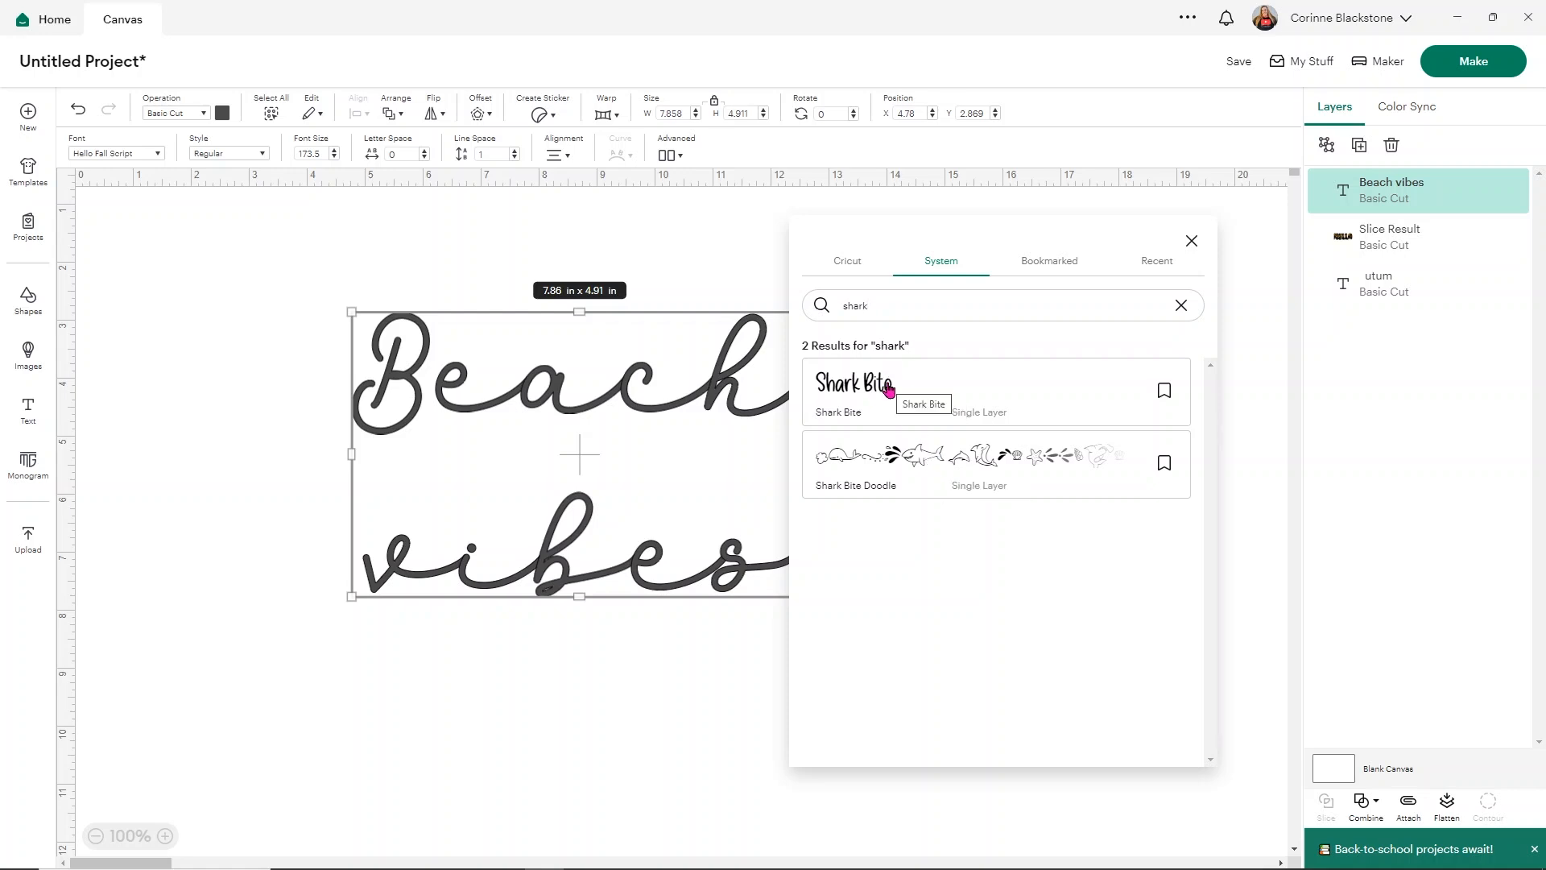
{"action": "left_click", "coordinate": [855, 385]}
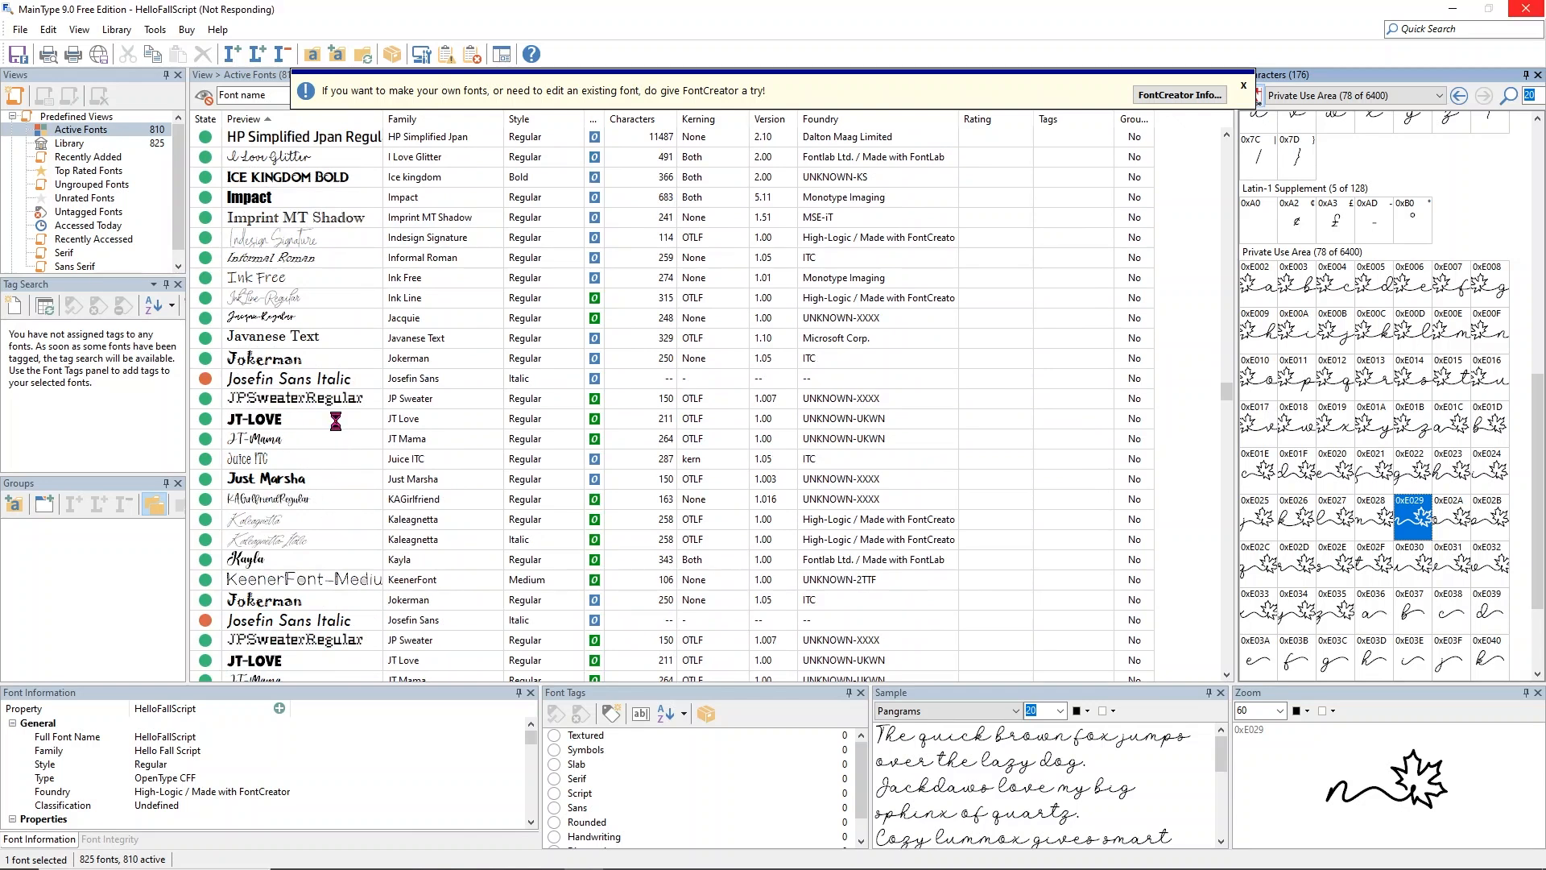
Show the Shark Bite font's characters in MainType.
{"action": "scroll", "scroll_direction": "down", "scroll_amount": 3}
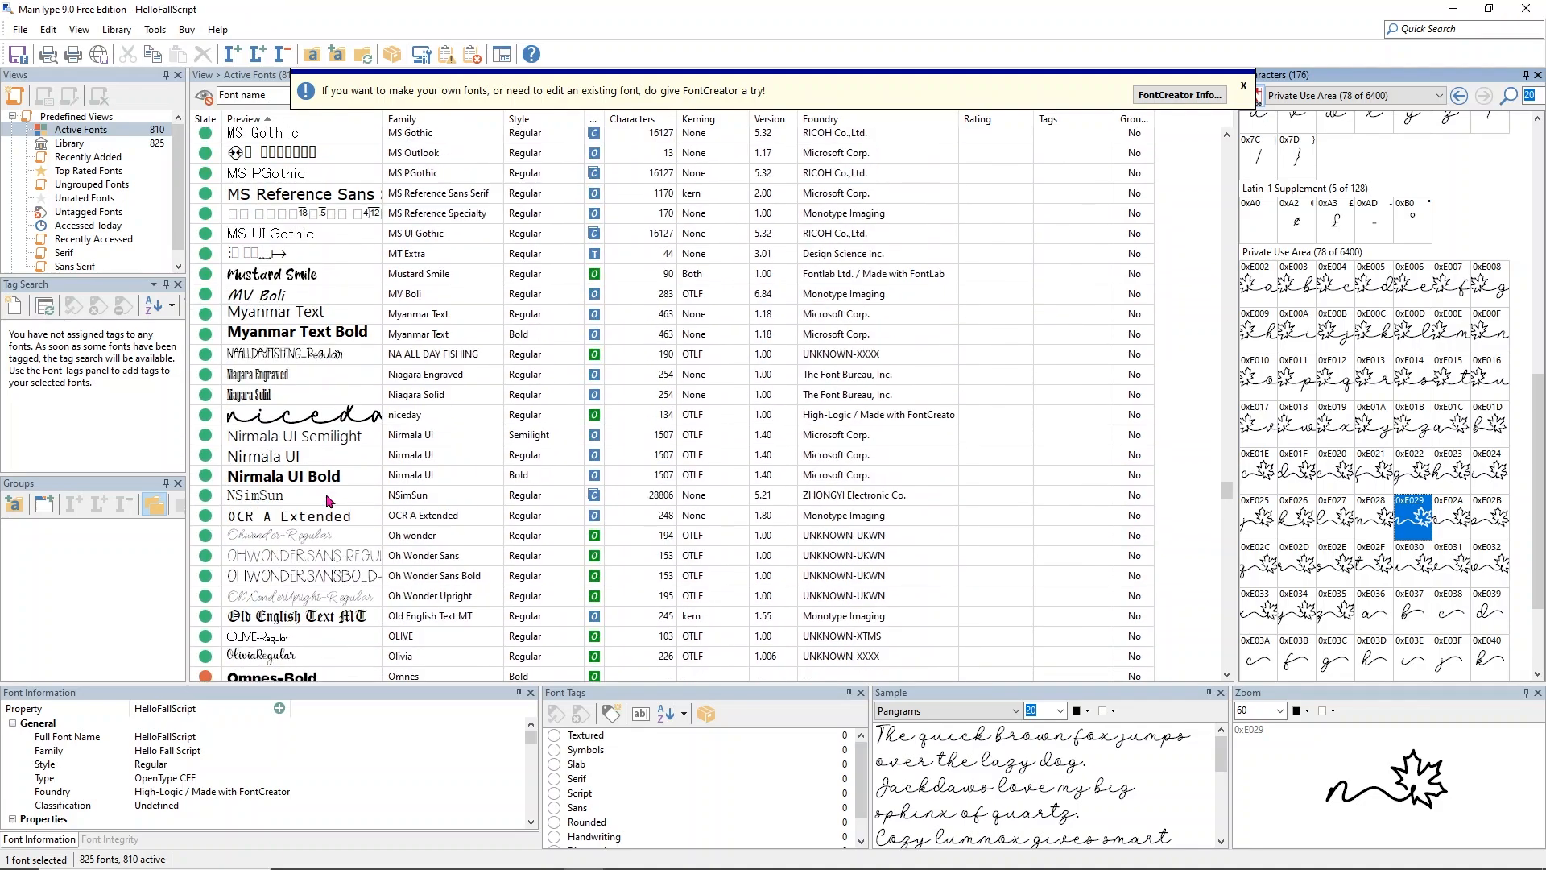
{"action": "scroll", "scroll_direction": "down", "scroll_amount": 3}
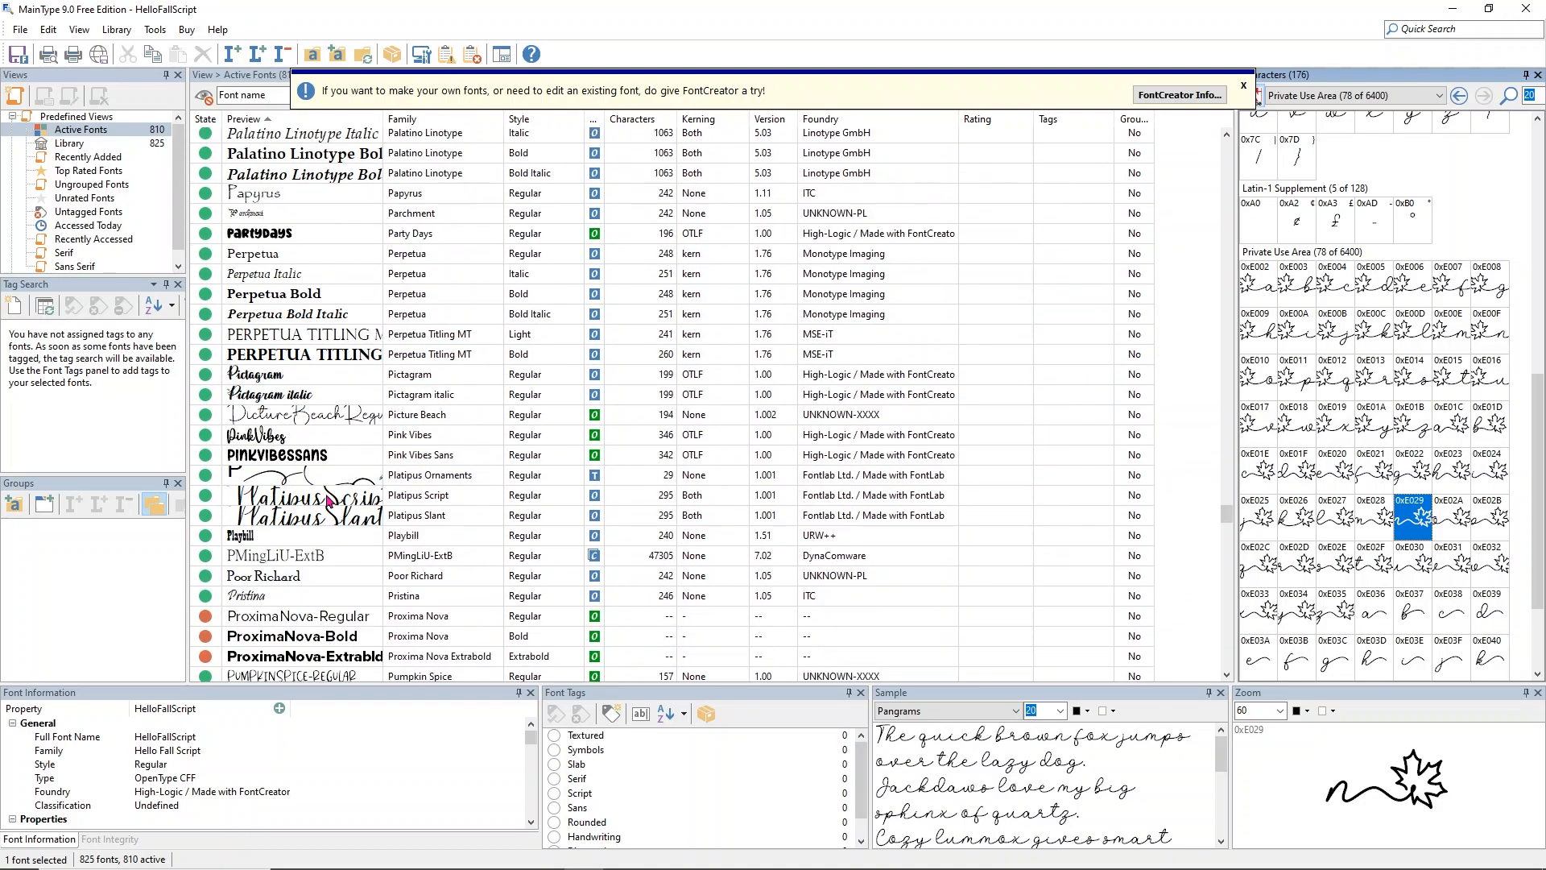
{"action": "scroll", "scroll_direction": "down", "scroll_amount": 3}
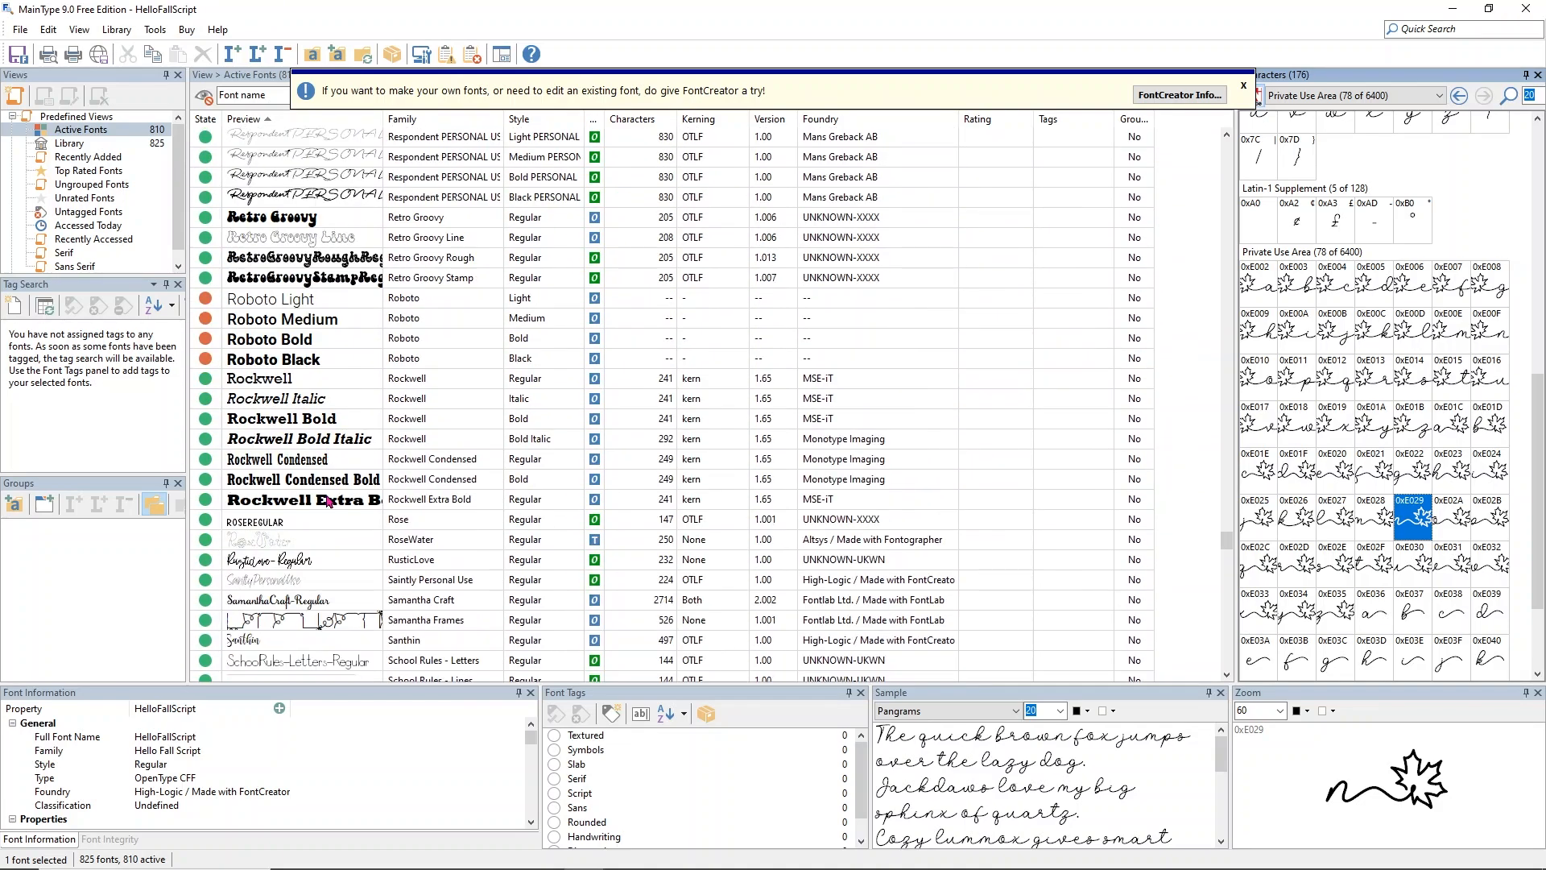
{"action": "scroll", "scroll_direction": "down", "scroll_amount": 3}
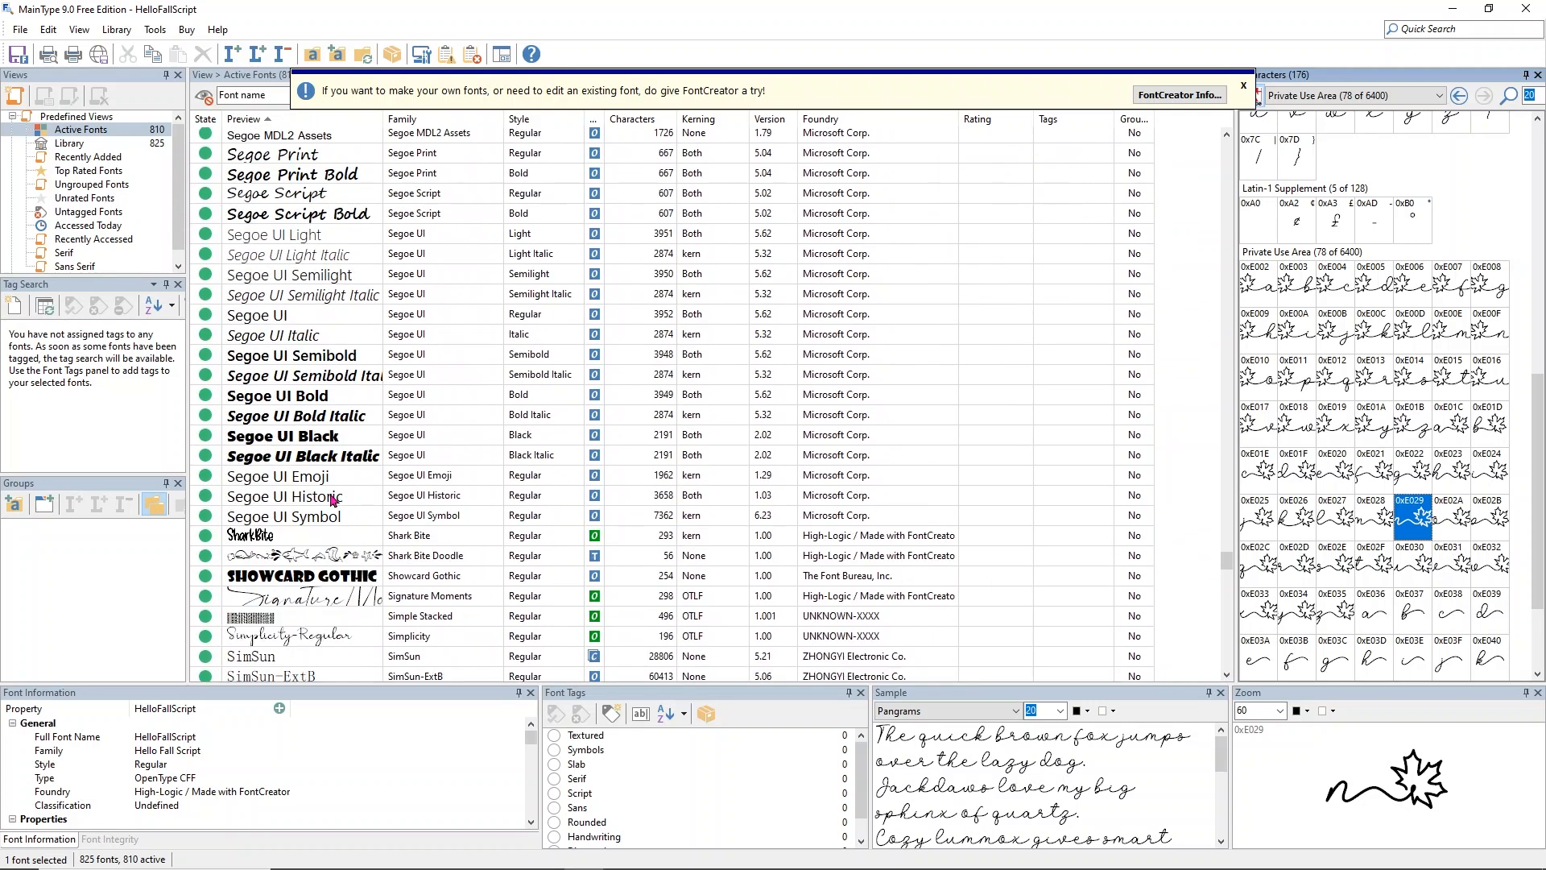
{"action": "left_click", "coordinate": [276, 390]}
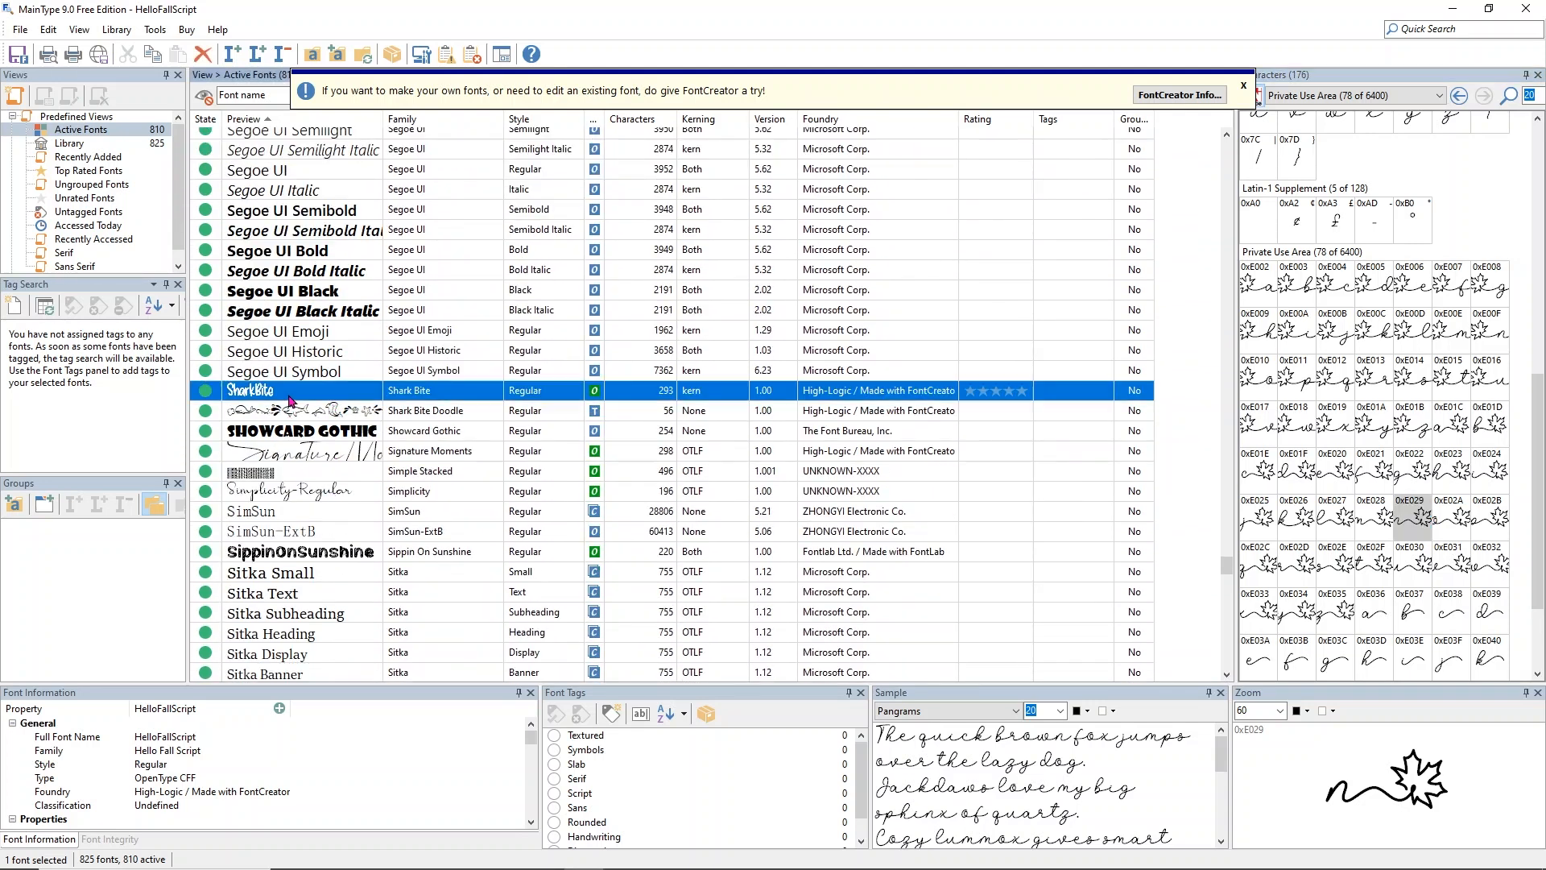
{"action": "left_click", "coordinate": [249, 390]}
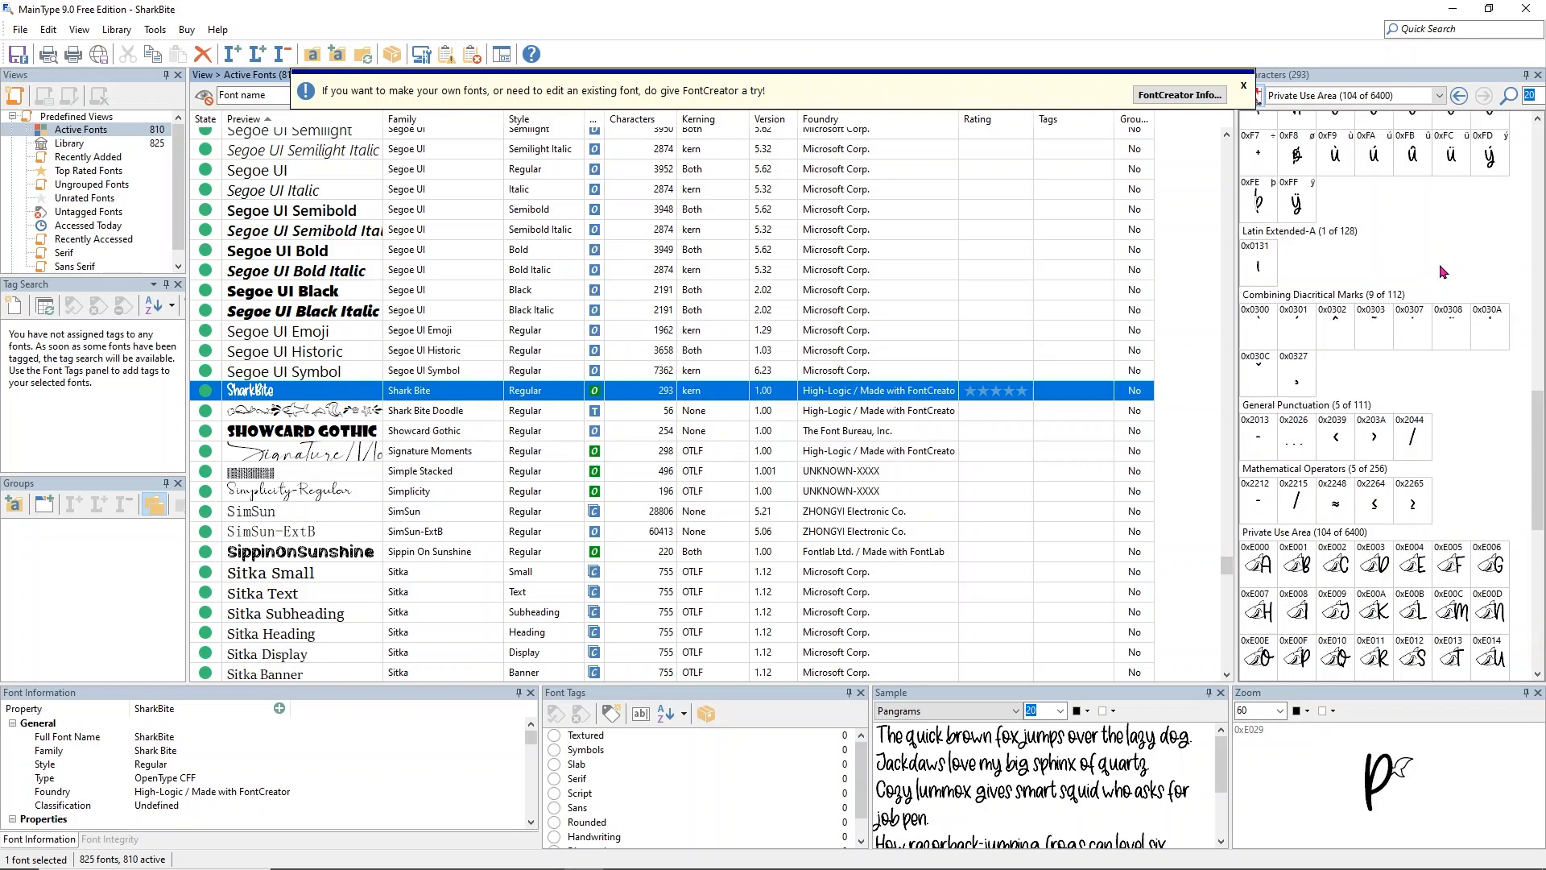
Preview the shark-head B and shark-finned letter glyphs one by one.
{"action": "scroll", "scroll_direction": "down", "scroll_amount": 3}
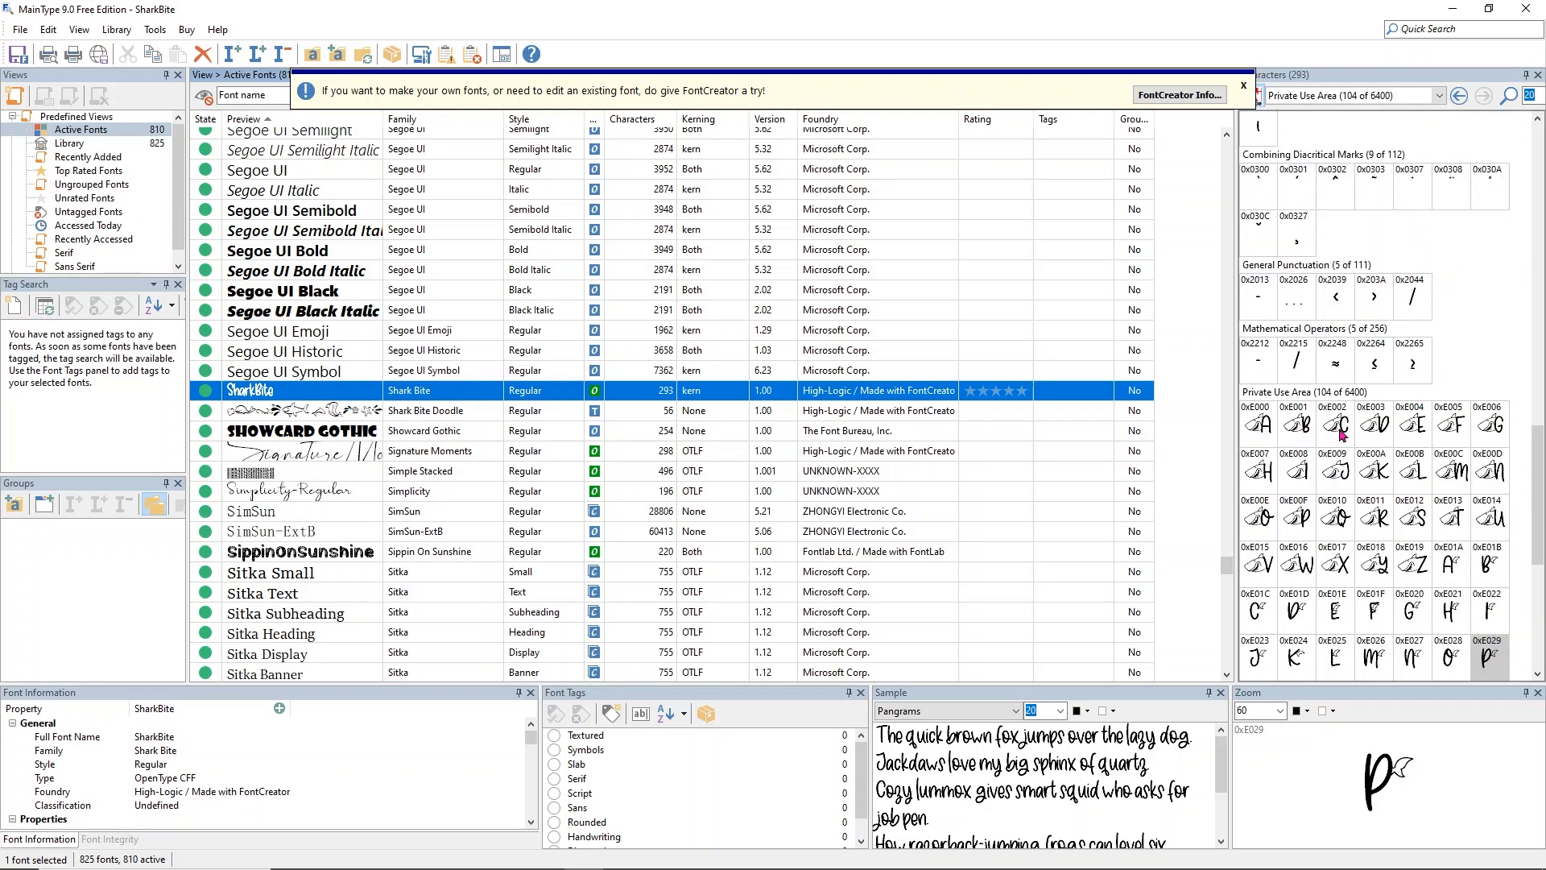
{"action": "left_click", "coordinate": [1295, 424]}
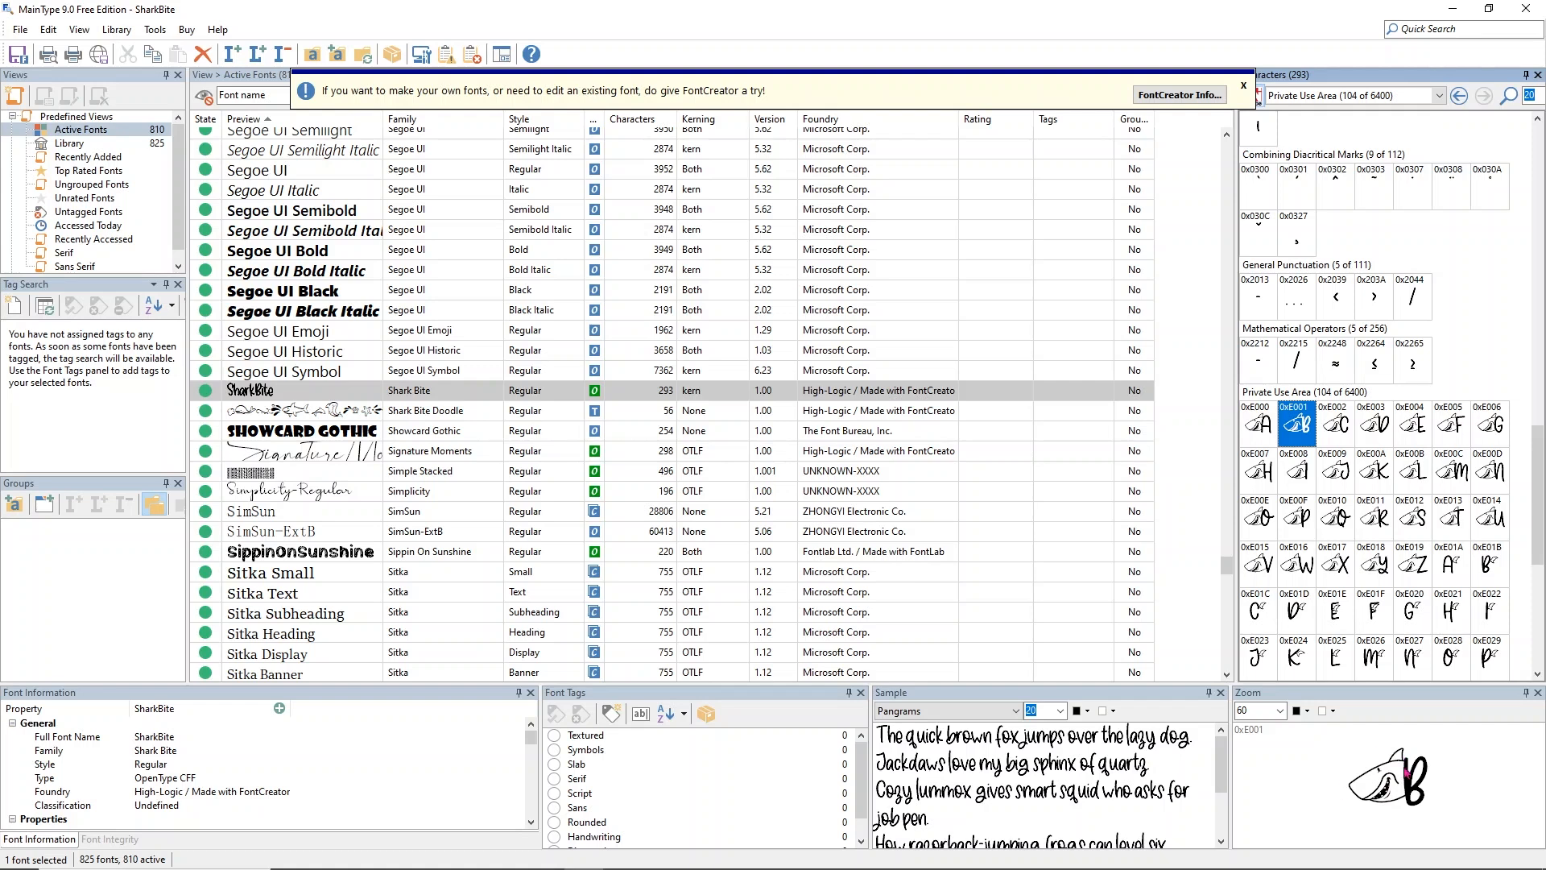
{"action": "mouse_move", "coordinate": [1416, 504]}
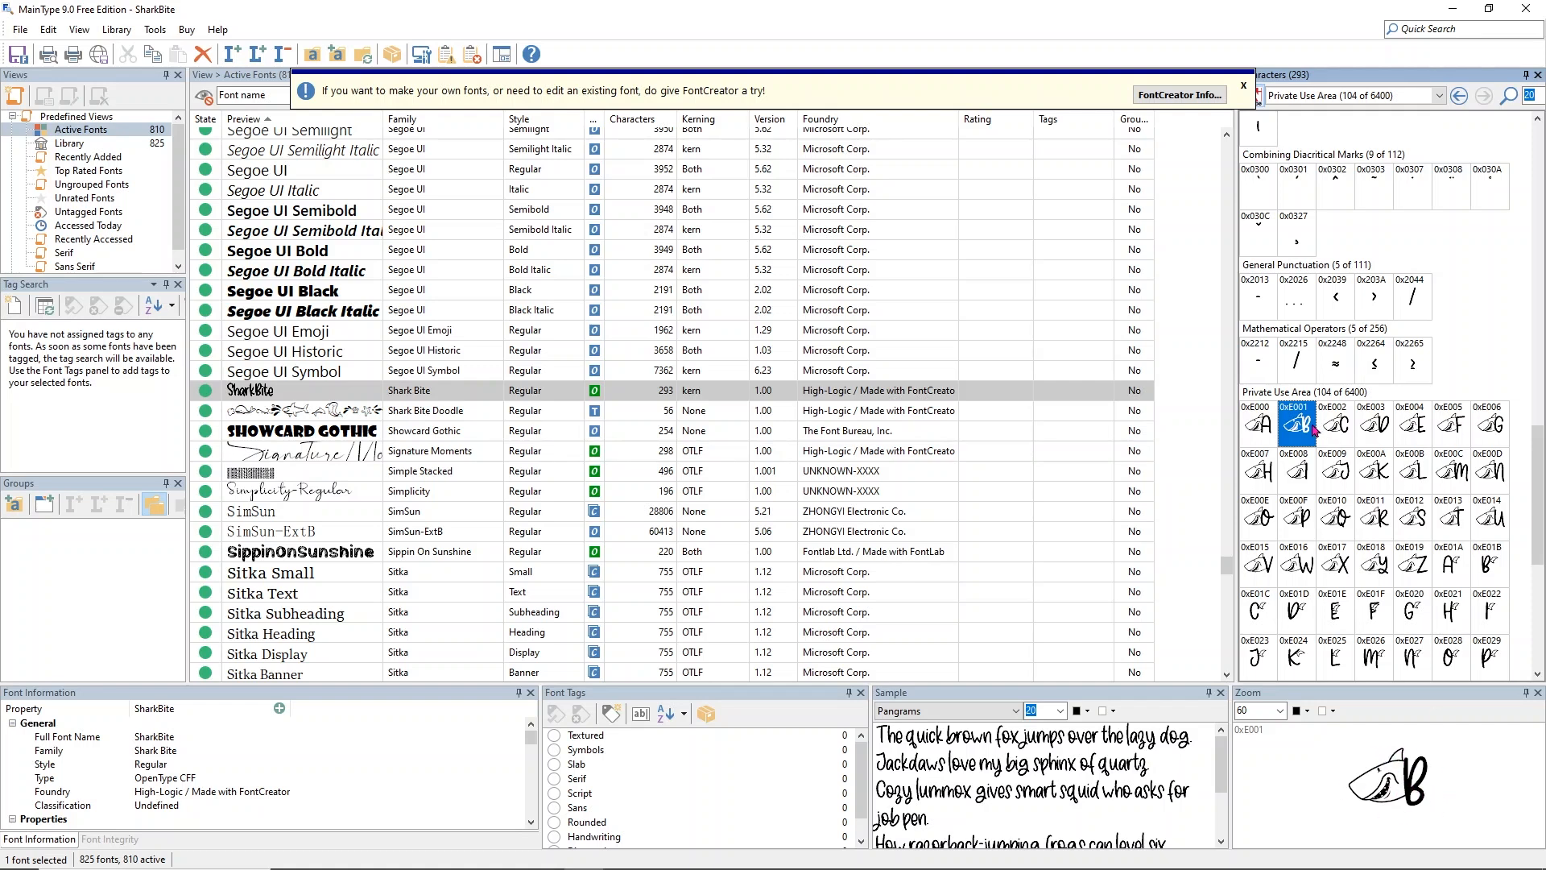
{"action": "mouse_move", "coordinate": [1272, 433]}
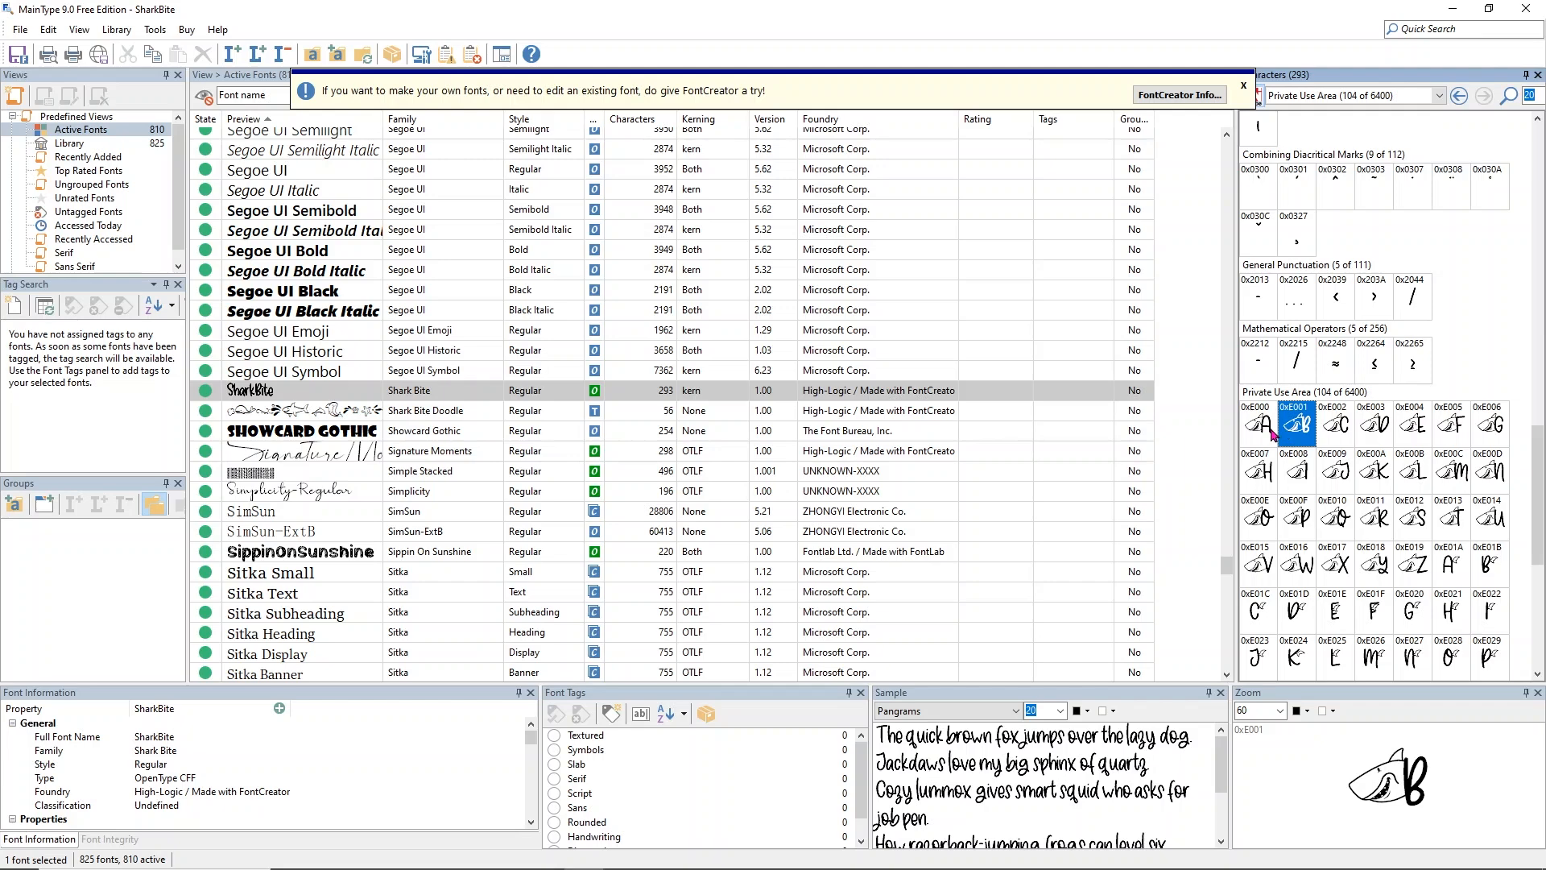
{"action": "mouse_move", "coordinate": [657, 778]}
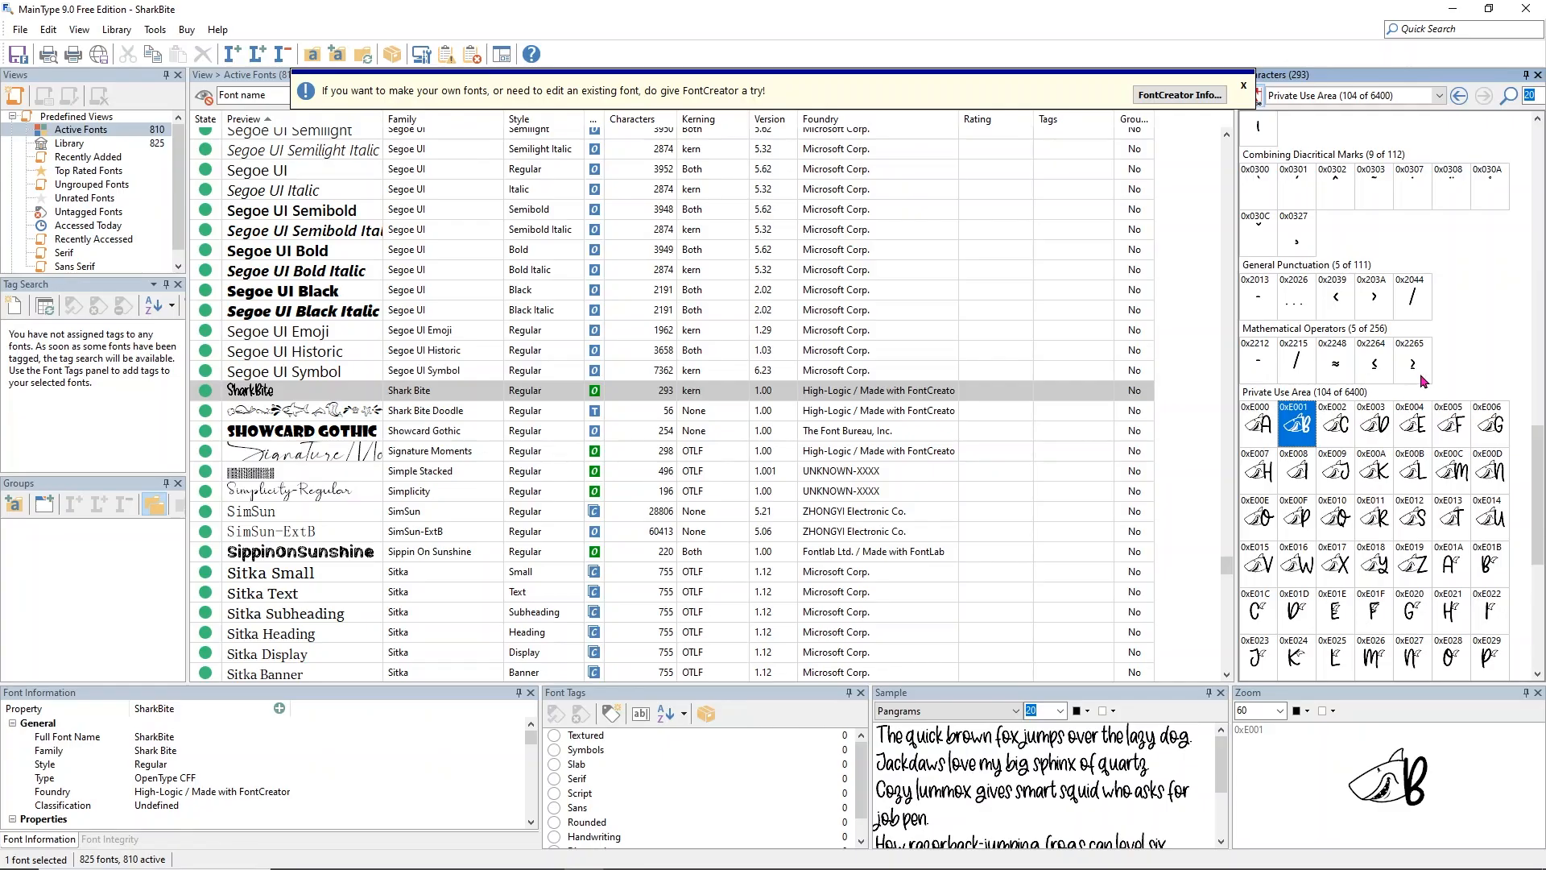
{"action": "scroll", "scroll_direction": "down", "scroll_amount": 3}
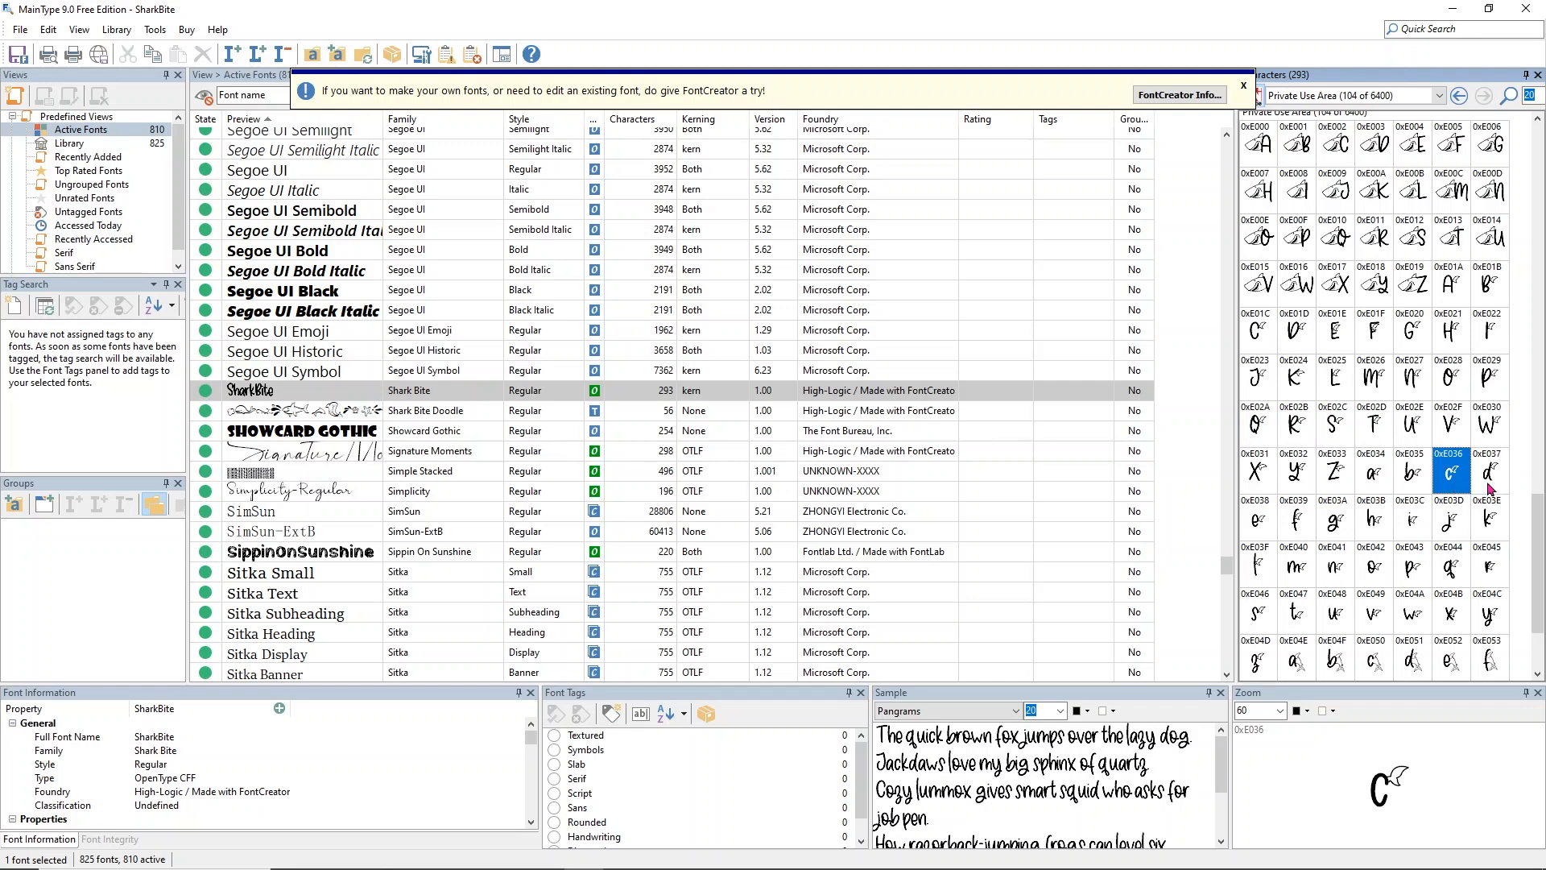
{"action": "left_click", "coordinate": [1372, 517]}
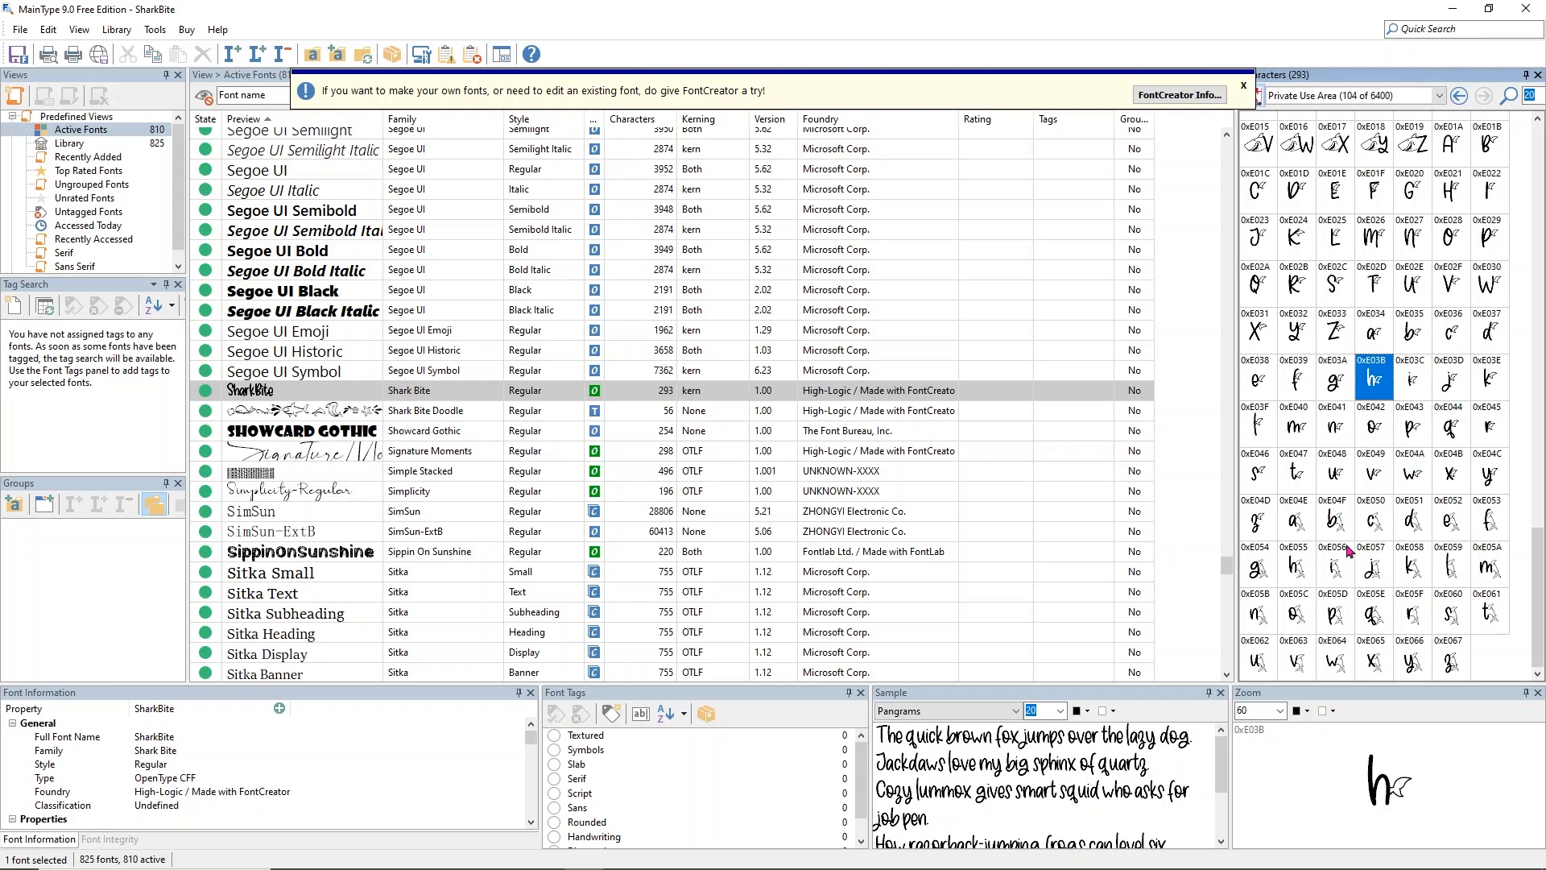
{"action": "left_click", "coordinate": [1258, 473]}
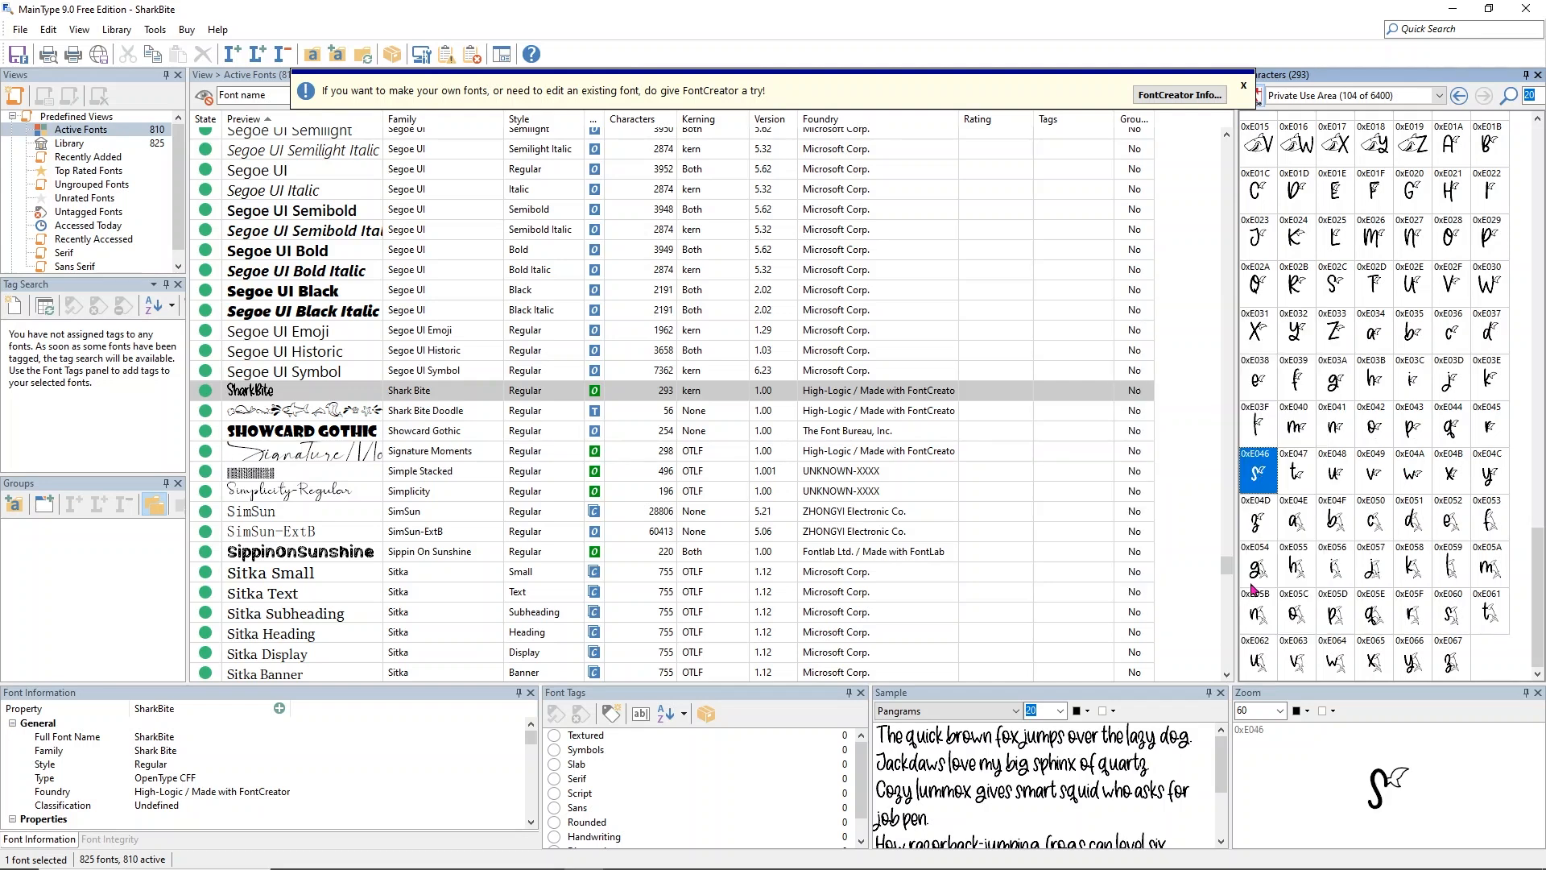
{"action": "left_click", "coordinate": [1258, 567]}
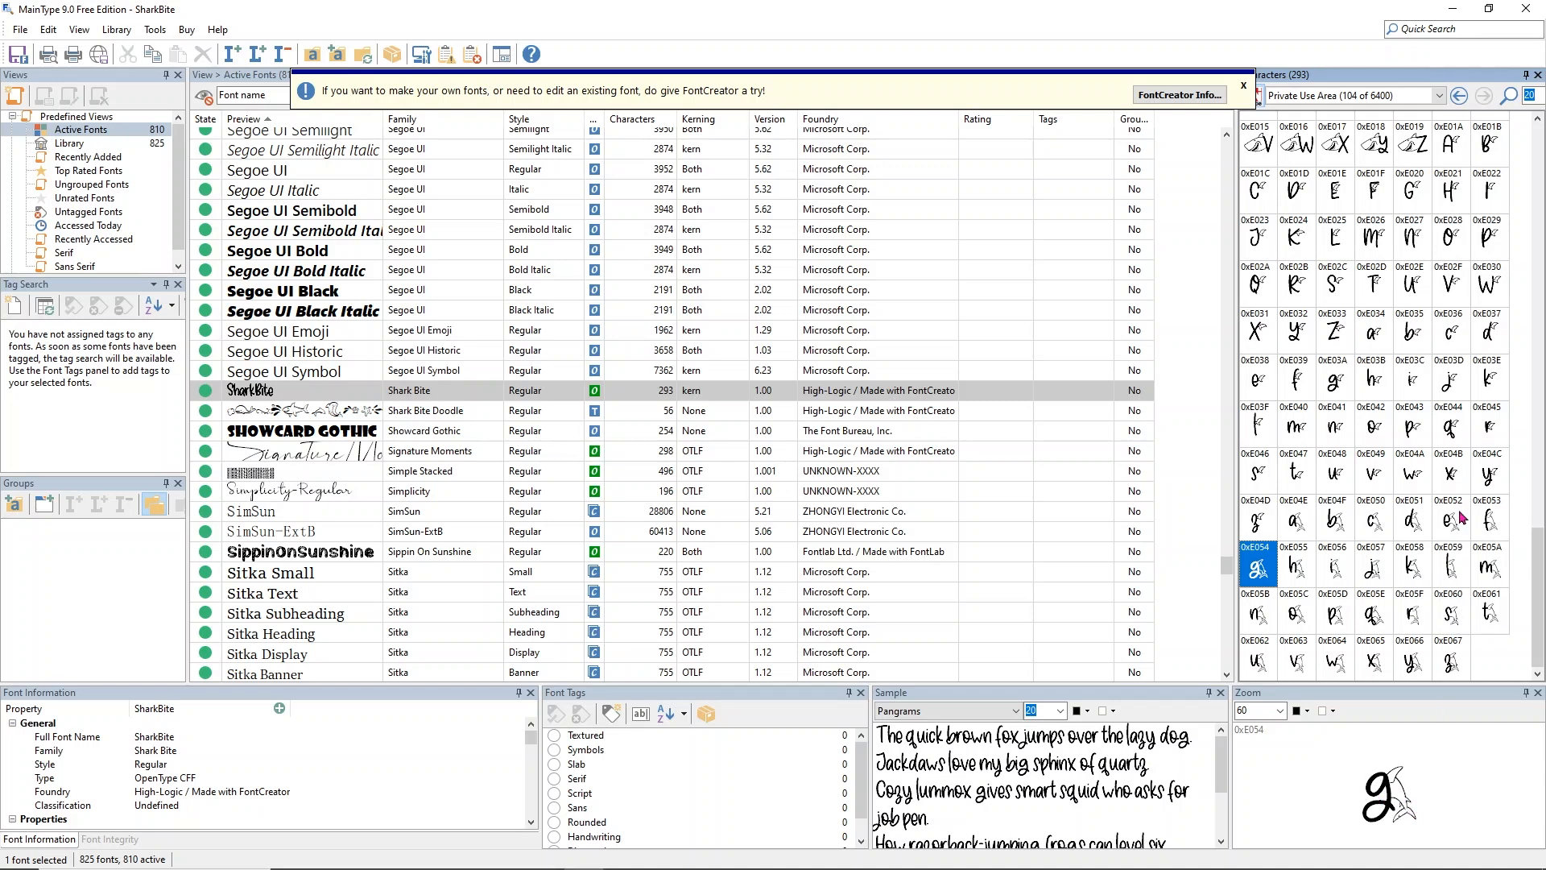
{"action": "mouse_move", "coordinate": [1422, 578]}
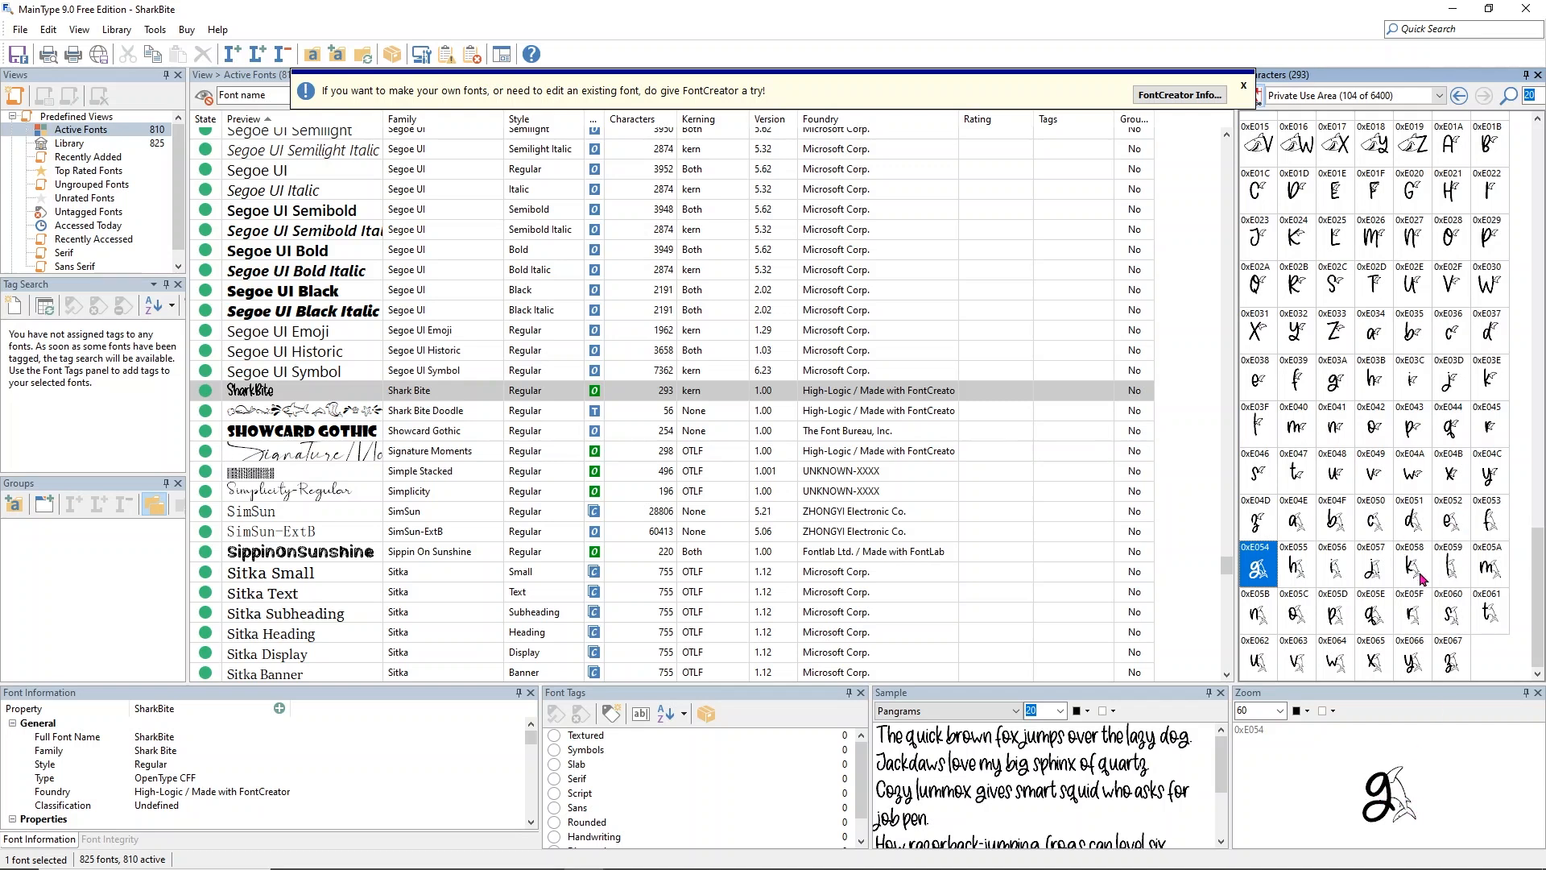
{"action": "left_click", "coordinate": [1295, 567]}
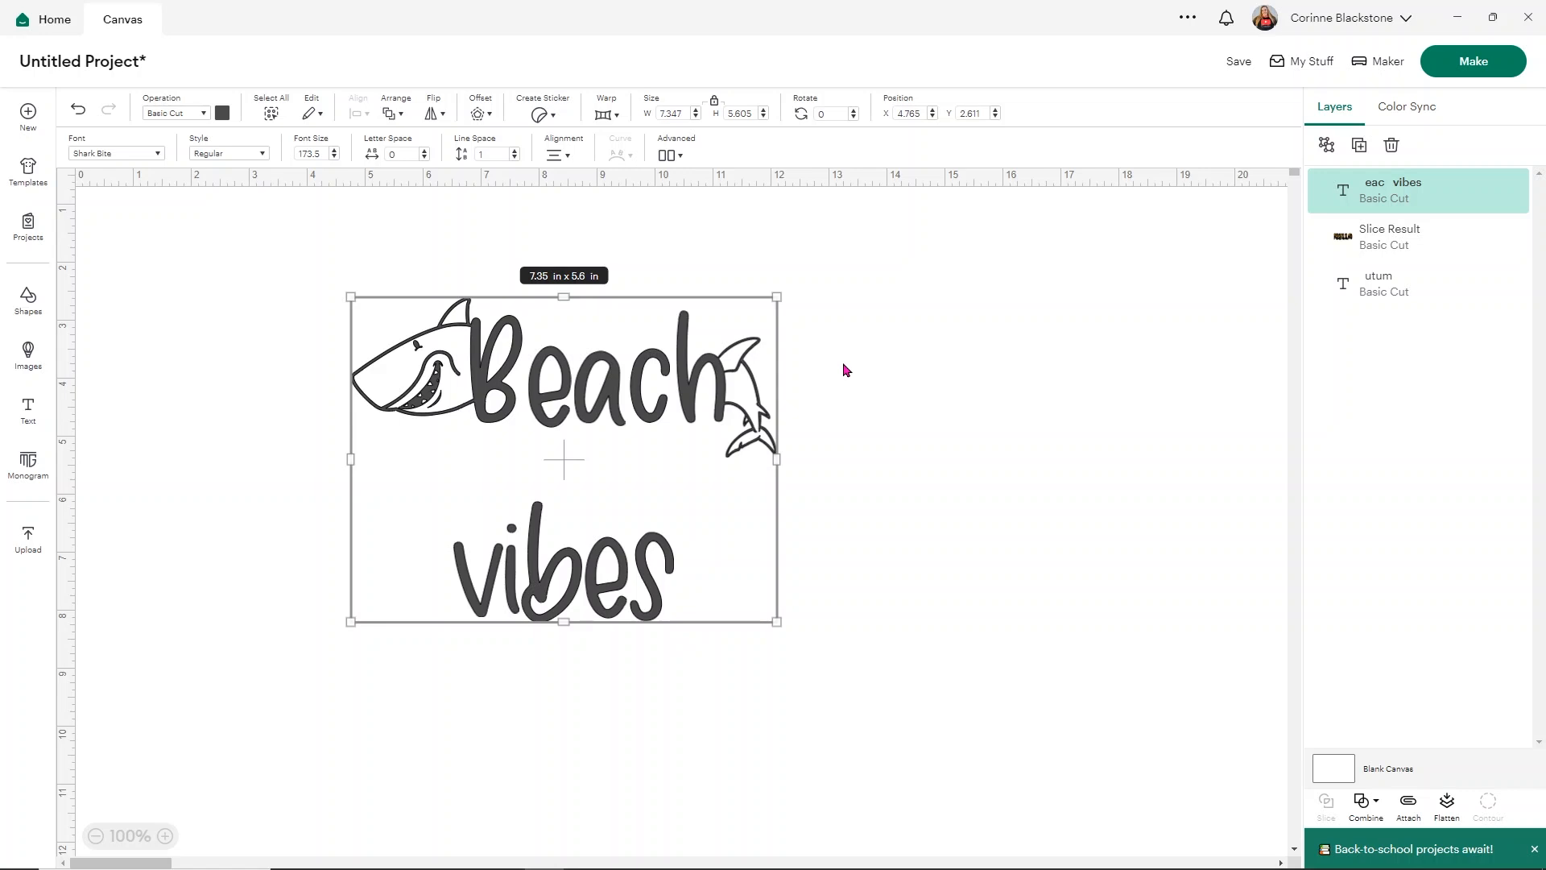
{"action": "mouse_move", "coordinate": [840, 368]}
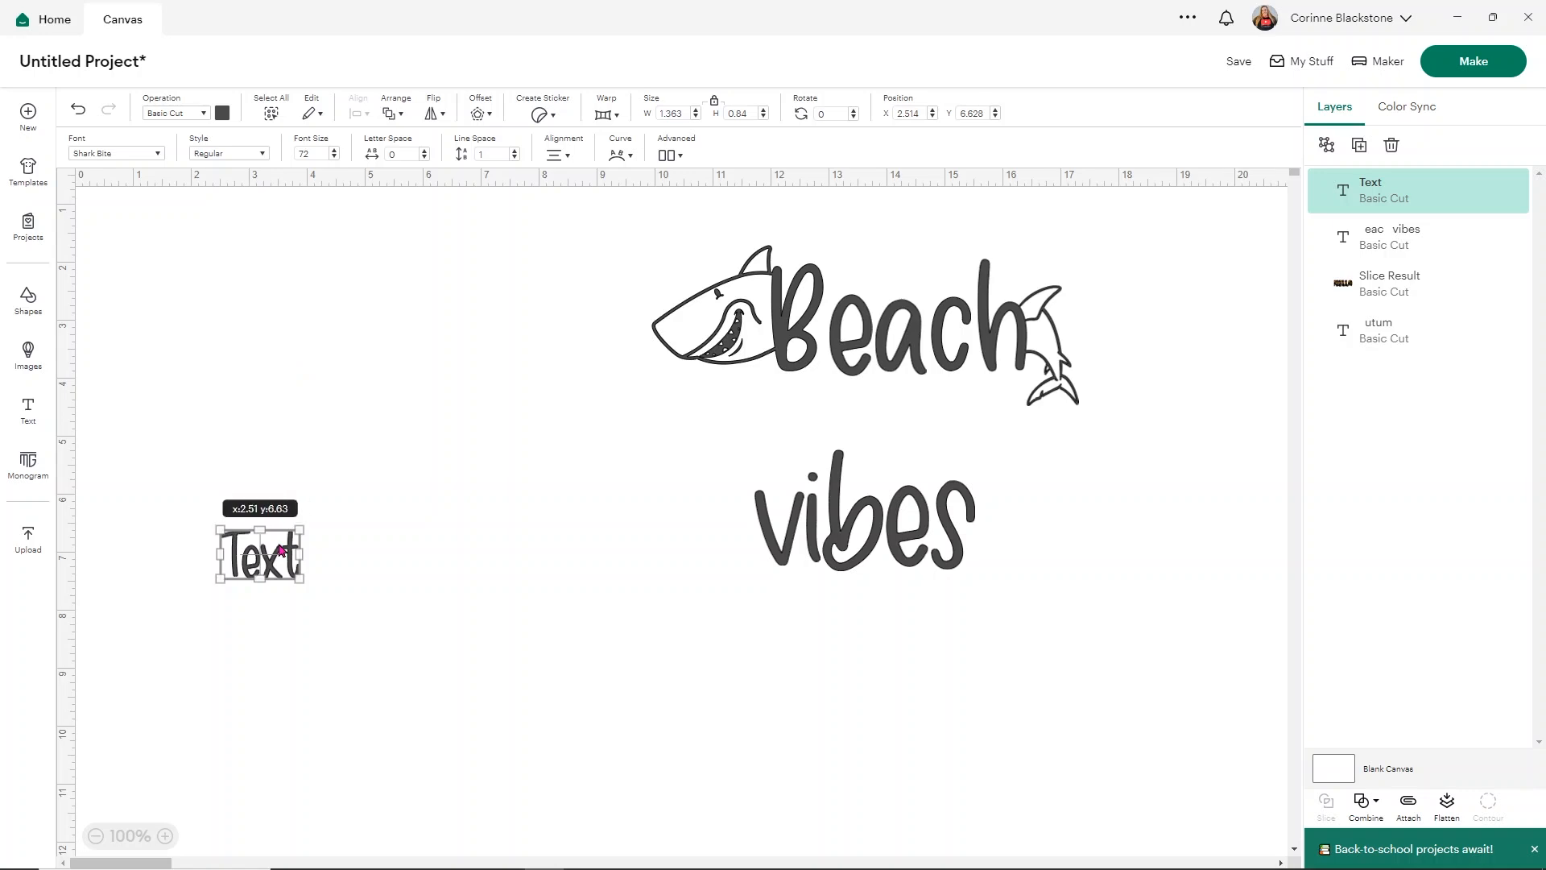
Add a new 'Beach' text on the left and bring up its font choices.
{"action": "type", "text": "Beach"}
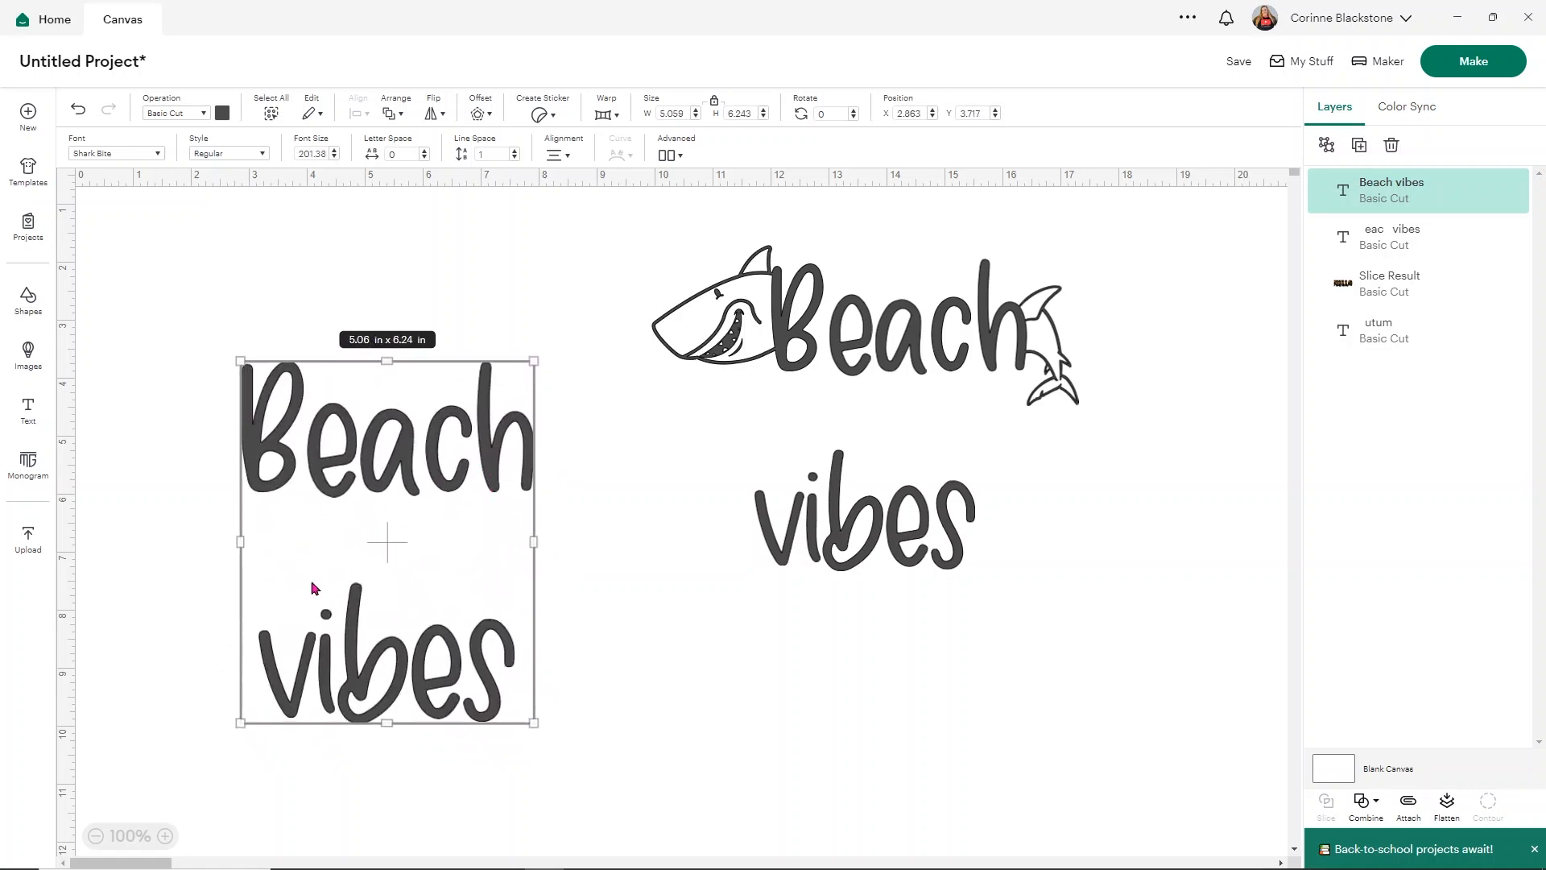
{"action": "left_click", "coordinate": [112, 153]}
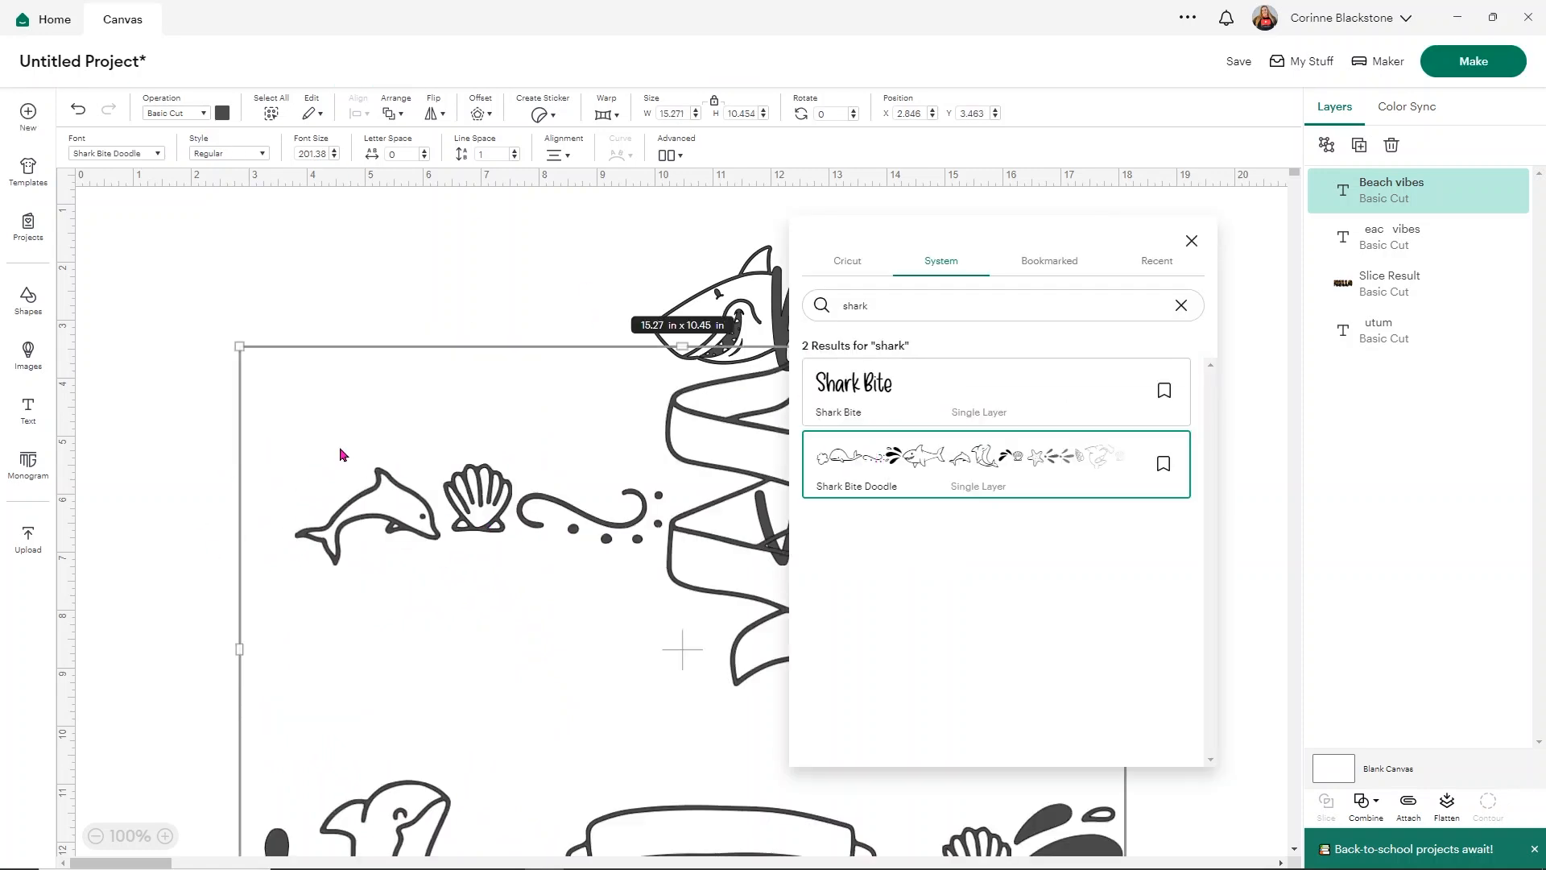
Set the new text in Shark Bite Doodle from System fonts.
{"action": "left_click", "coordinate": [1190, 240]}
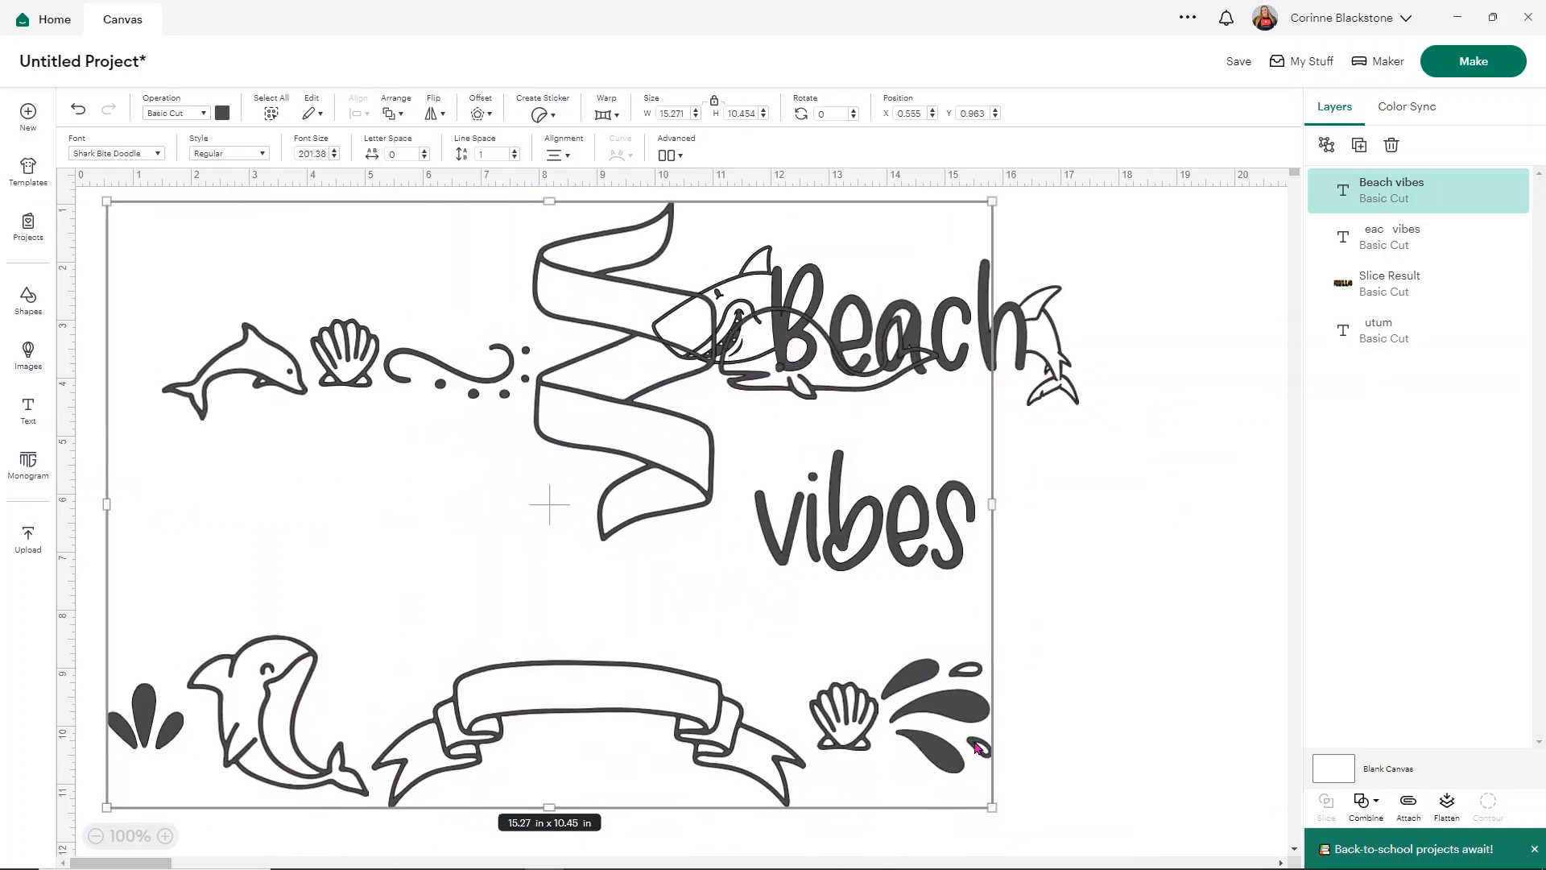
{"action": "mouse_move", "coordinate": [944, 721]}
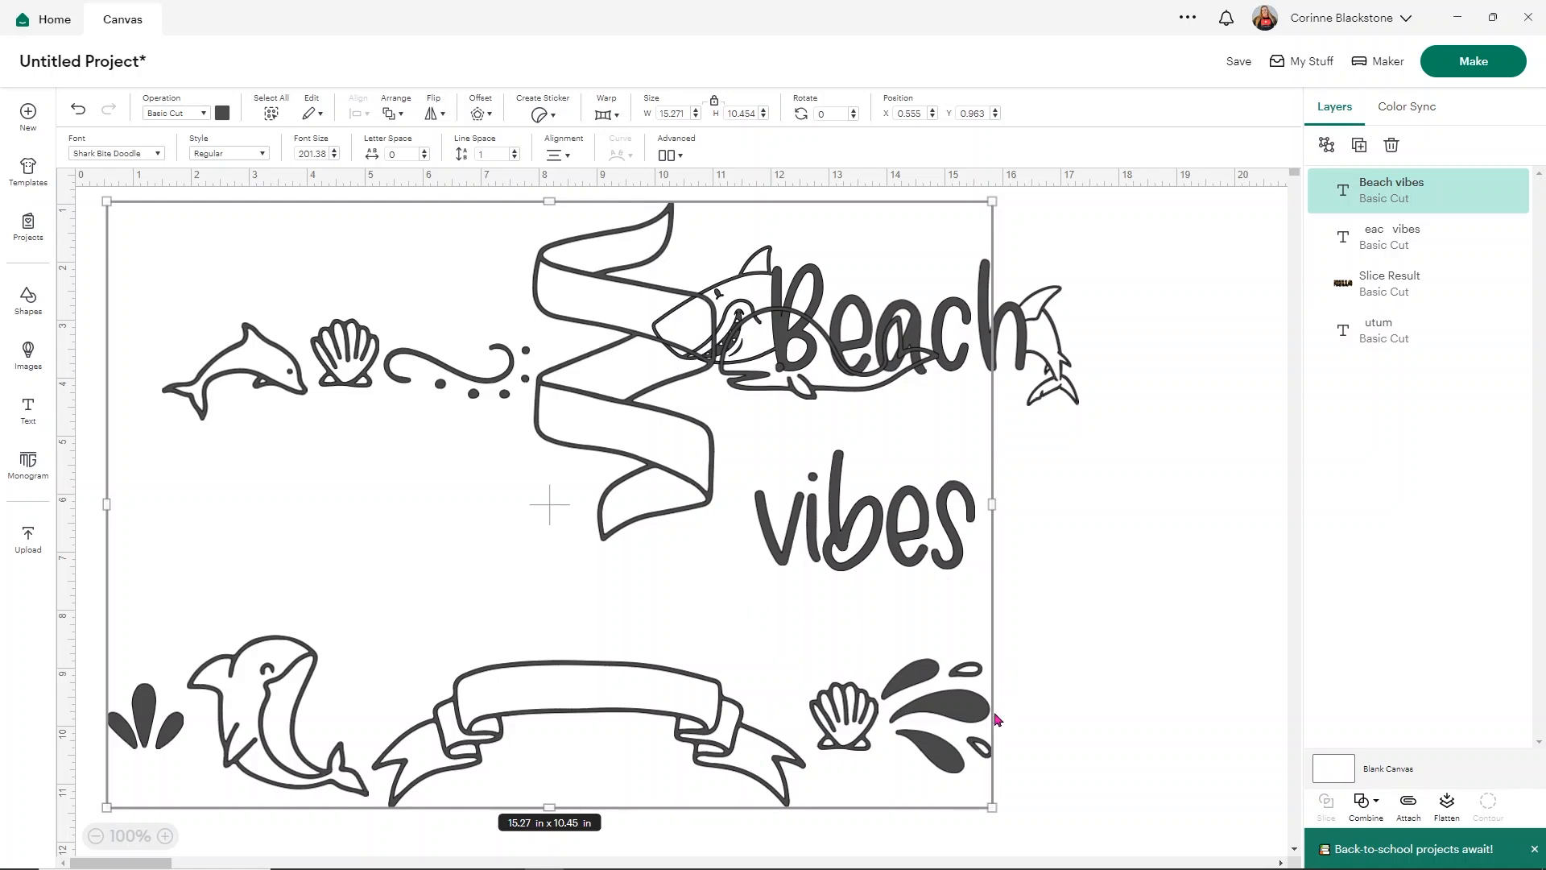
{"action": "mouse_move", "coordinate": [919, 694]}
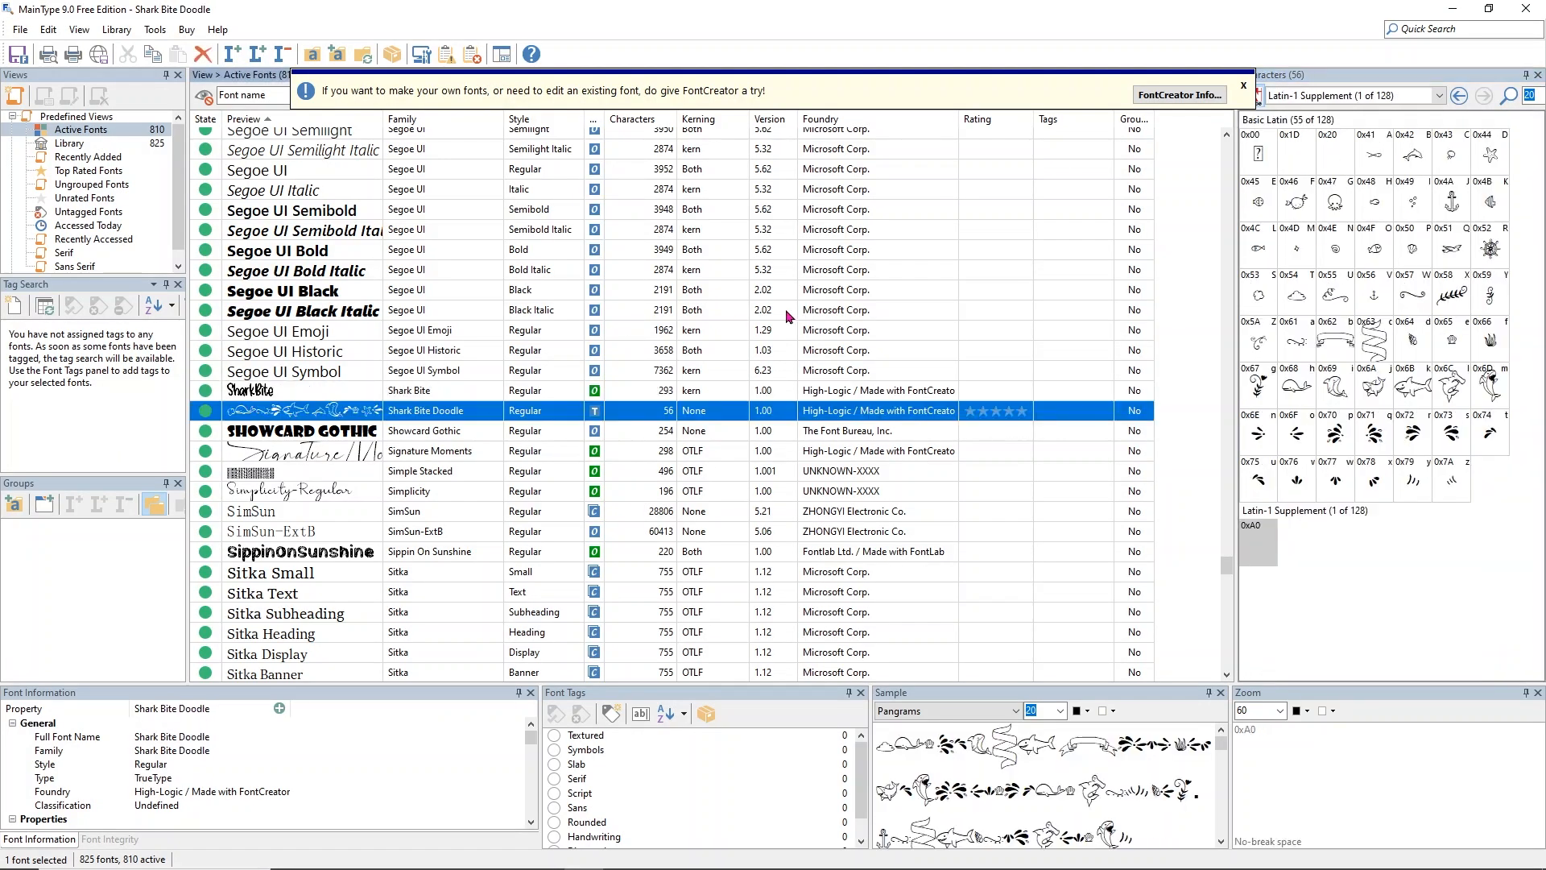
{"action": "mouse_move", "coordinate": [1300, 235]}
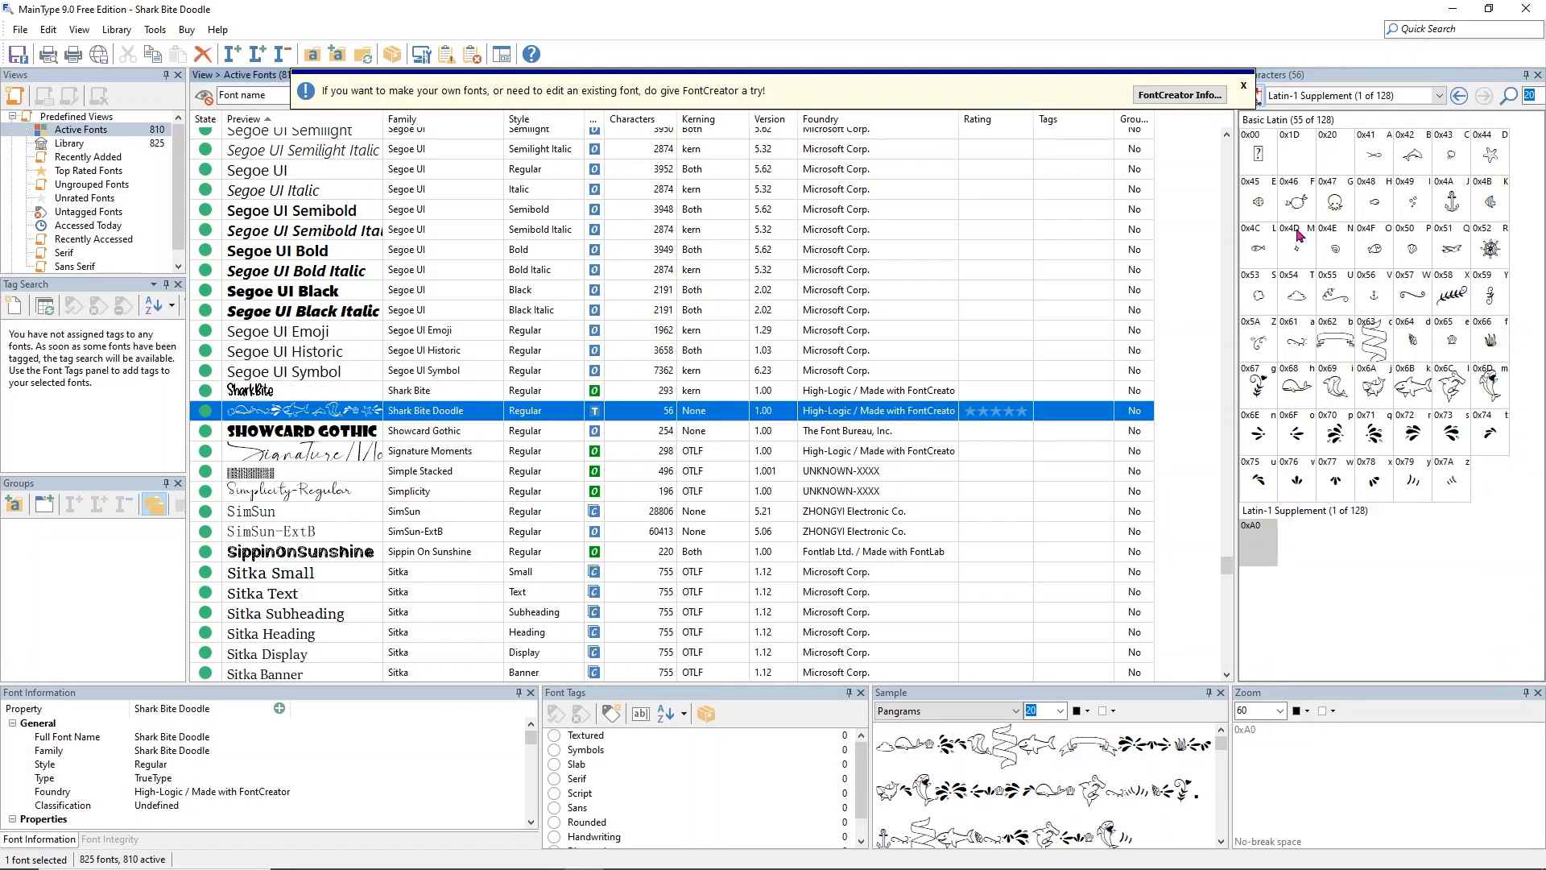
Preview the fish, shark, heart and splash doodles on letters F, k, g, p and q.
{"action": "left_click", "coordinate": [1295, 203]}
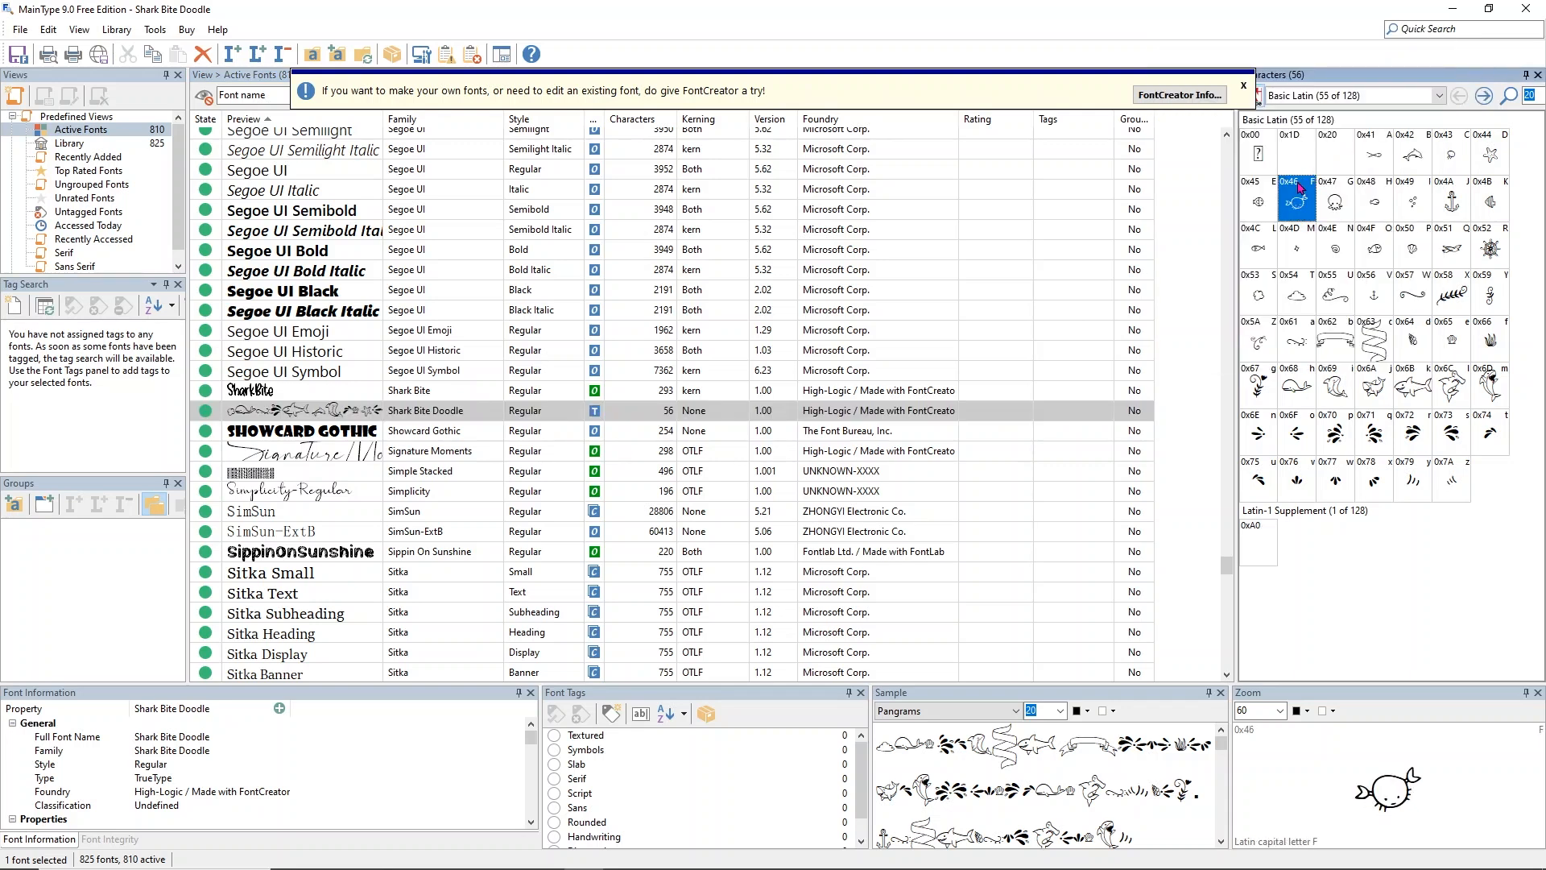
{"action": "mouse_move", "coordinate": [1319, 177]}
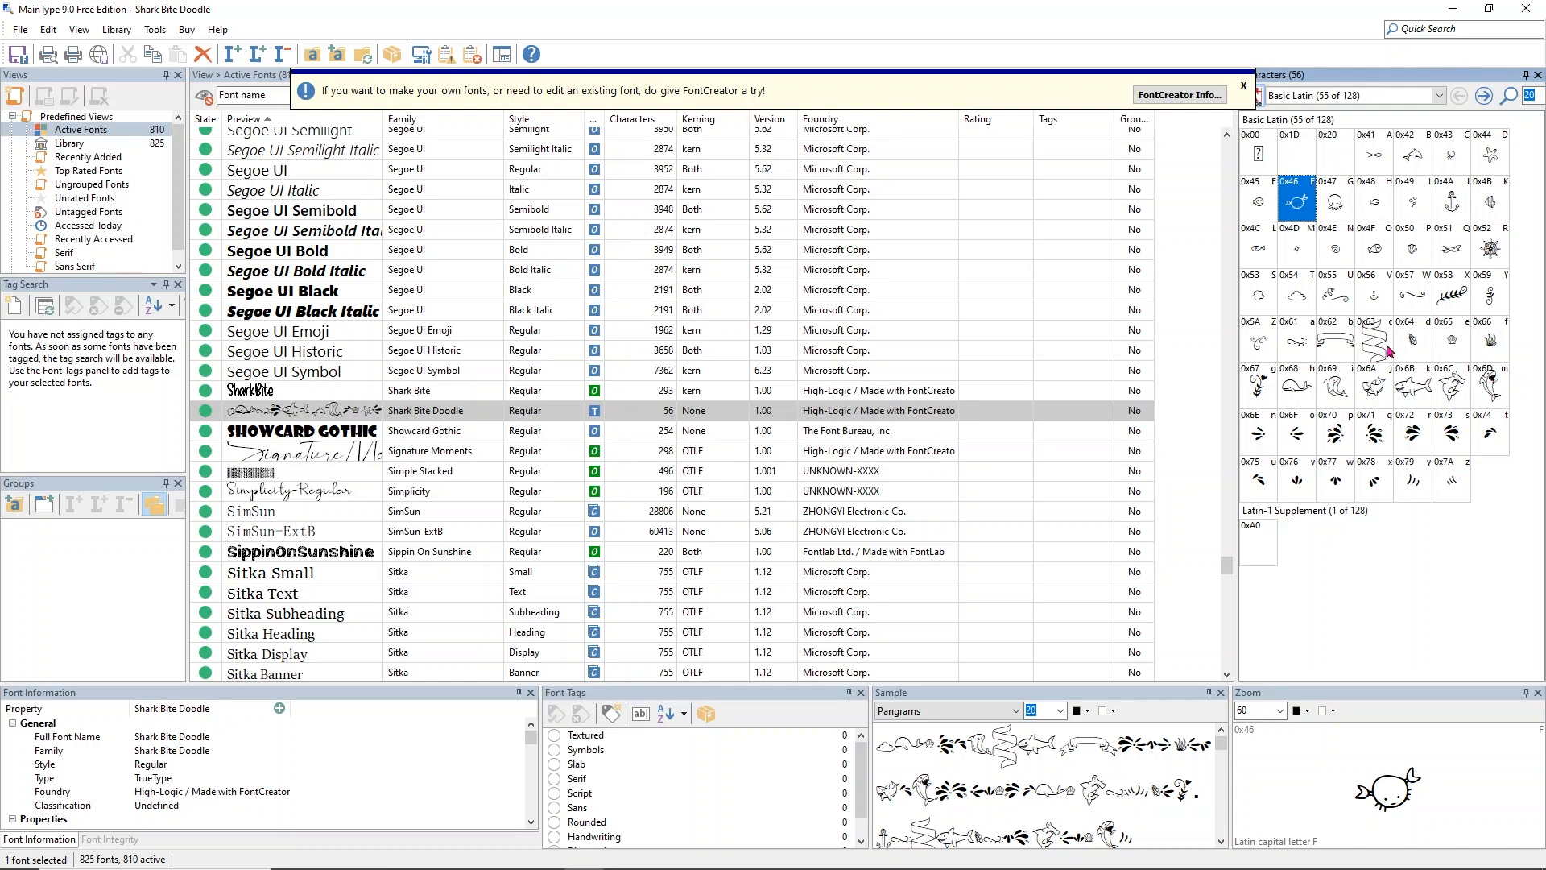
{"action": "left_click", "coordinate": [1412, 387]}
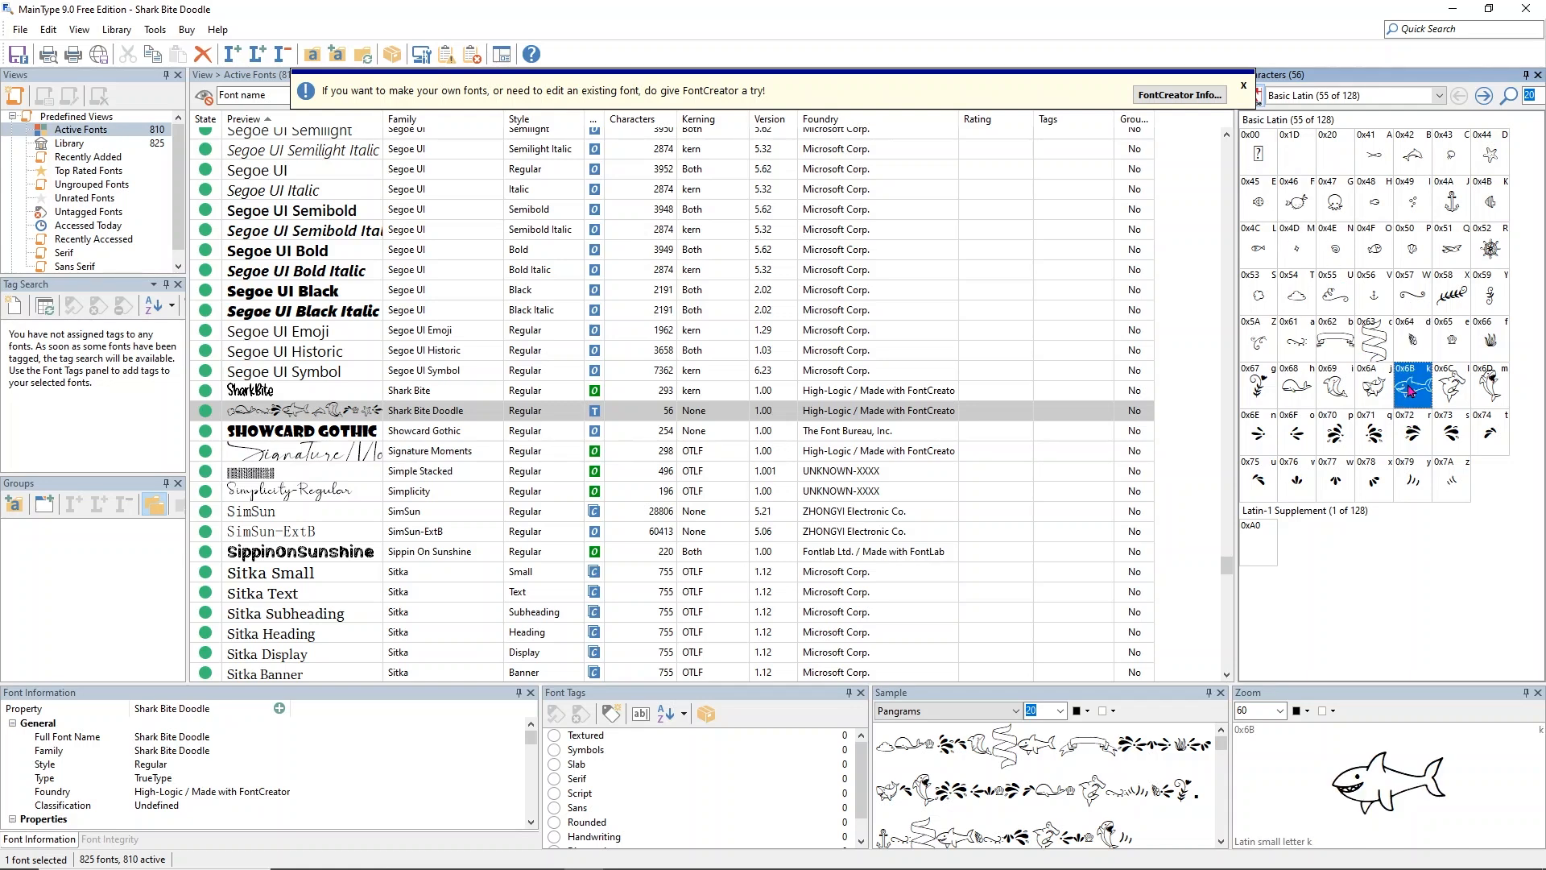
{"action": "left_click", "coordinate": [1372, 387]}
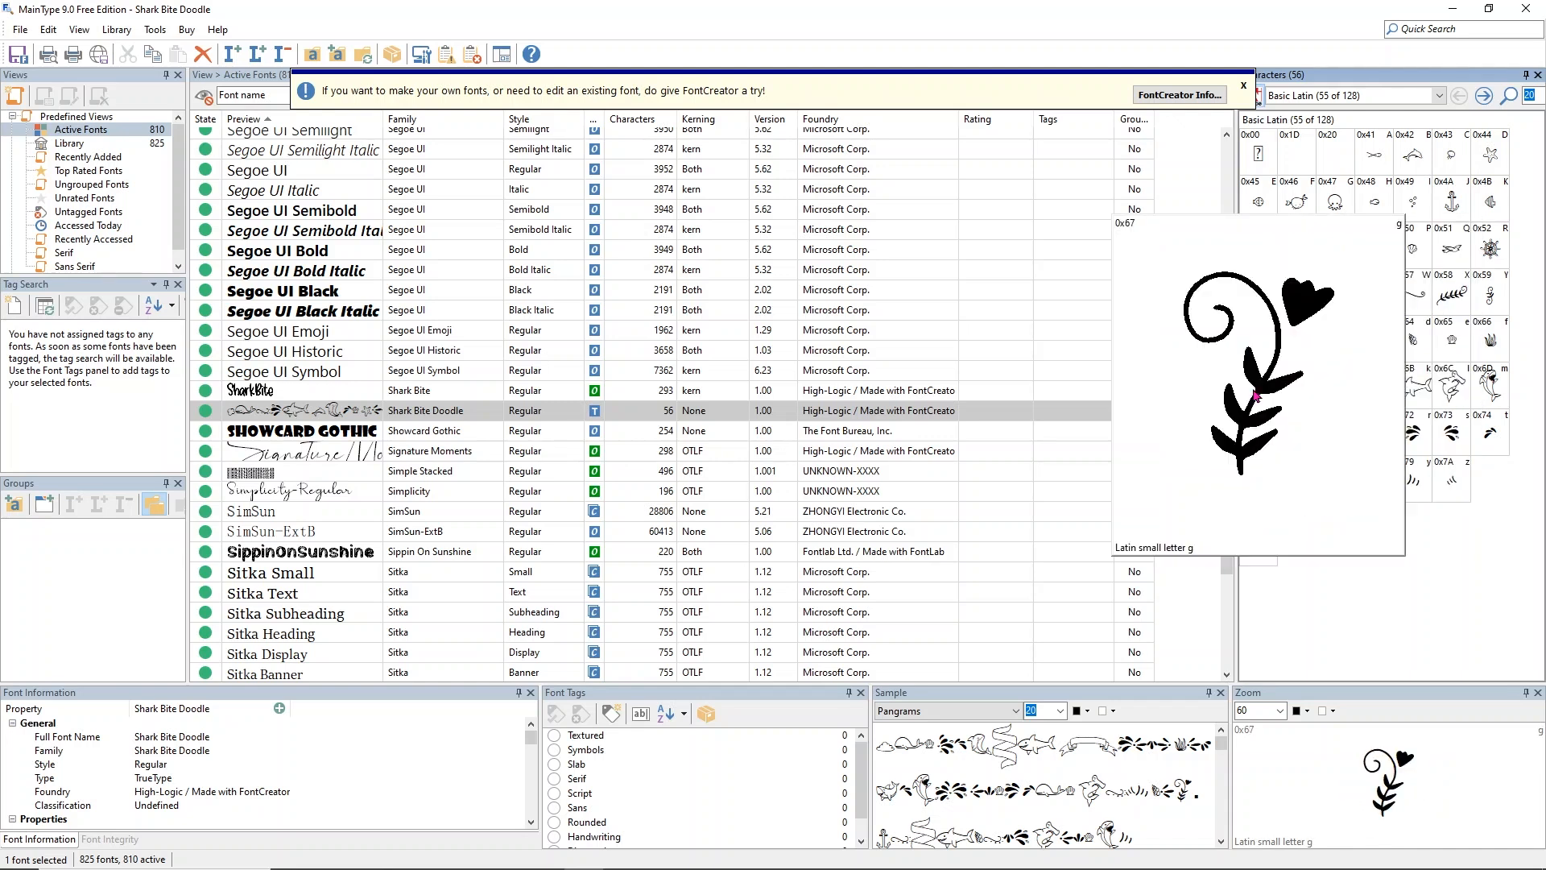
{"action": "left_click", "coordinate": [1333, 433]}
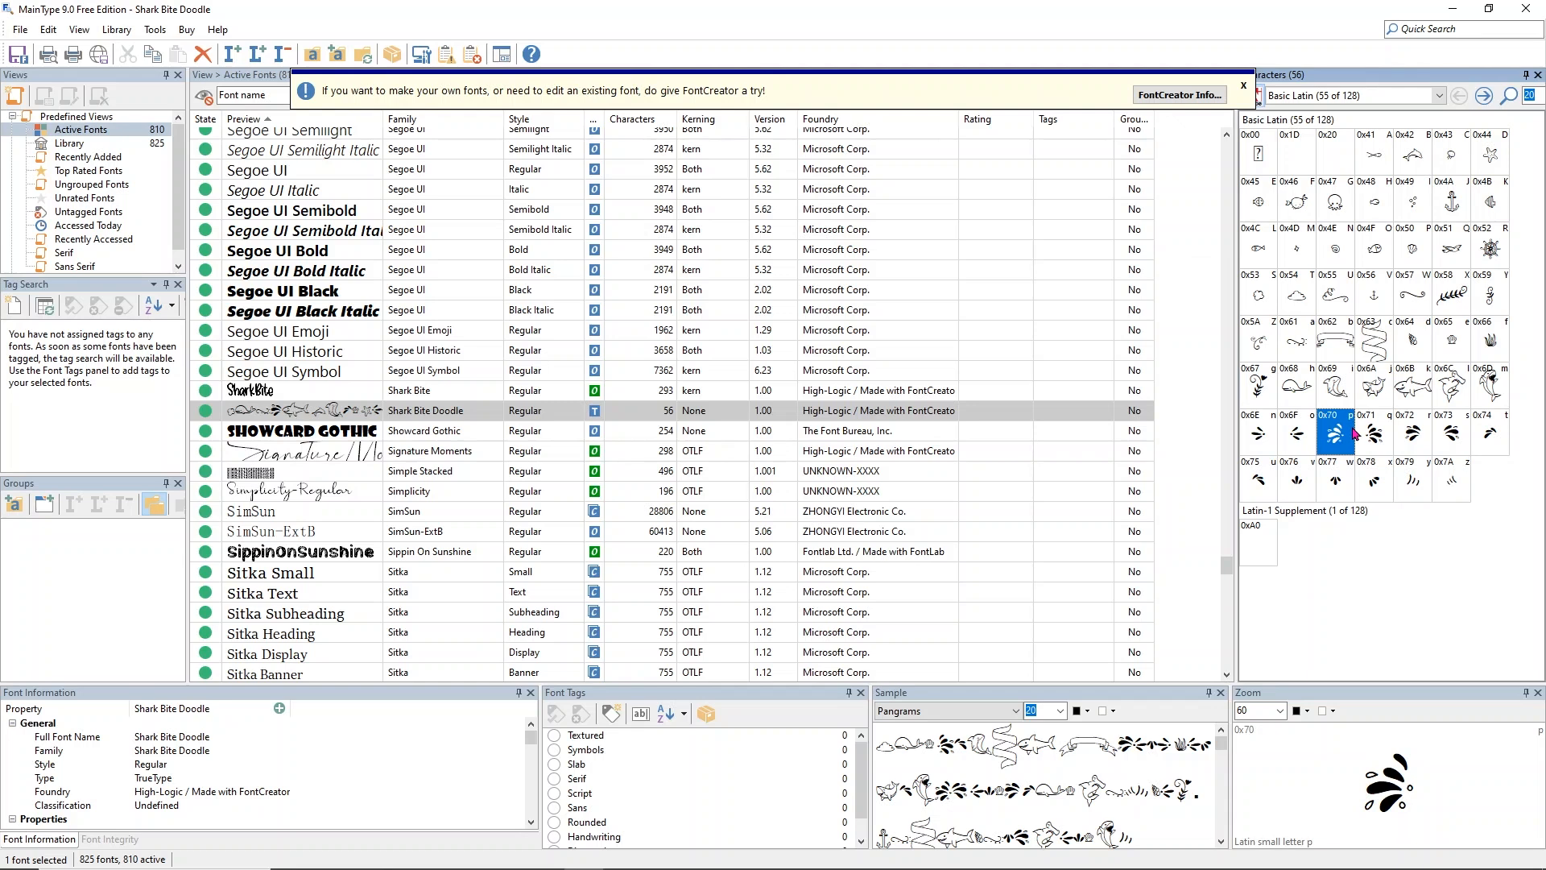
{"action": "left_click", "coordinate": [1372, 433]}
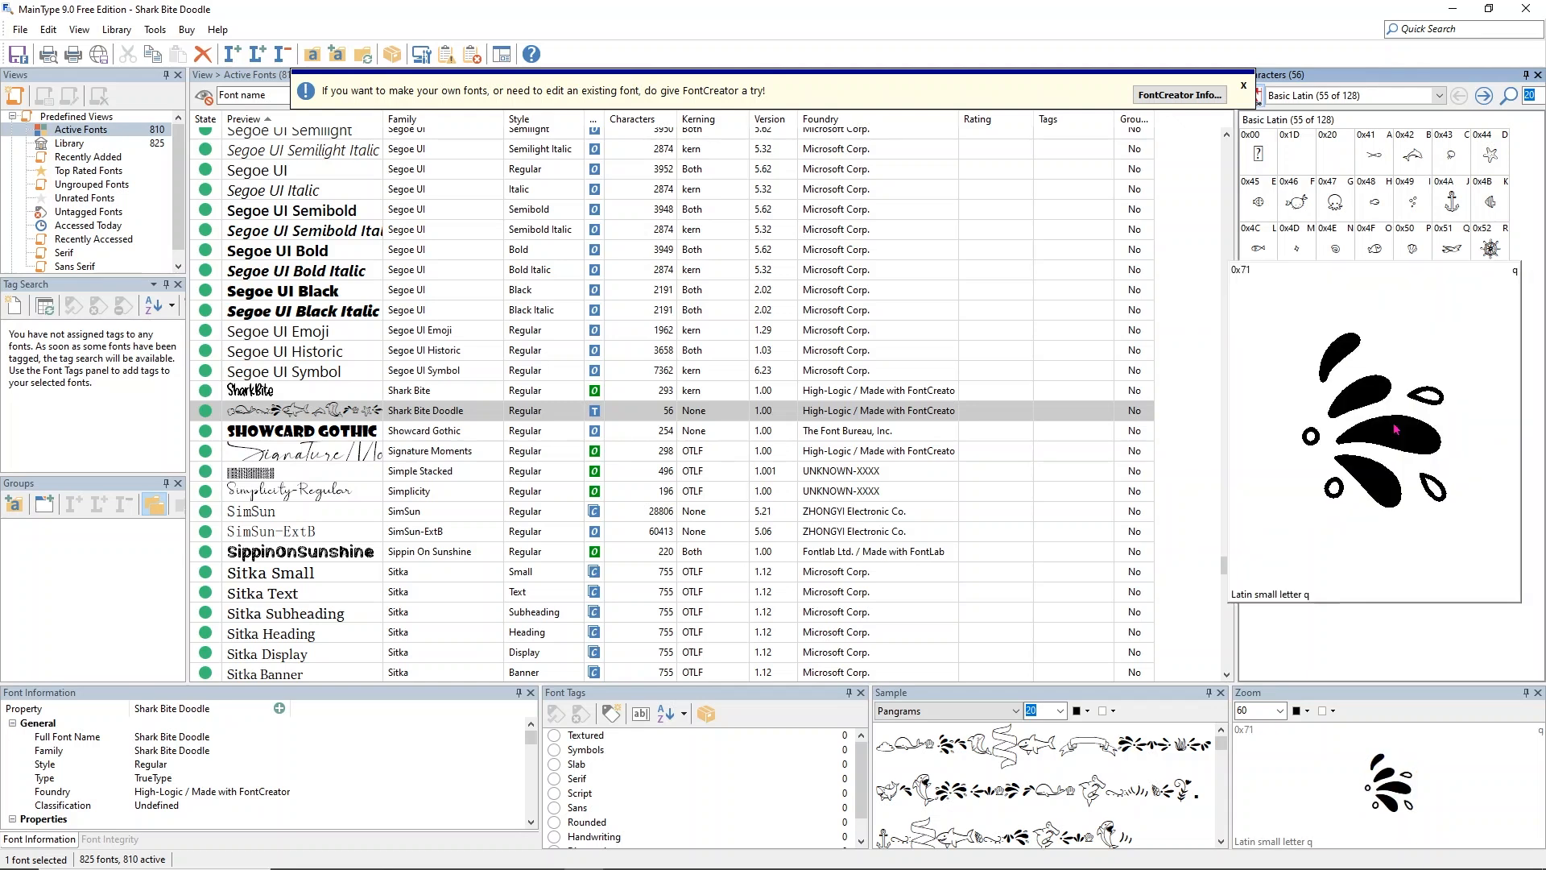
{"action": "left_click", "coordinate": [1334, 432]}
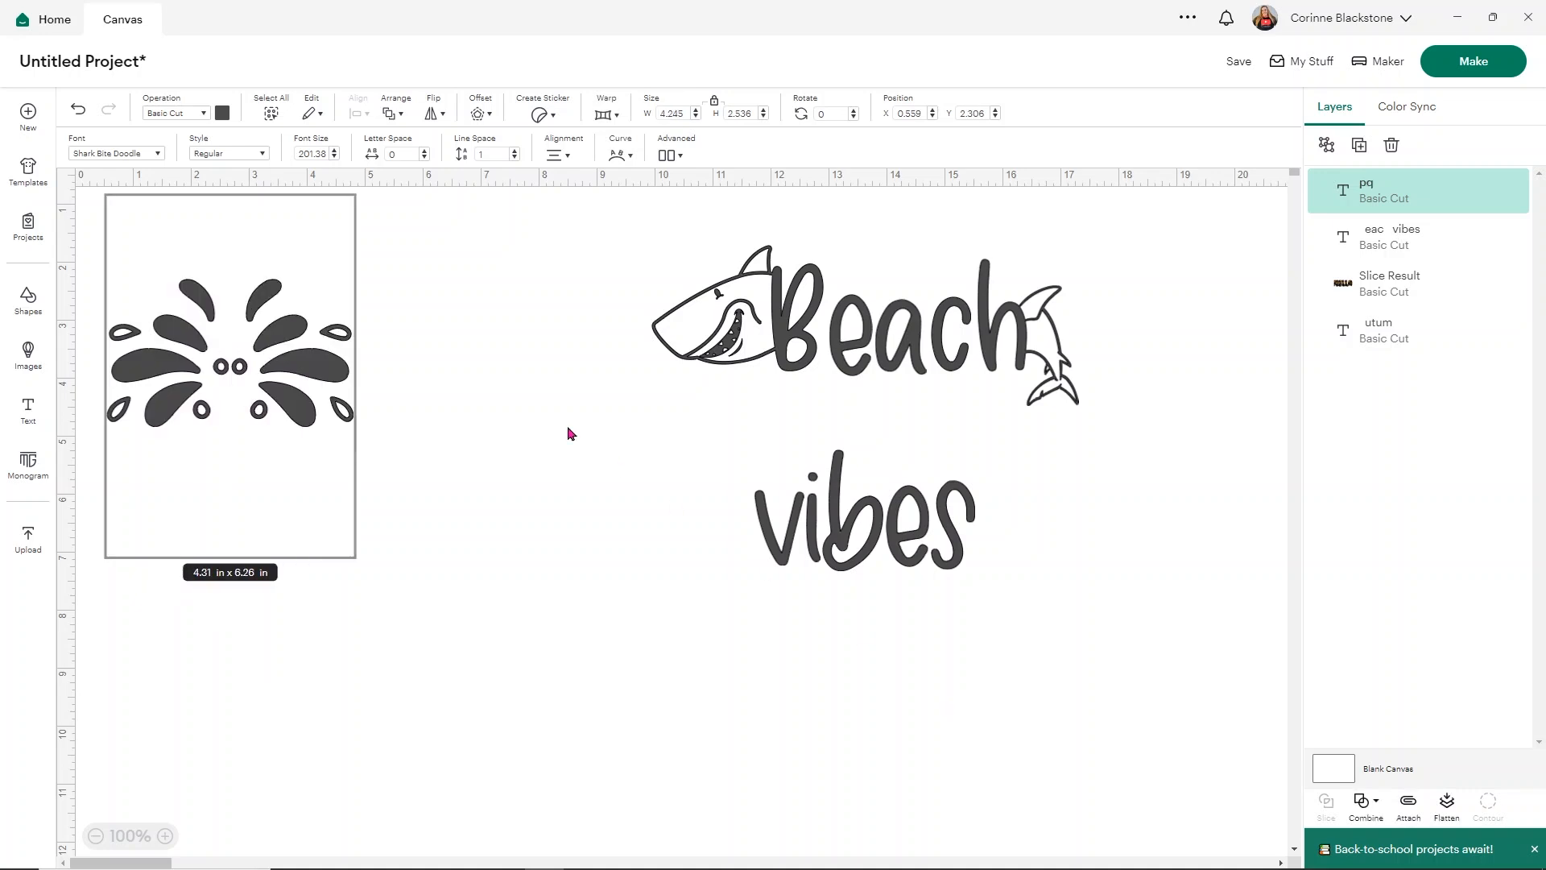
Move the splash text beside vibes and ungroup it to letters.
{"action": "left_click_drag", "start_coordinate": [230, 375], "coordinate": [496, 512]}
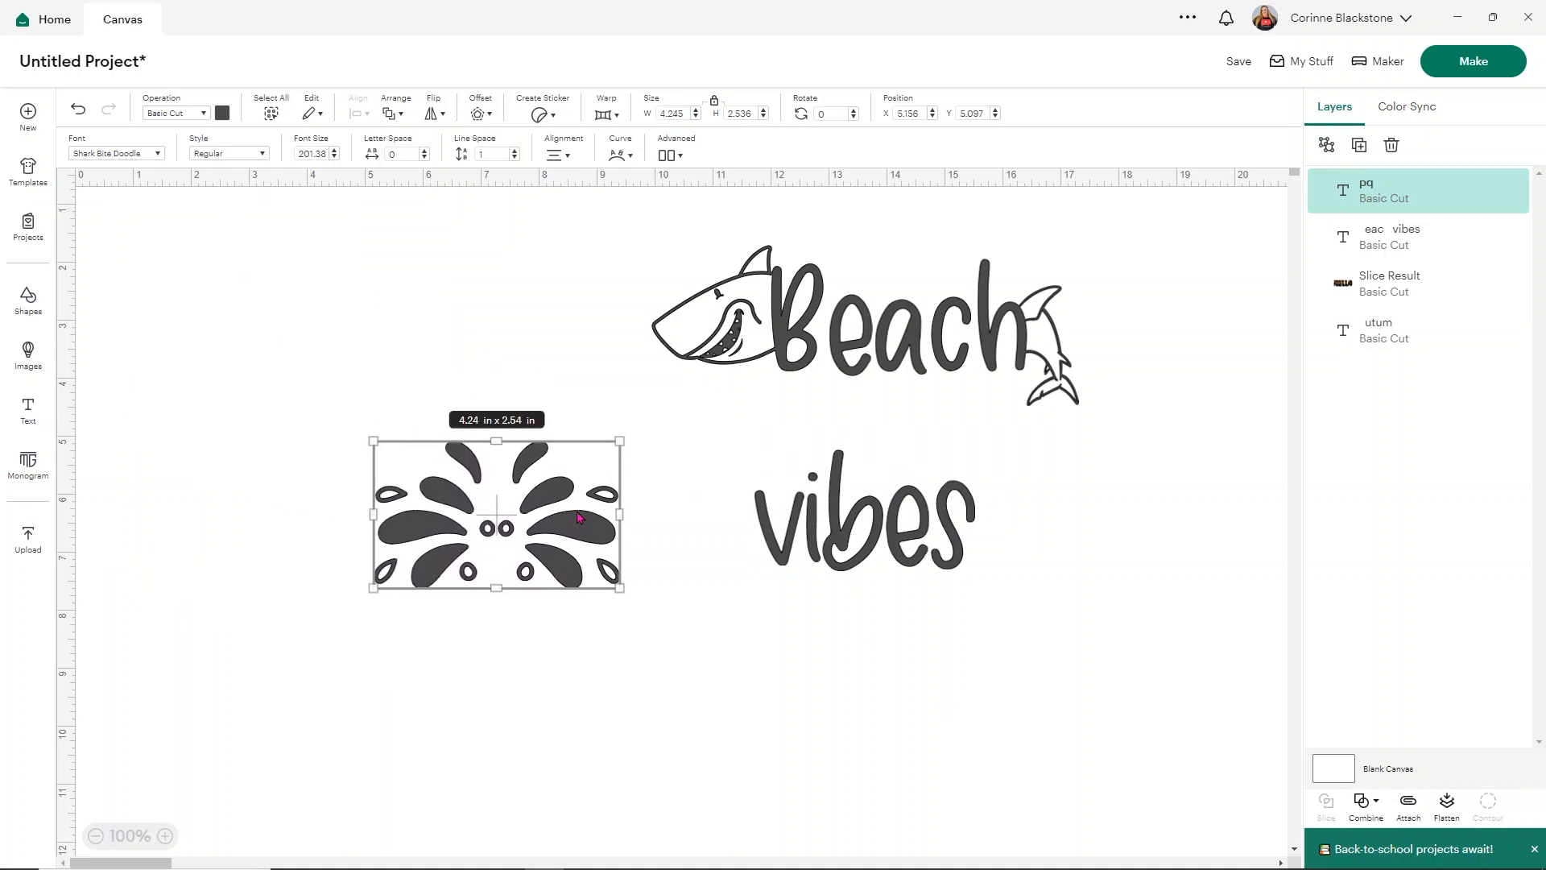
{"action": "left_click", "coordinate": [670, 155]}
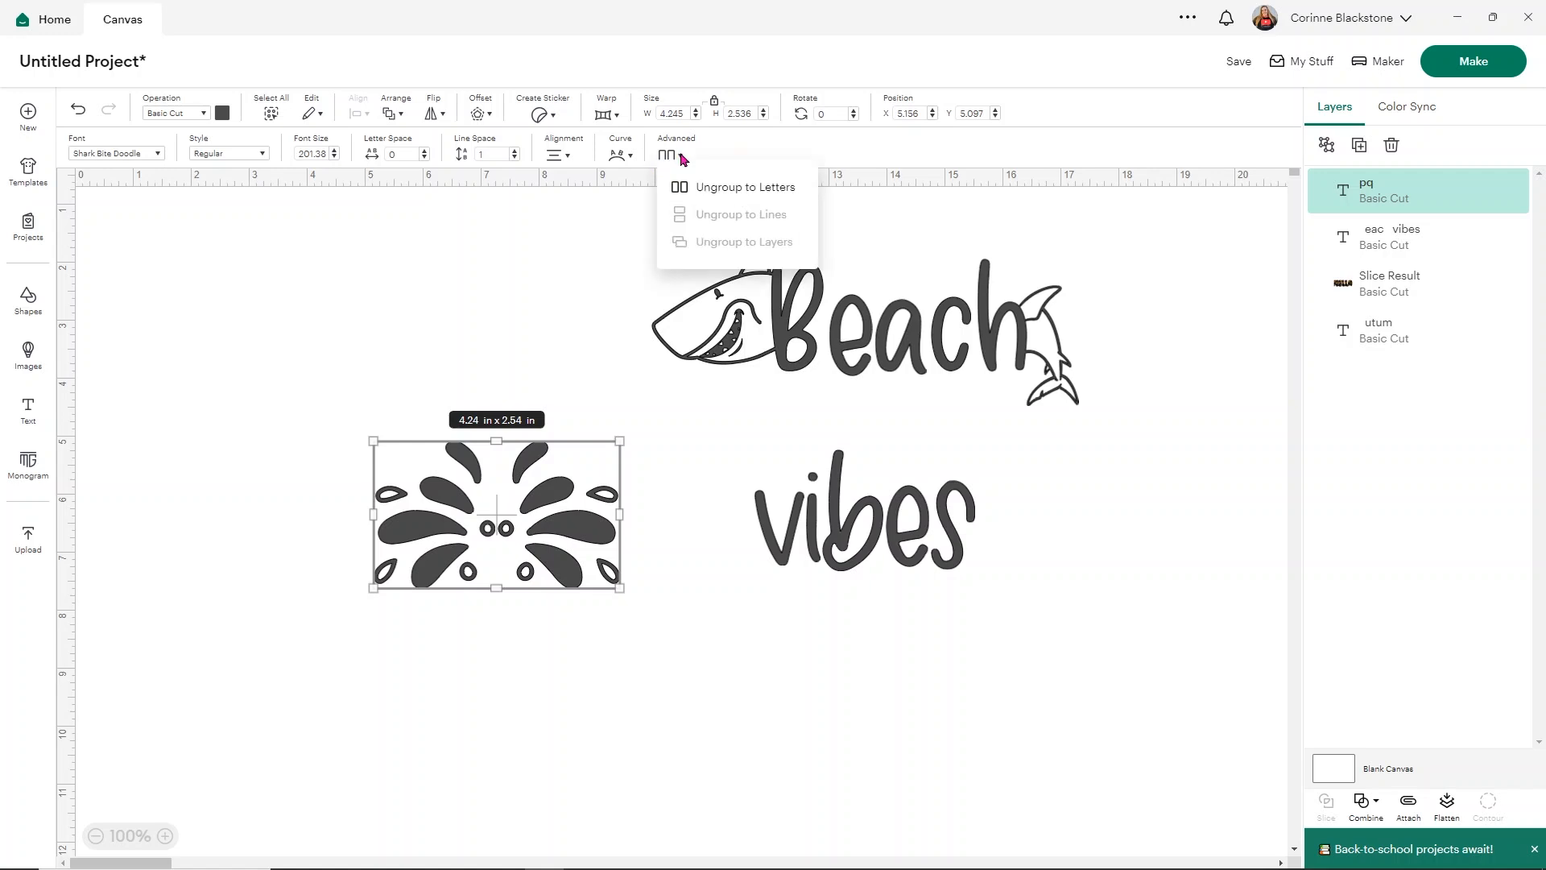
{"action": "left_click", "coordinate": [741, 187]}
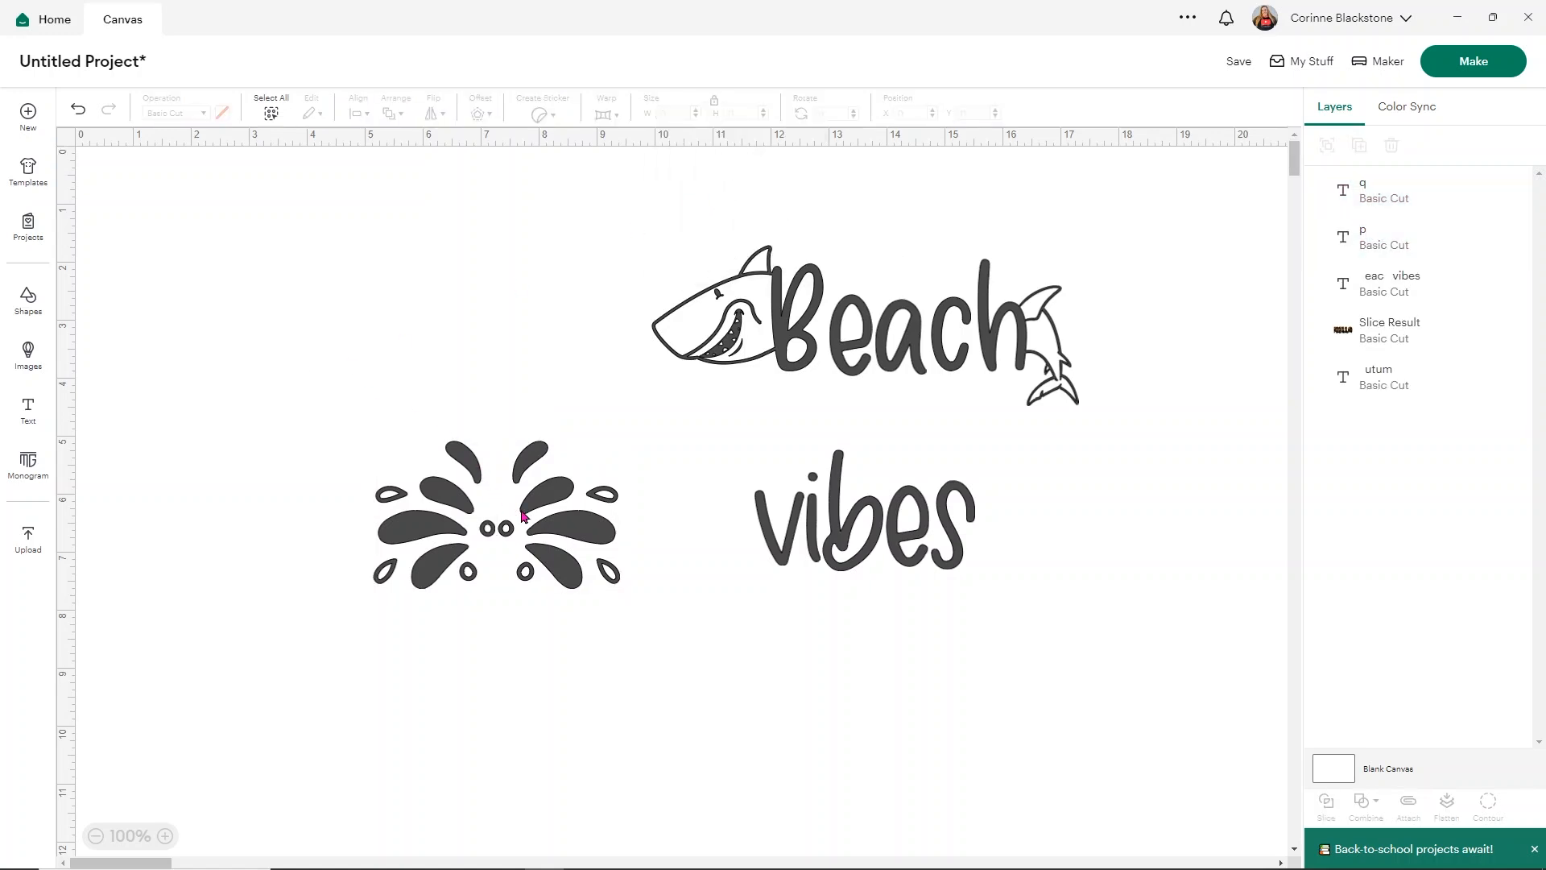
Place one splash right of vibes and the other left of it.
{"action": "left_click_drag", "start_coordinate": [497, 515], "coordinate": [1045, 508]}
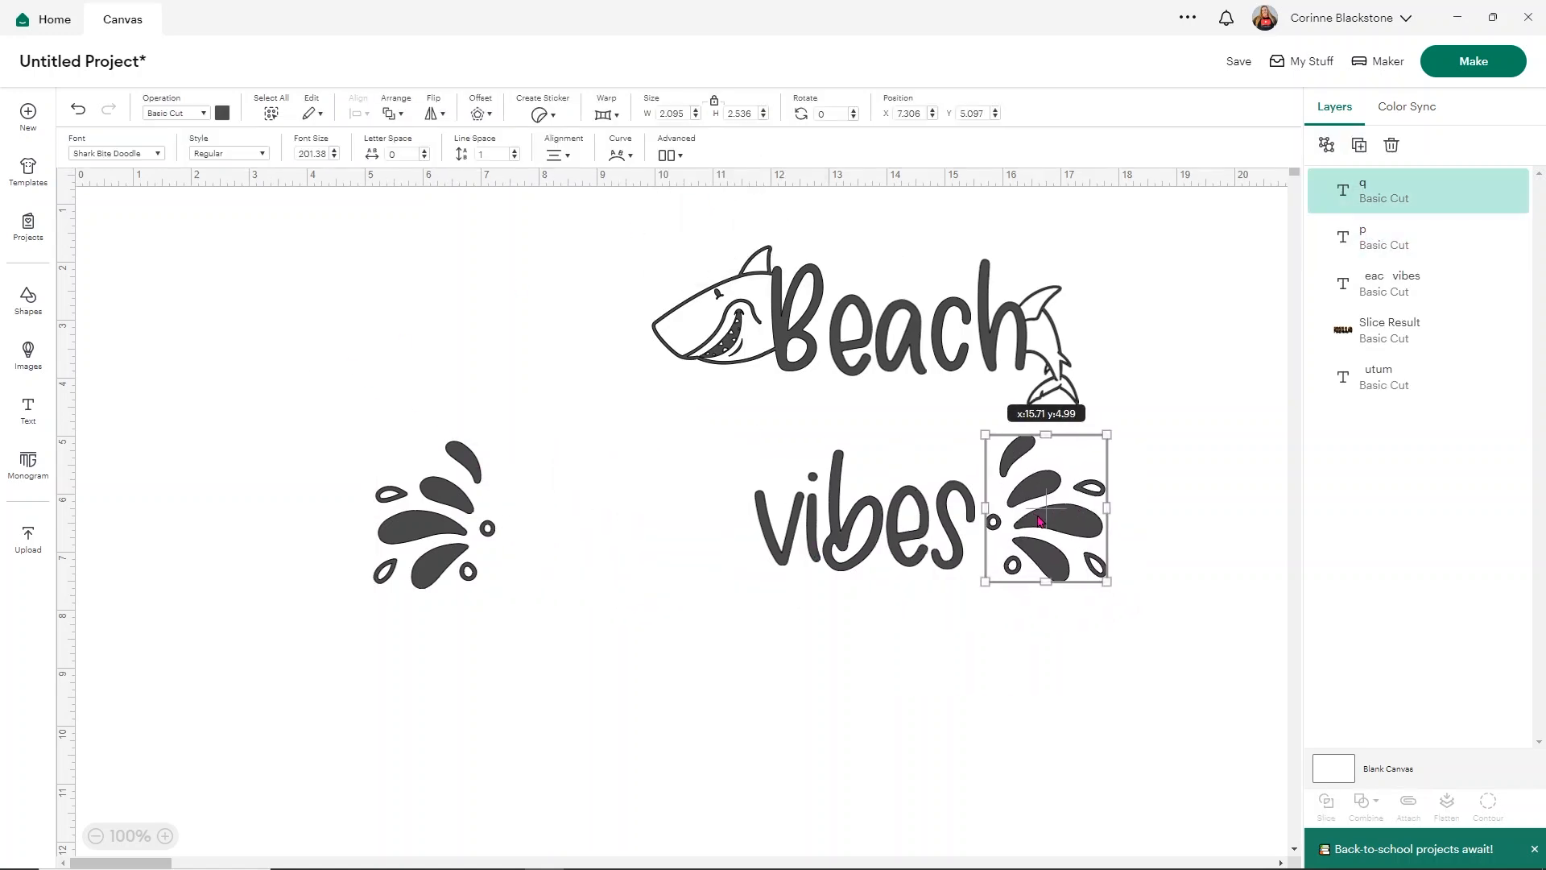
{"action": "left_click_drag", "start_coordinate": [1045, 507], "coordinate": [680, 507]}
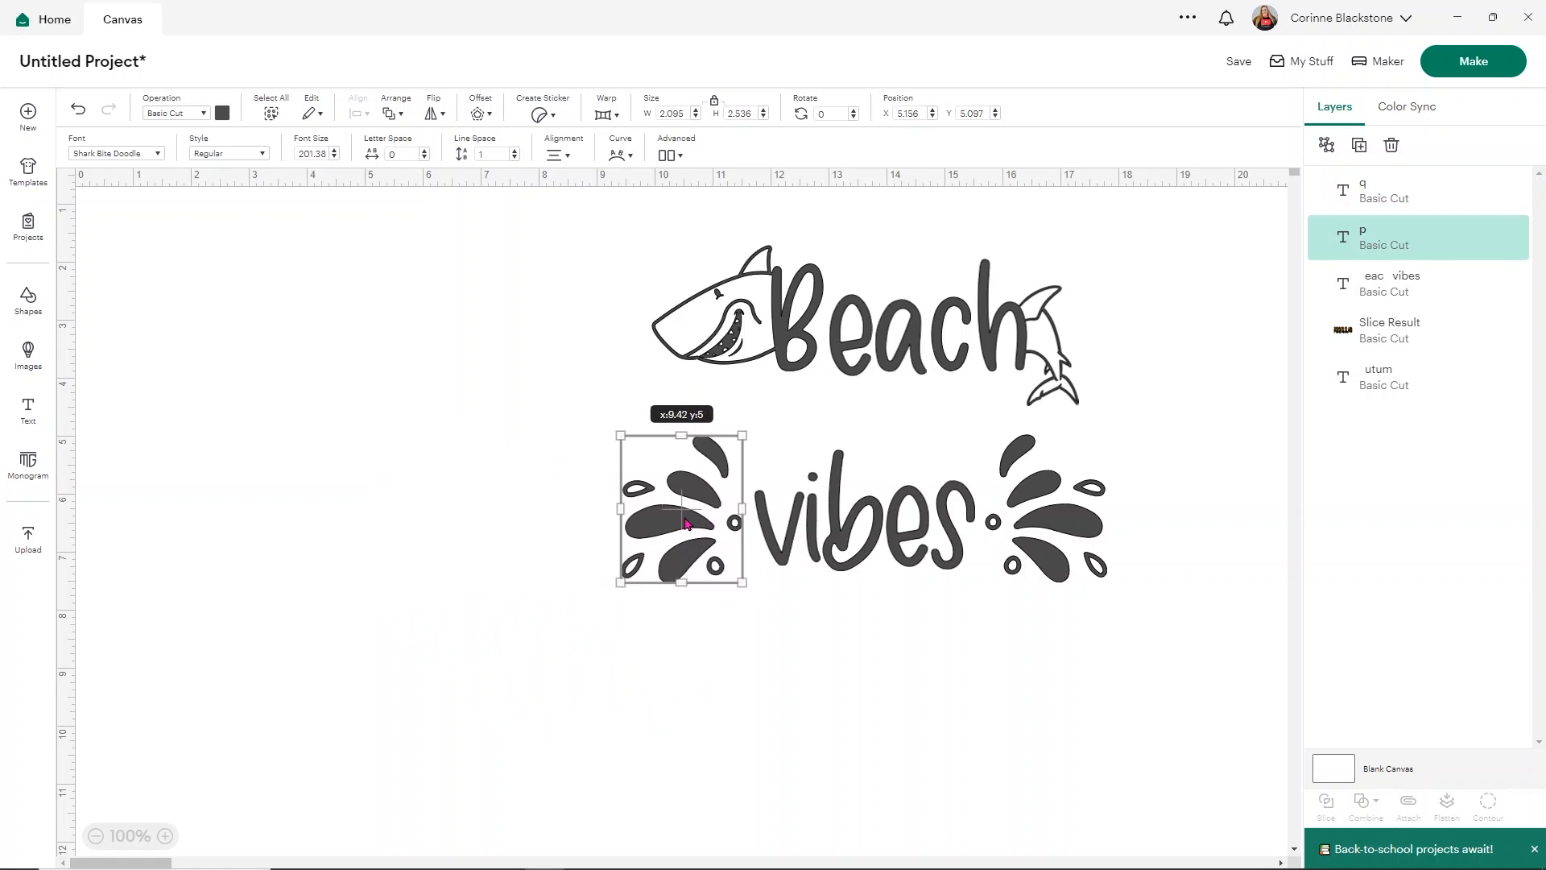
{"action": "left_click_drag", "start_coordinate": [680, 510], "coordinate": [691, 522]}
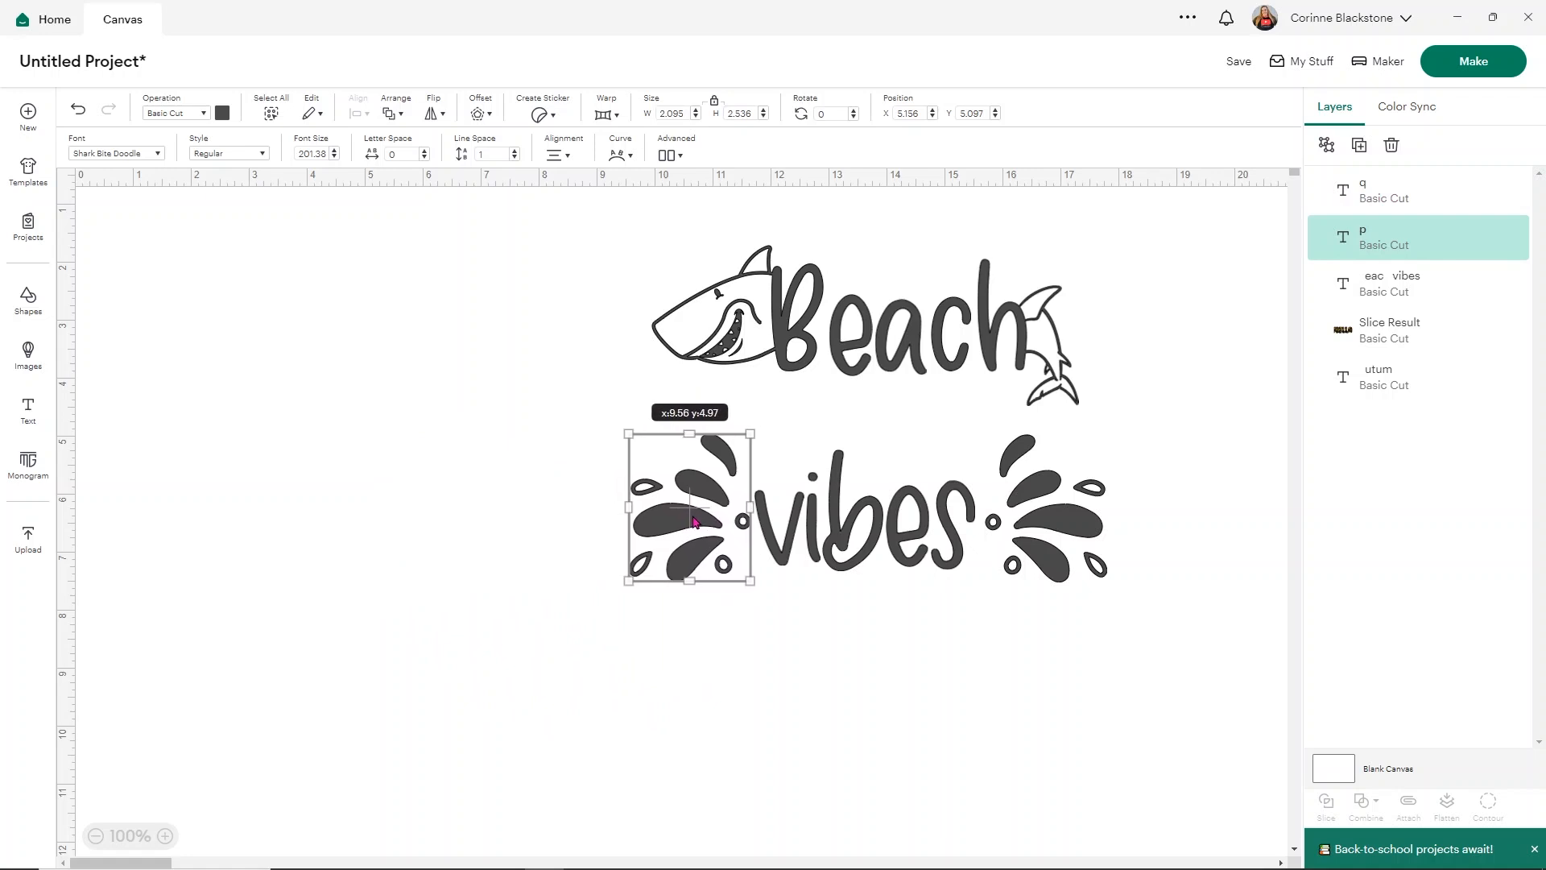
{"action": "left_click", "coordinate": [521, 520]}
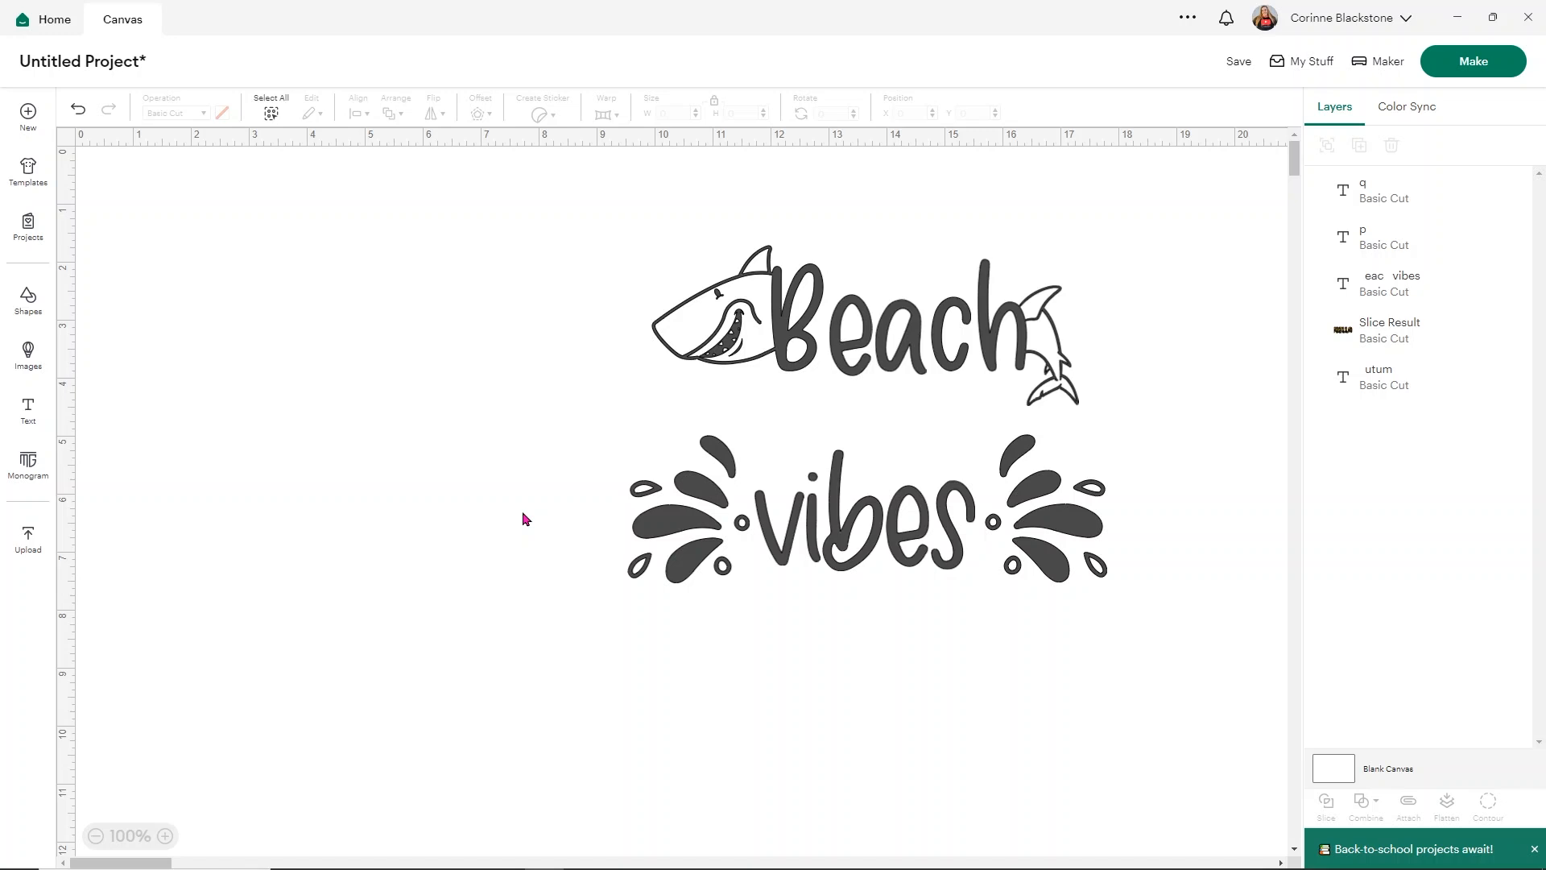
{"action": "mouse_move", "coordinate": [472, 256]}
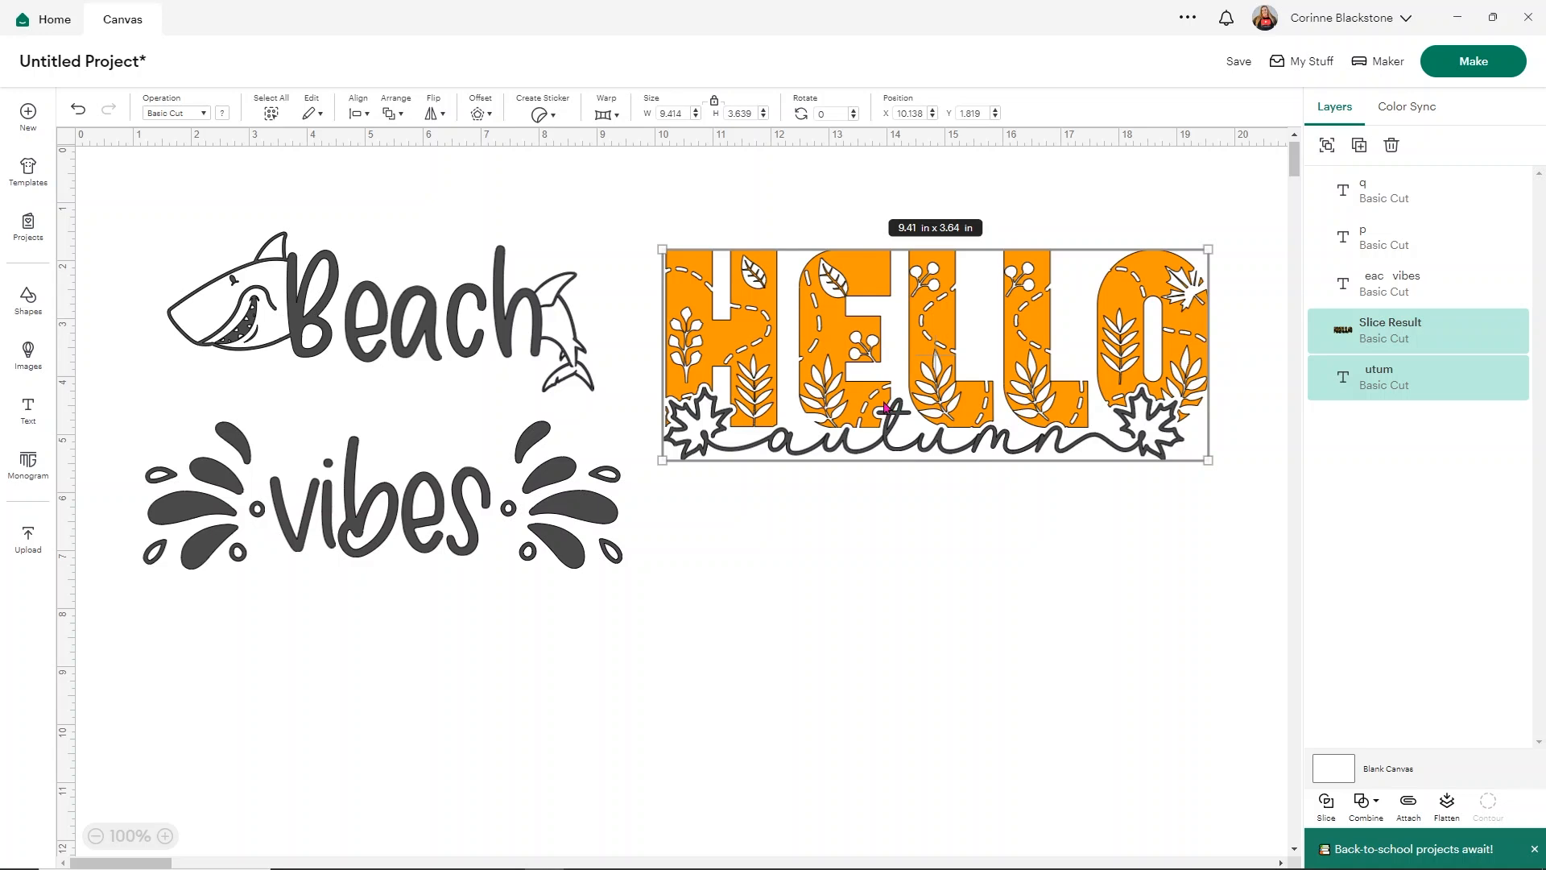
Deselect the HELLO autumn design beside the Beach vibes design.
{"action": "left_click", "coordinate": [838, 610]}
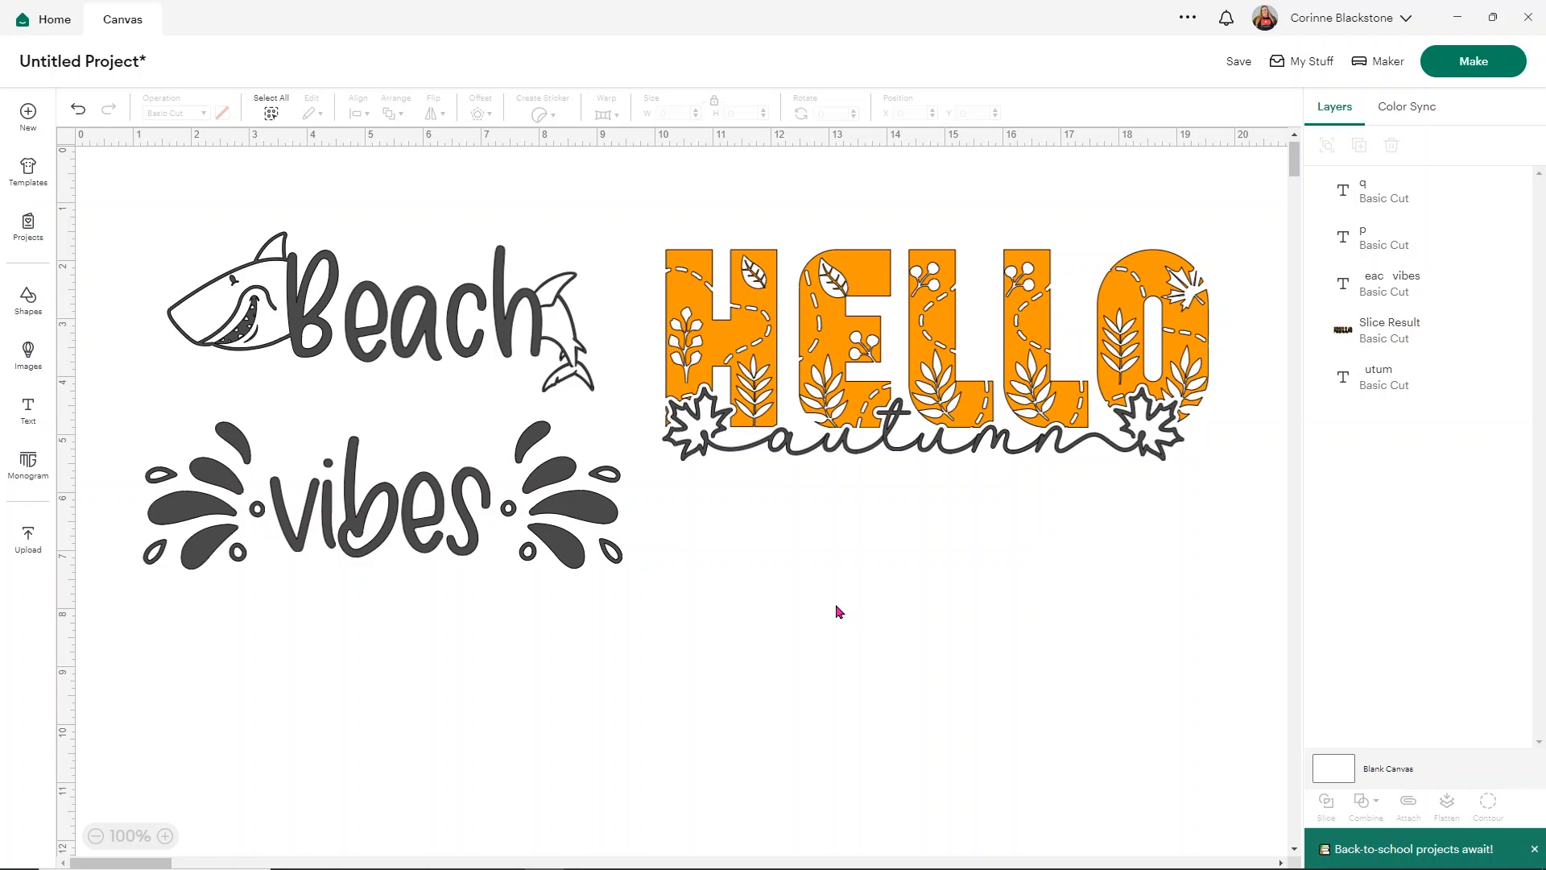
{"action": "mouse_move", "coordinate": [892, 506]}
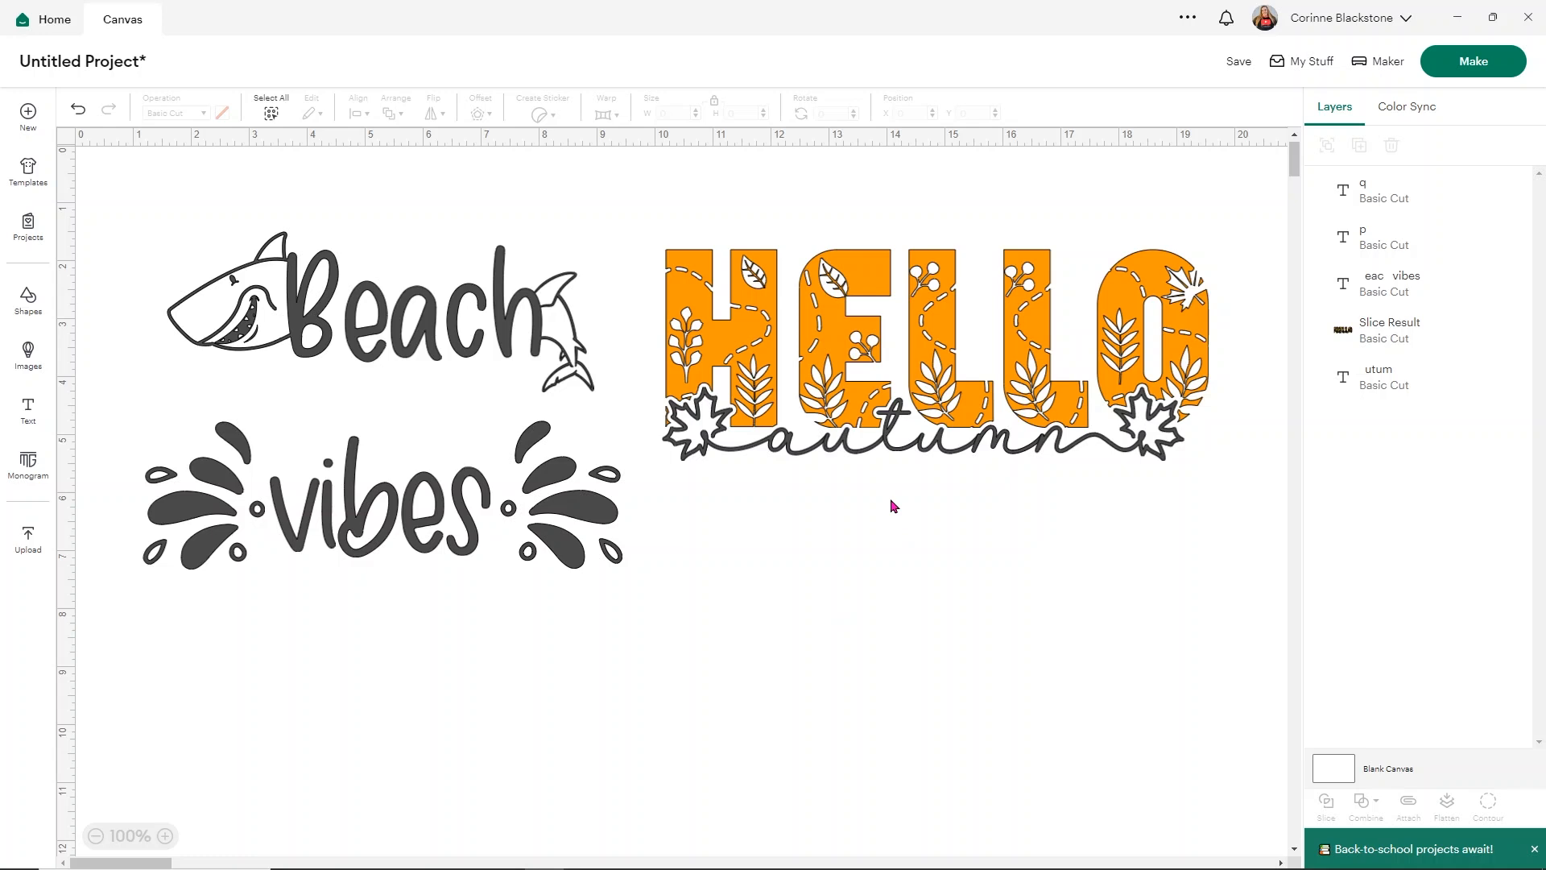